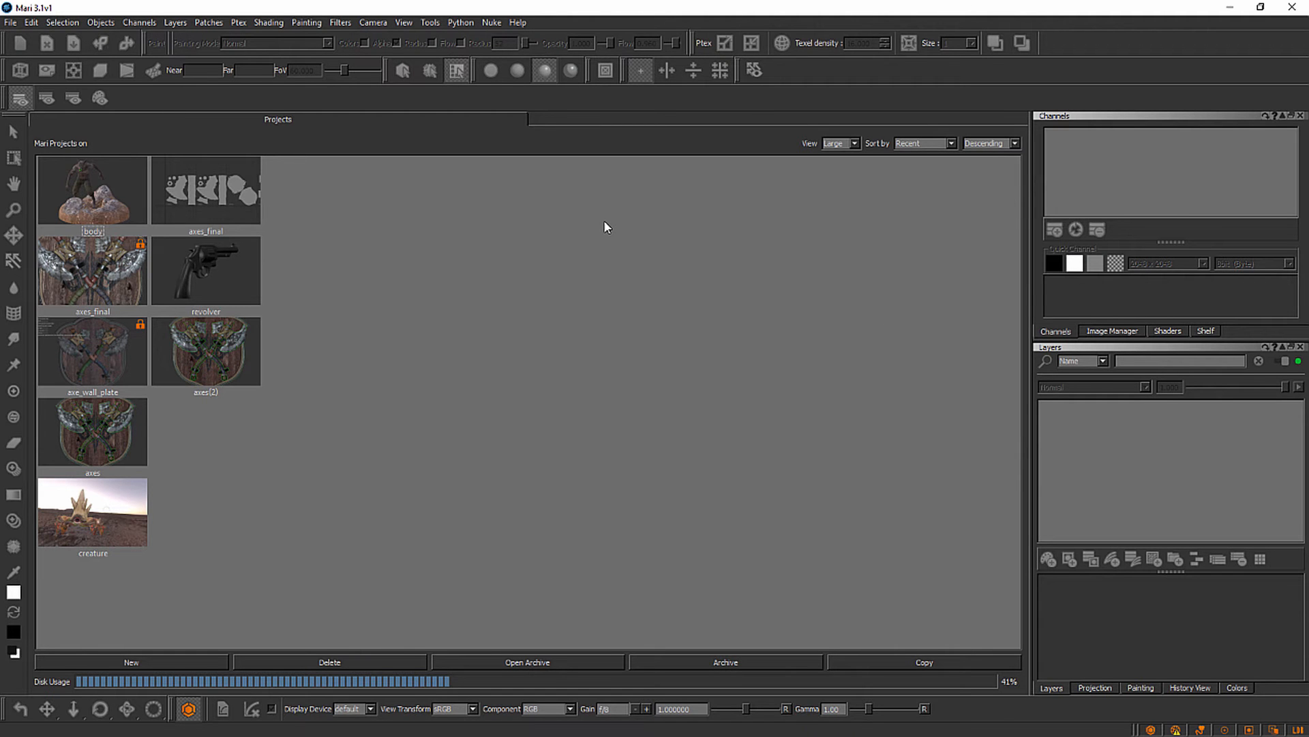
{"action": "mouse_move", "coordinate": [267, 393]}
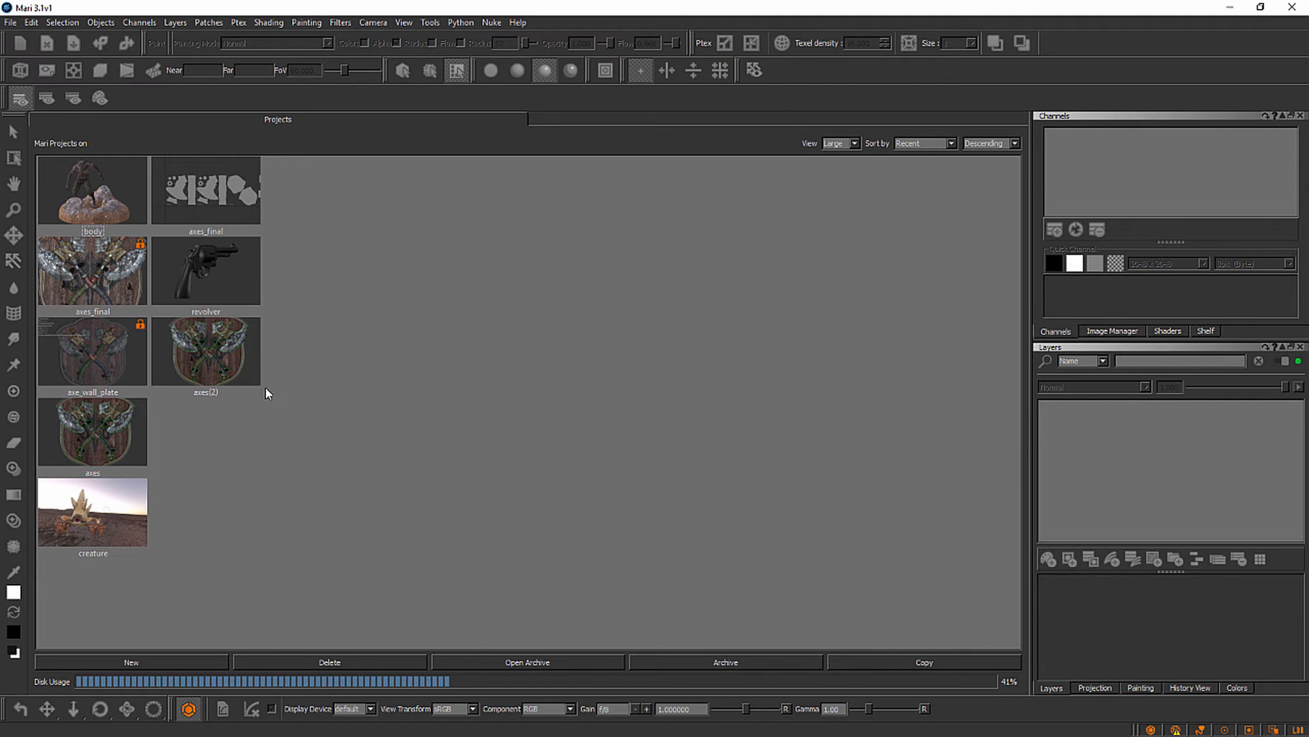
{"action": "mouse_move", "coordinate": [687, 443]}
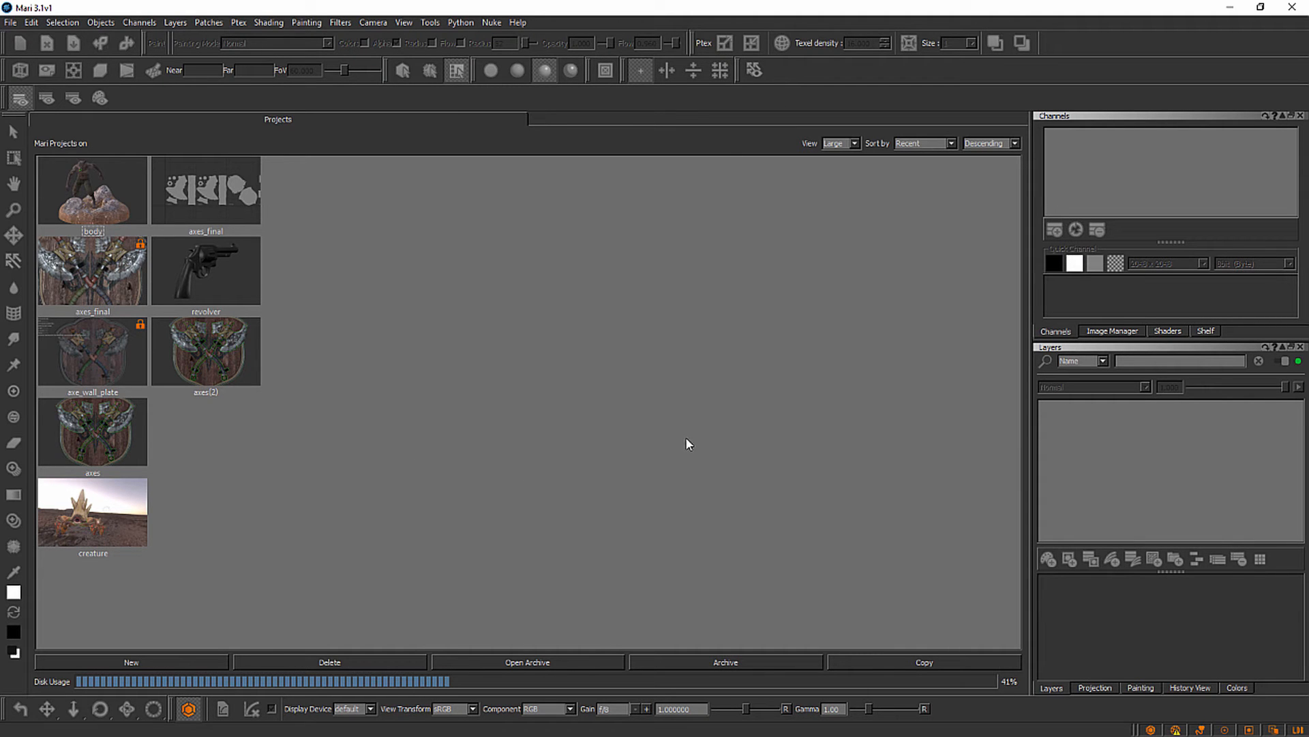
{"action": "mouse_move", "coordinate": [99, 209]}
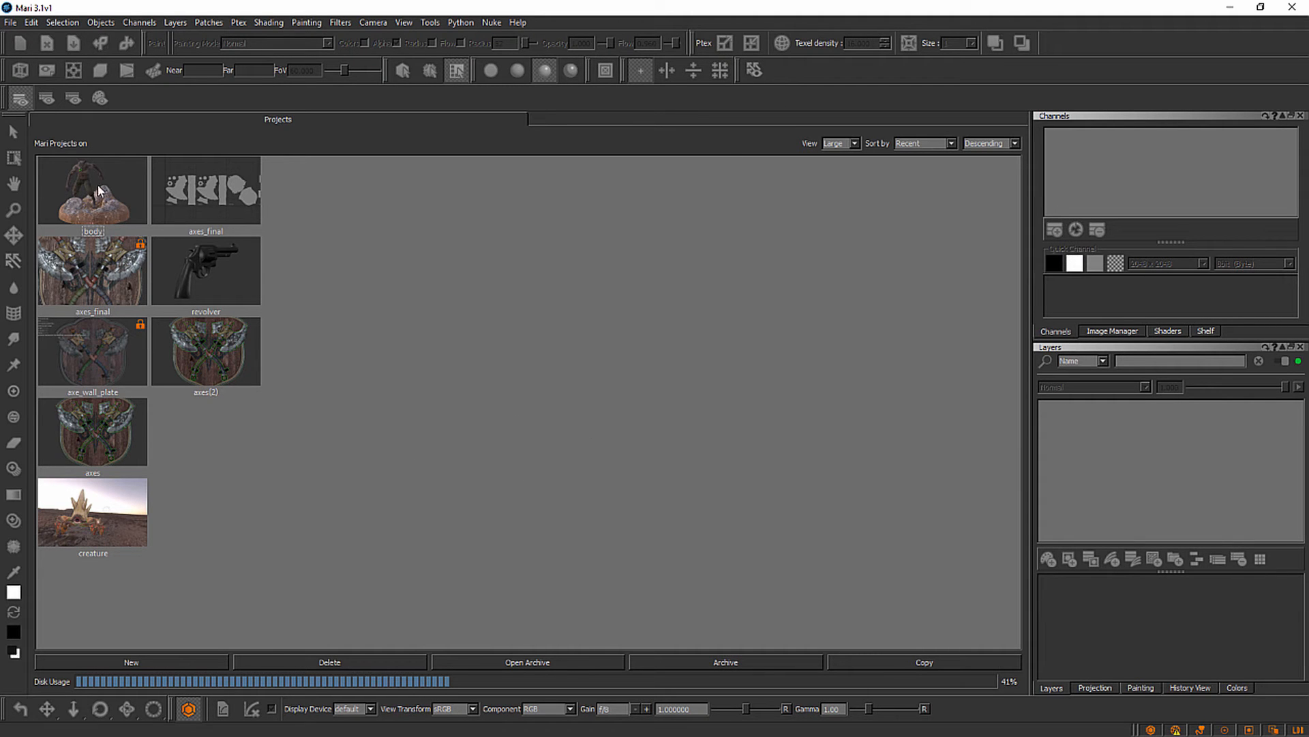
{"action": "mouse_move", "coordinate": [111, 312]}
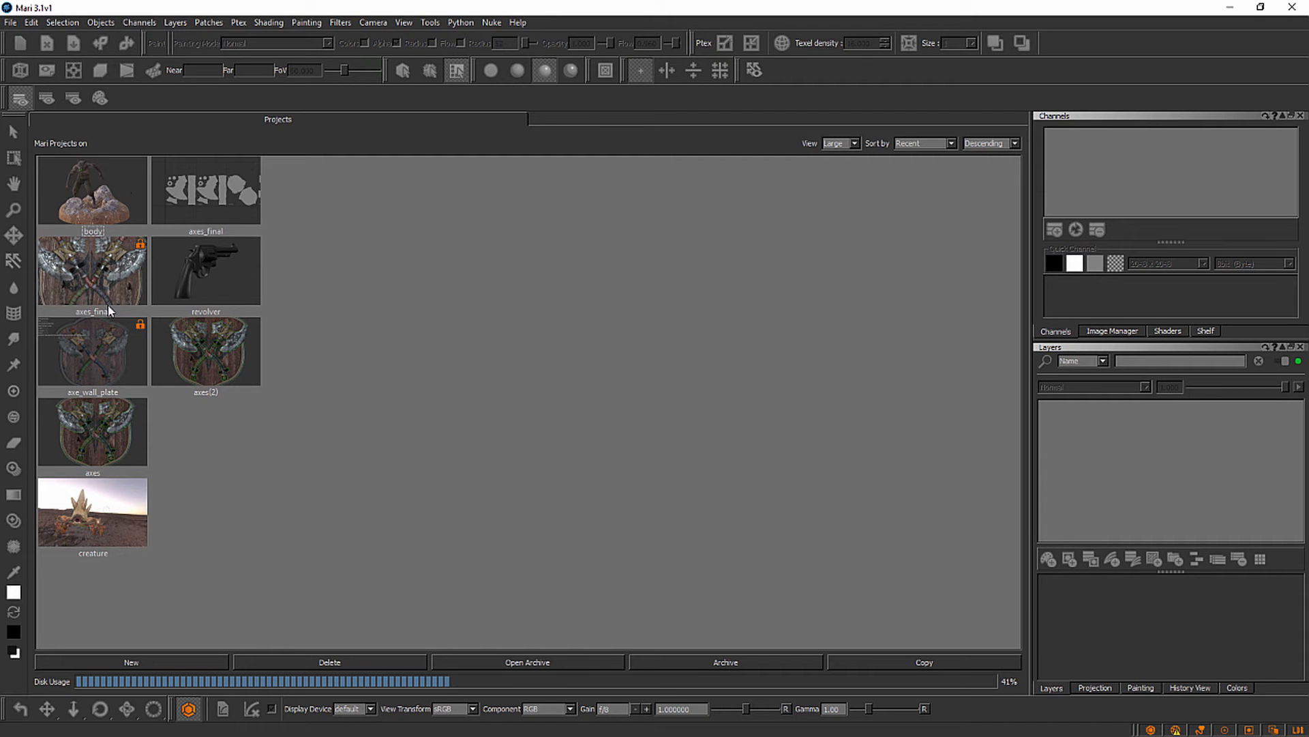
{"action": "mouse_move", "coordinate": [113, 452]}
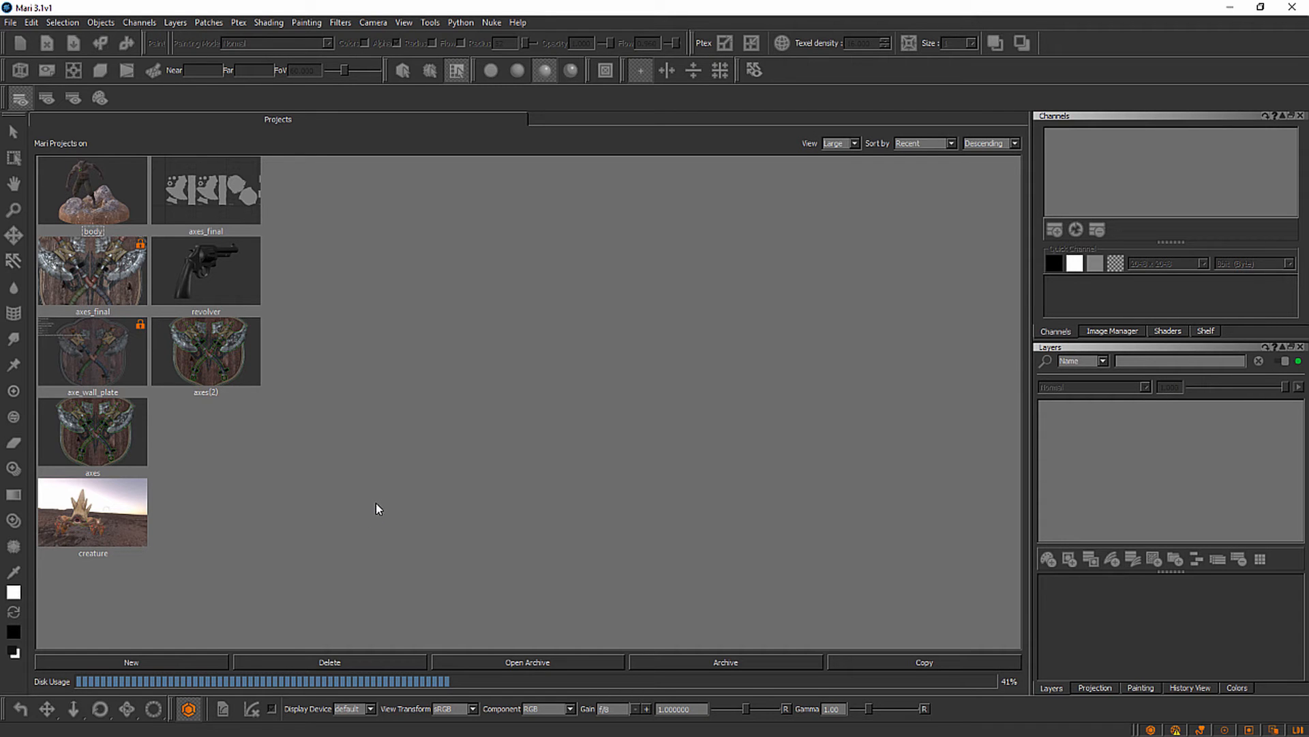
{"action": "mouse_move", "coordinate": [189, 459]}
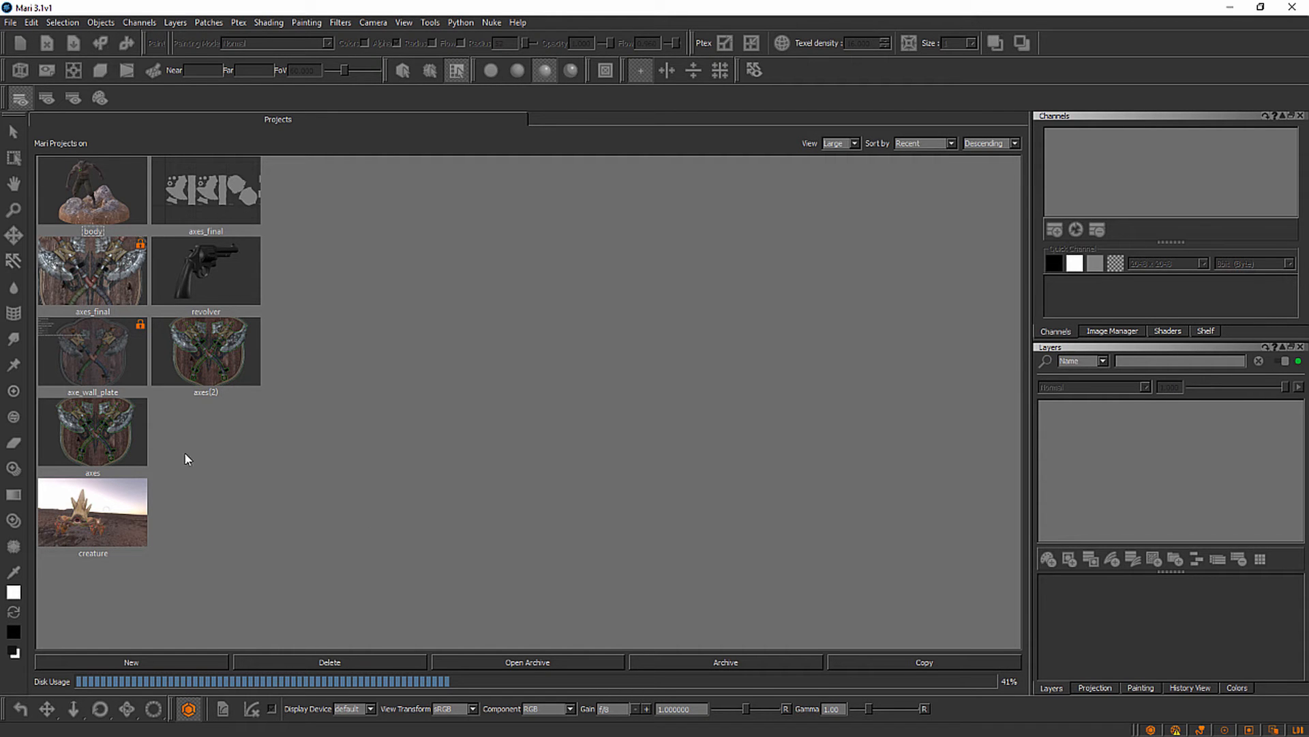
{"action": "mouse_move", "coordinate": [201, 487]}
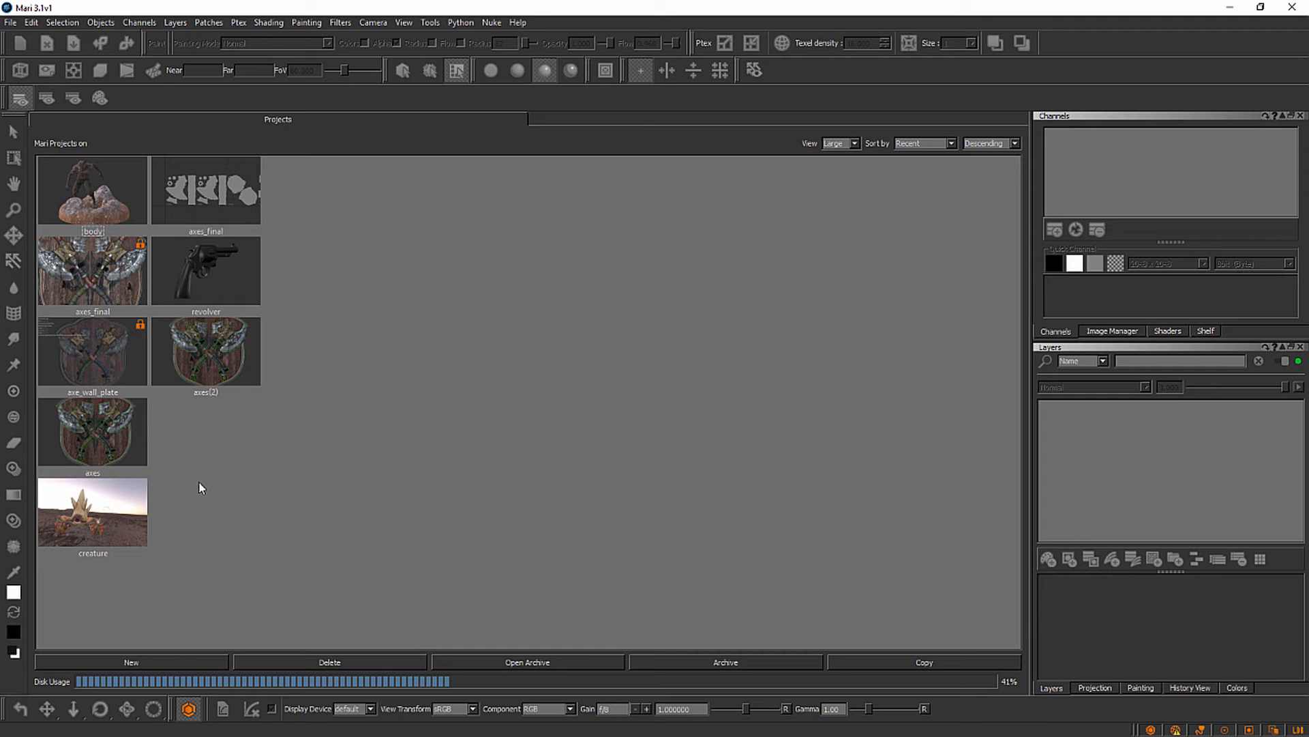
{"action": "mouse_move", "coordinate": [675, 345]}
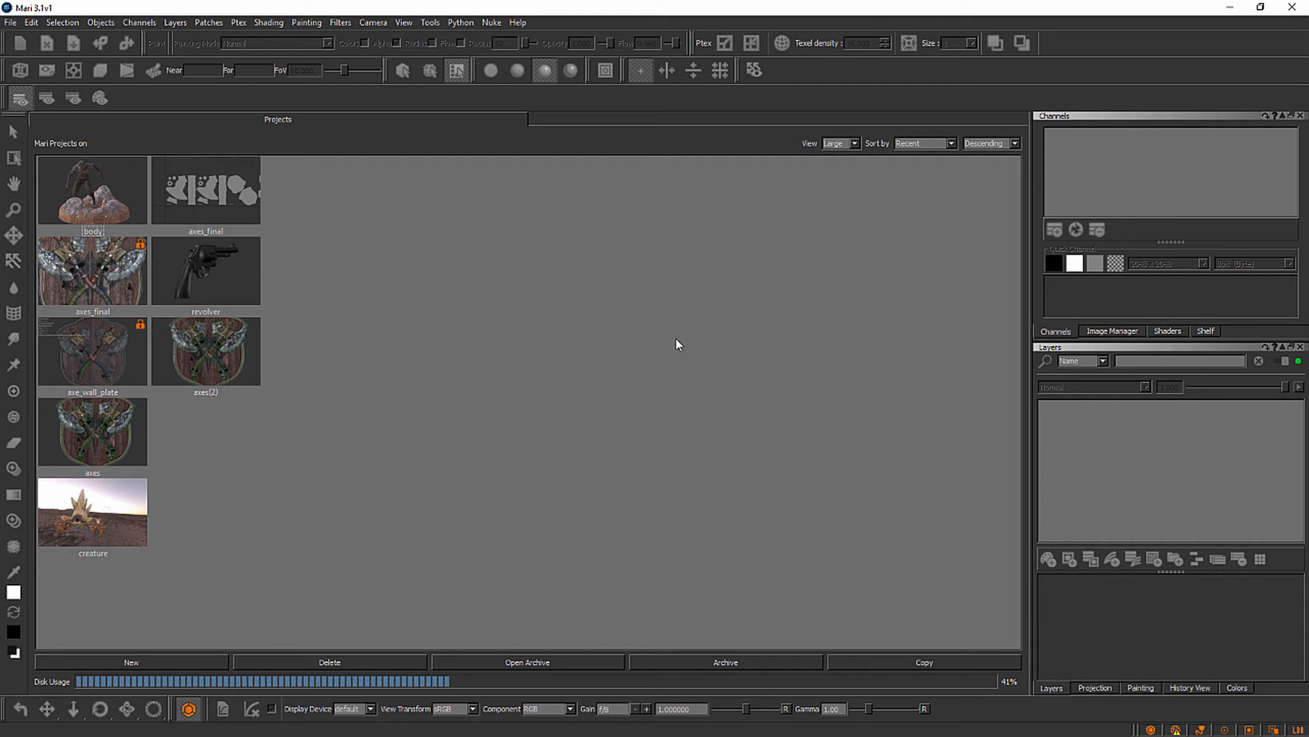
{"action": "mouse_move", "coordinate": [584, 414]}
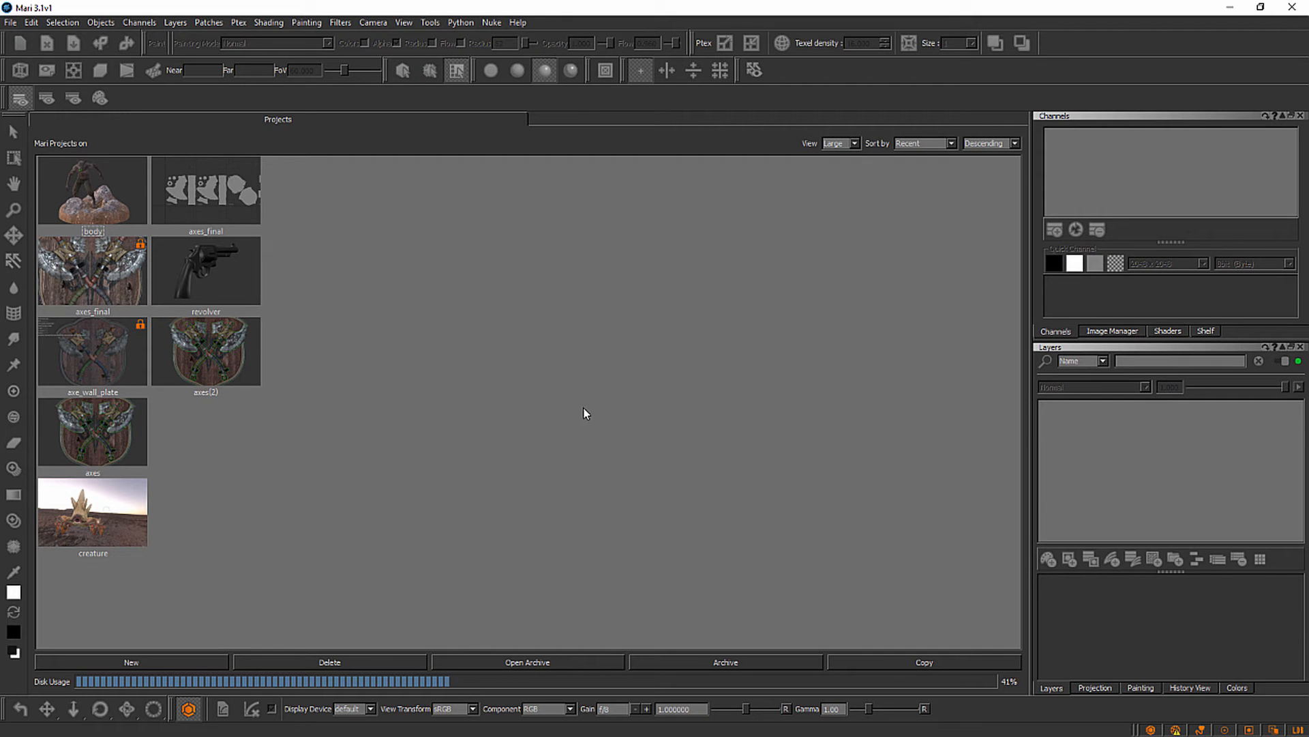
{"action": "mouse_move", "coordinate": [617, 424]}
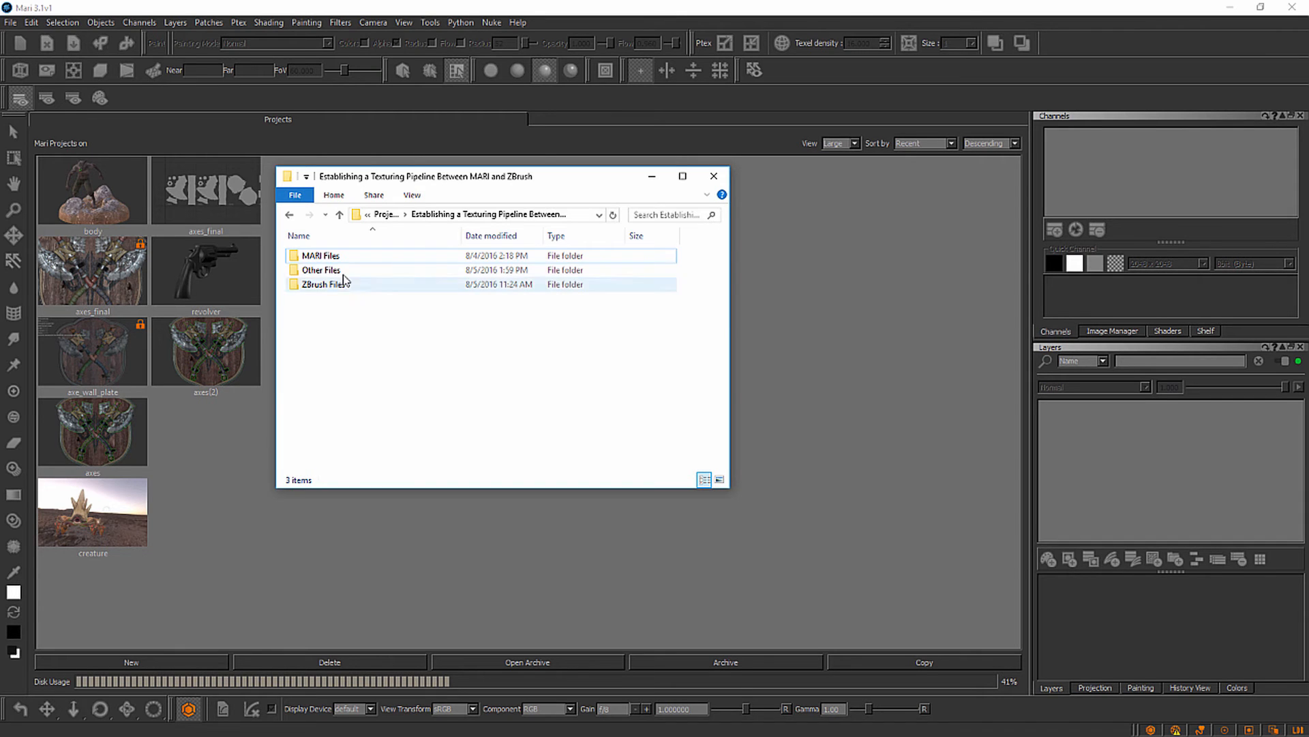
Browse Other Files > Geometry and select wolf_low_UV.obj among the six OBJ models
{"action": "double_click", "coordinate": [321, 269]}
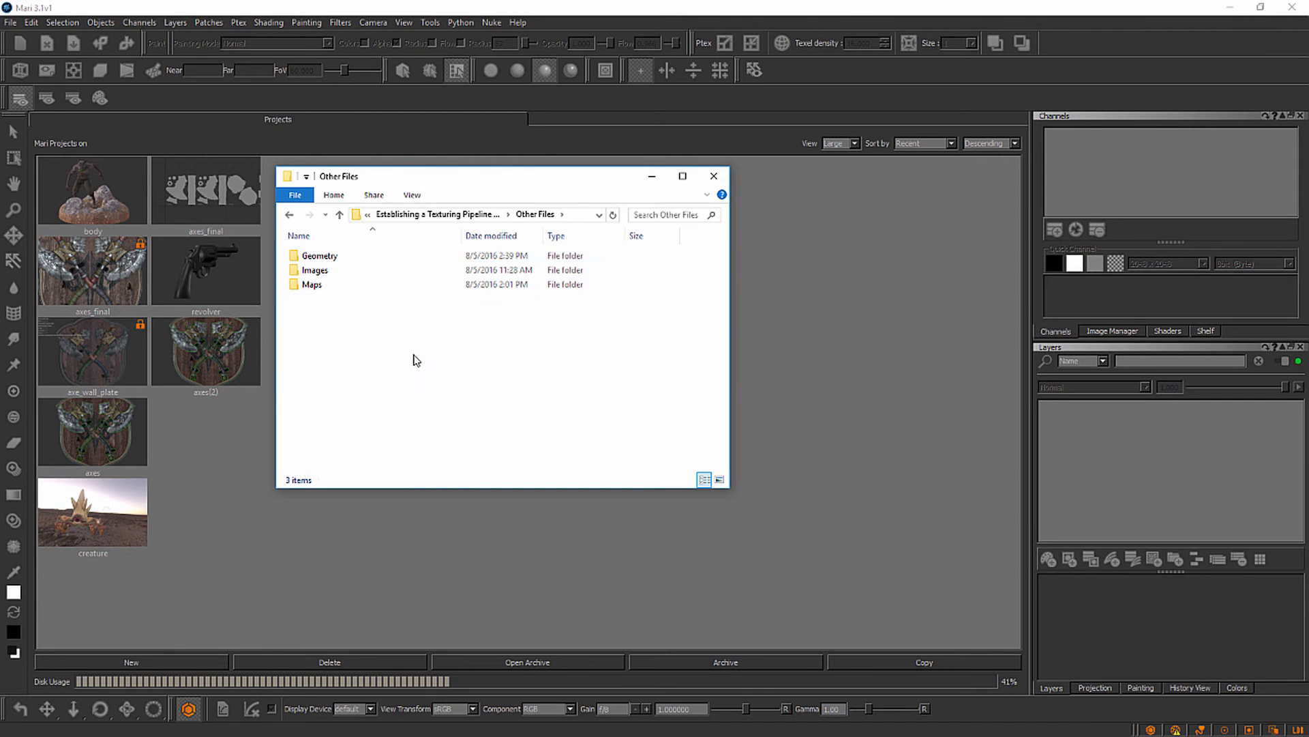
{"action": "left_click", "coordinate": [311, 285]}
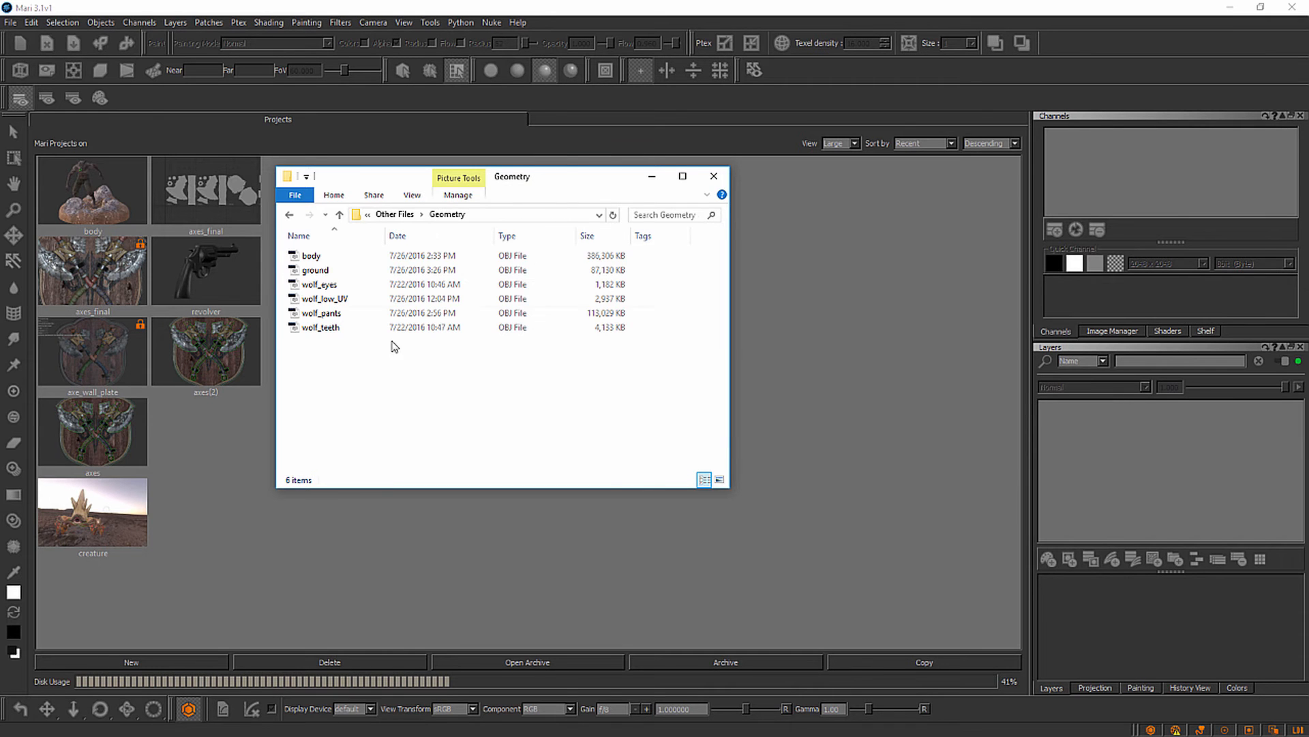
{"action": "mouse_move", "coordinate": [428, 381]}
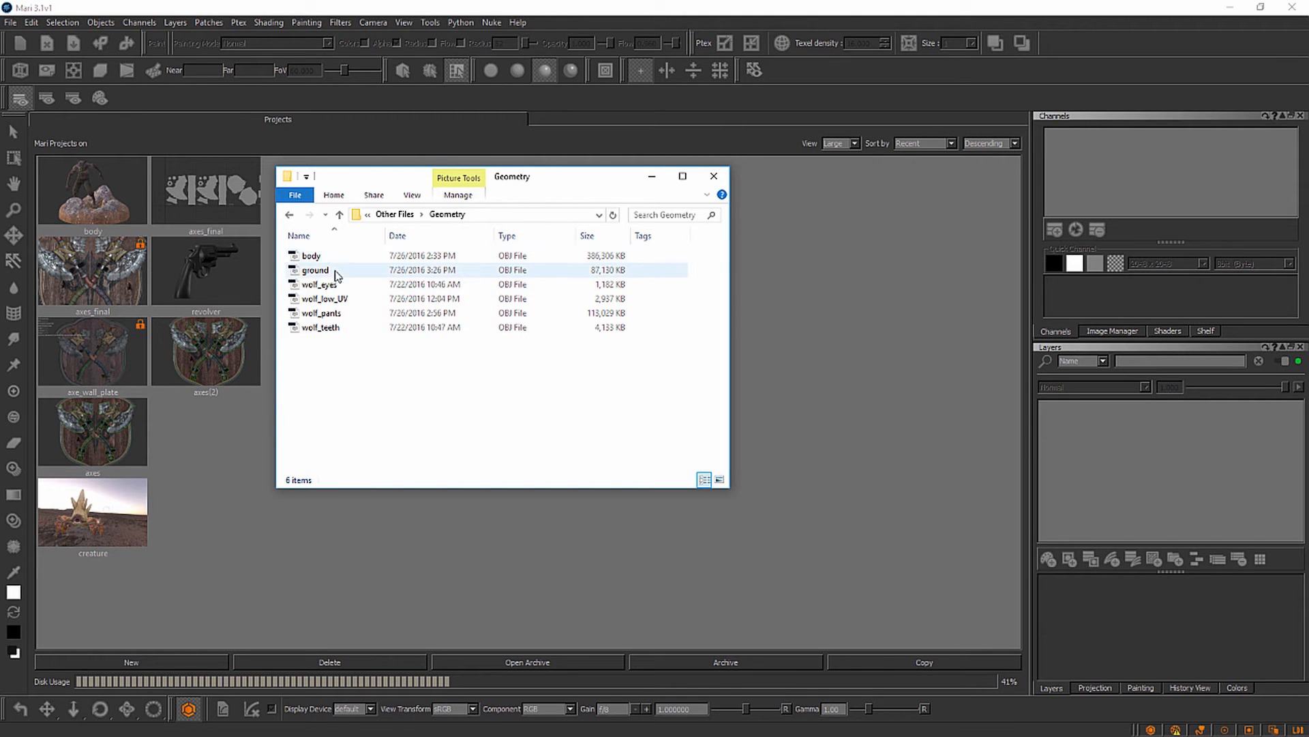
{"action": "mouse_move", "coordinate": [348, 299]}
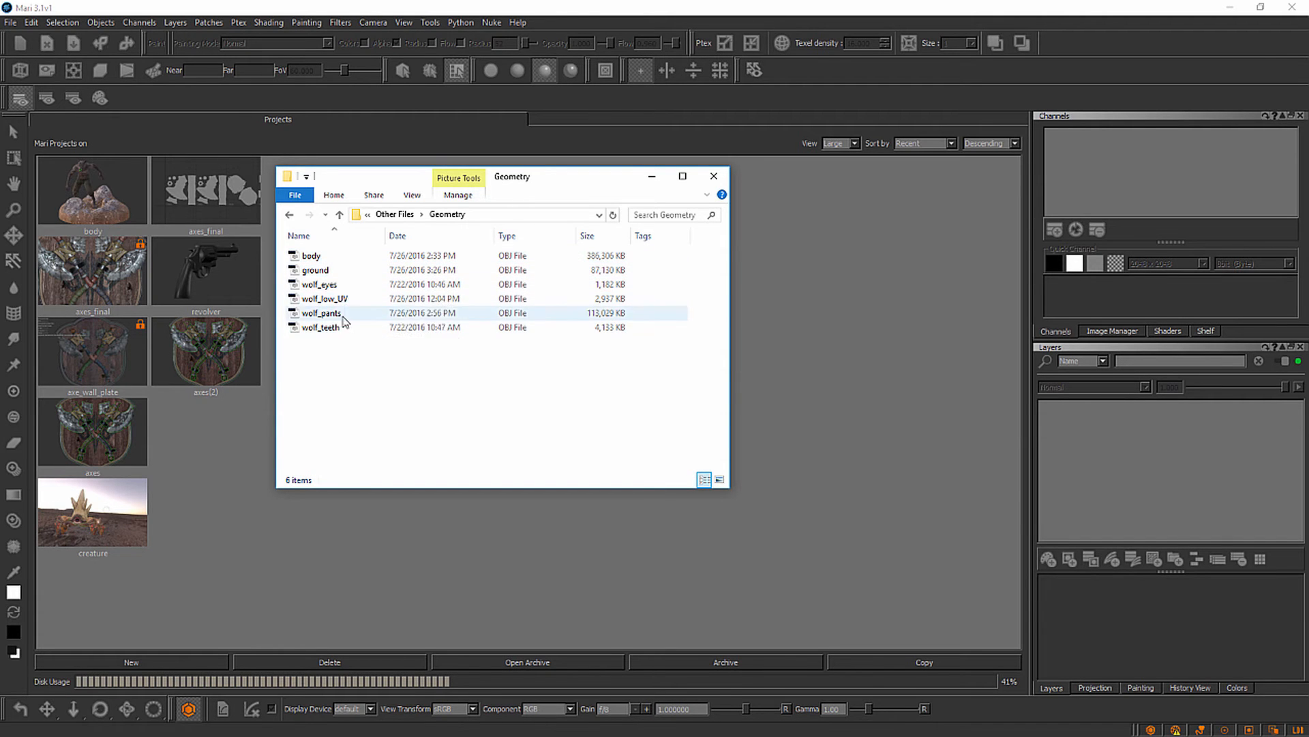
{"action": "left_click", "coordinate": [324, 299]}
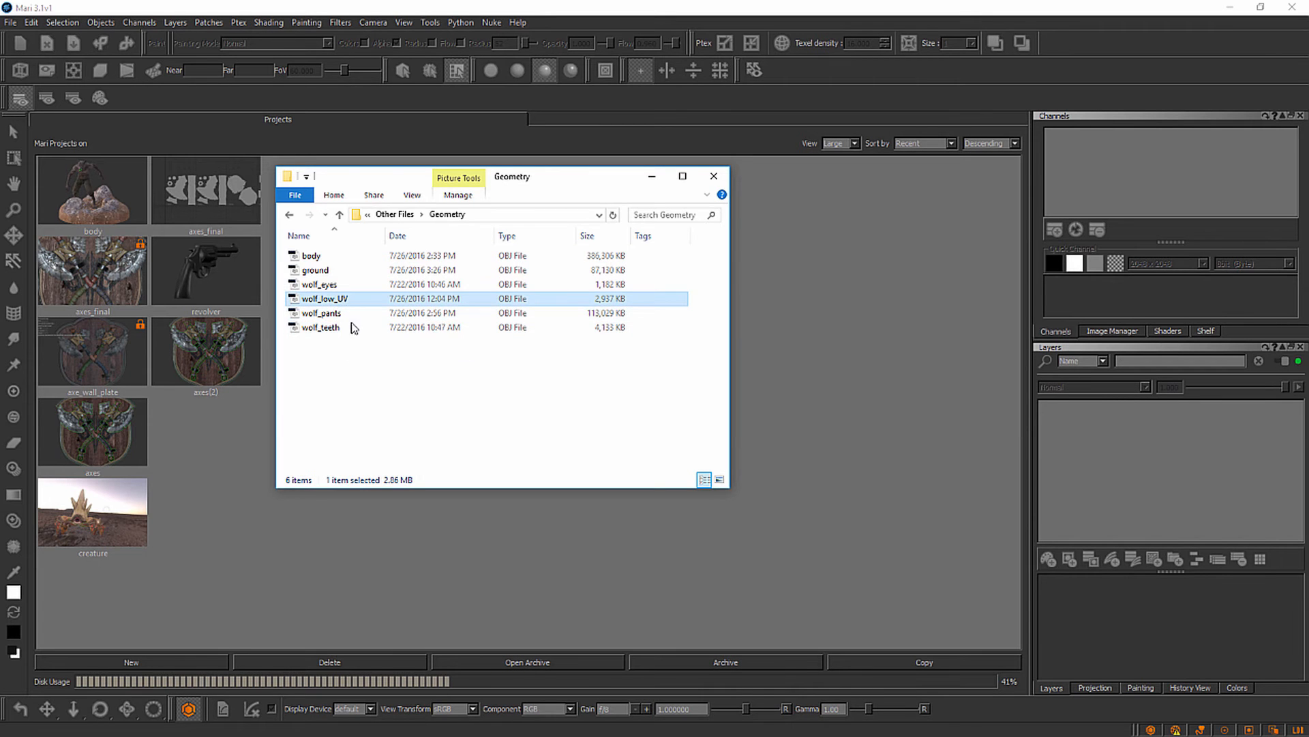
{"action": "mouse_move", "coordinate": [364, 352]}
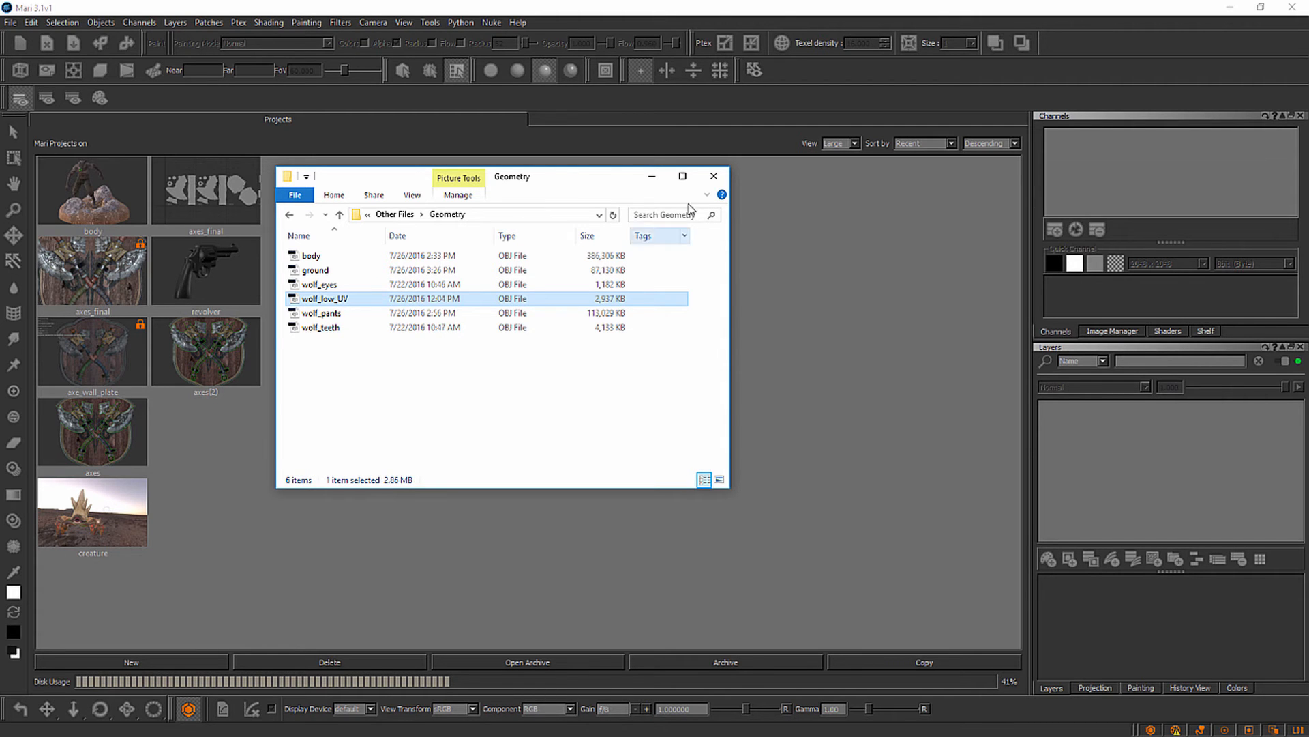
Close Explorer and open Mari's New Project dialog from the File menu
{"action": "left_click", "coordinate": [714, 176]}
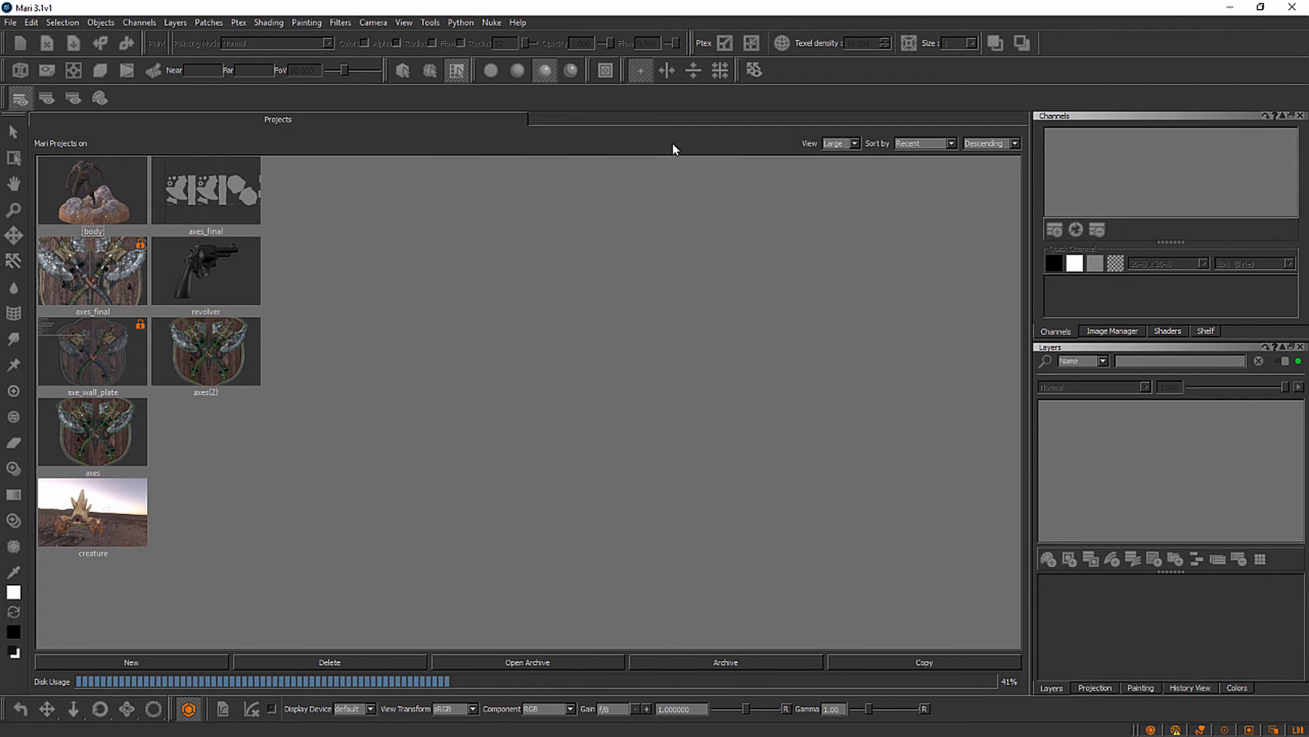
{"action": "mouse_move", "coordinate": [650, 276]}
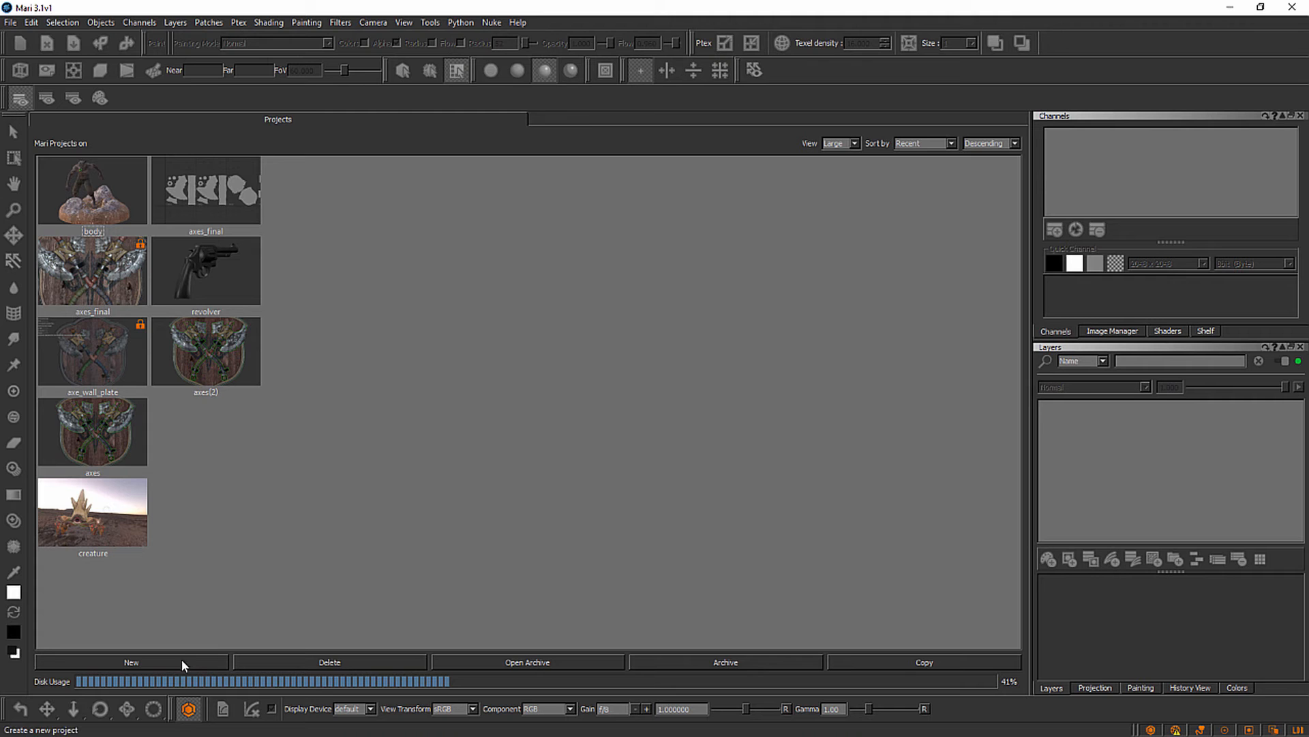
{"action": "mouse_move", "coordinate": [232, 421]}
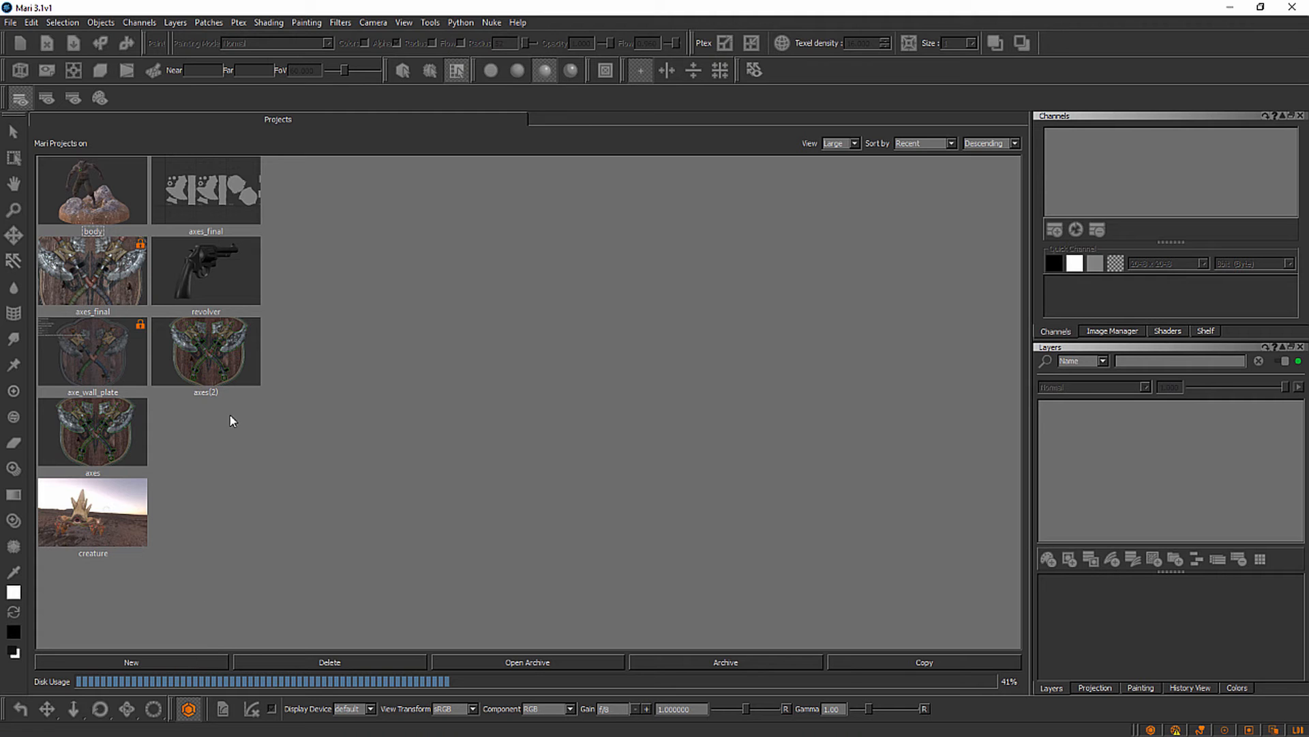
{"action": "mouse_move", "coordinate": [28, 46]}
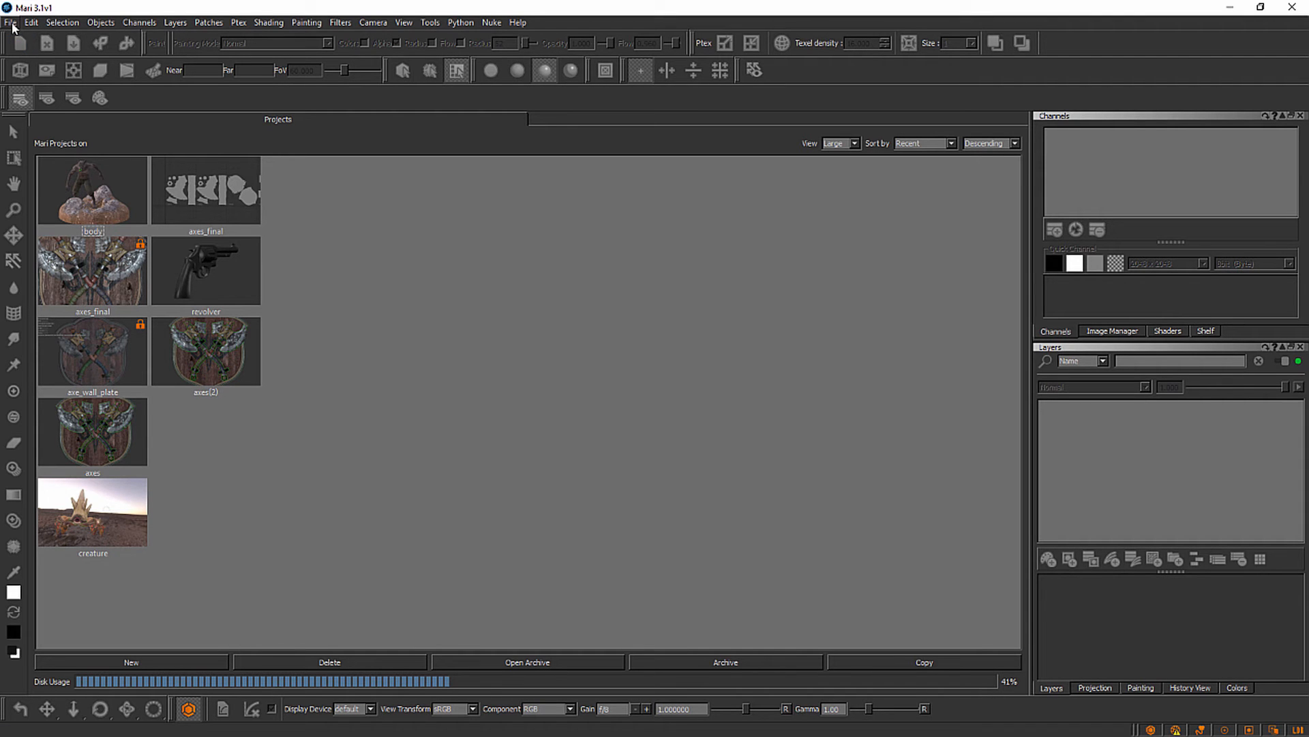
{"action": "left_click", "coordinate": [10, 23]}
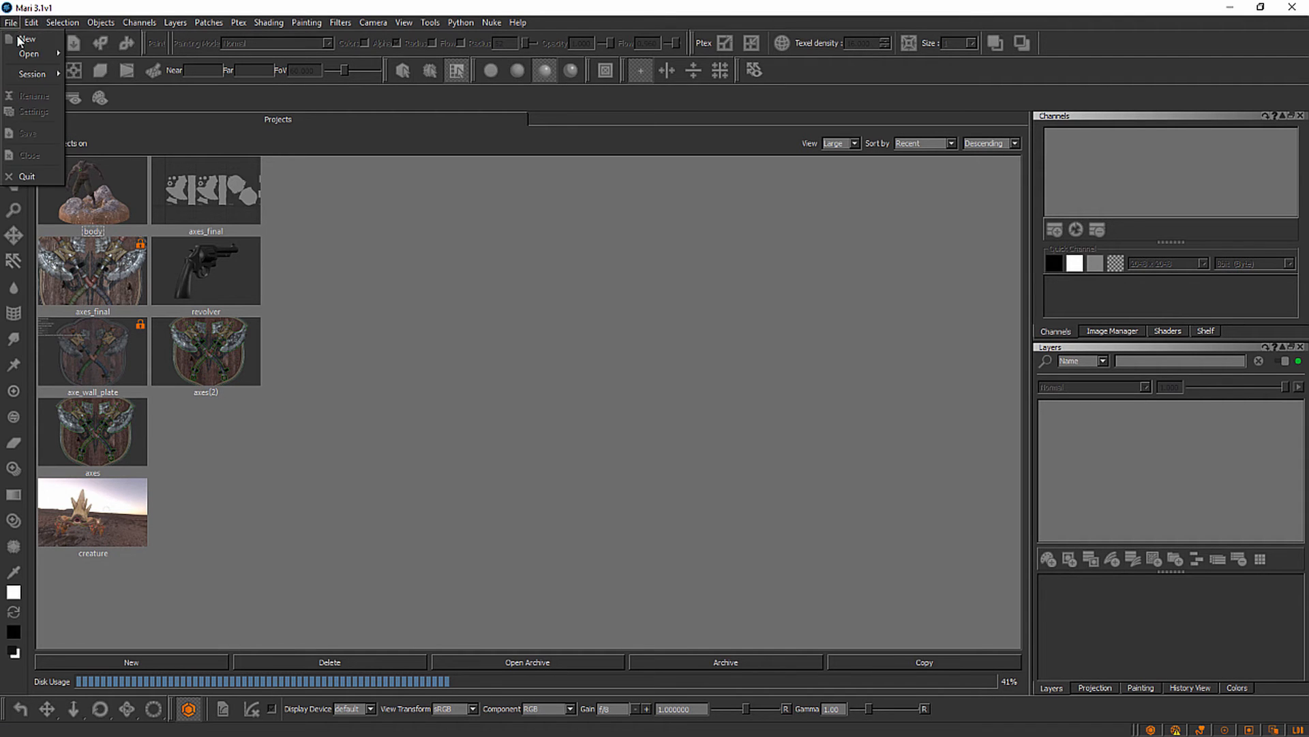
{"action": "left_click", "coordinate": [25, 39]}
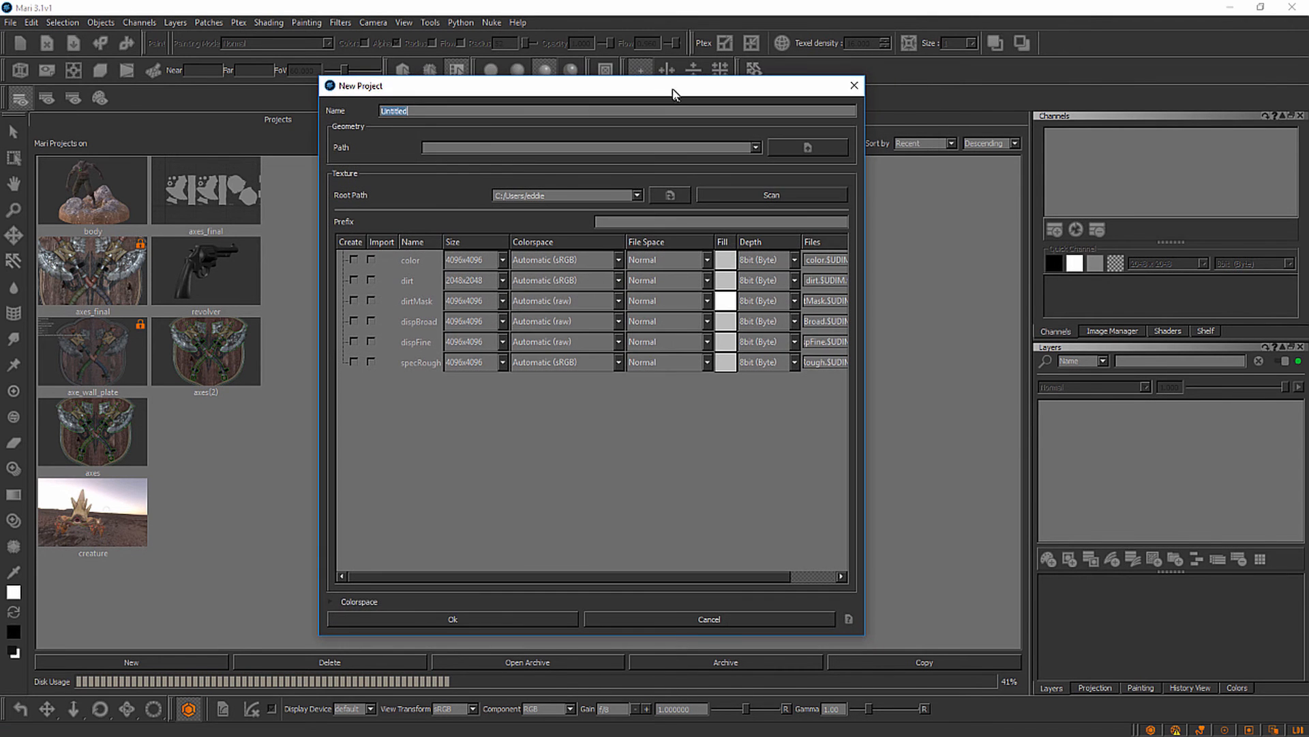
{"action": "mouse_move", "coordinate": [301, 176]}
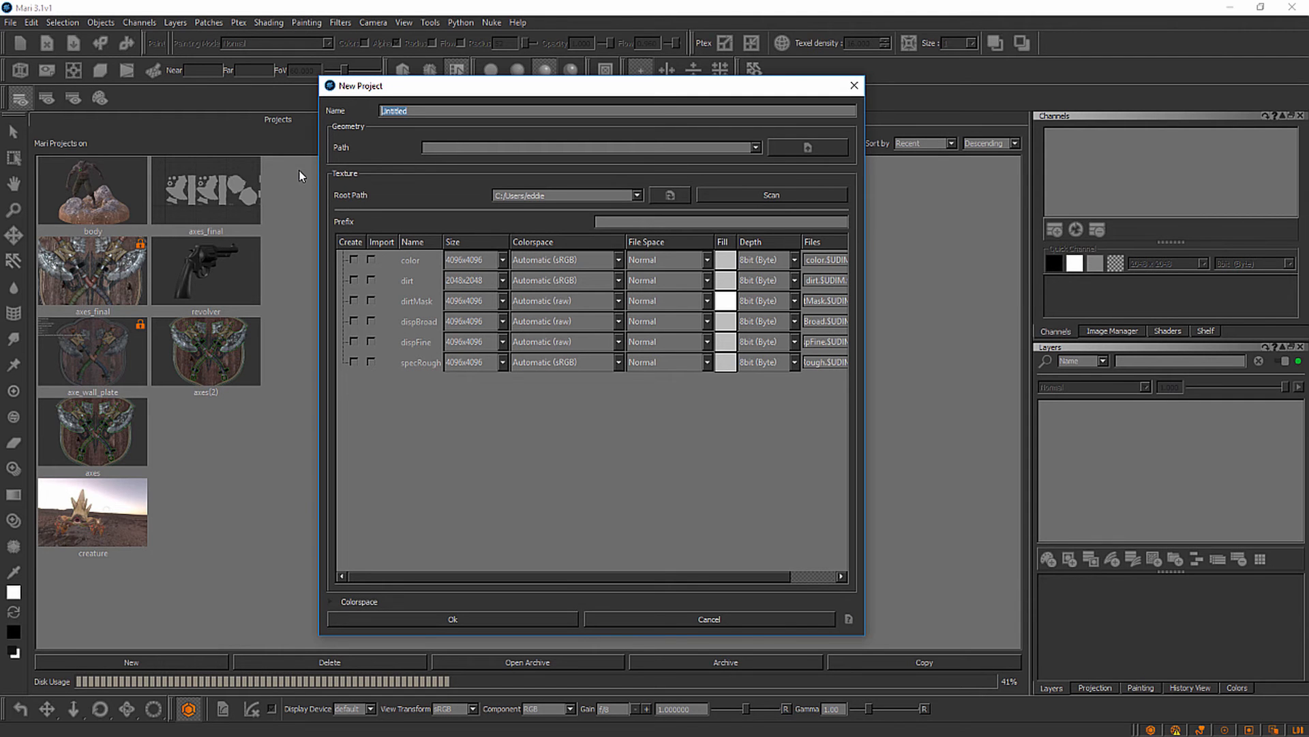
Name the project Wolf and browse for geometry from the Geometry Path field
{"action": "type", "text": "WWolf"}
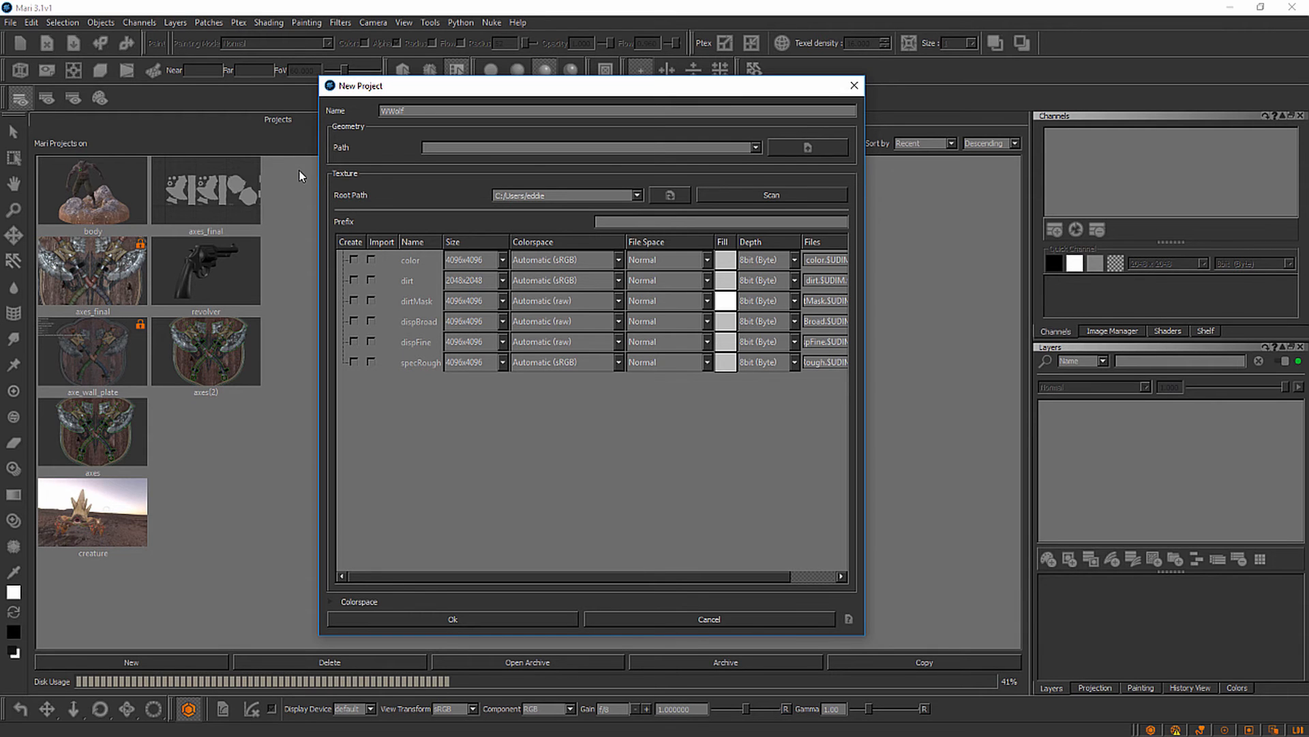
{"action": "mouse_move", "coordinate": [366, 149]}
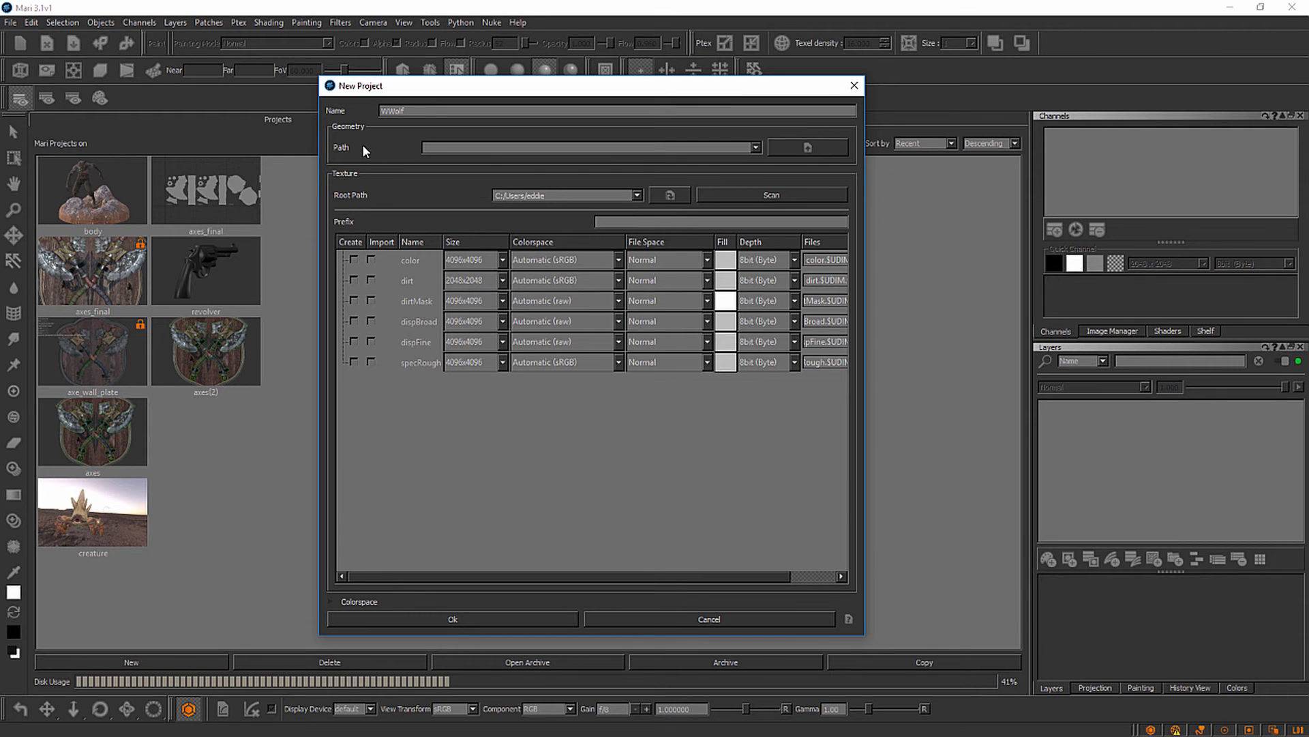
{"action": "mouse_move", "coordinate": [779, 161]}
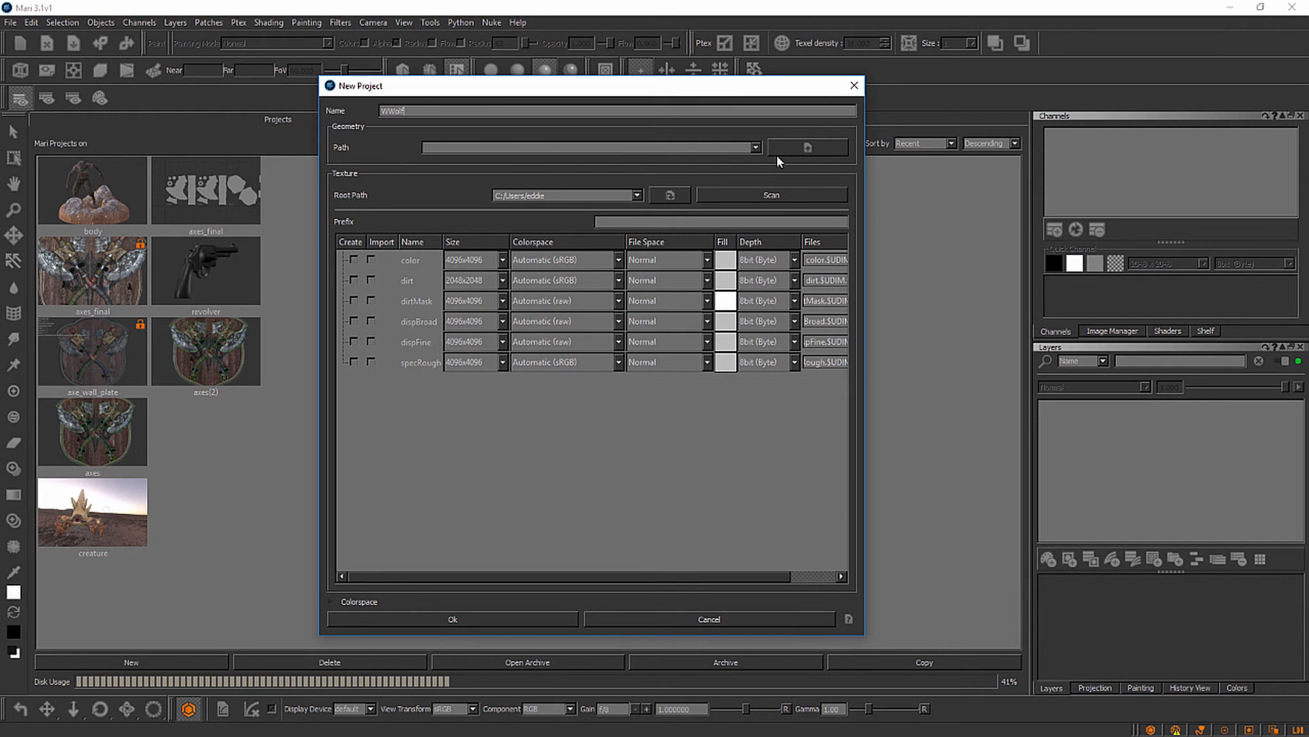
{"action": "mouse_move", "coordinate": [777, 159]}
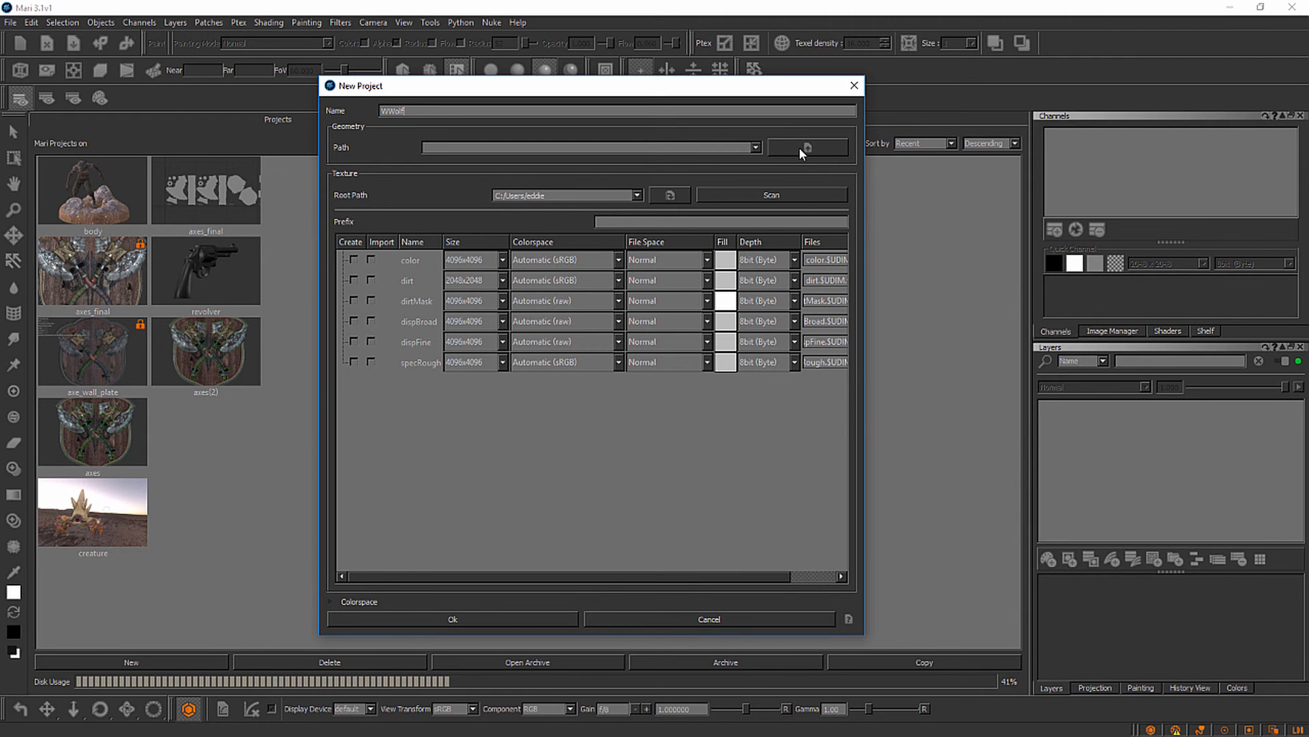
{"action": "left_click", "coordinate": [808, 148]}
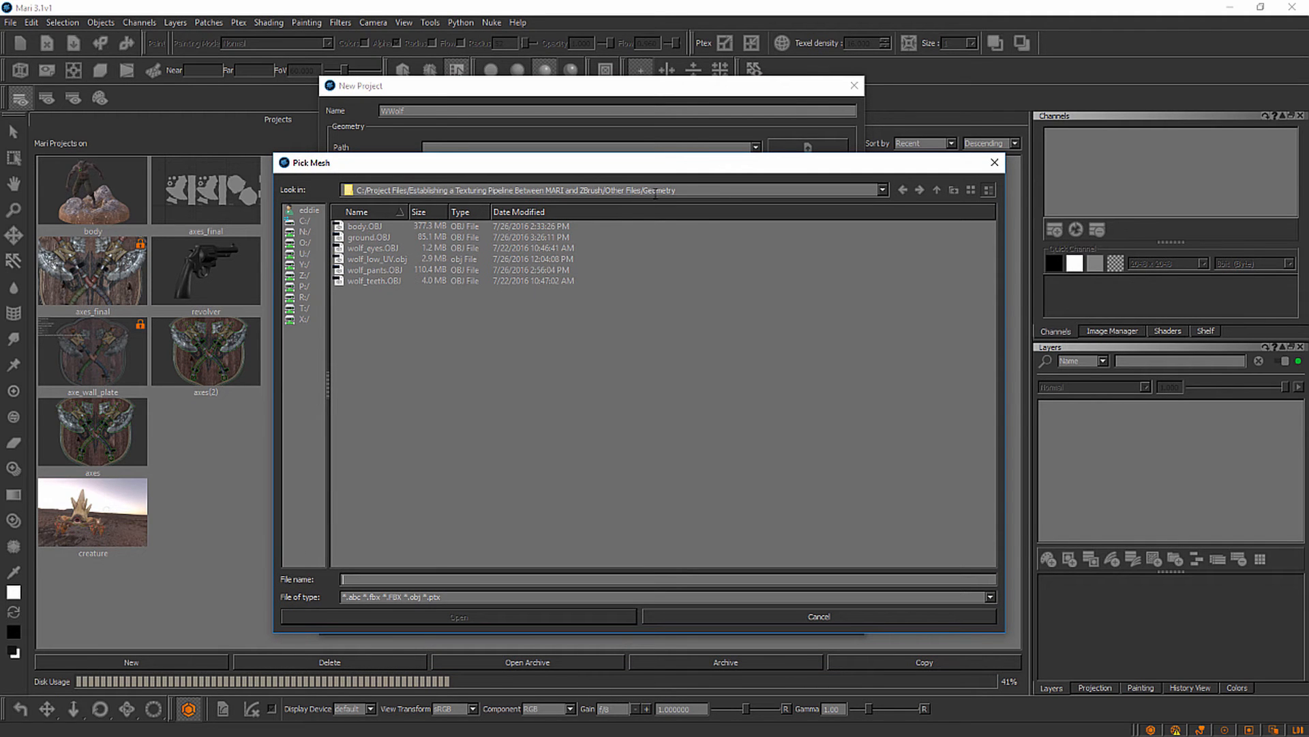
{"action": "mouse_move", "coordinate": [416, 248]}
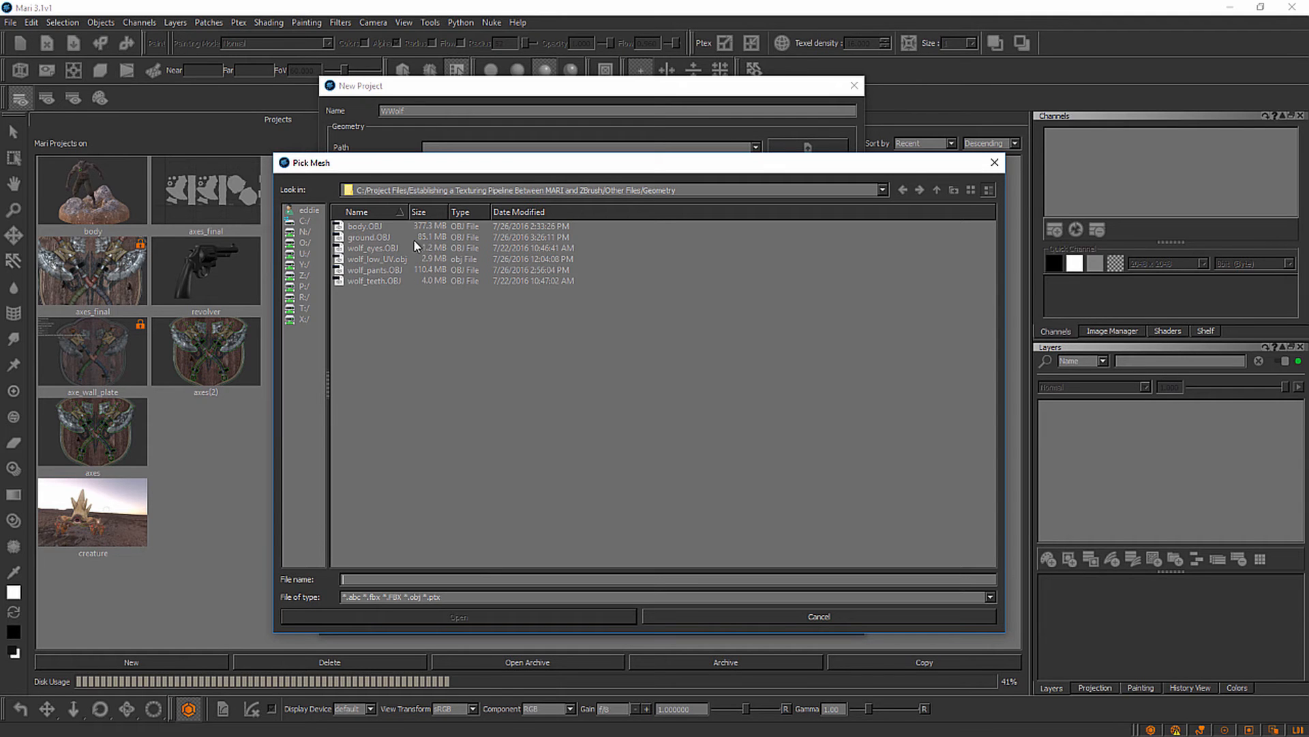
{"action": "mouse_move", "coordinate": [577, 272]}
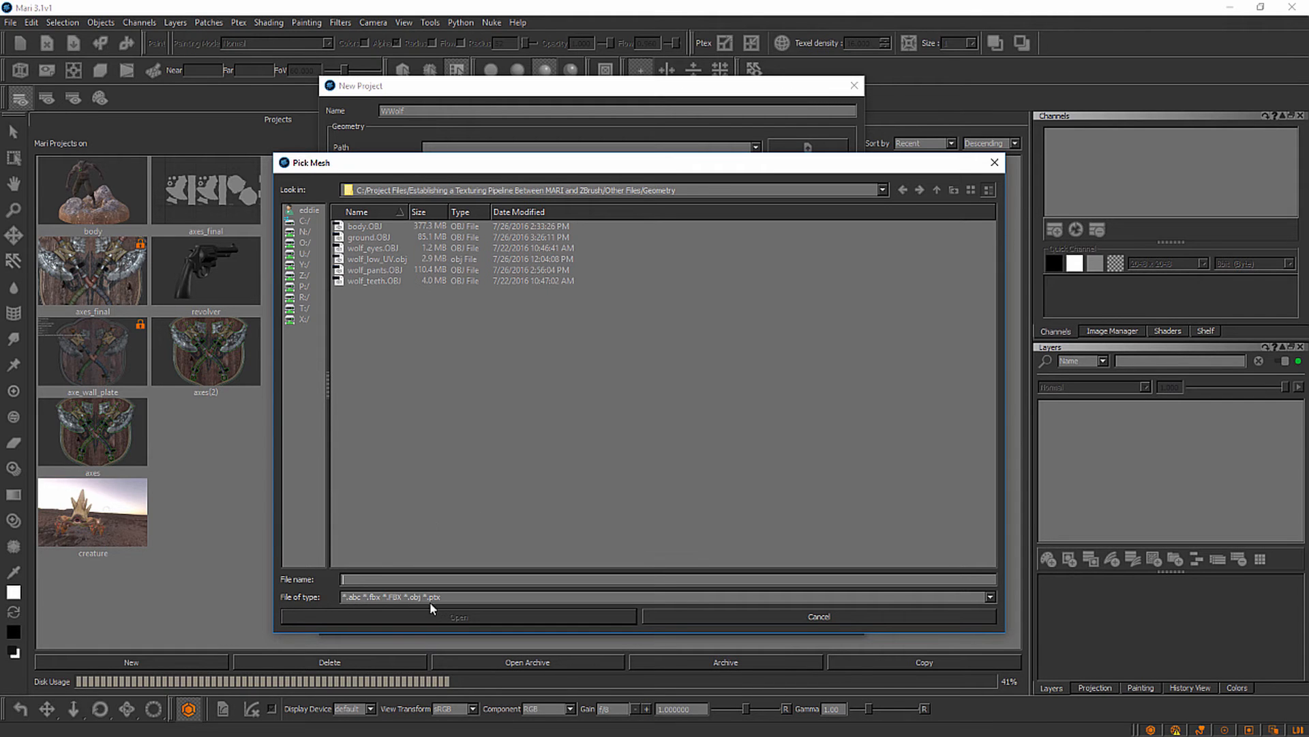
{"action": "mouse_move", "coordinate": [359, 602]}
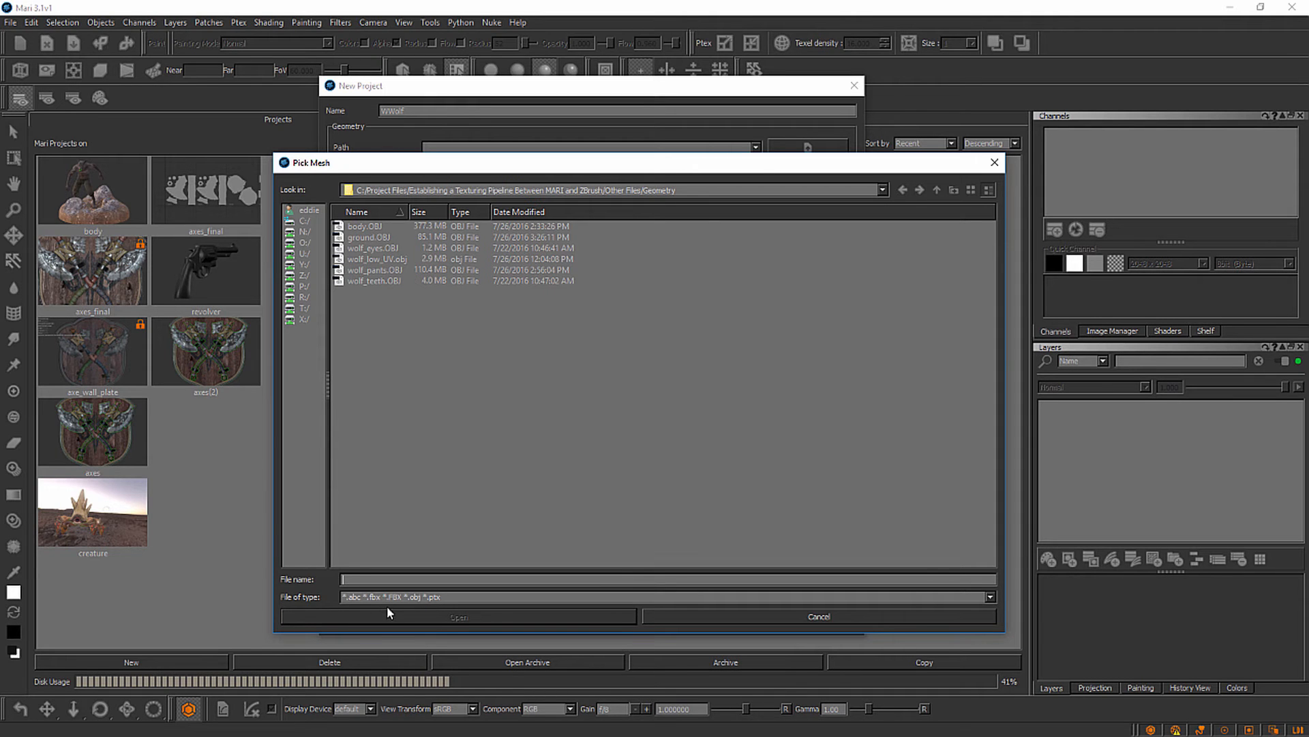
{"action": "mouse_move", "coordinate": [431, 626]}
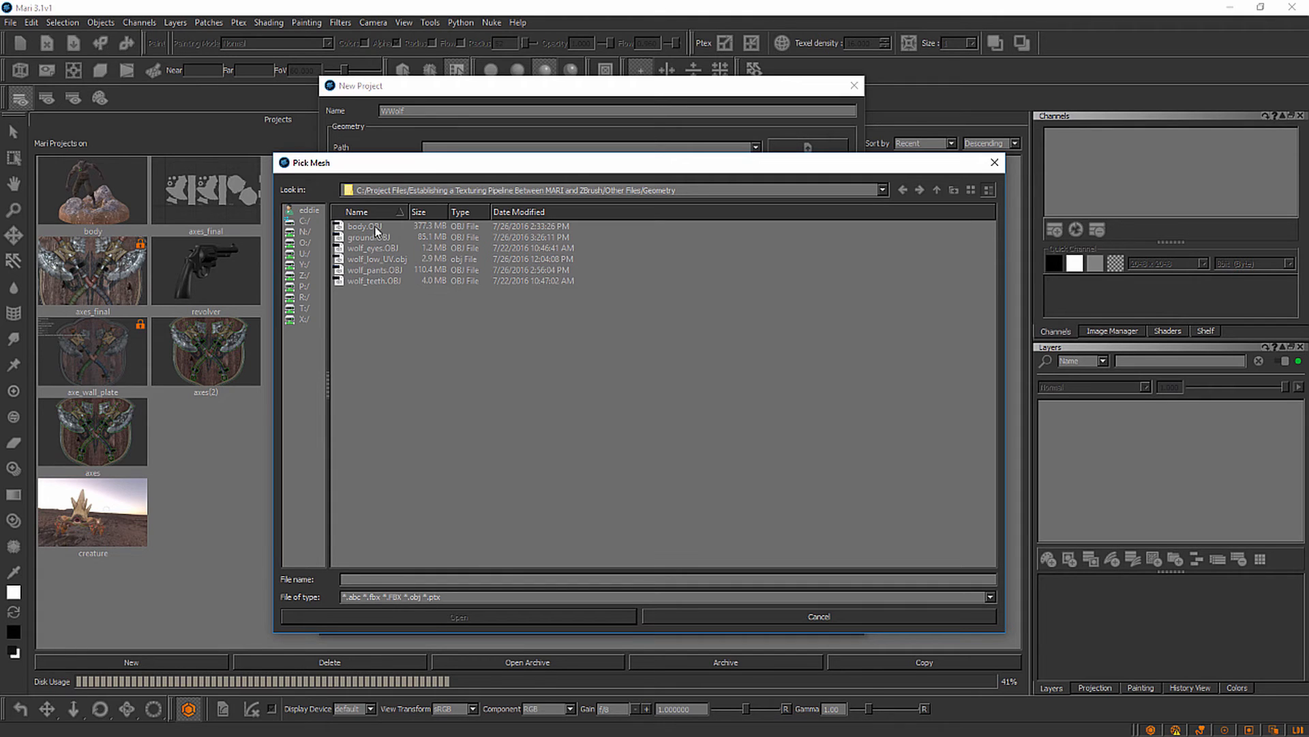
Load body, wolf_eyes, wolf_pants and wolf_teeth OBJs as the project geometry
{"action": "left_click", "coordinate": [365, 226]}
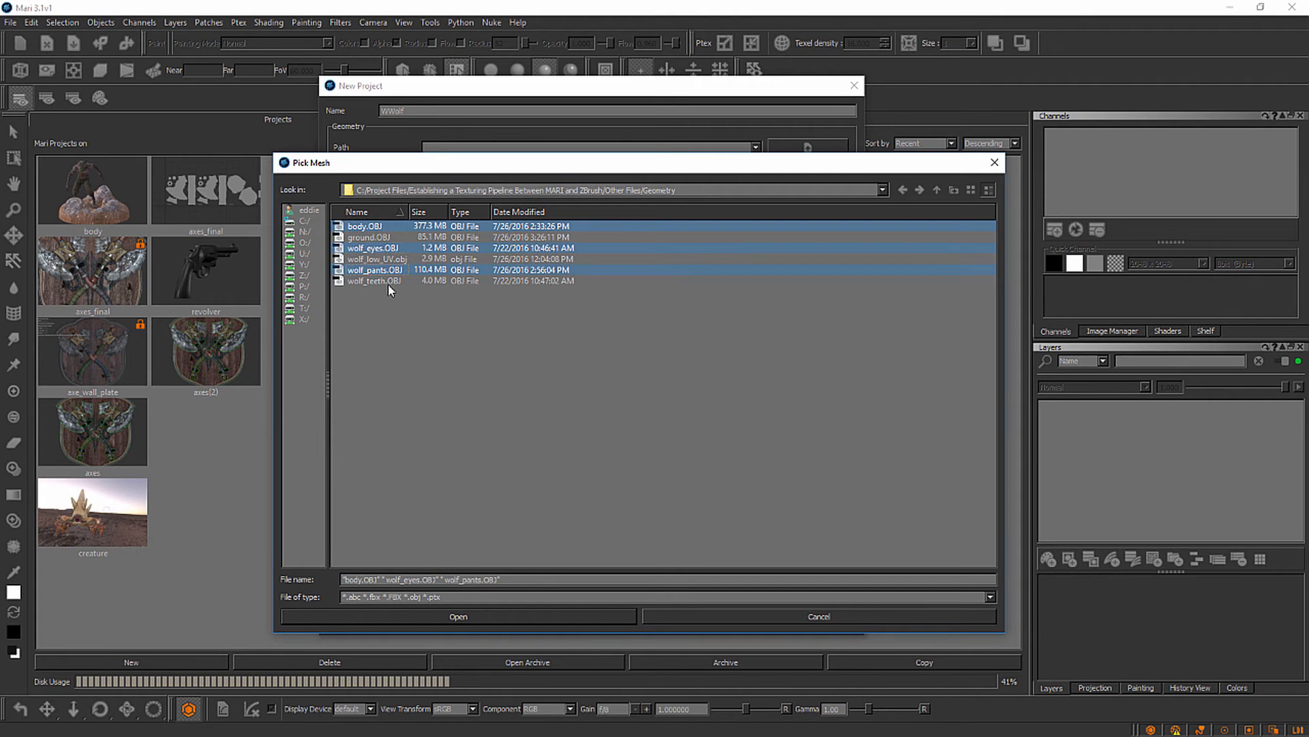
{"action": "left_click", "coordinate": [371, 280]}
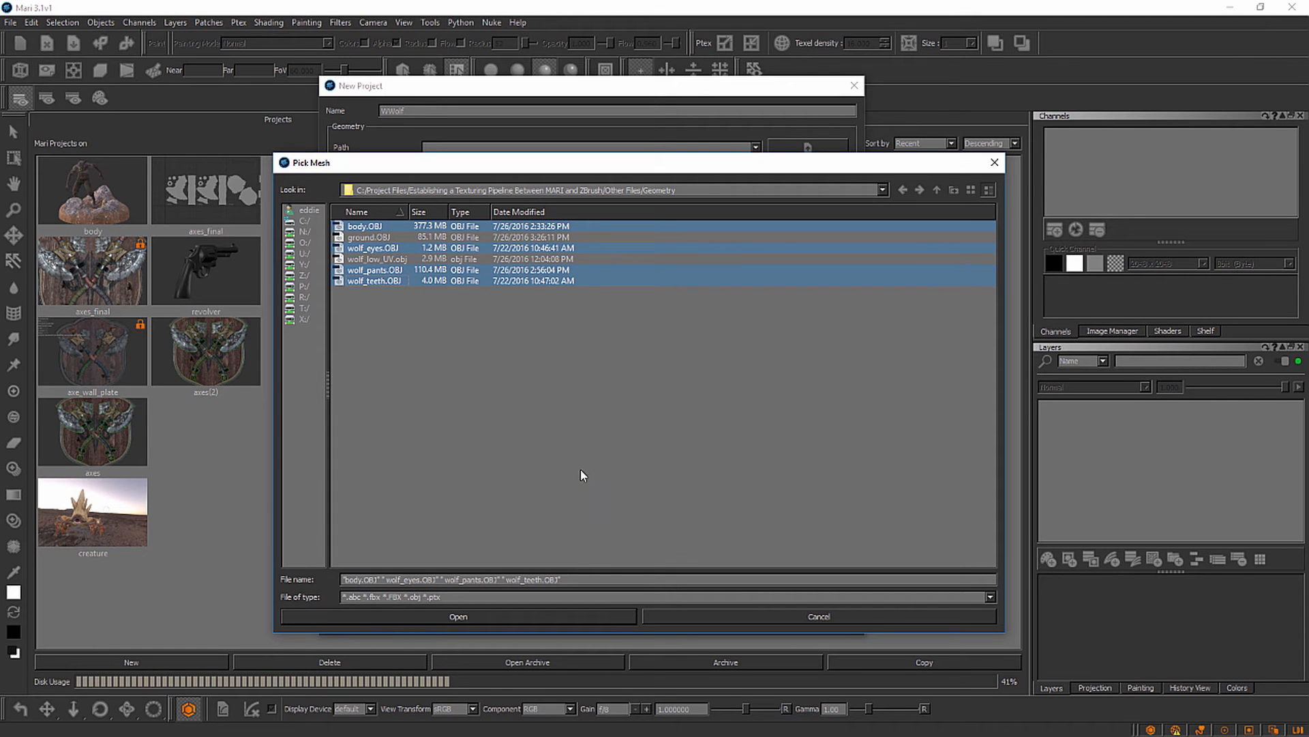
{"action": "mouse_move", "coordinate": [367, 265]}
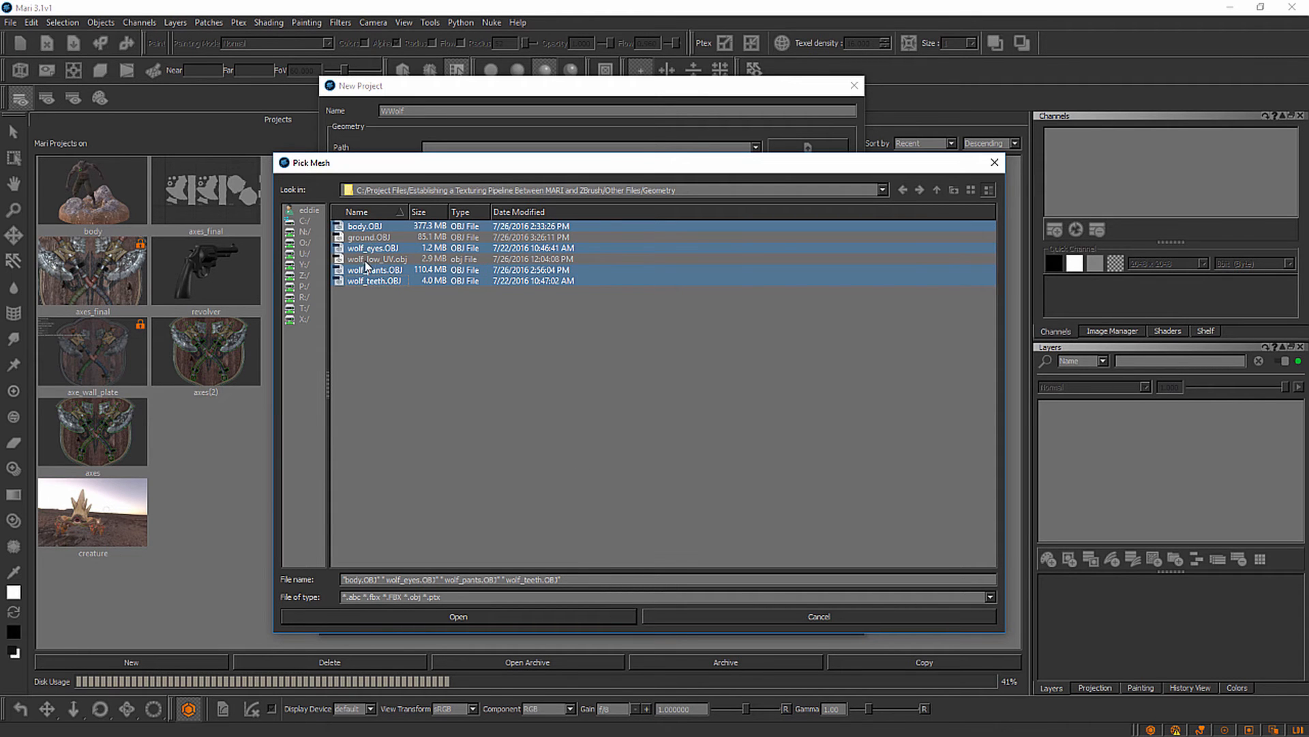
{"action": "mouse_move", "coordinate": [638, 471]}
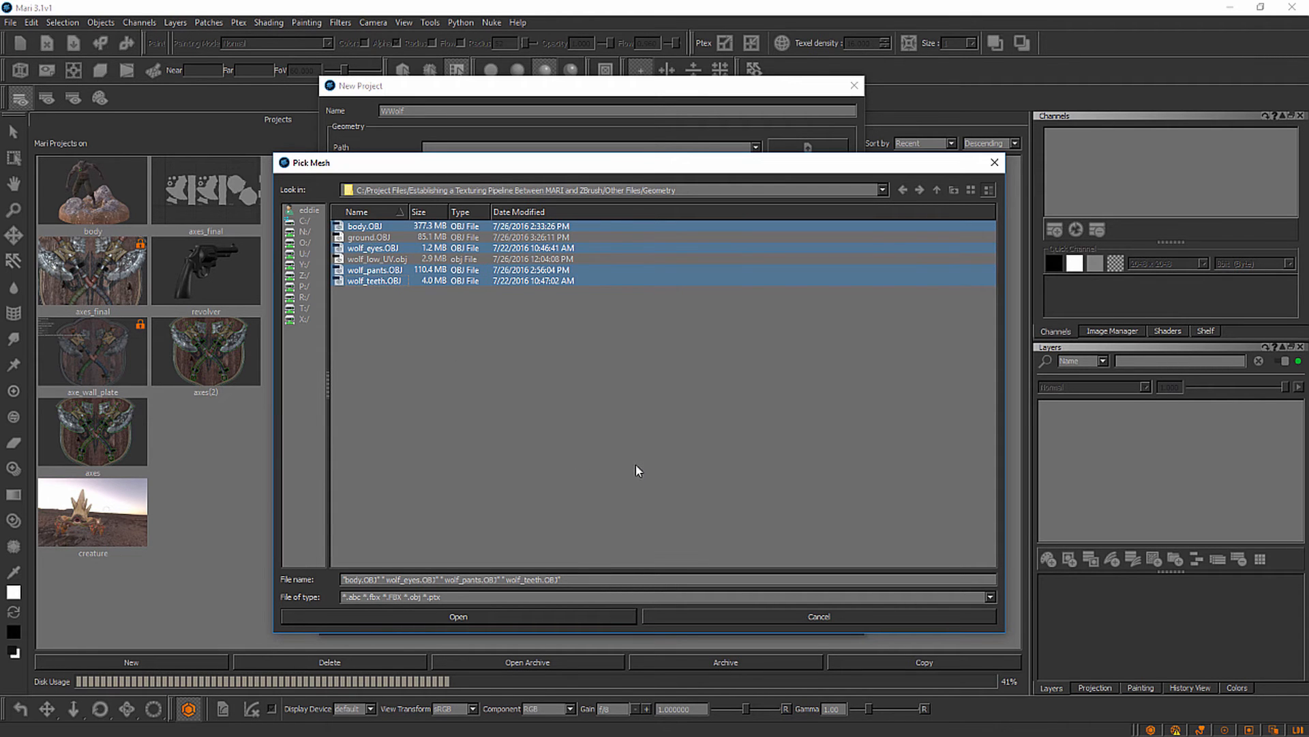
{"action": "mouse_move", "coordinate": [495, 617]}
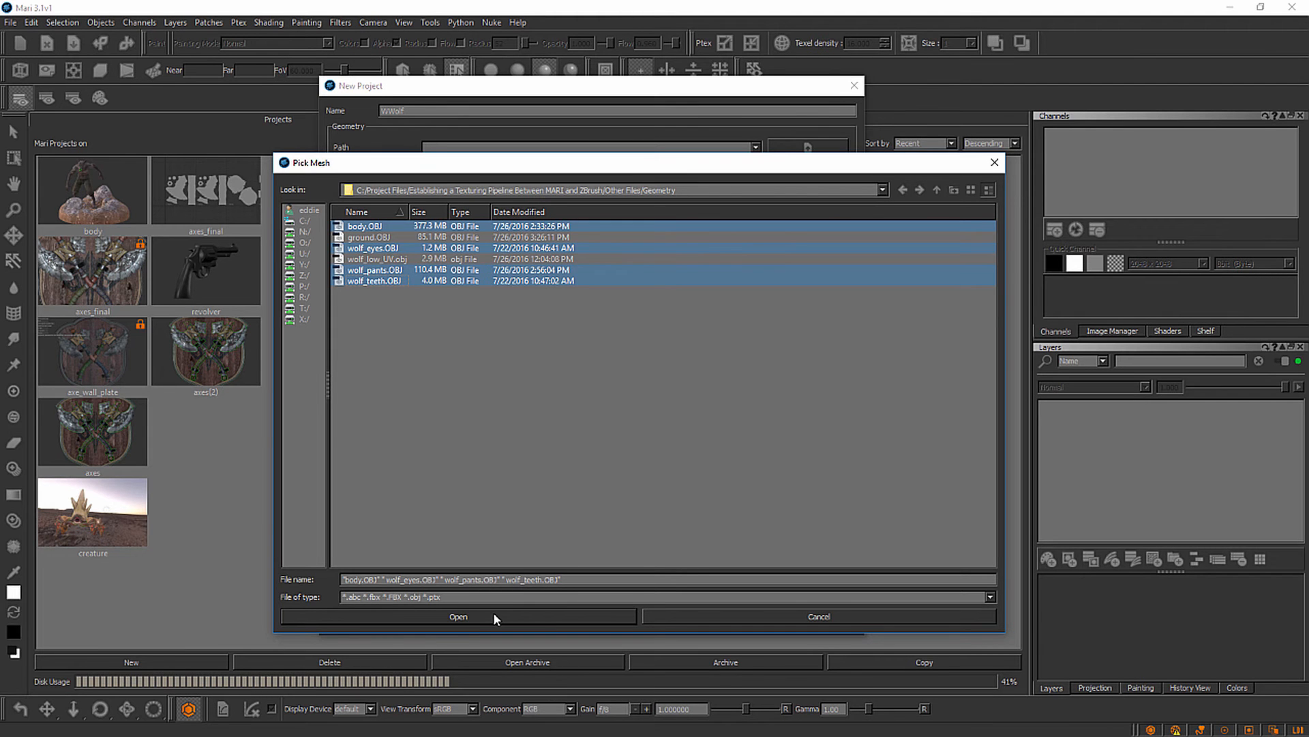
{"action": "left_click", "coordinate": [458, 617]}
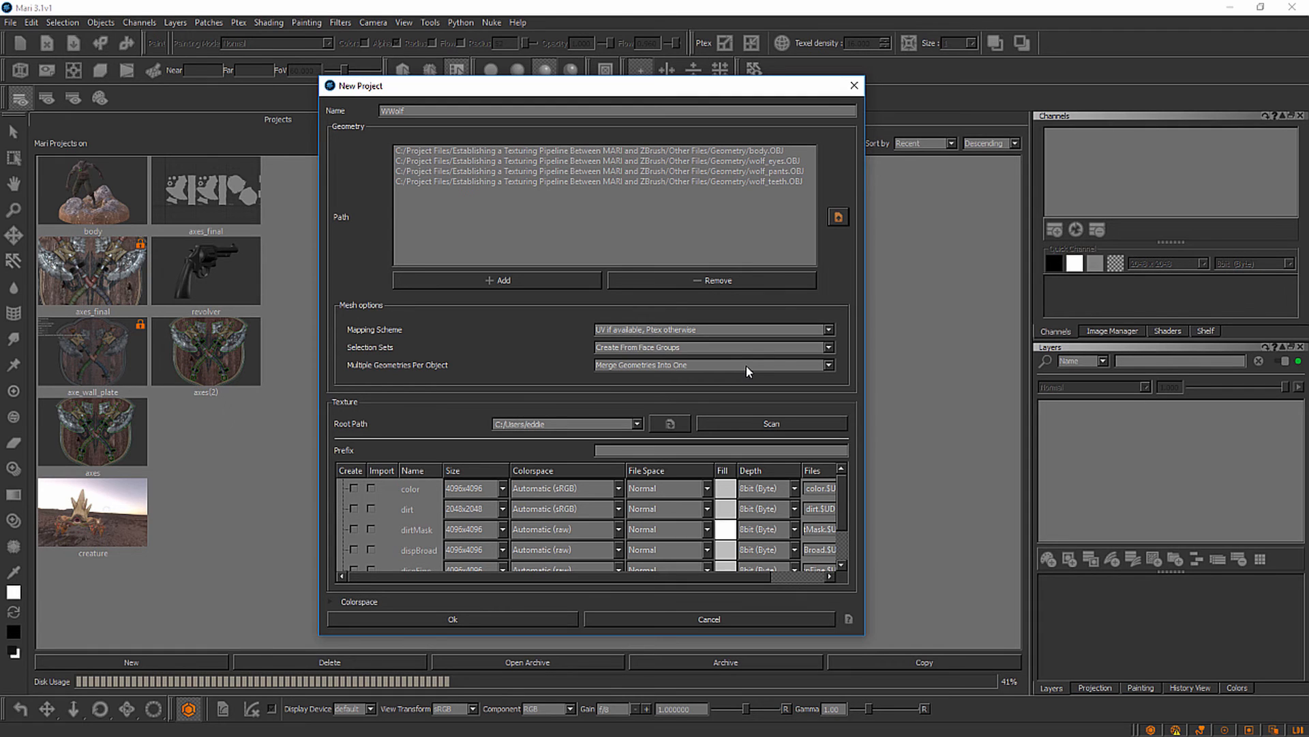
{"action": "mouse_move", "coordinate": [595, 176]}
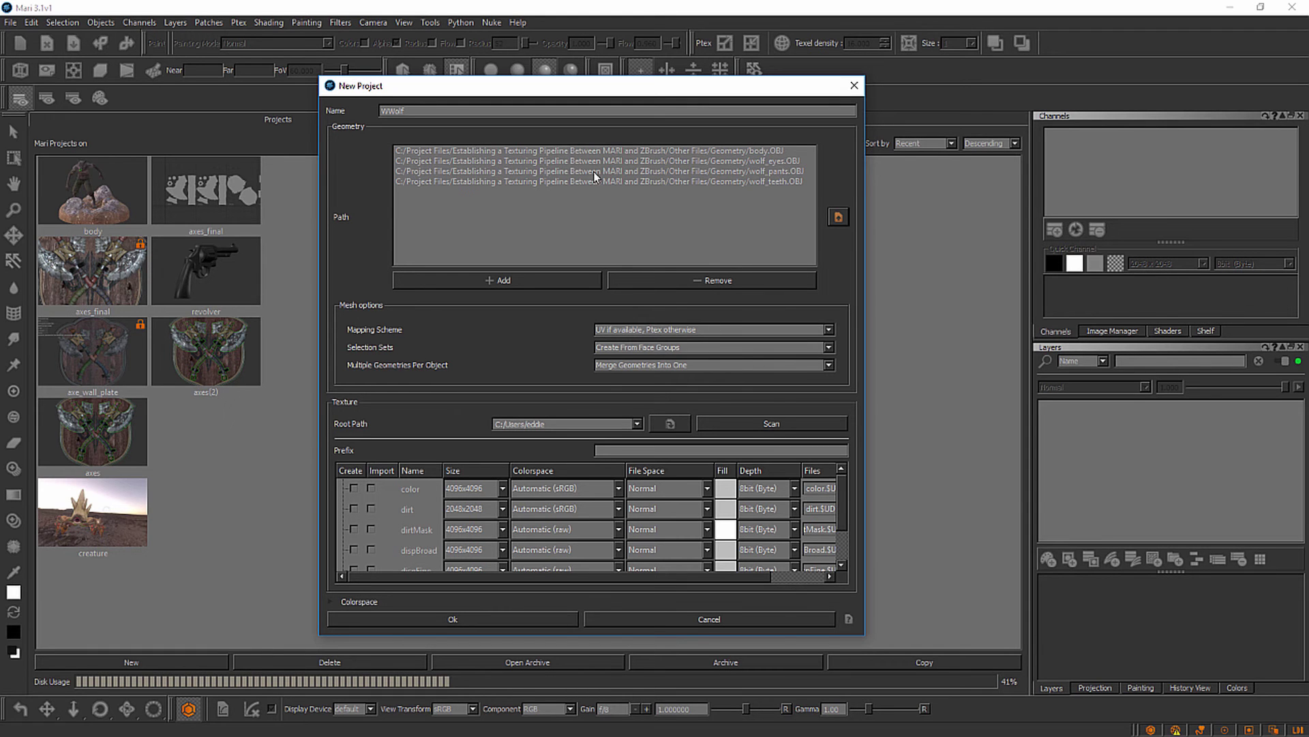
{"action": "mouse_move", "coordinate": [676, 287]}
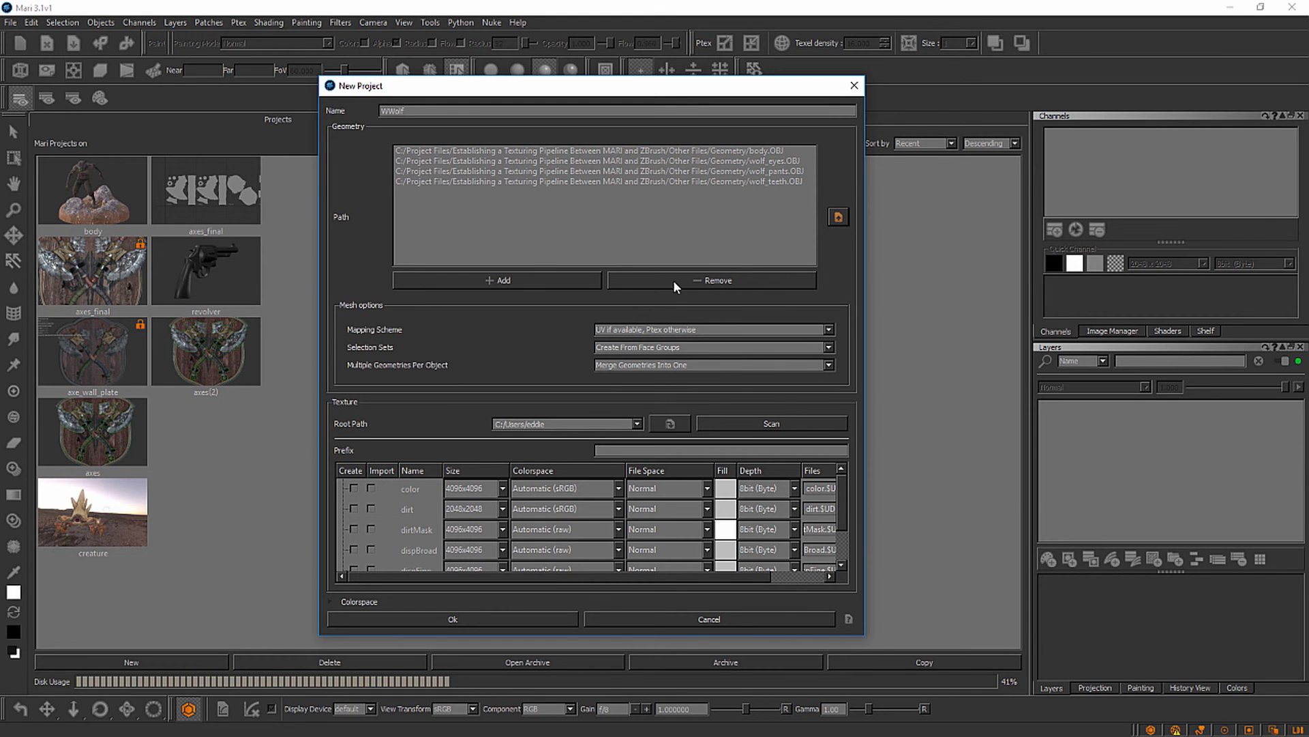
{"action": "mouse_move", "coordinate": [631, 337]}
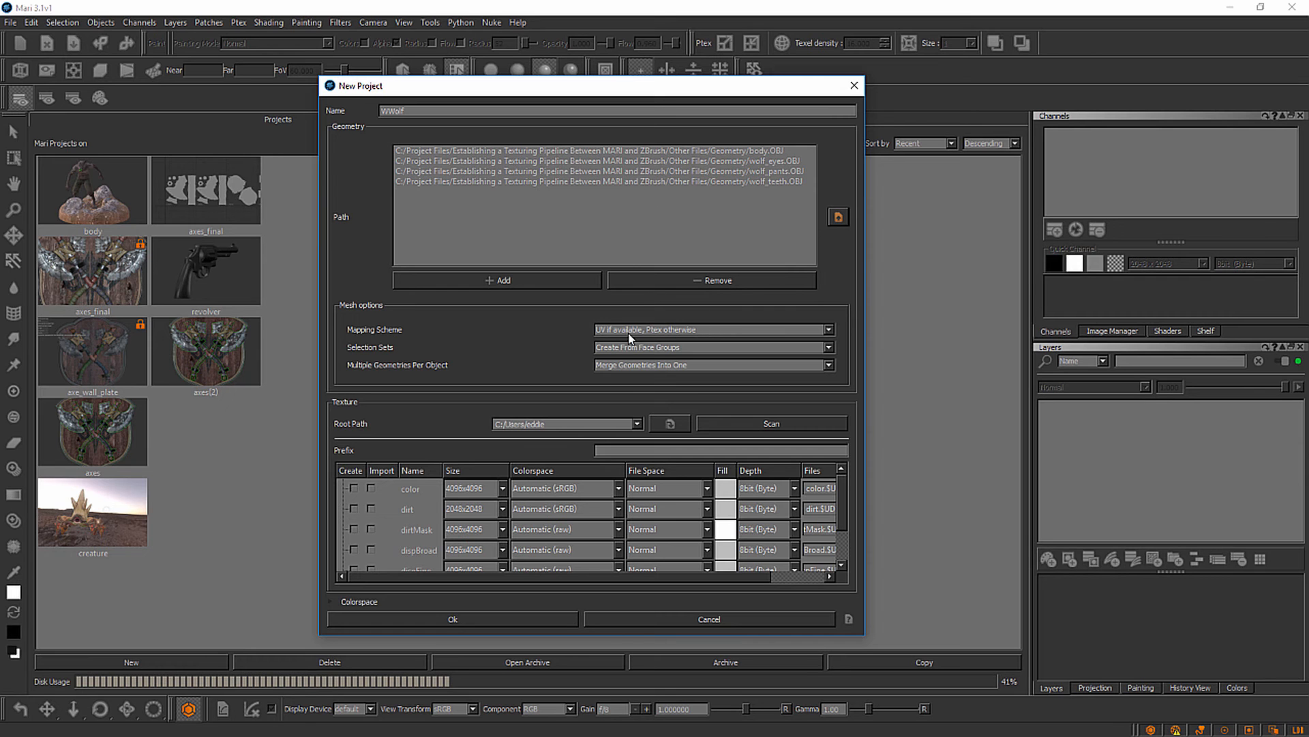
{"action": "mouse_move", "coordinate": [850, 357]}
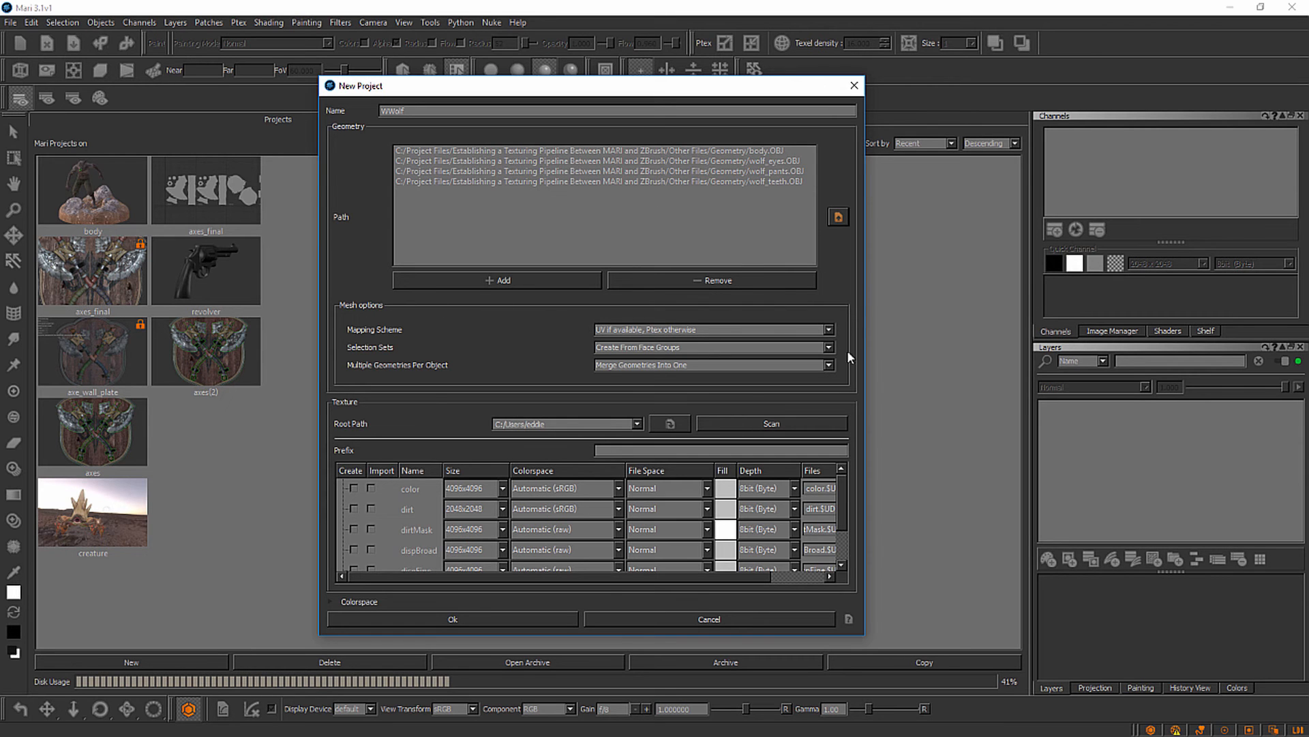
{"action": "mouse_move", "coordinate": [536, 410]}
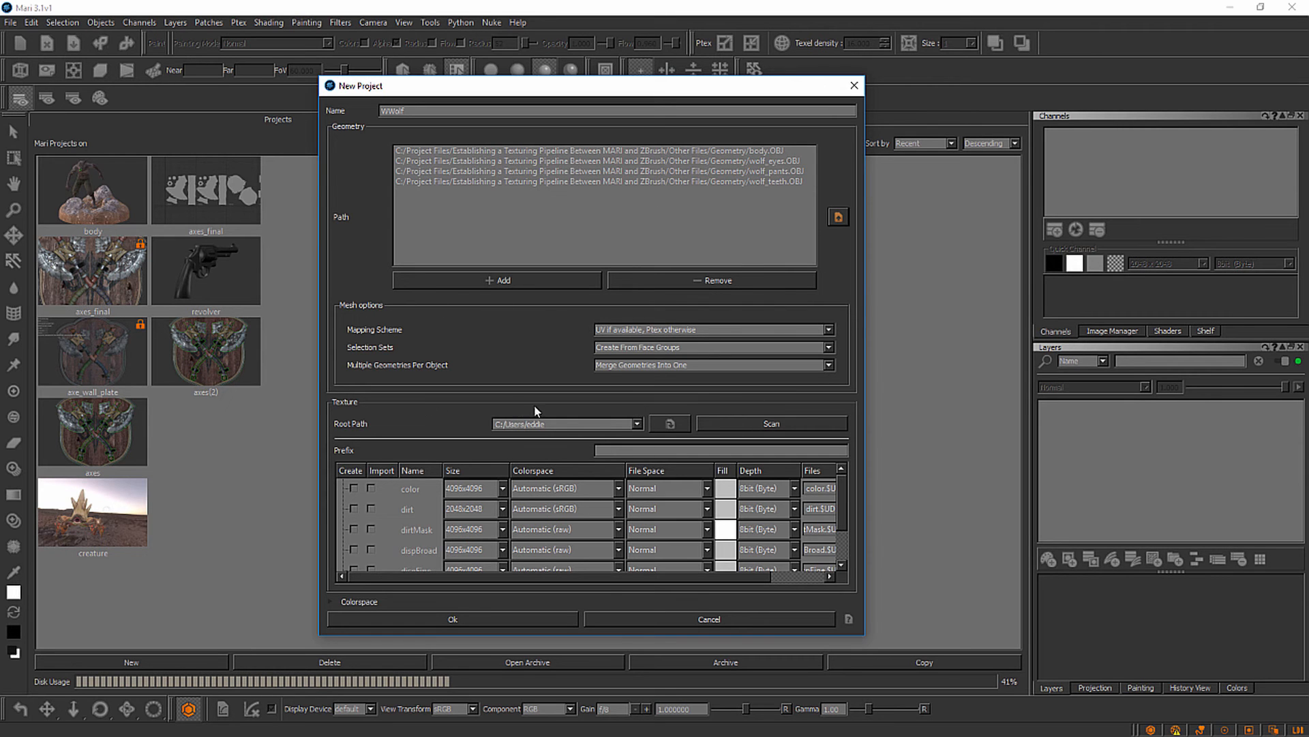
{"action": "mouse_move", "coordinate": [655, 417]}
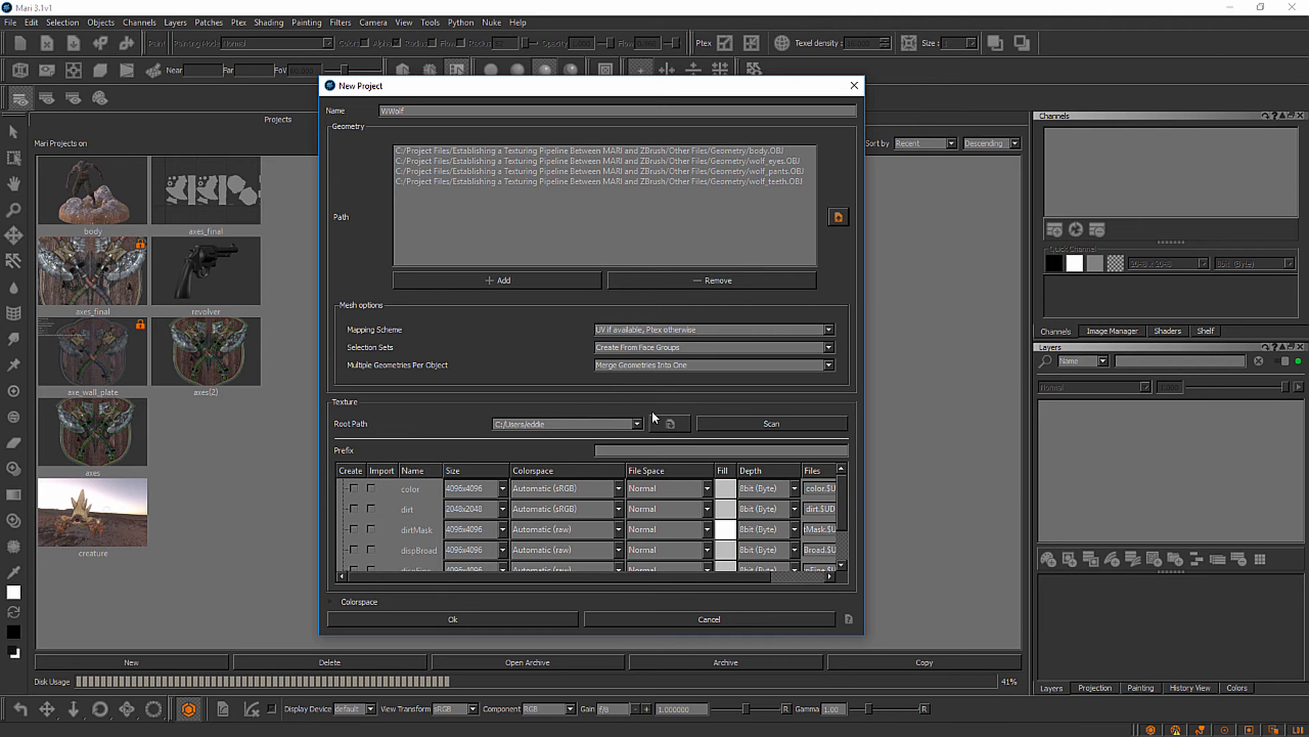
{"action": "mouse_move", "coordinate": [787, 184]}
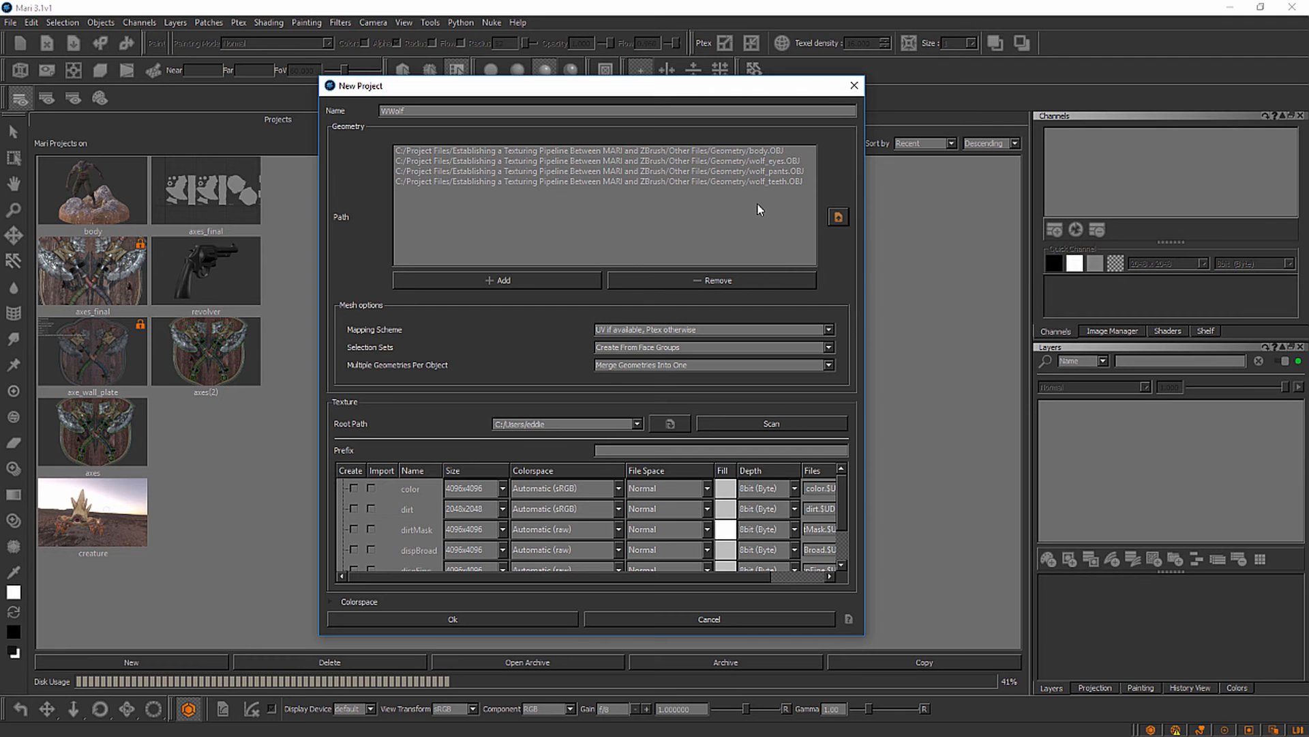
{"action": "mouse_move", "coordinate": [493, 137]}
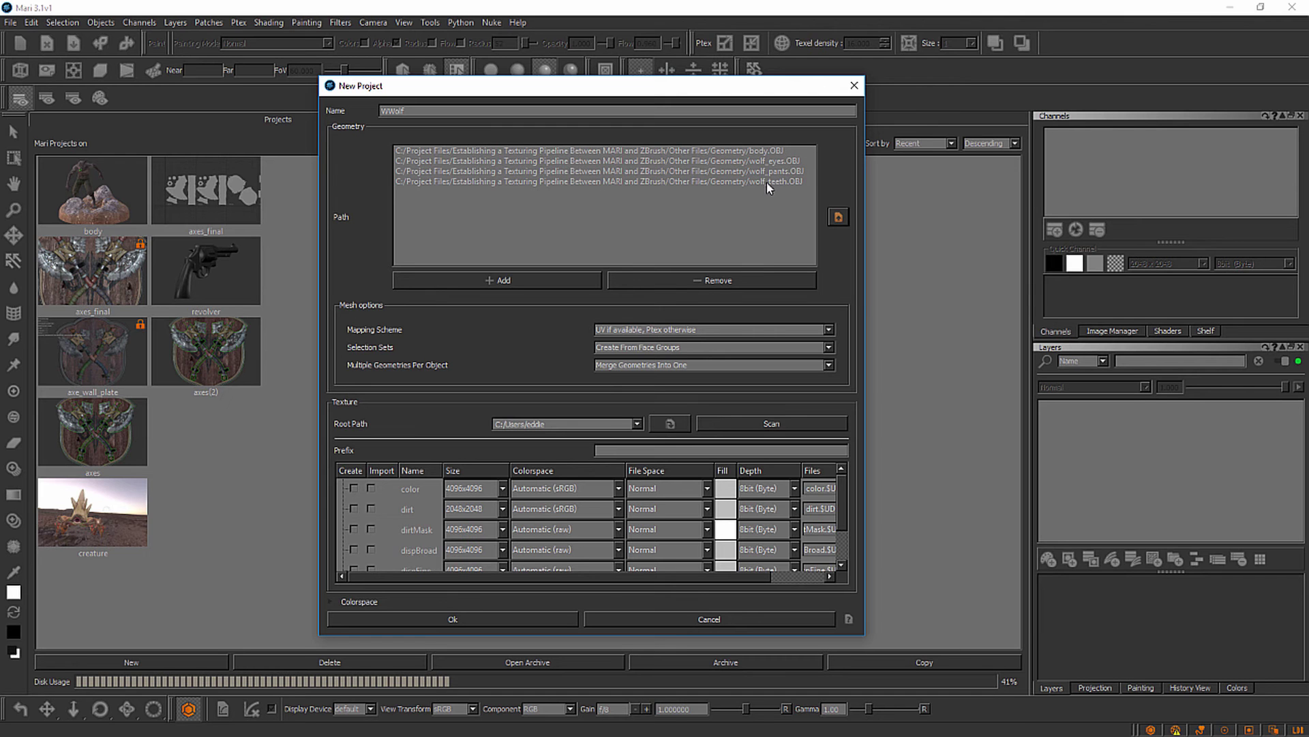
{"action": "mouse_move", "coordinate": [364, 337]}
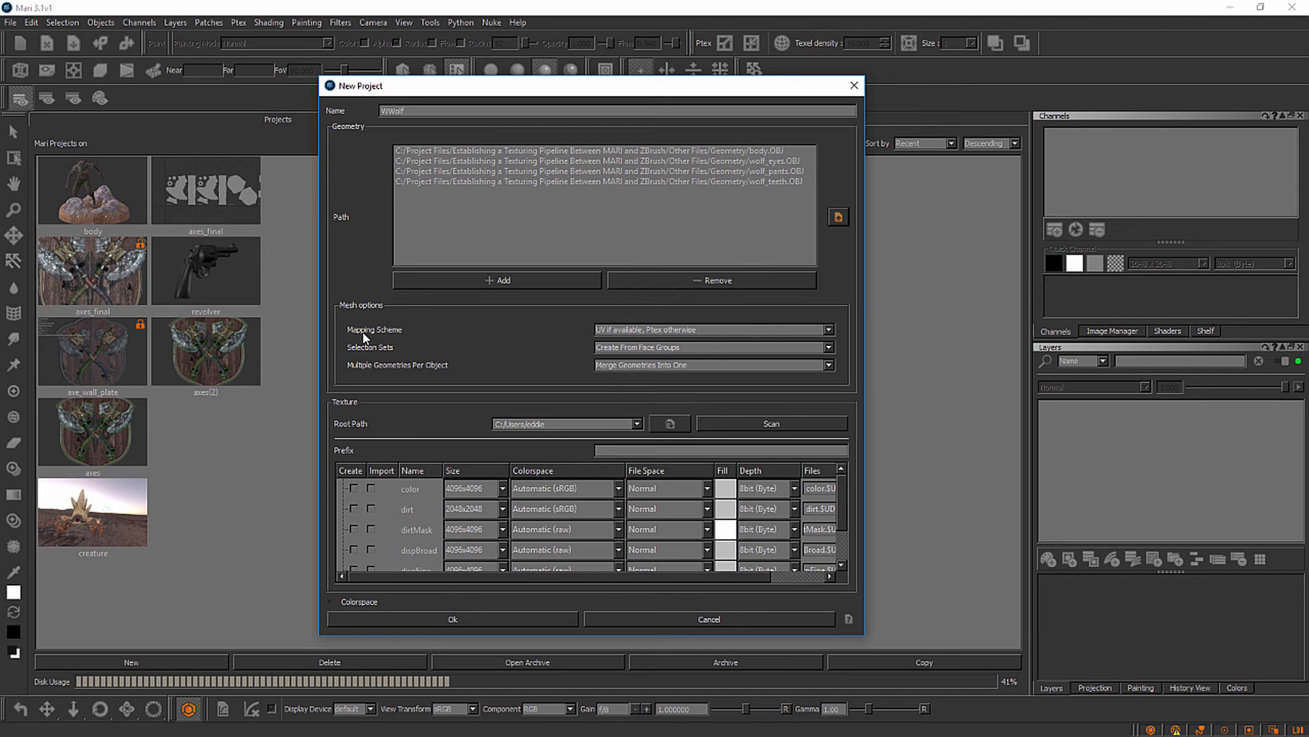
{"action": "mouse_move", "coordinate": [802, 341]}
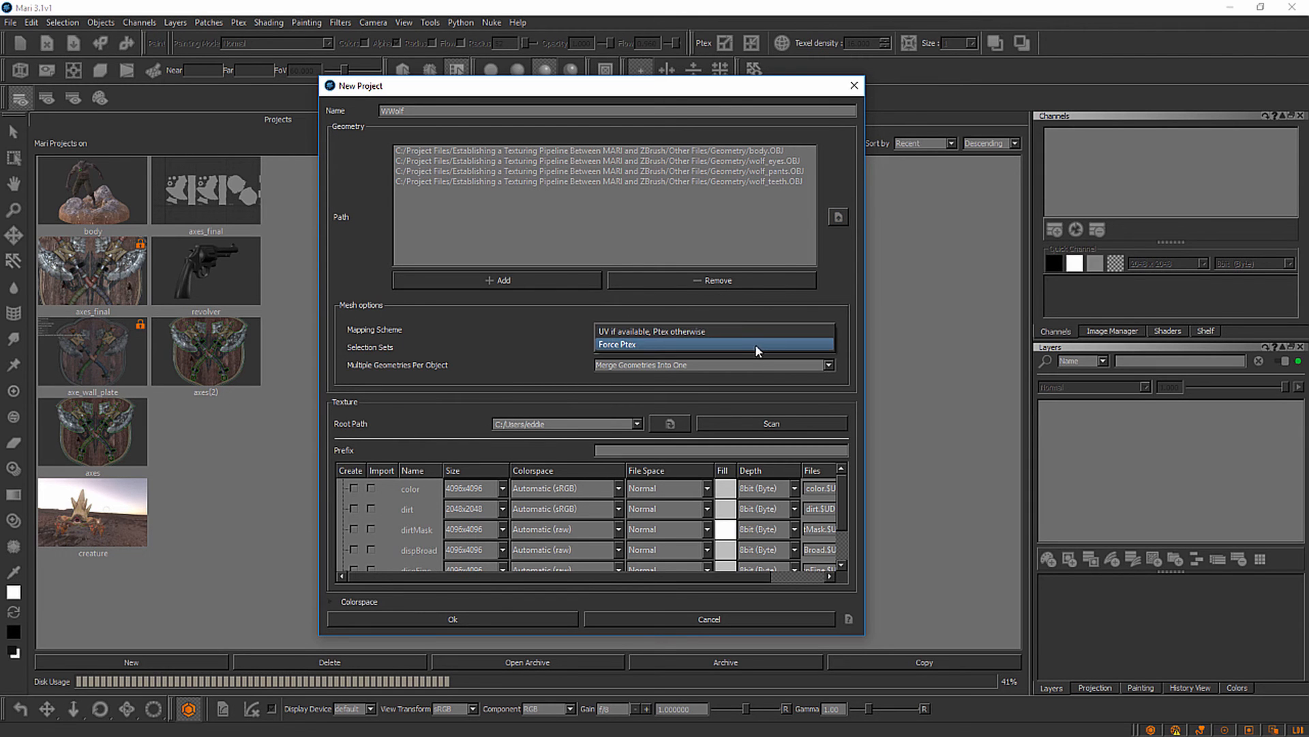
{"action": "mouse_move", "coordinate": [760, 350]}
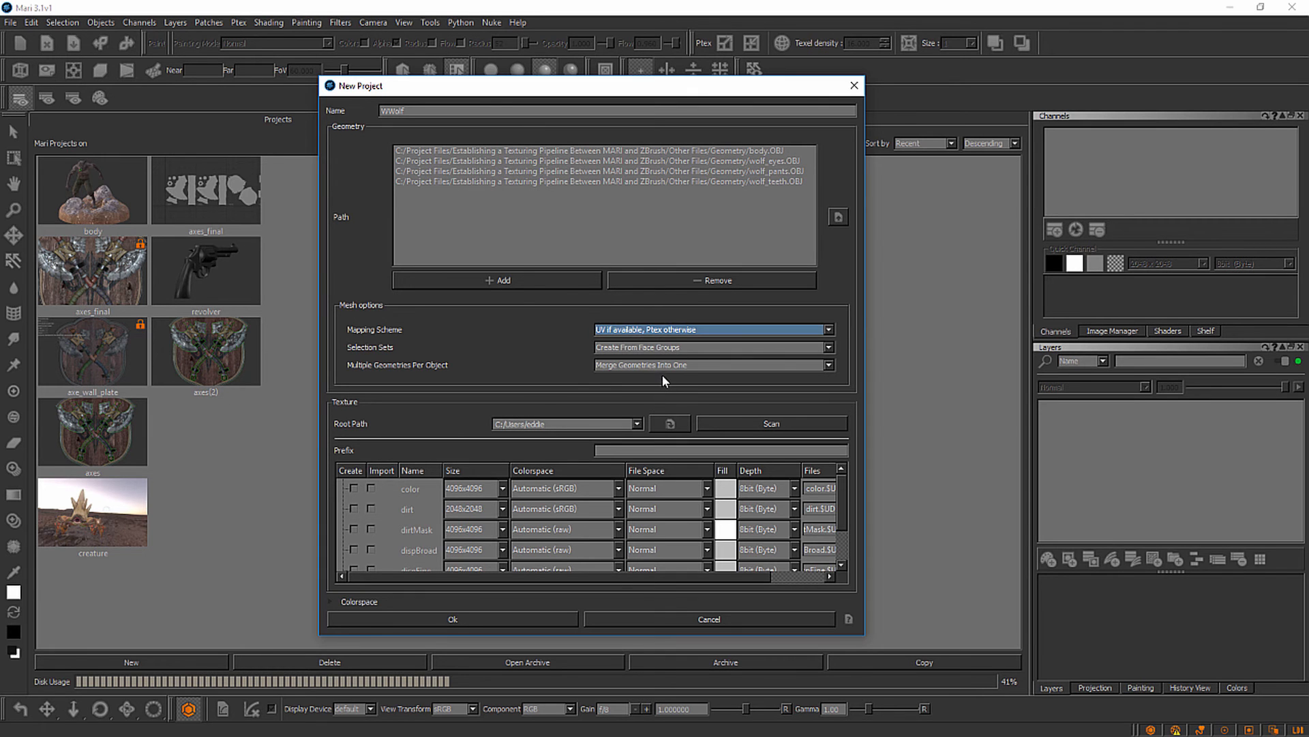
{"action": "mouse_move", "coordinate": [653, 375]}
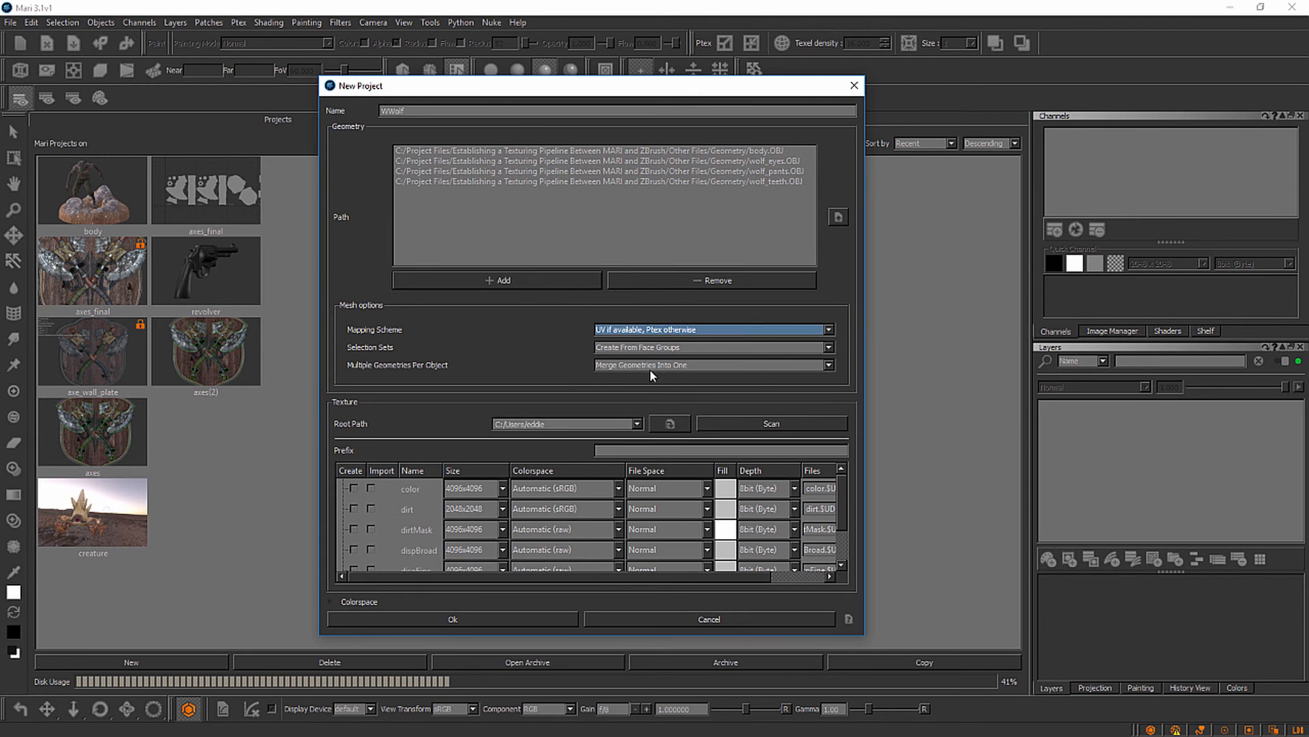
{"action": "mouse_move", "coordinate": [360, 374]}
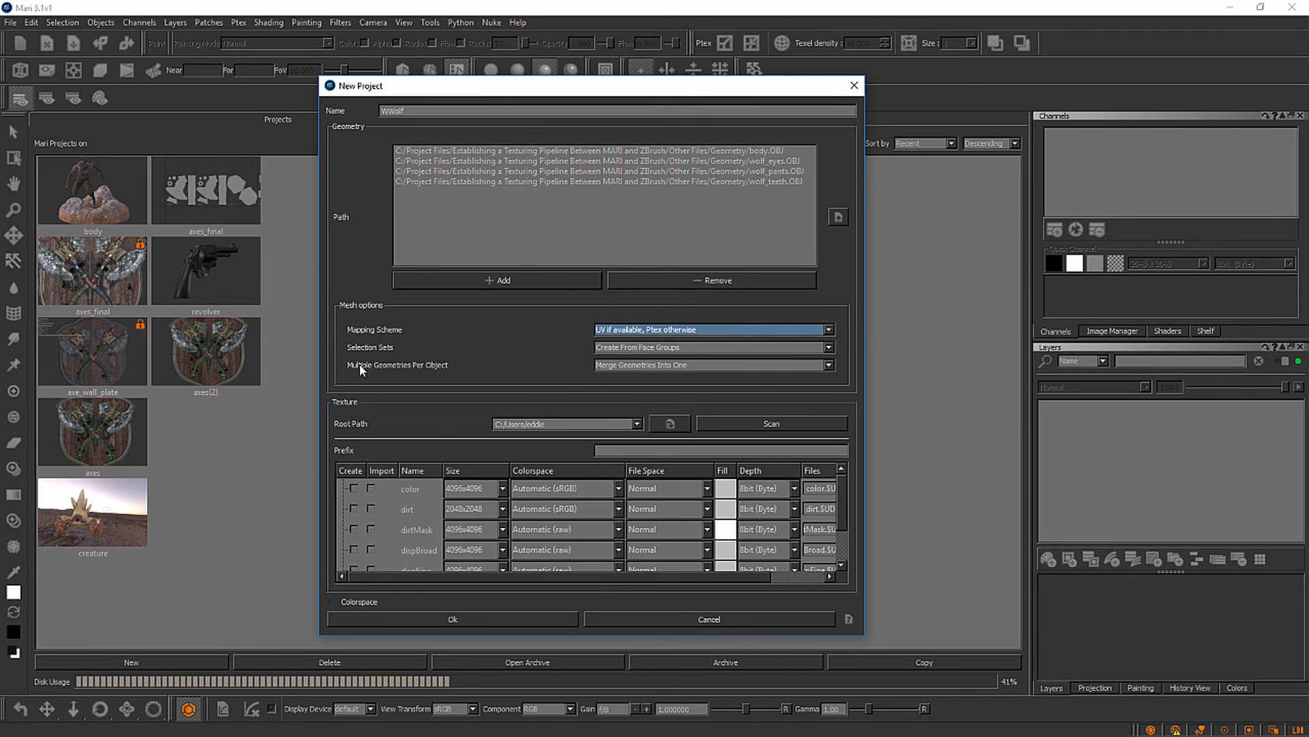
{"action": "mouse_move", "coordinate": [378, 376]}
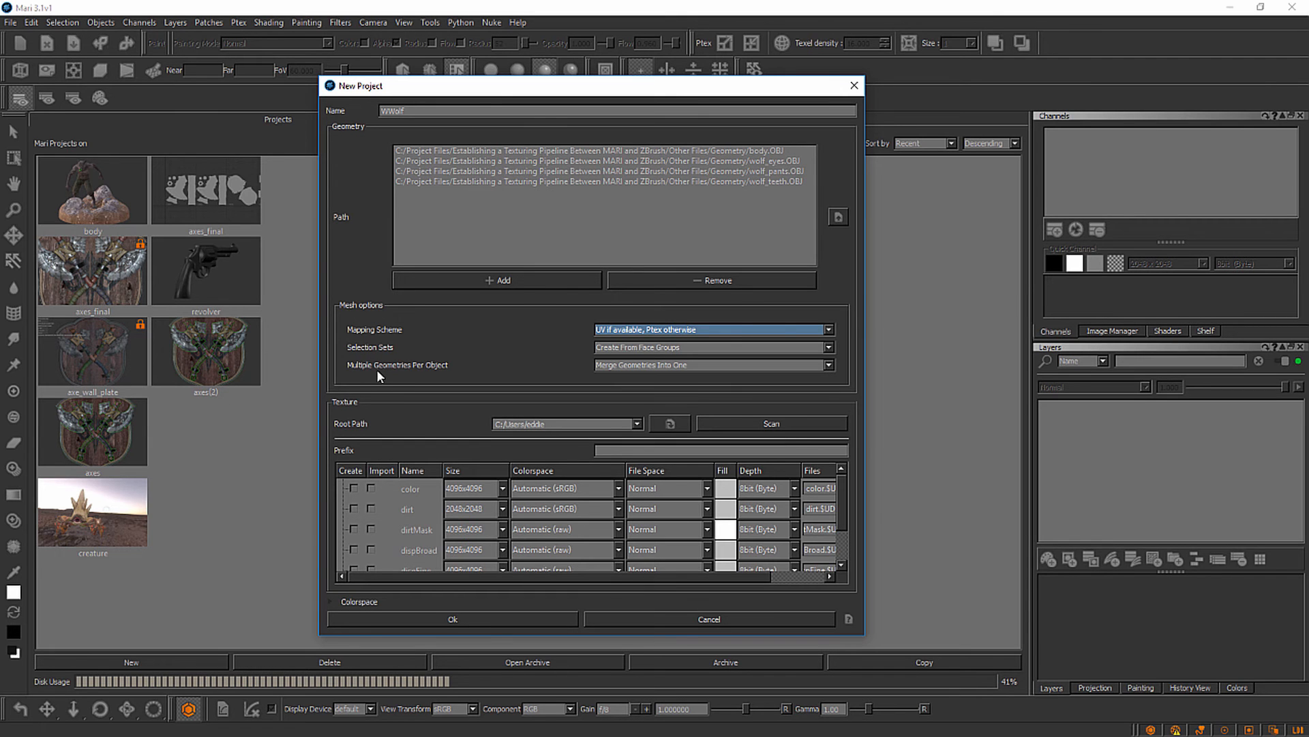
{"action": "mouse_move", "coordinate": [783, 376]}
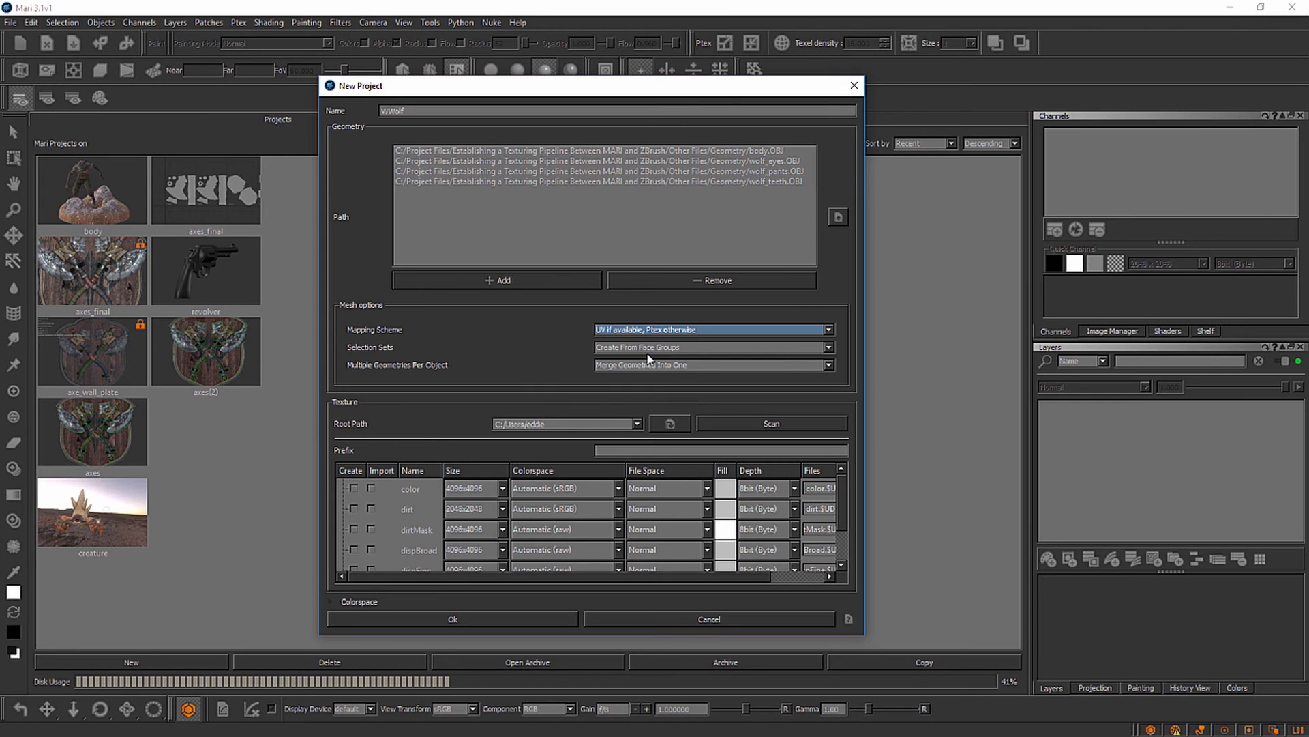
{"action": "mouse_move", "coordinate": [339, 416]}
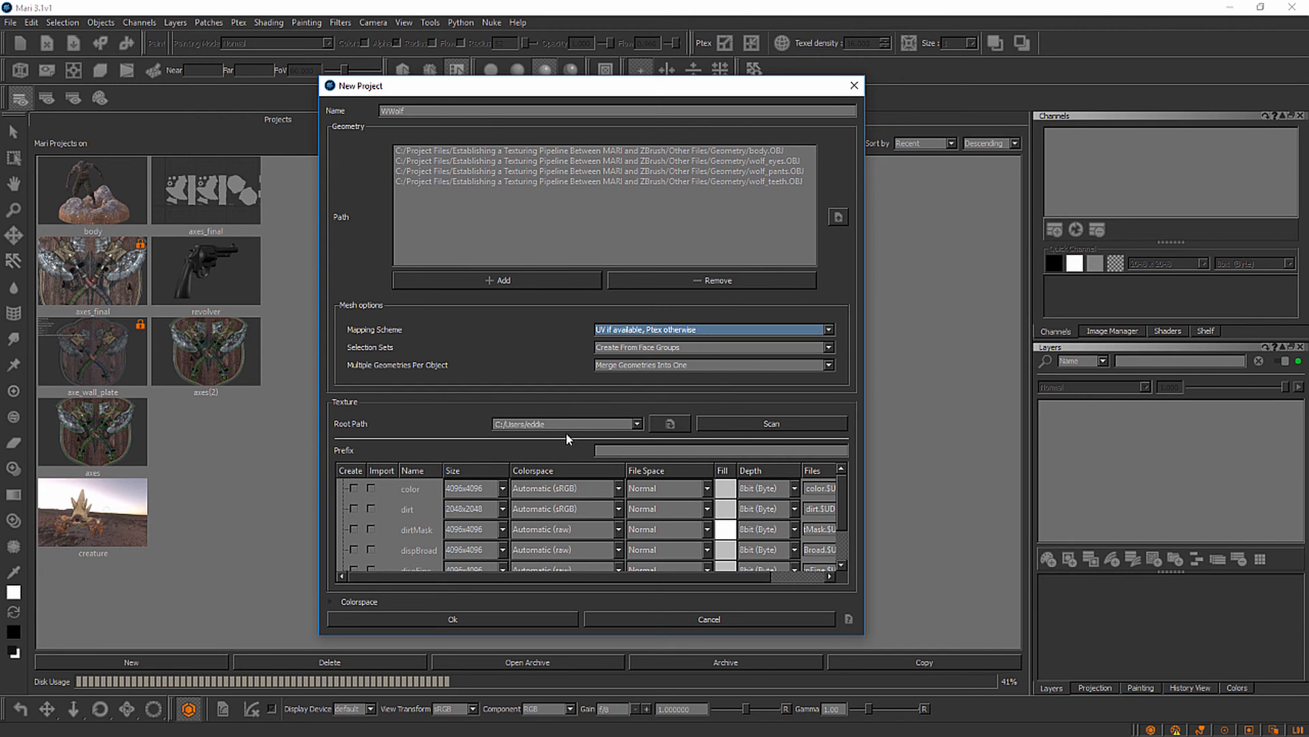
{"action": "mouse_move", "coordinate": [758, 422]}
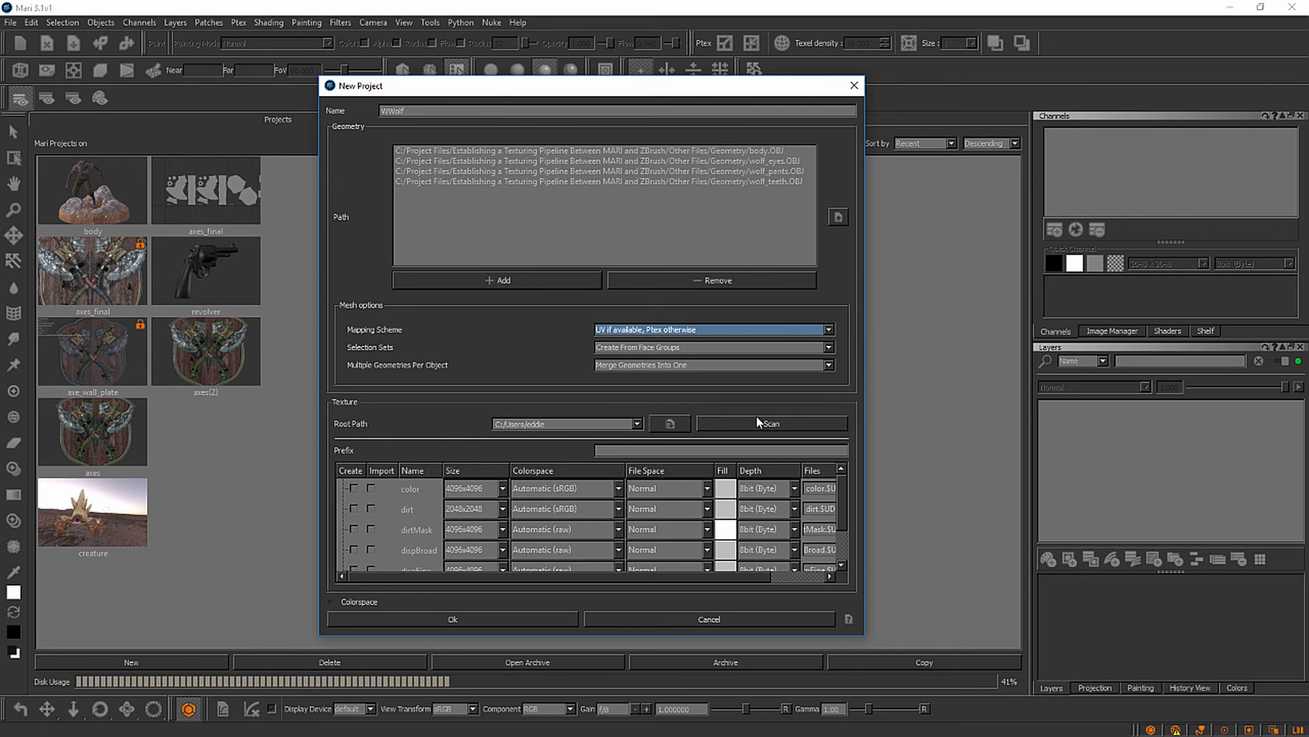
{"action": "mouse_move", "coordinate": [706, 445]}
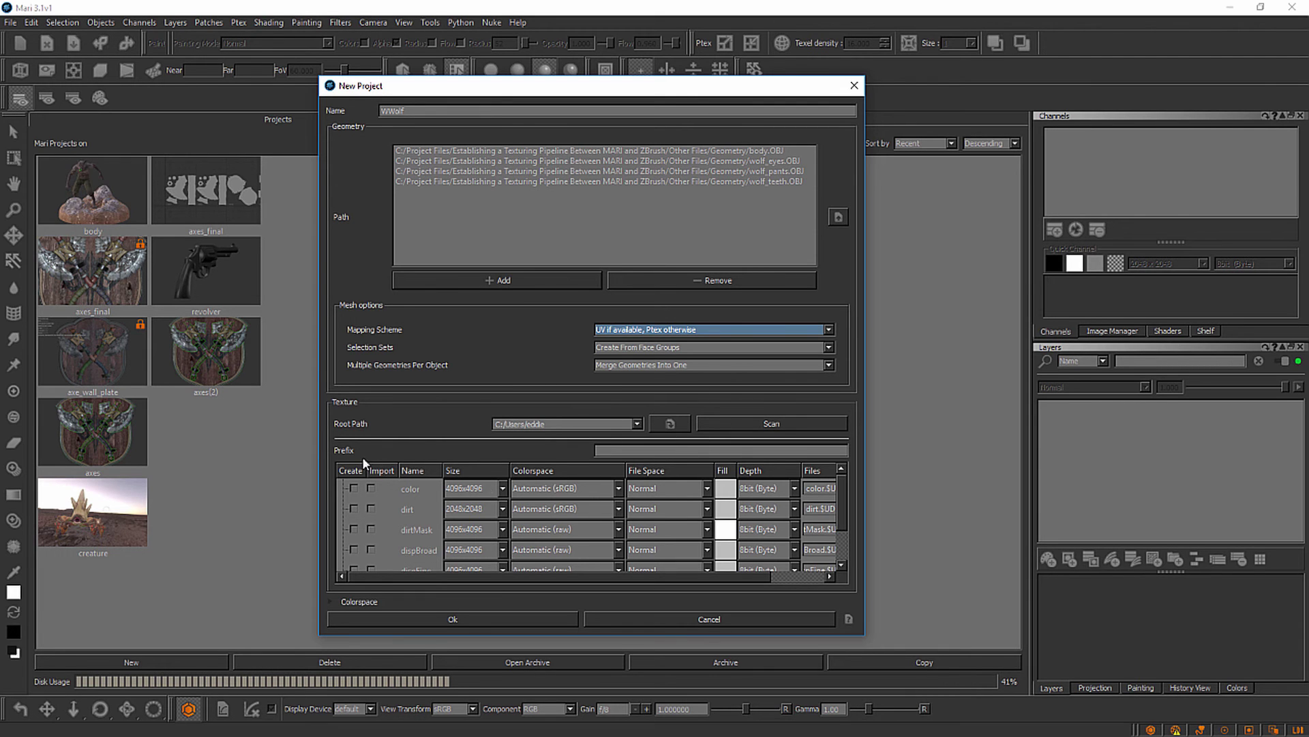
{"action": "mouse_move", "coordinate": [738, 527]}
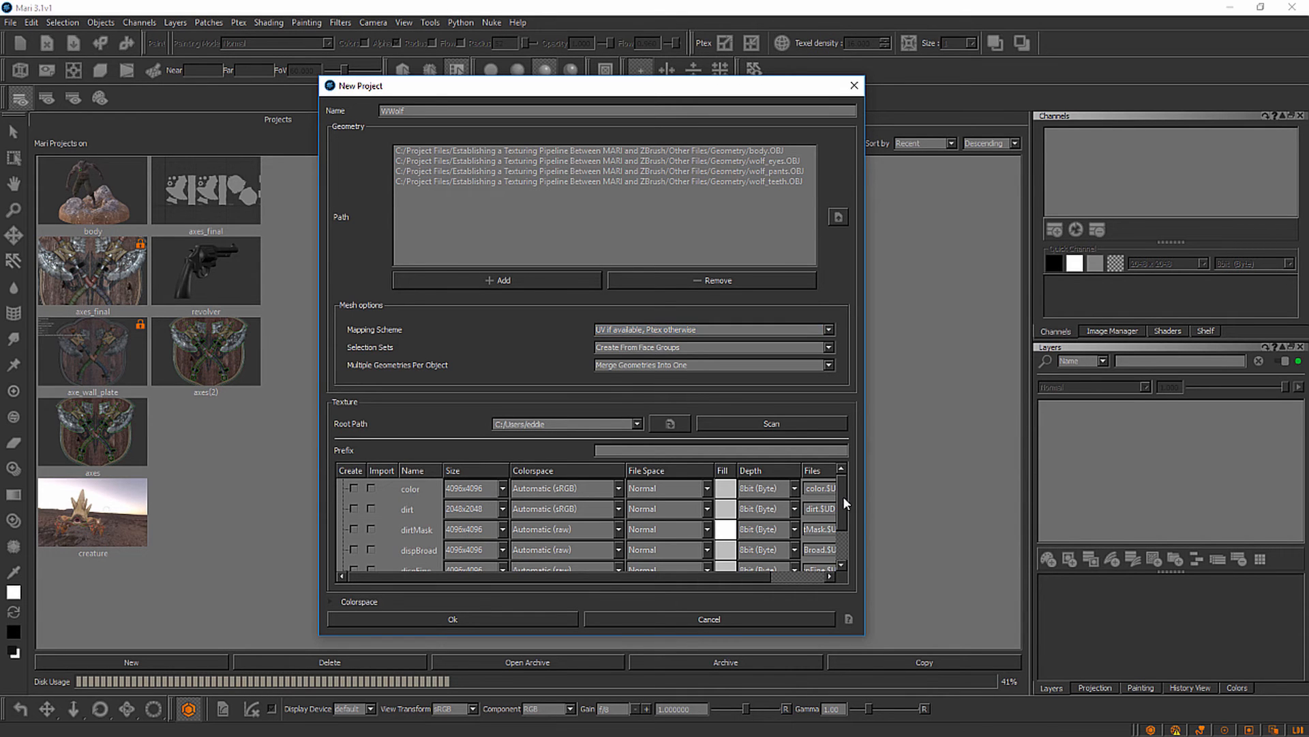
{"action": "scroll", "scroll_direction": "down", "scroll_amount": 3}
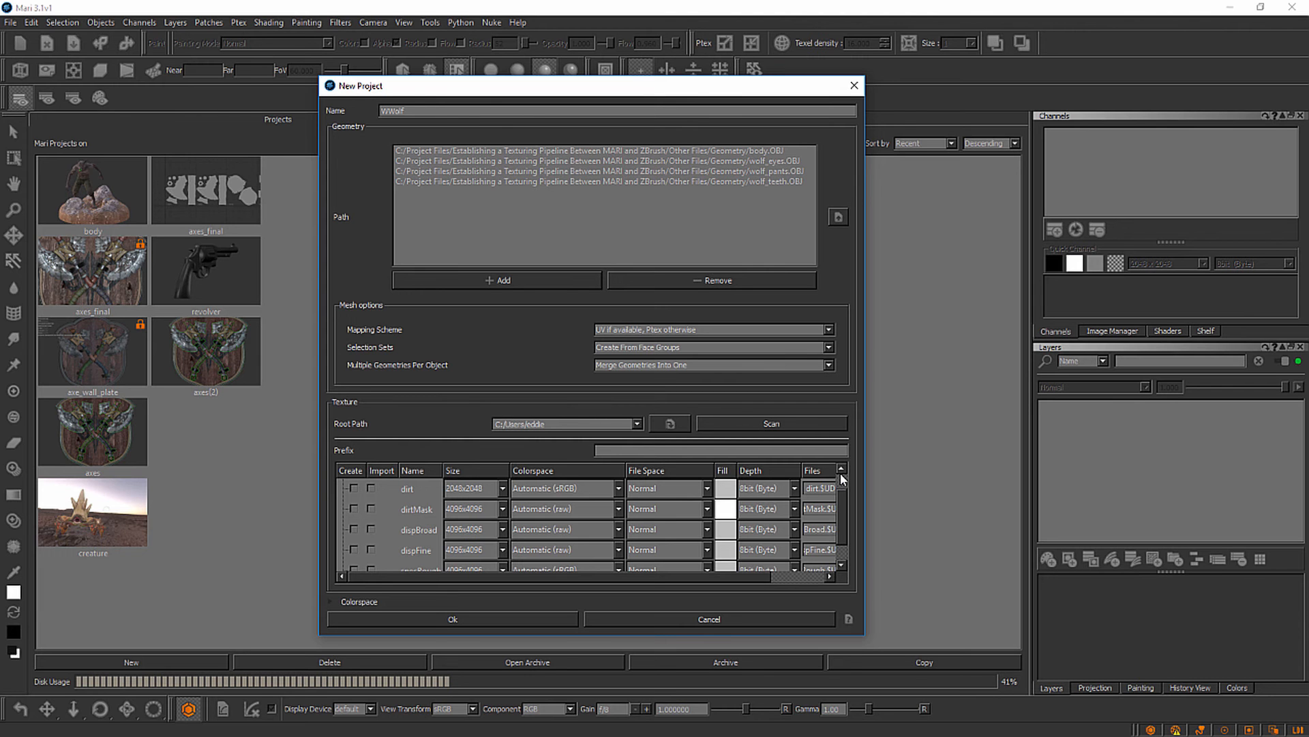
{"action": "mouse_move", "coordinate": [441, 503]}
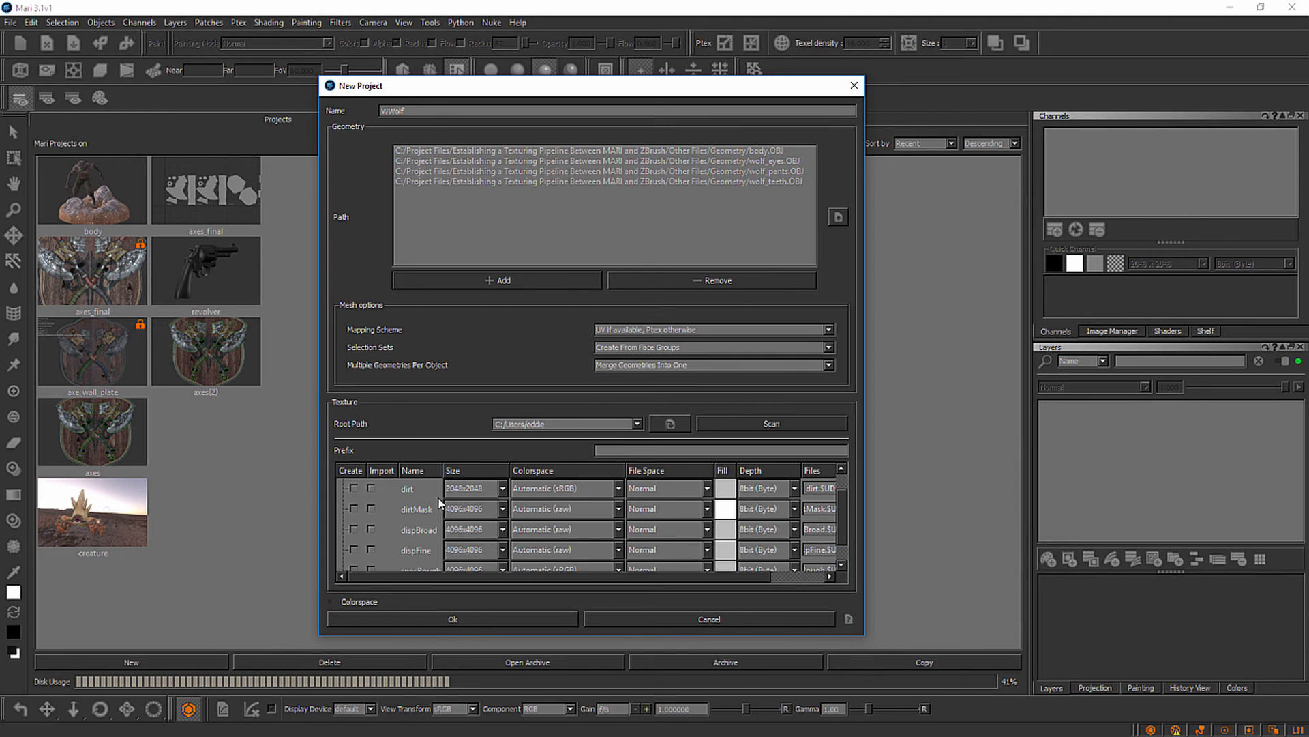
{"action": "mouse_move", "coordinate": [366, 527]}
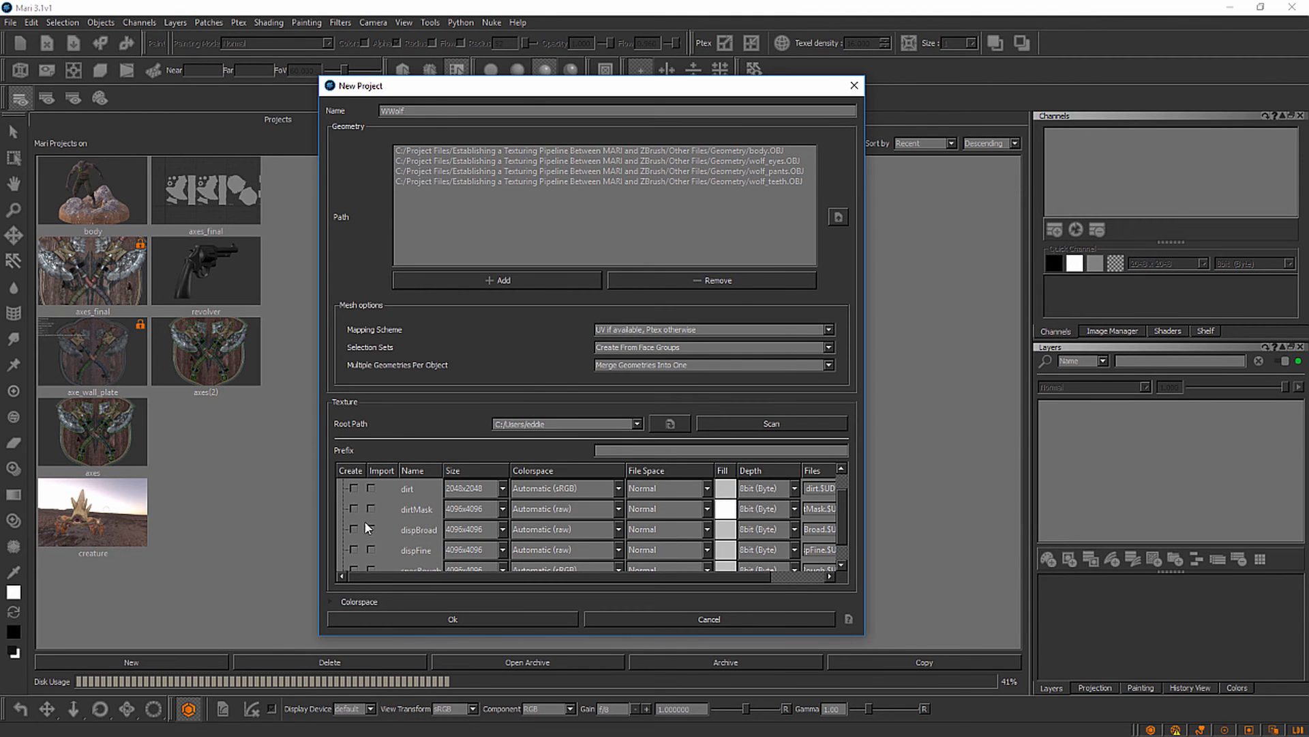
{"action": "mouse_move", "coordinate": [409, 500]}
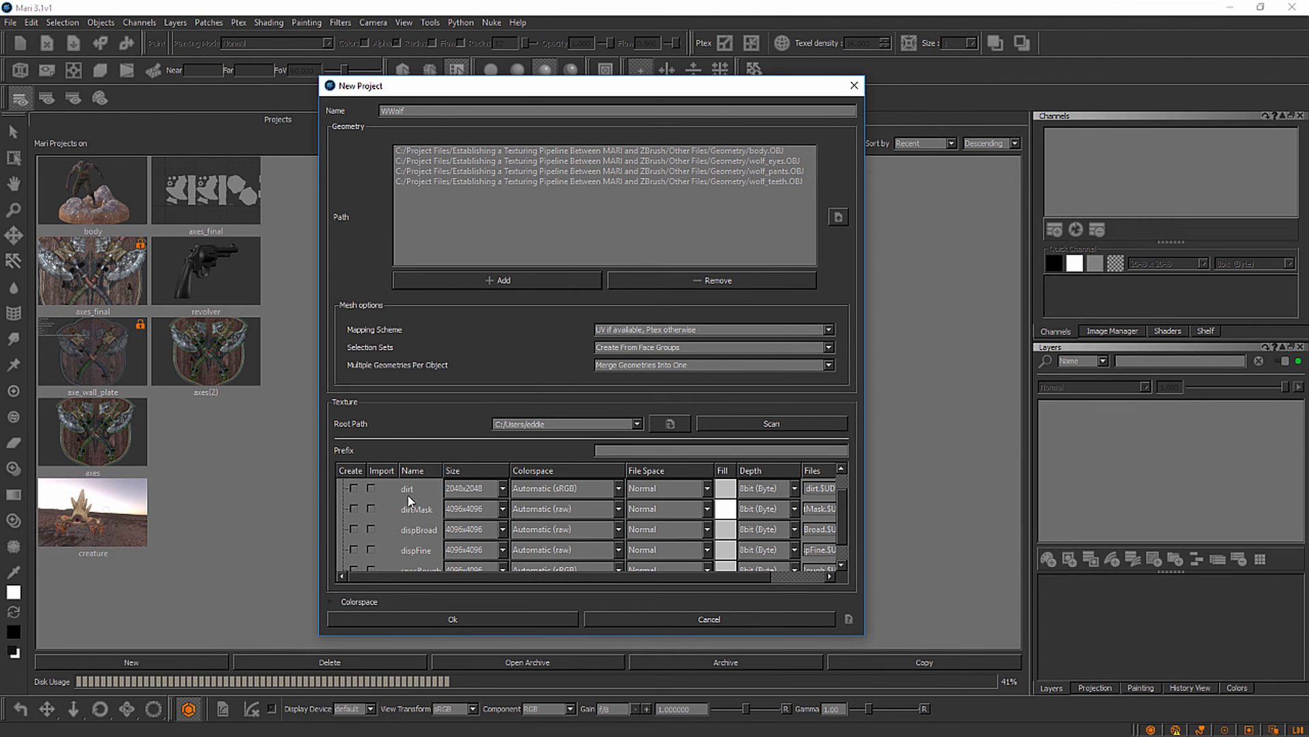
{"action": "mouse_move", "coordinate": [411, 521]}
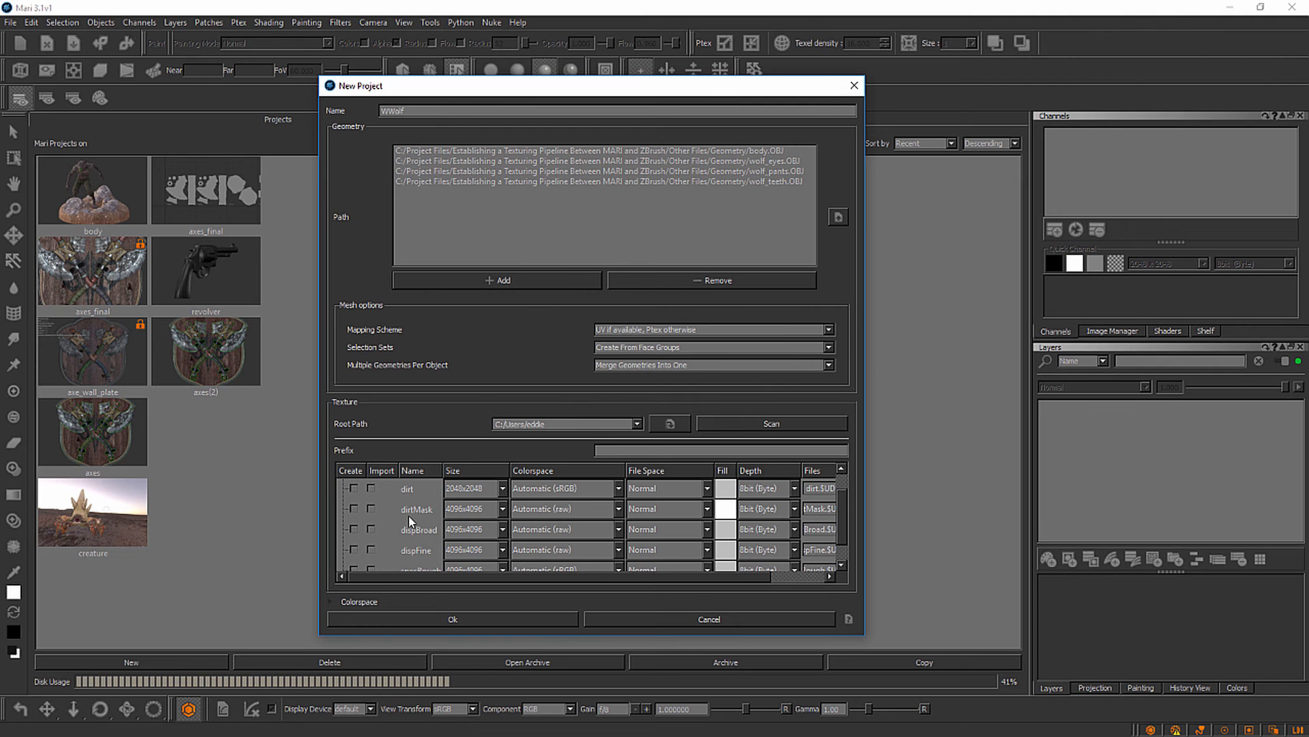
{"action": "mouse_move", "coordinate": [406, 551]}
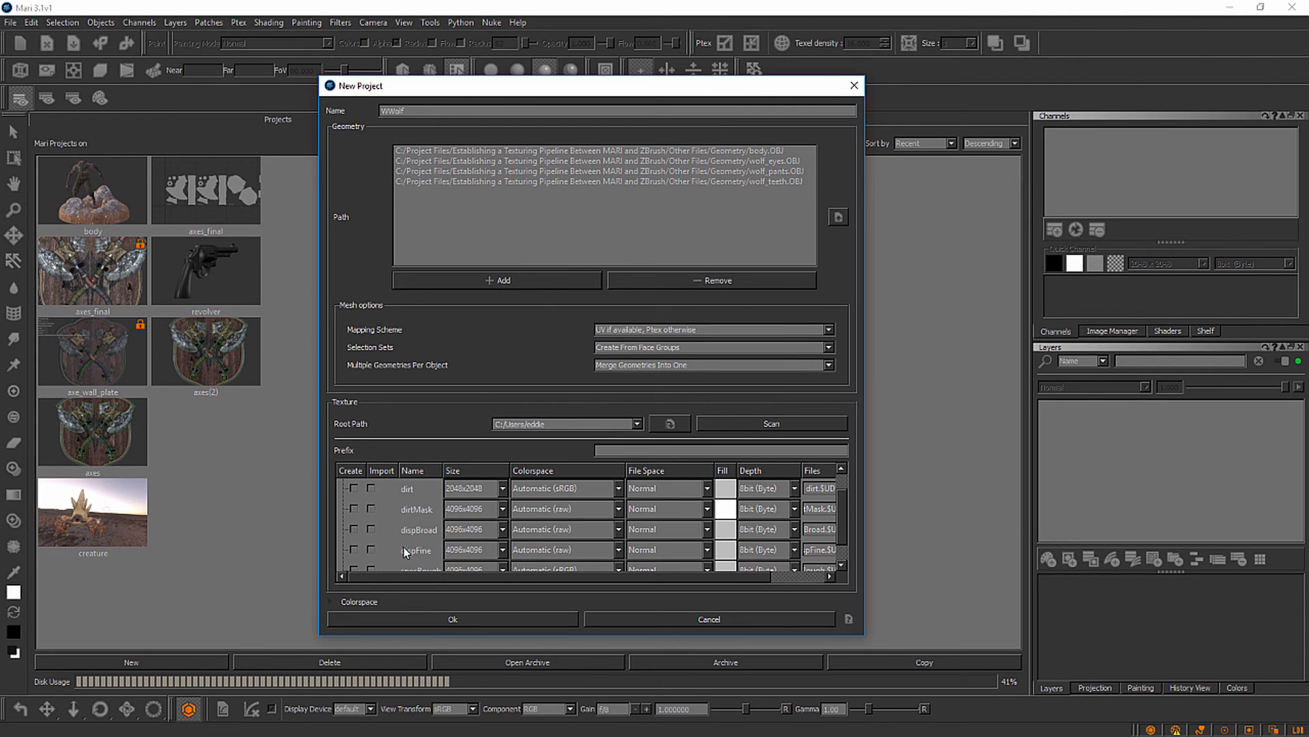
{"action": "mouse_move", "coordinate": [776, 503]}
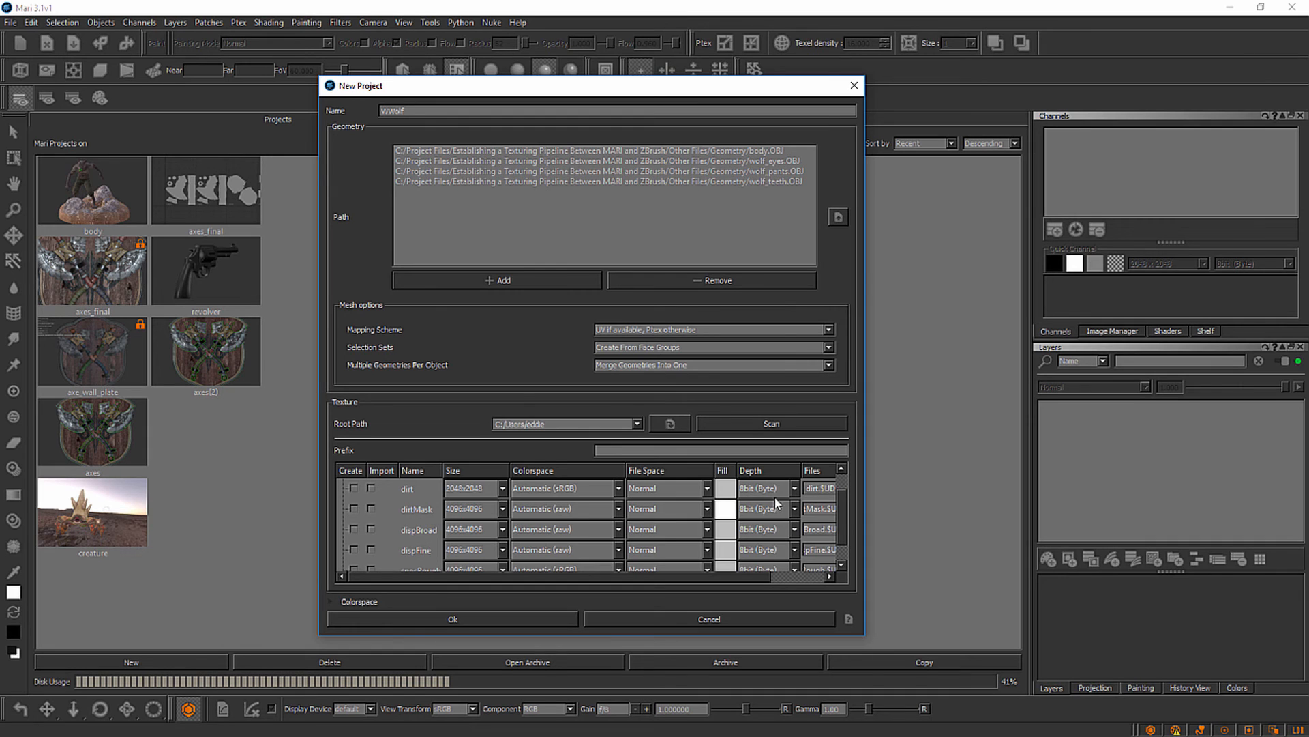
{"action": "mouse_move", "coordinate": [490, 500]}
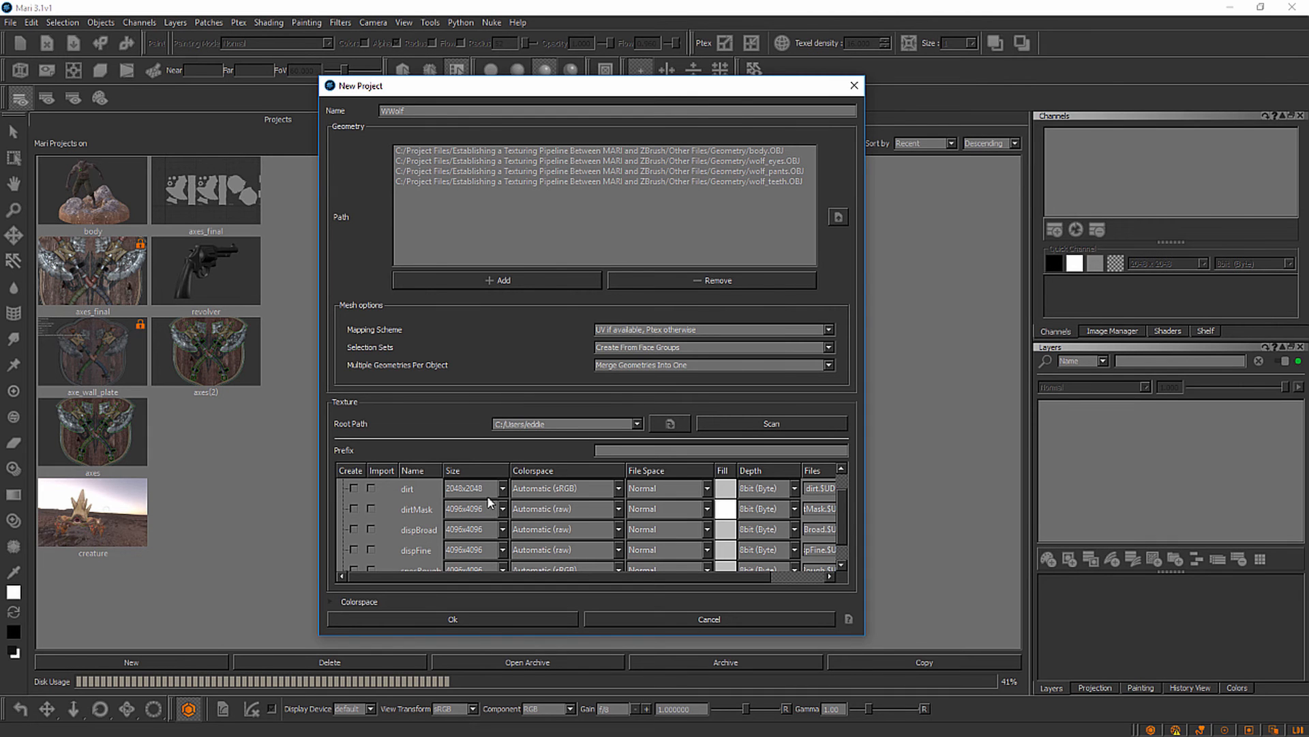
{"action": "mouse_move", "coordinate": [476, 496]}
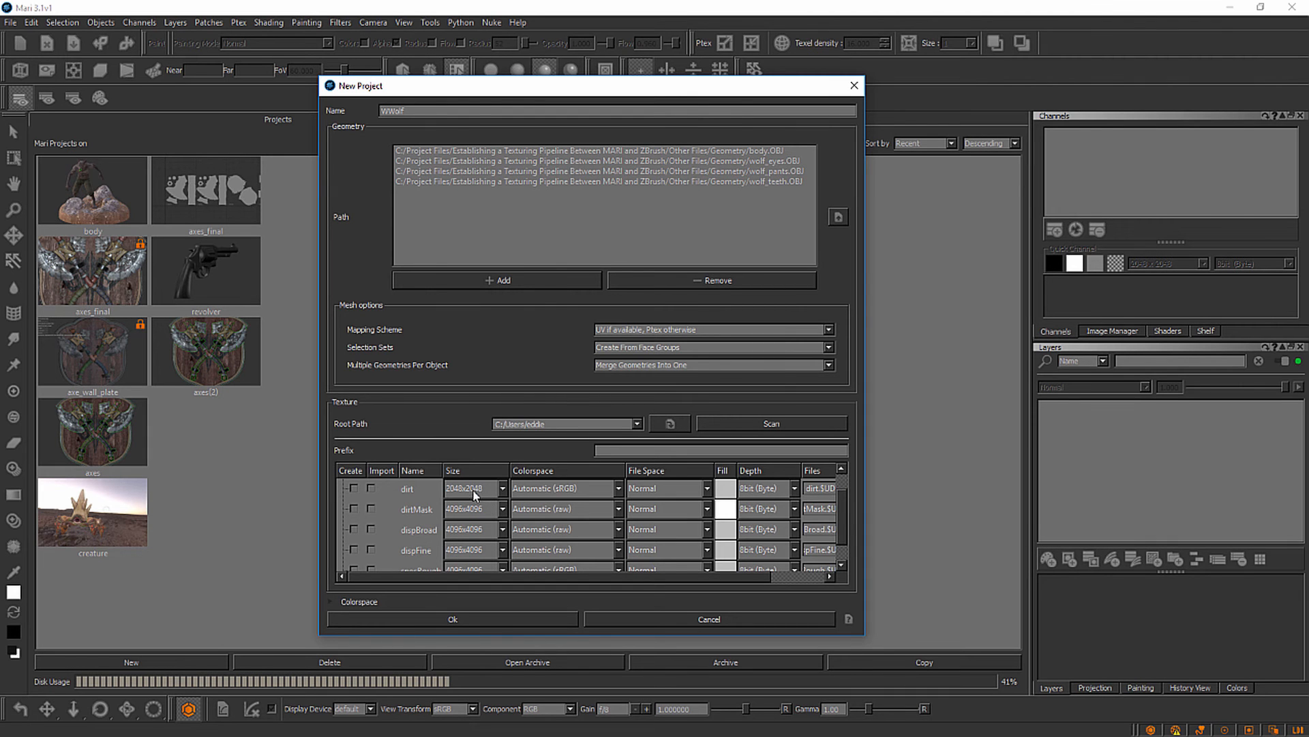
{"action": "mouse_move", "coordinate": [540, 502]}
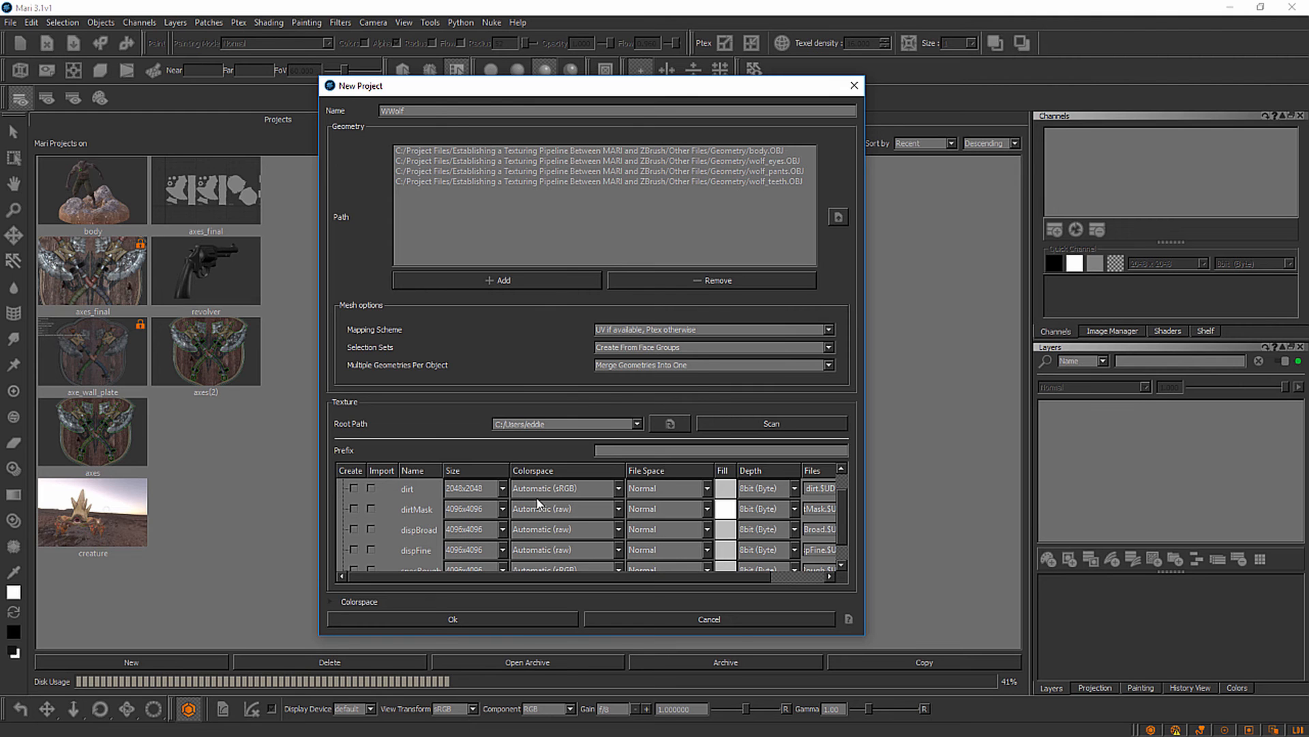
{"action": "mouse_move", "coordinate": [567, 557]}
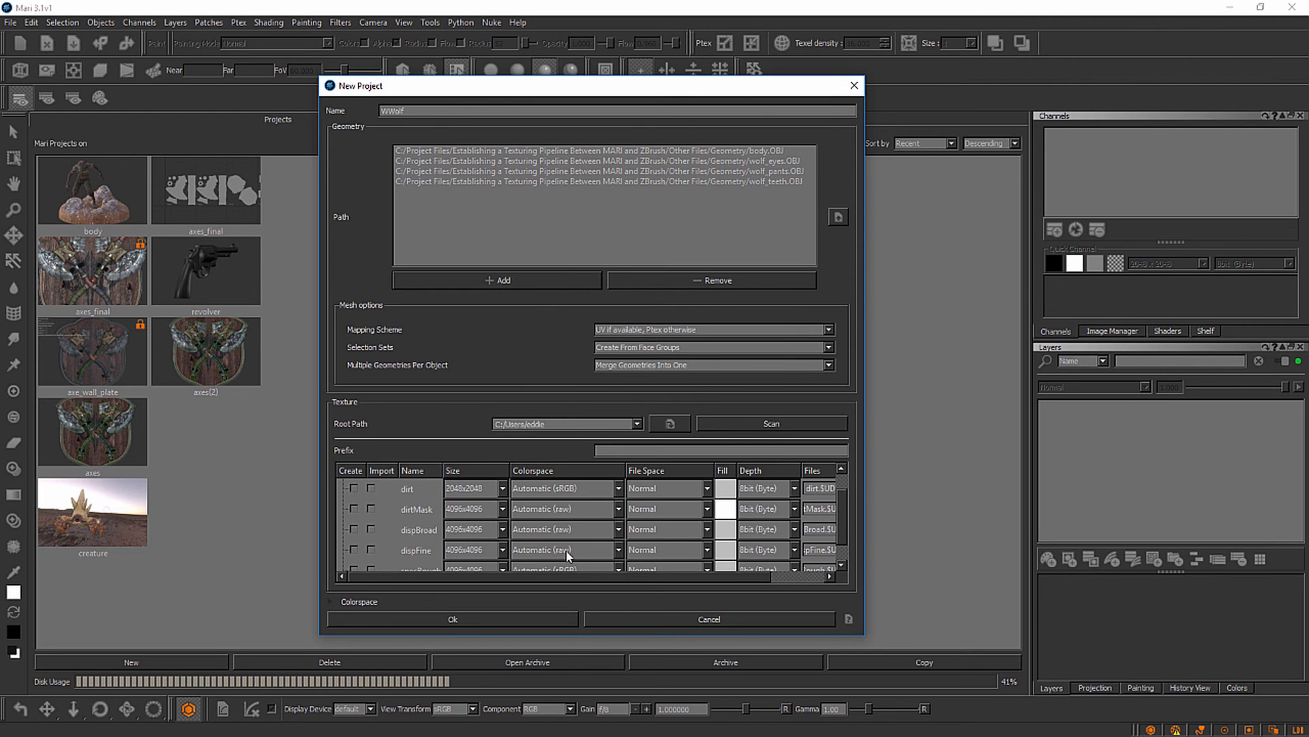
{"action": "mouse_move", "coordinate": [360, 549]}
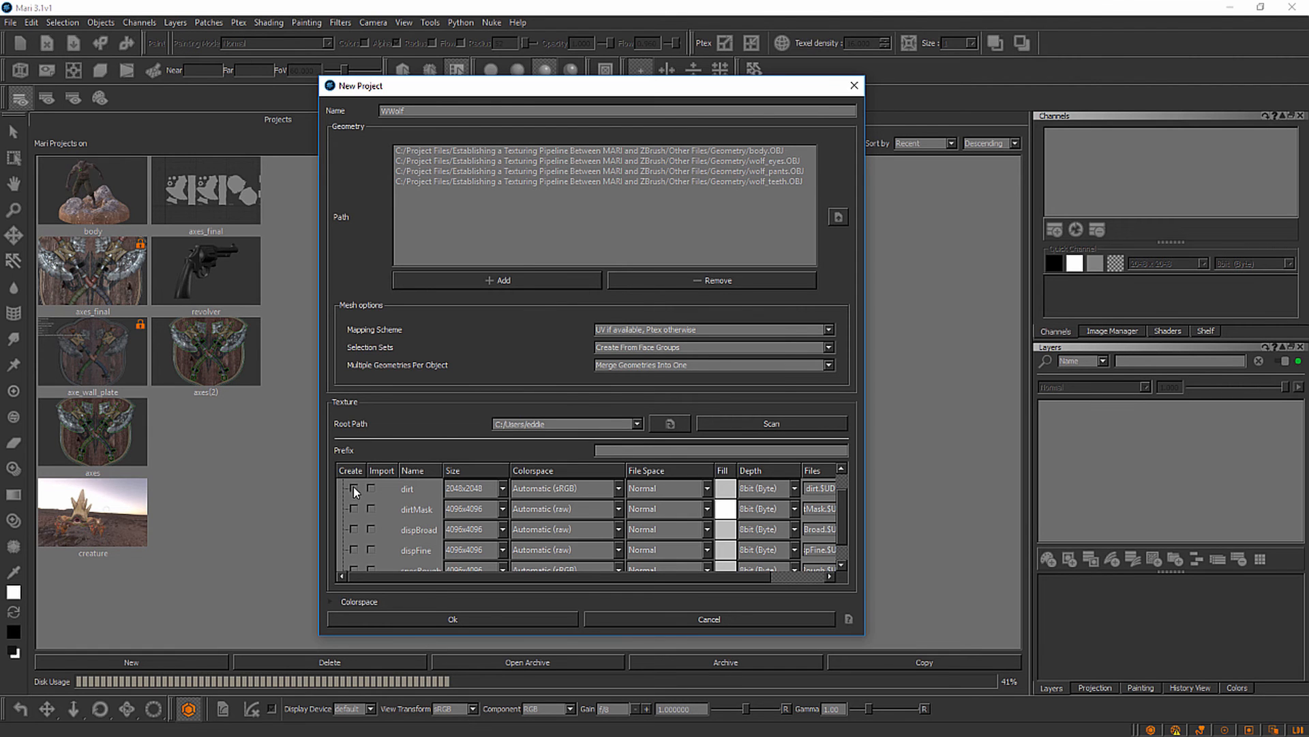
{"action": "mouse_move", "coordinate": [633, 556]}
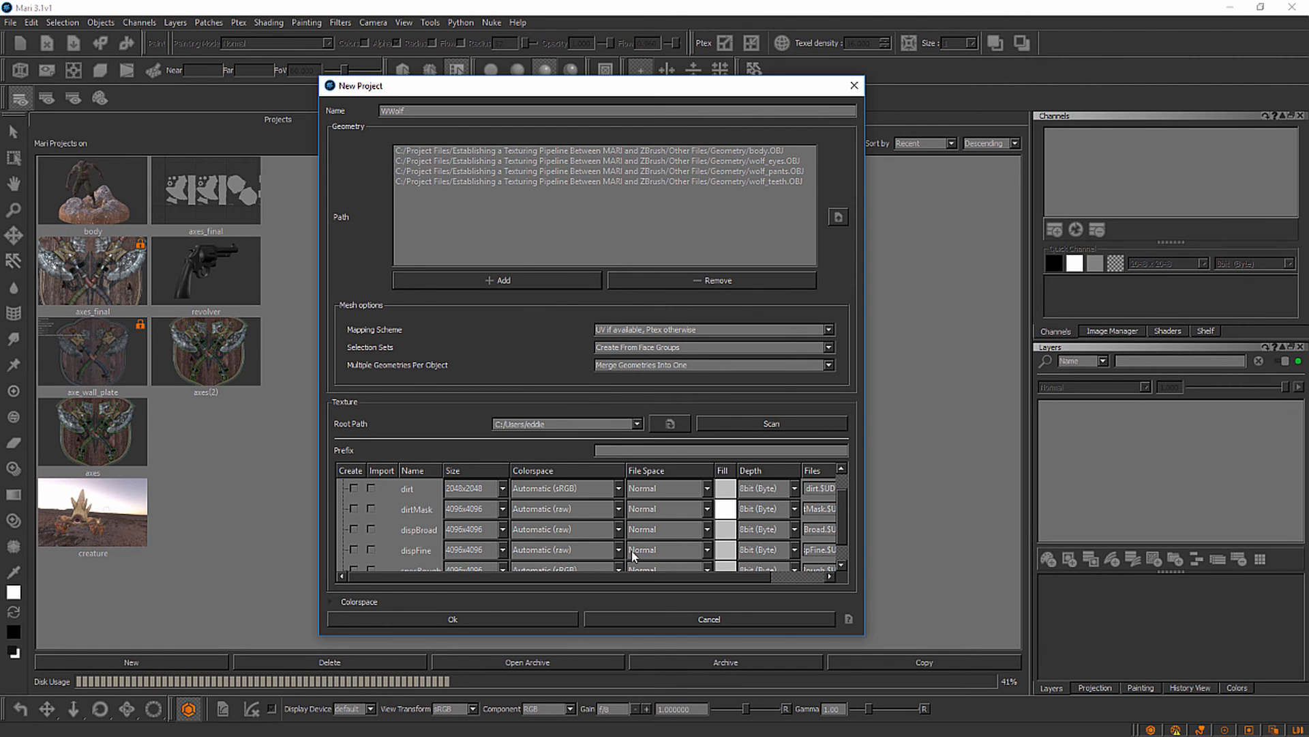
{"action": "mouse_move", "coordinate": [411, 497]}
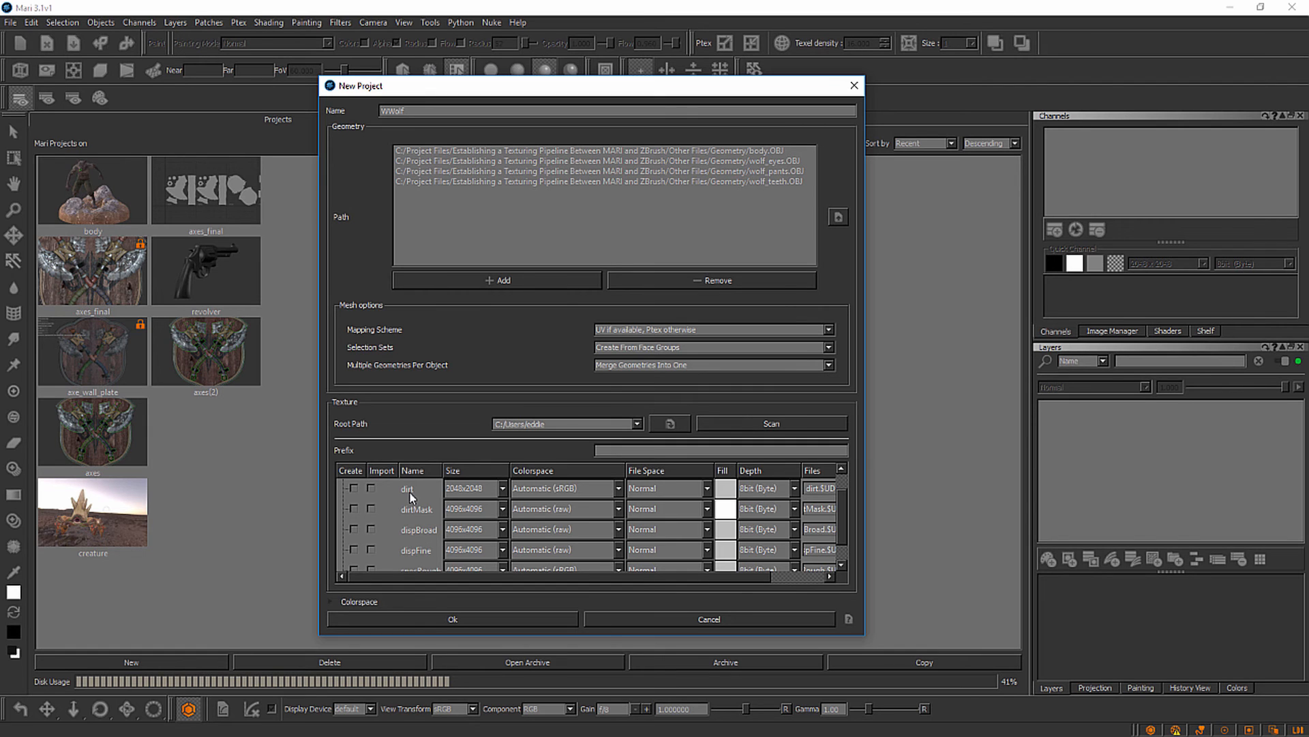
{"action": "mouse_move", "coordinate": [791, 508]}
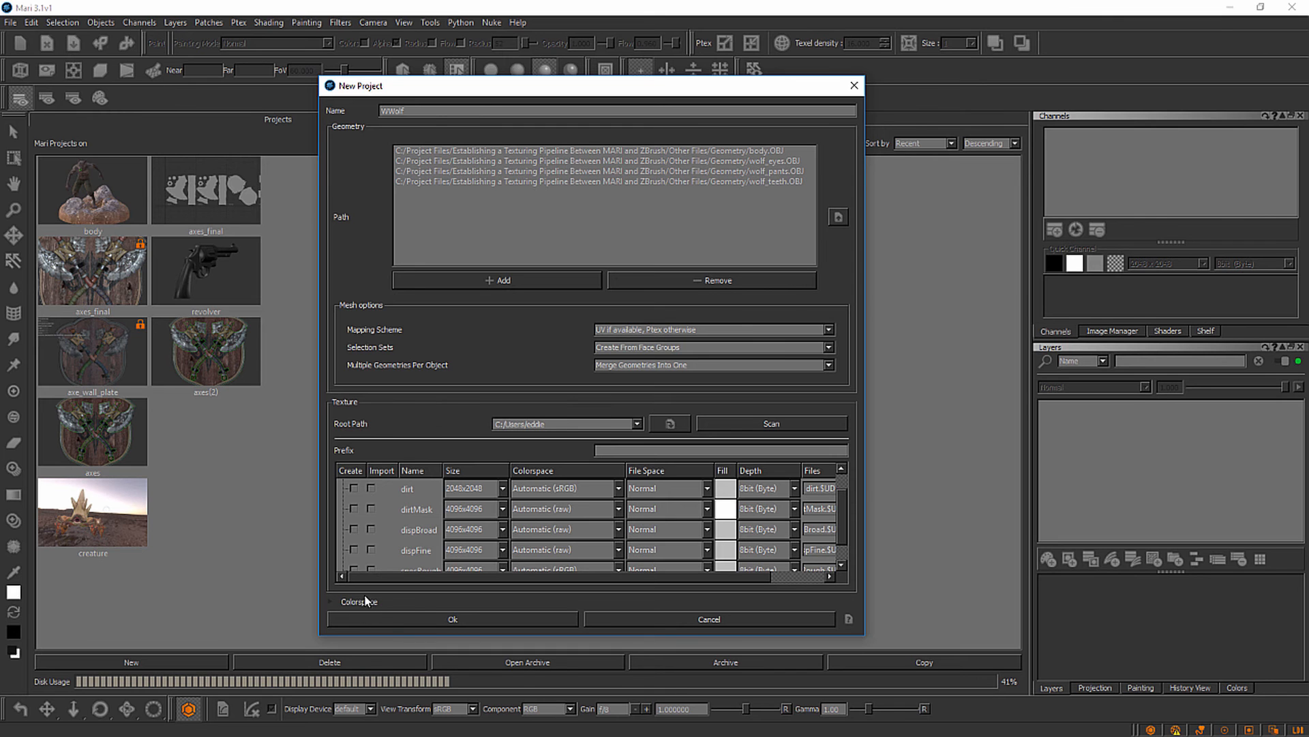
{"action": "mouse_move", "coordinate": [357, 606]}
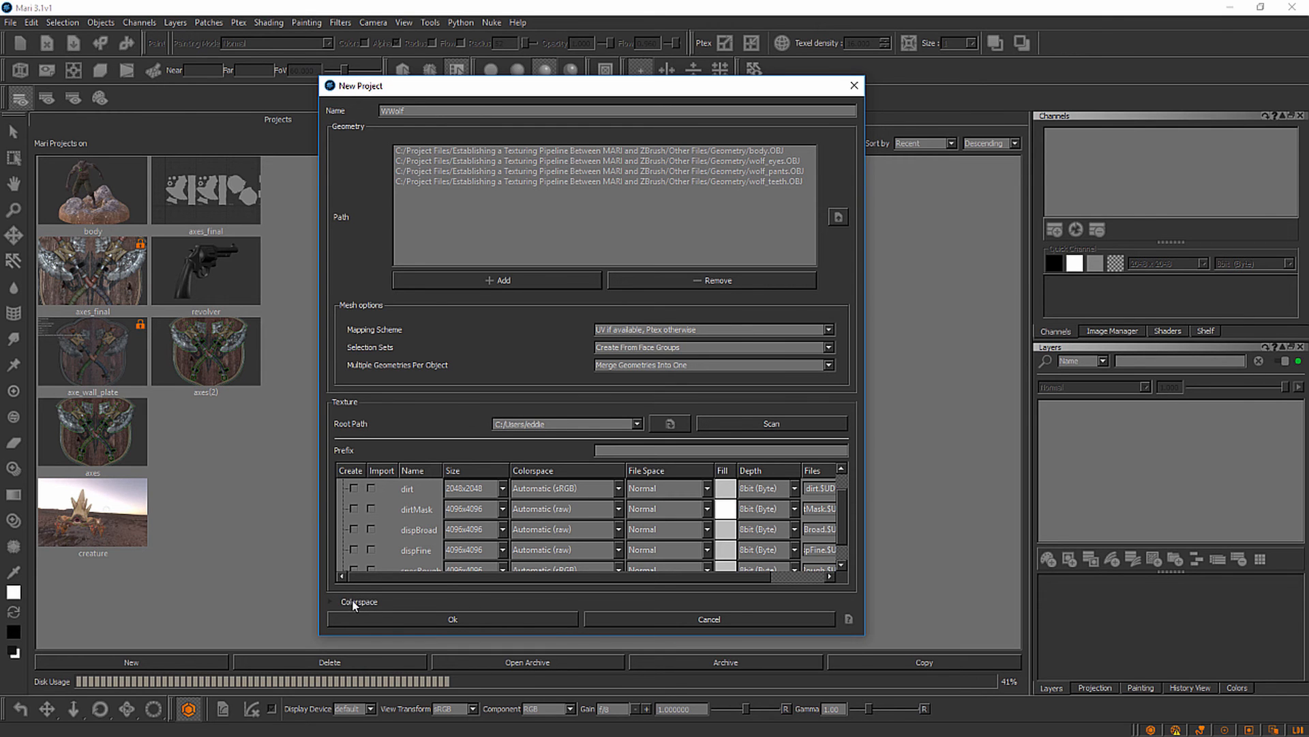
Expand Colorspace to show the nuke-default OCIO config, sRGB monitor and linear data
{"action": "left_click", "coordinate": [336, 601]}
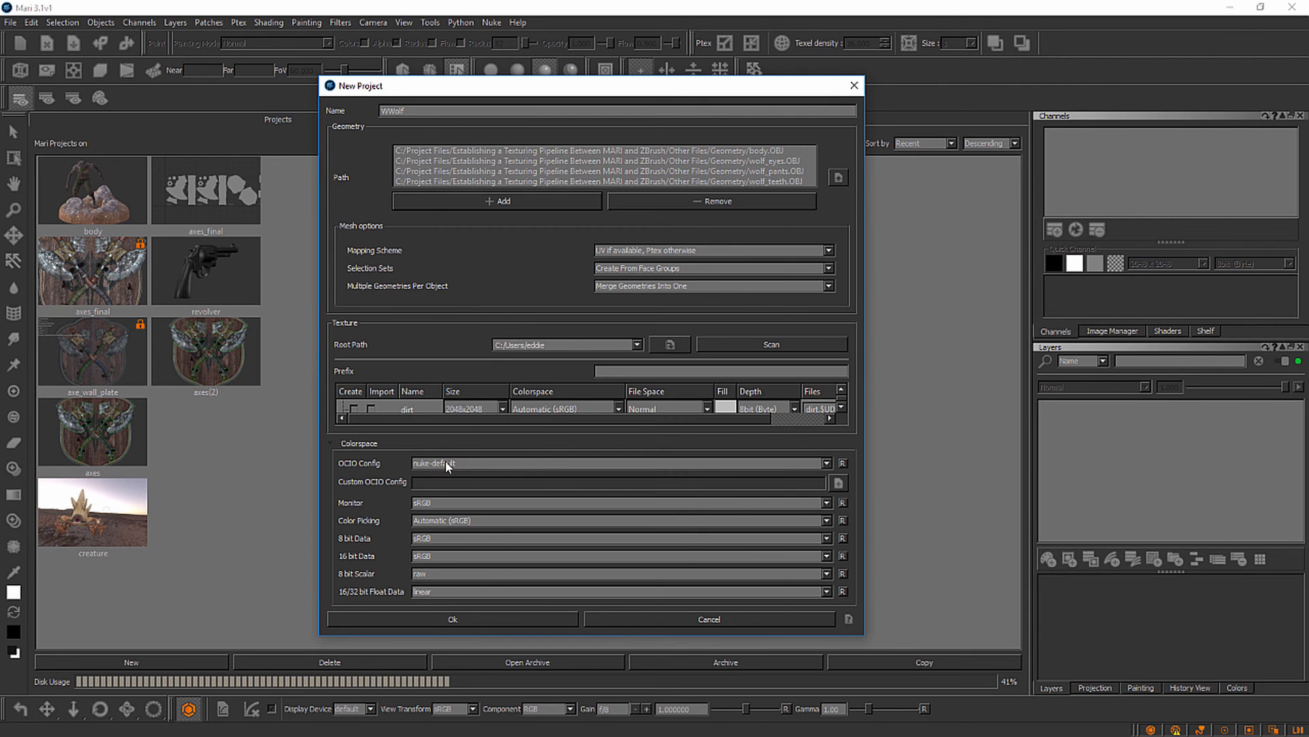
{"action": "mouse_move", "coordinate": [436, 493]}
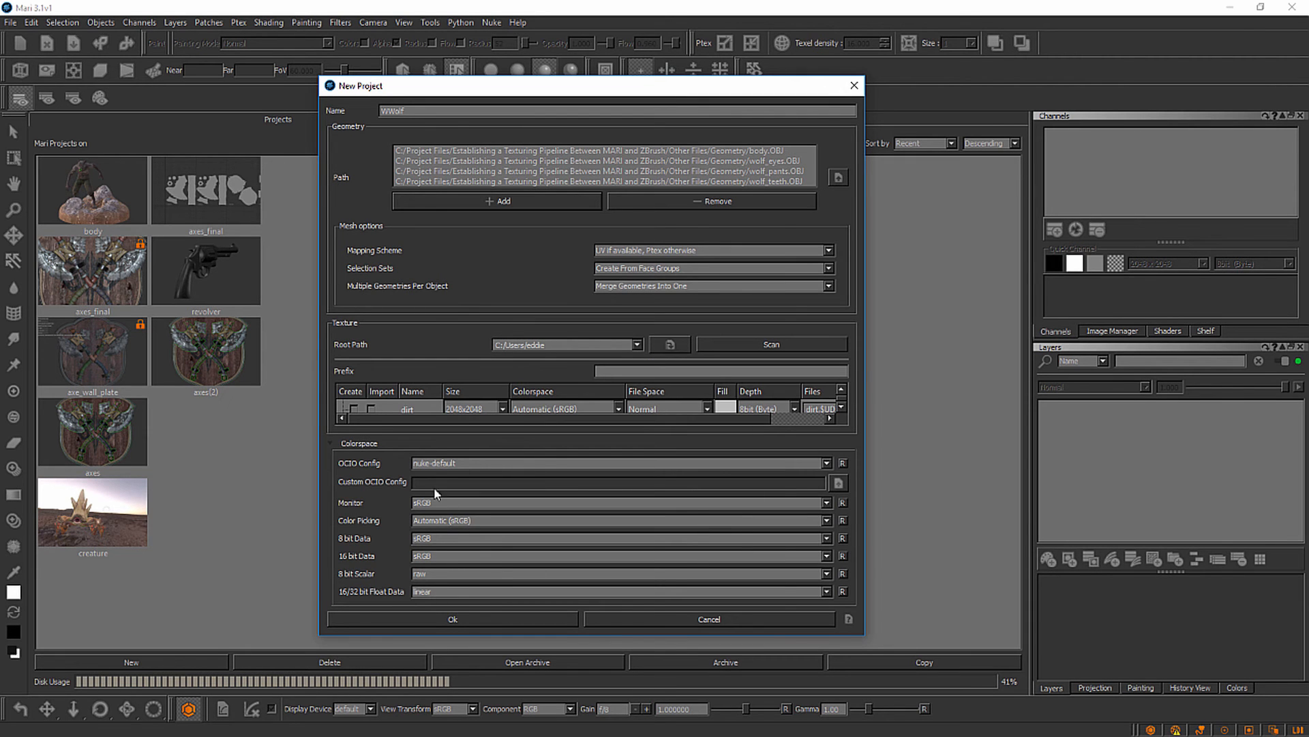
{"action": "mouse_move", "coordinate": [412, 504]}
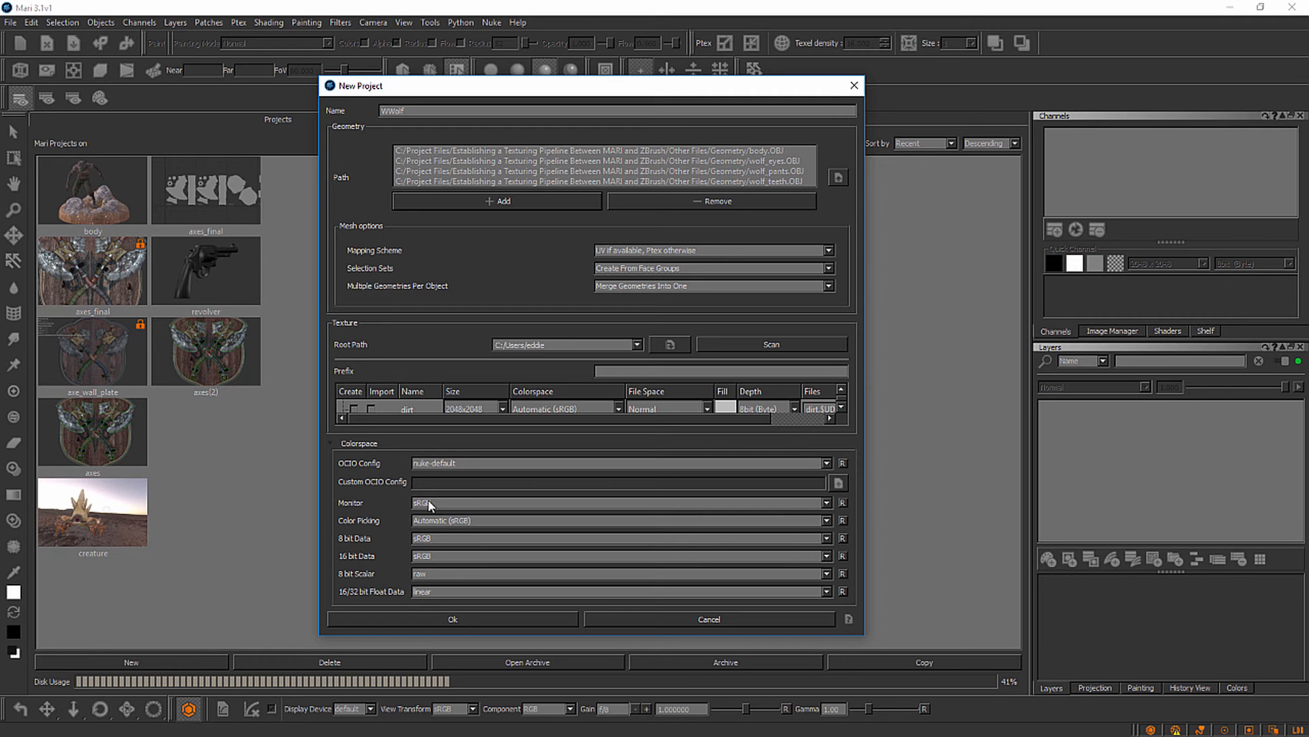
{"action": "mouse_move", "coordinate": [429, 499]}
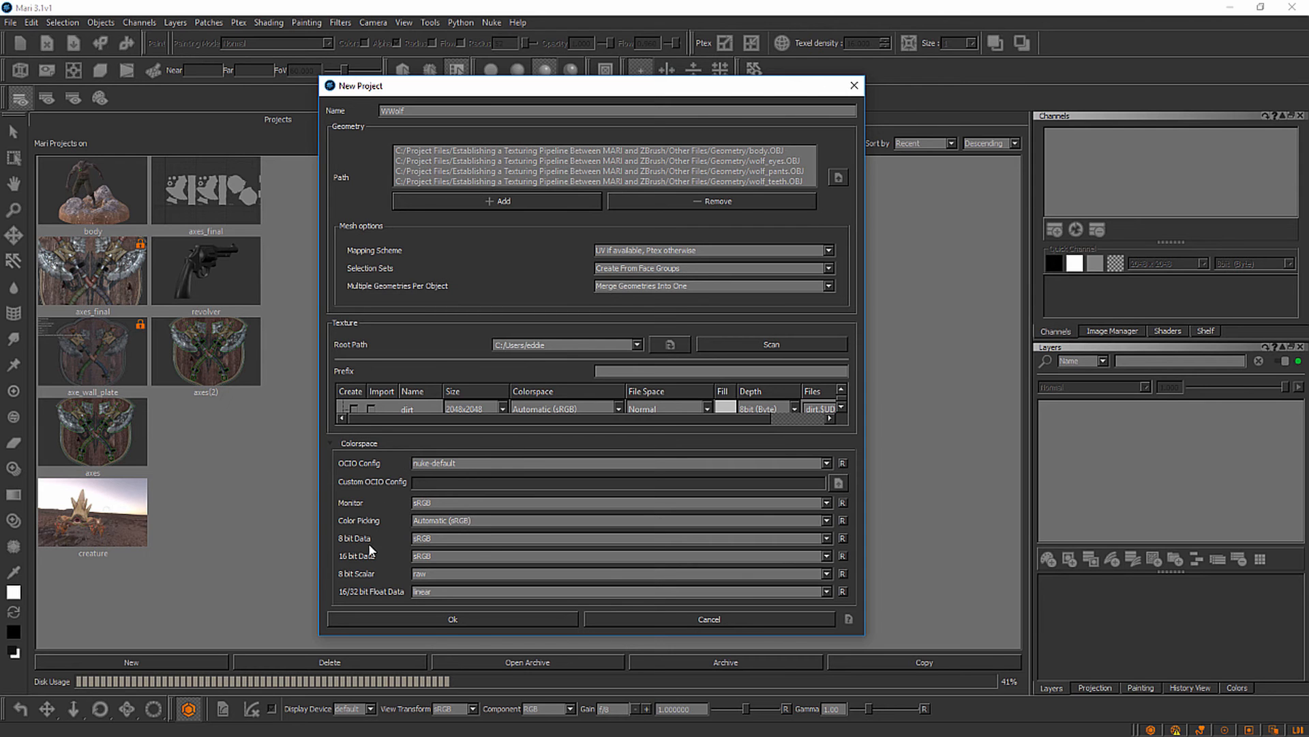
{"action": "mouse_move", "coordinate": [365, 516]}
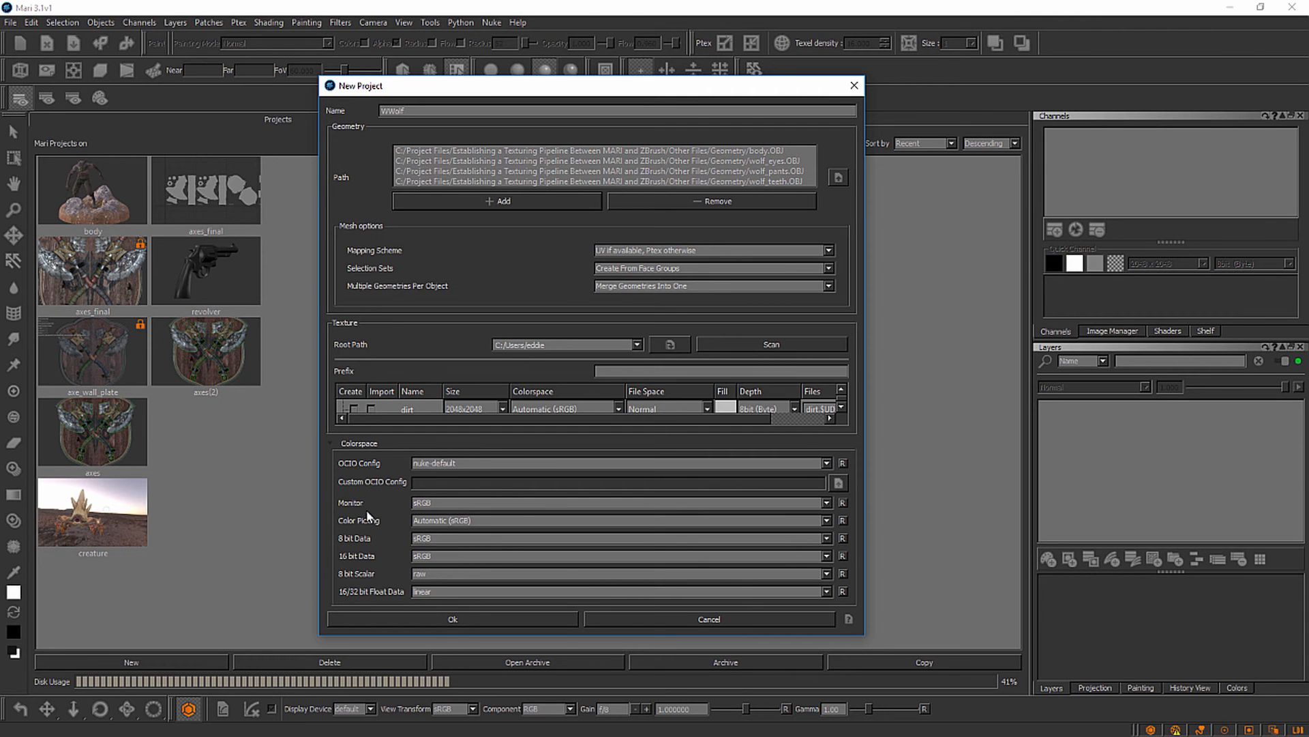
{"action": "mouse_move", "coordinate": [355, 486]}
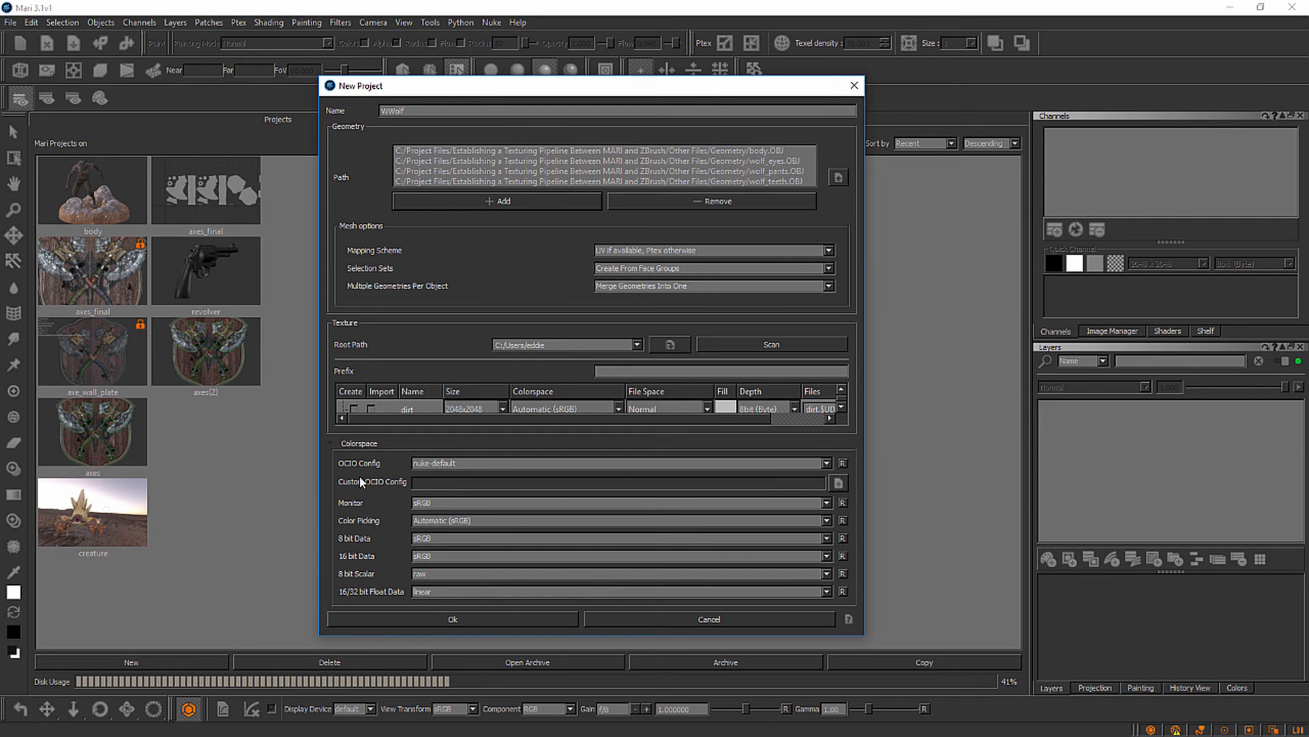
{"action": "mouse_move", "coordinate": [499, 557]}
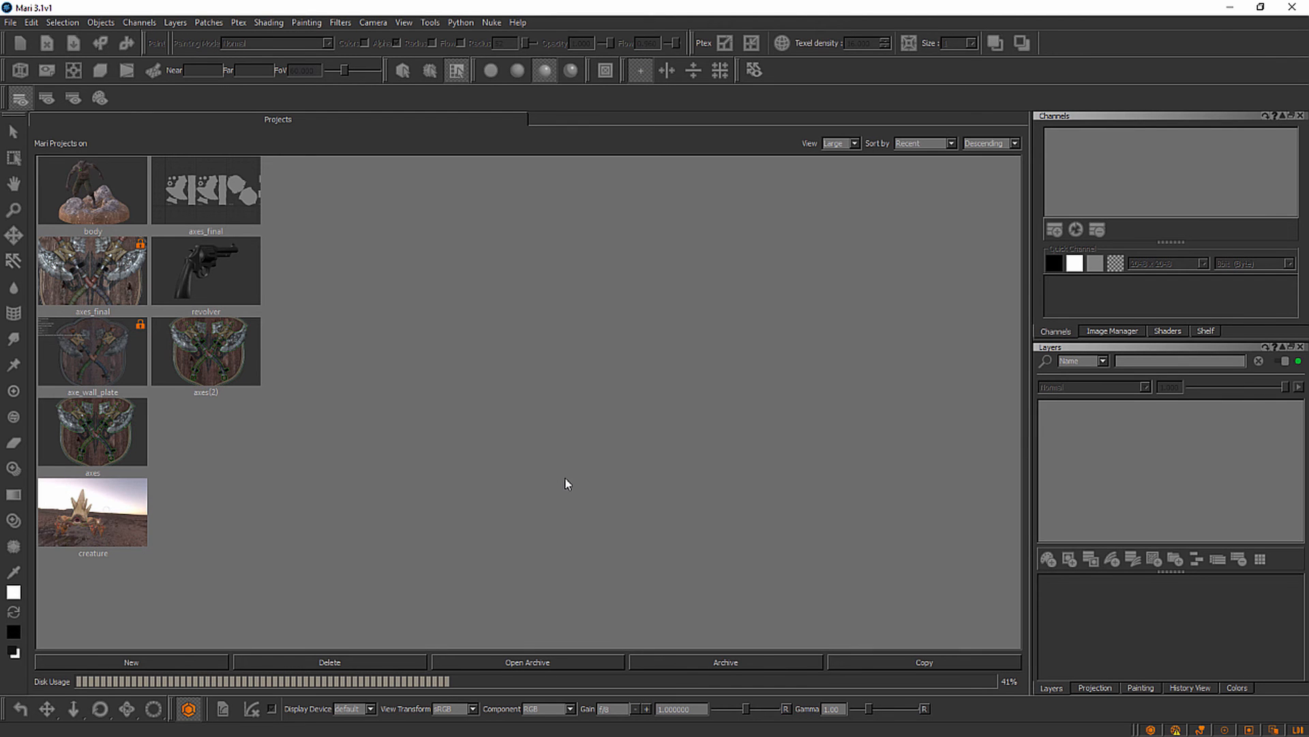
{"action": "mouse_move", "coordinate": [603, 285]}
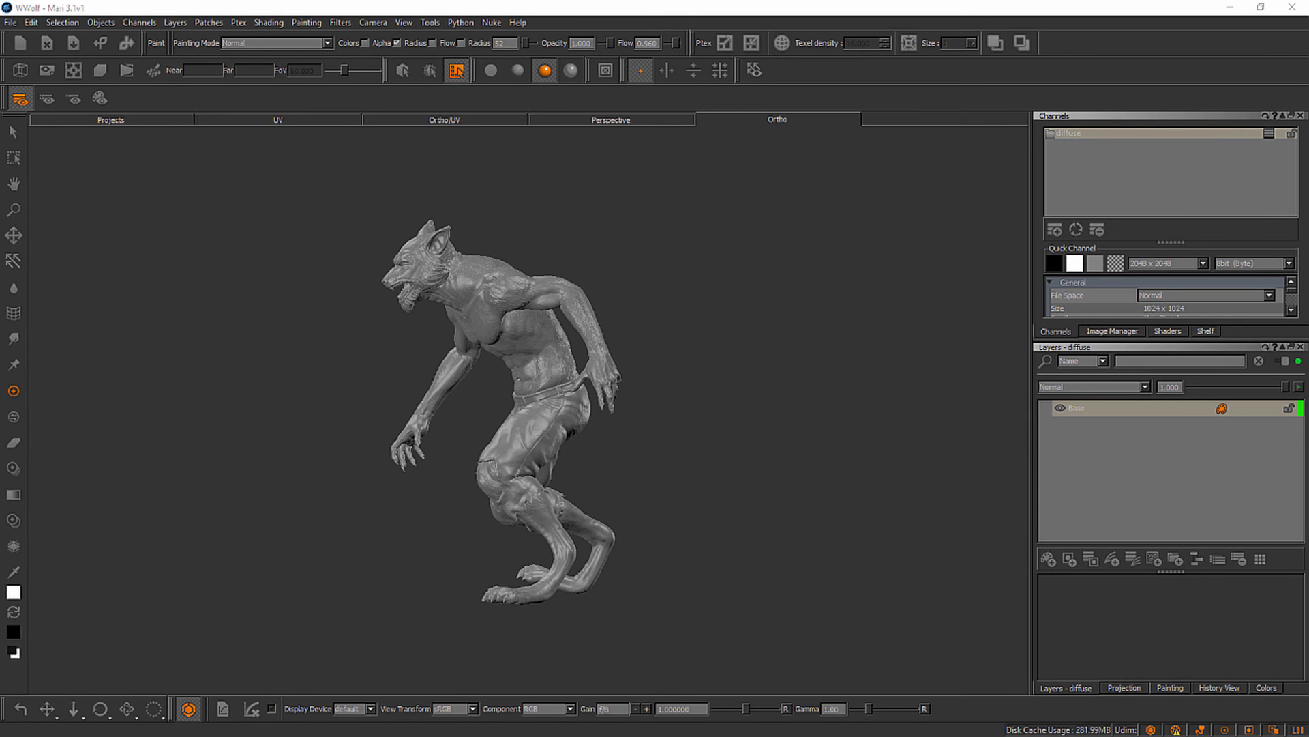
{"action": "mouse_move", "coordinate": [630, 261]}
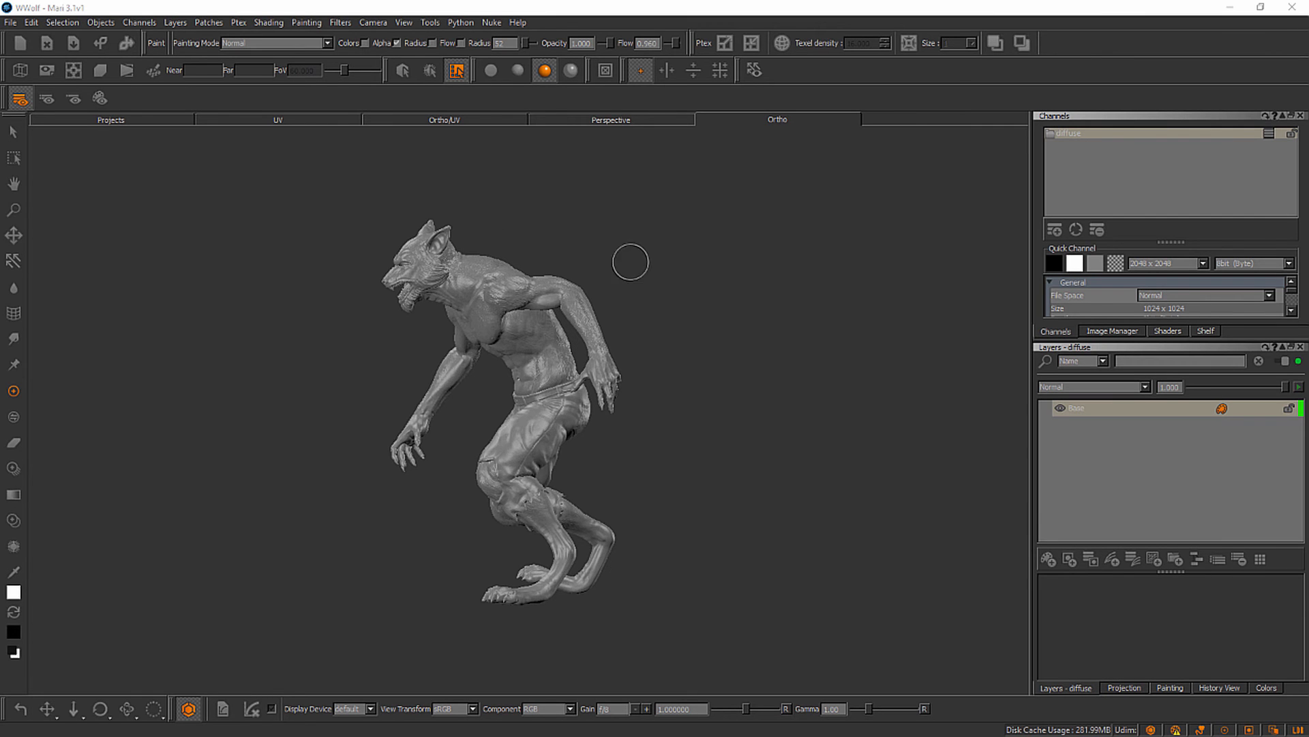
{"action": "mouse_move", "coordinate": [657, 319]}
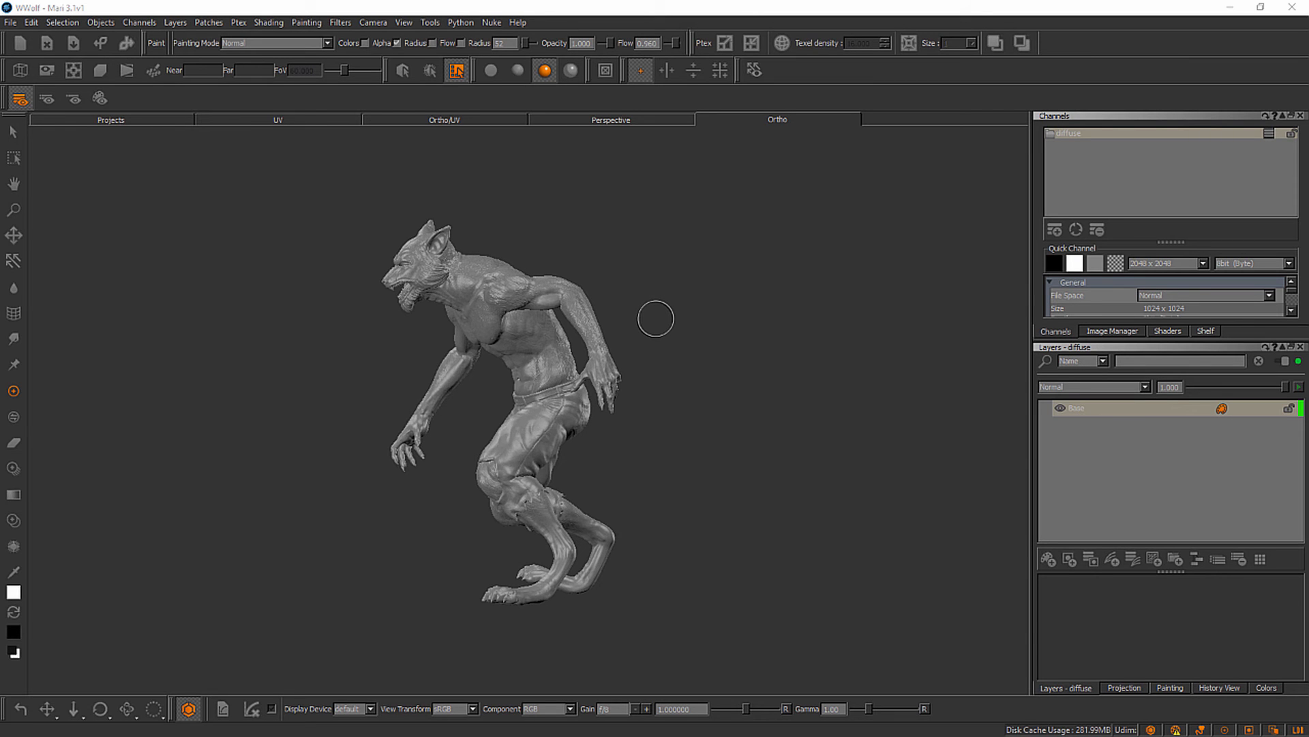
{"action": "mouse_move", "coordinate": [446, 456]}
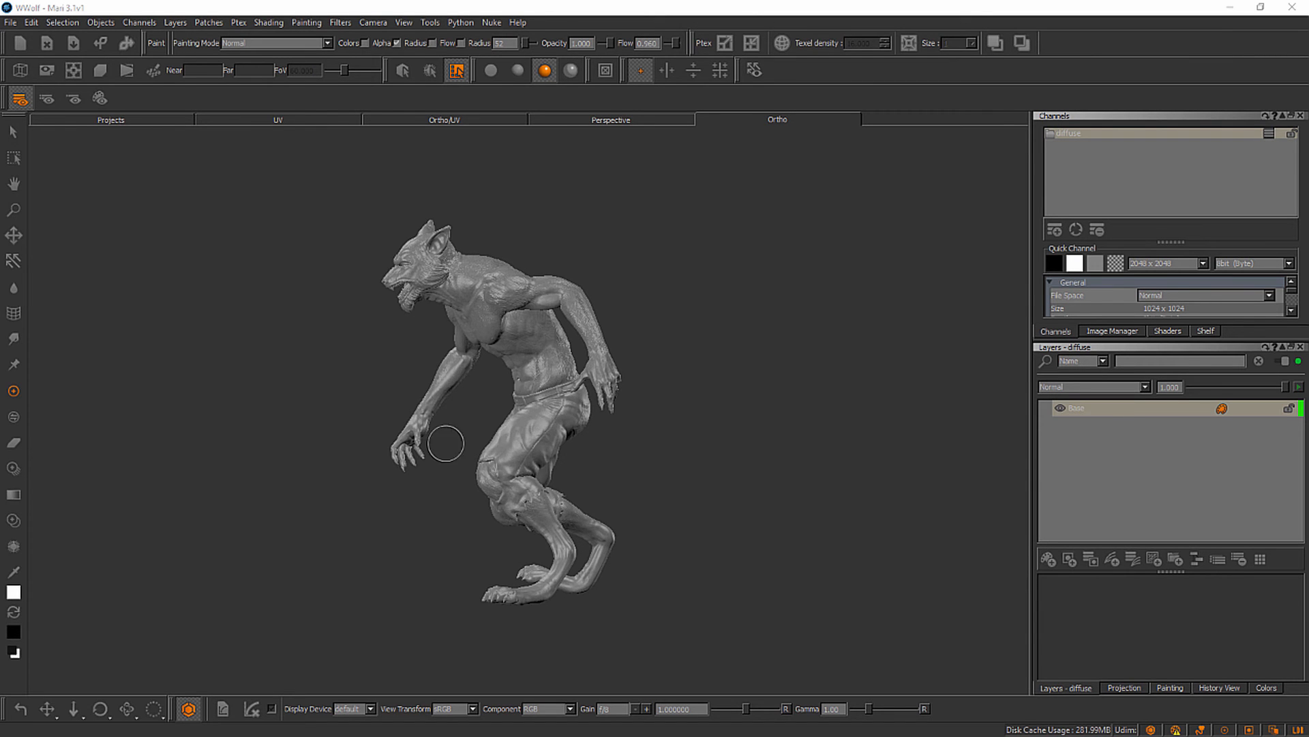
{"action": "mouse_move", "coordinate": [557, 475]}
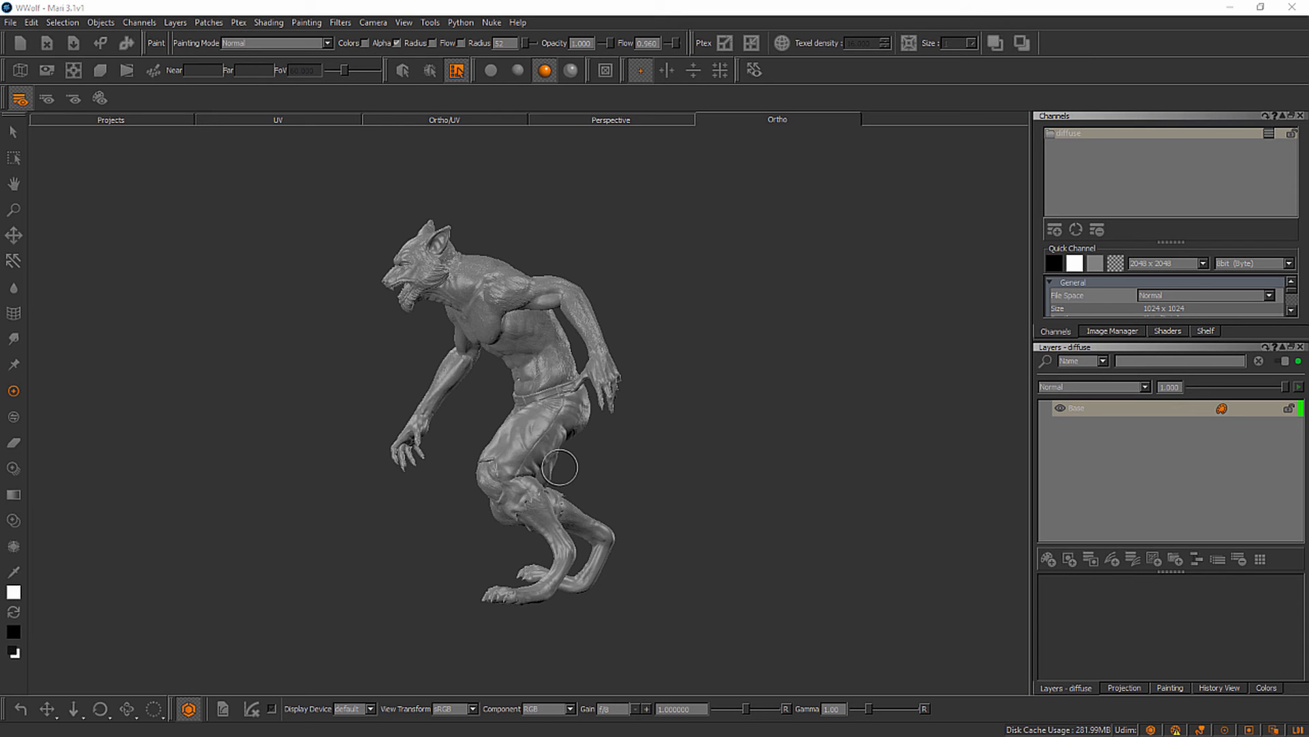
{"action": "mouse_move", "coordinate": [620, 299]}
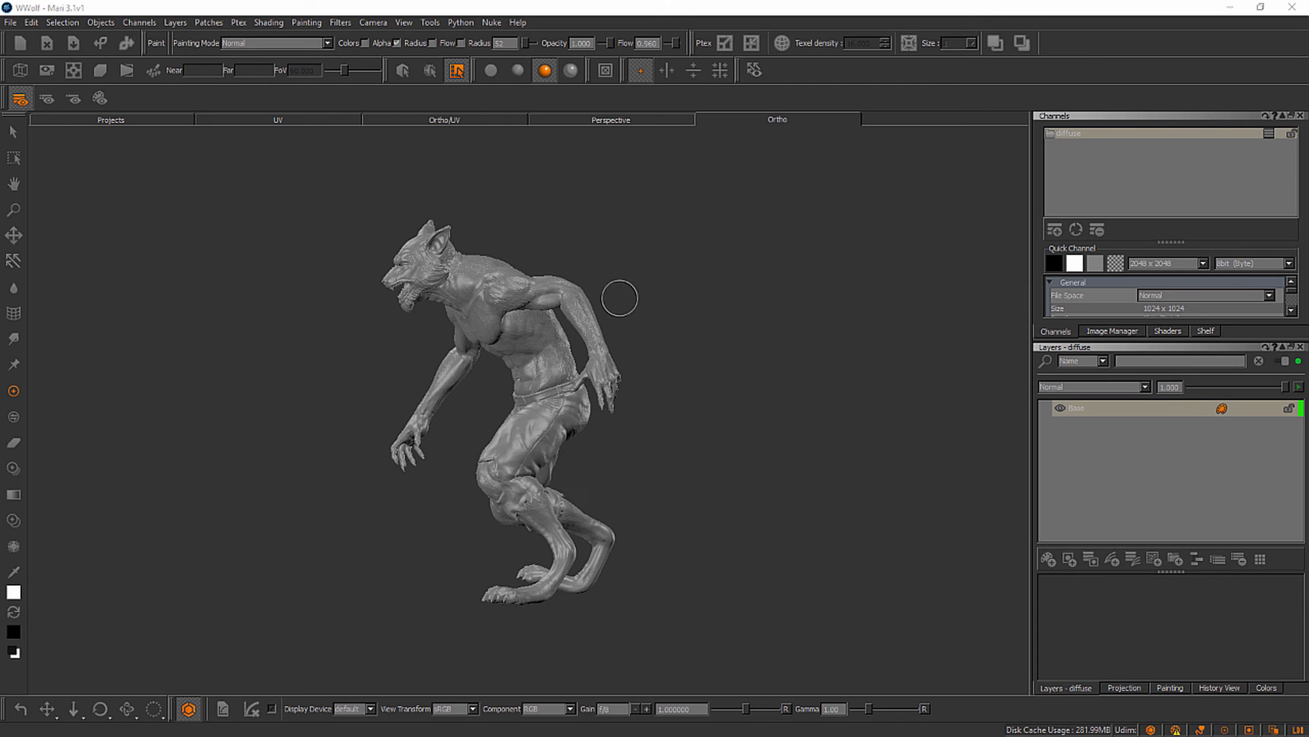
{"action": "mouse_move", "coordinate": [437, 333]}
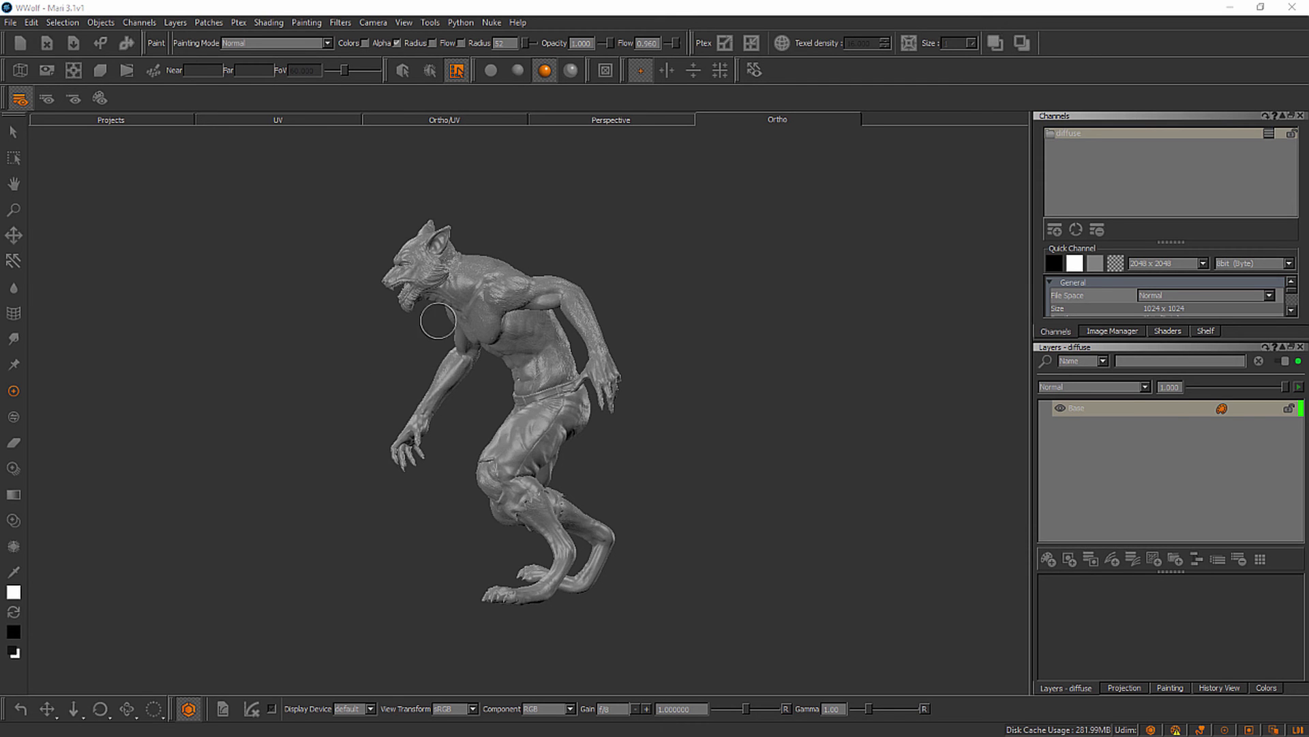
{"action": "mouse_move", "coordinate": [475, 390]}
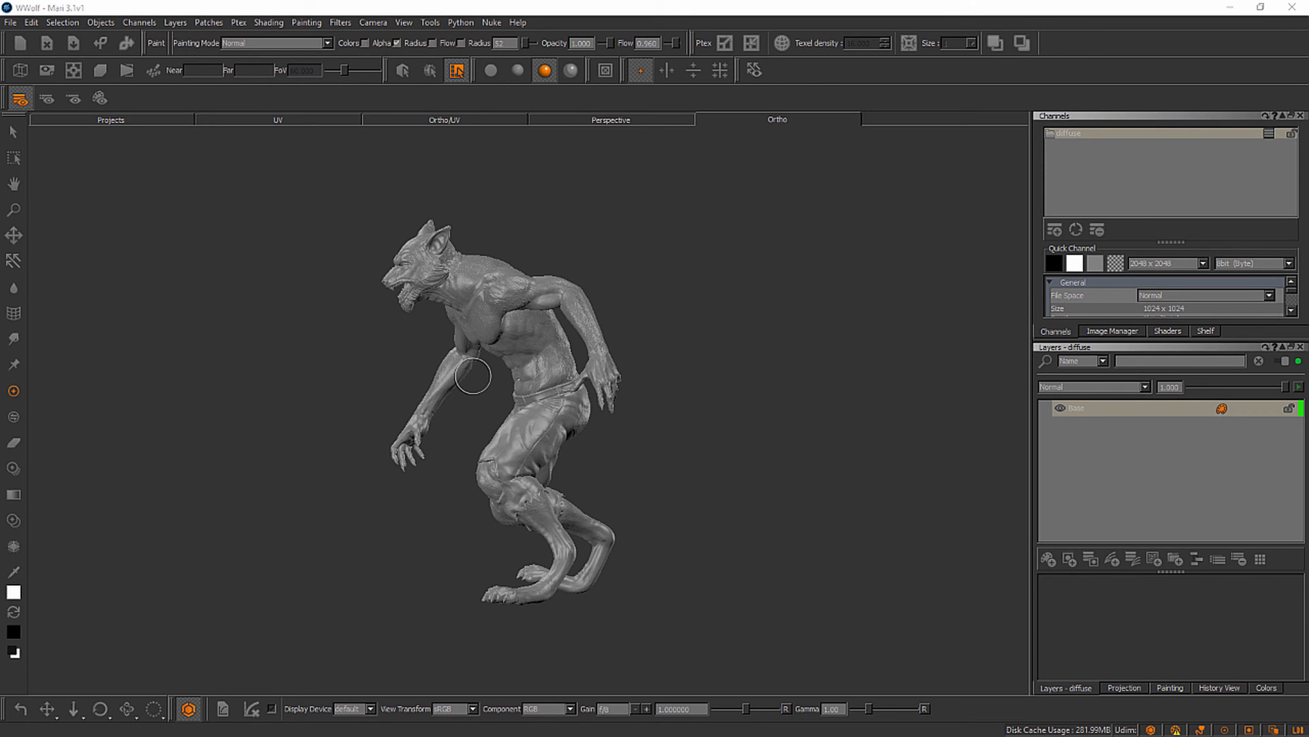
{"action": "mouse_move", "coordinate": [448, 306]}
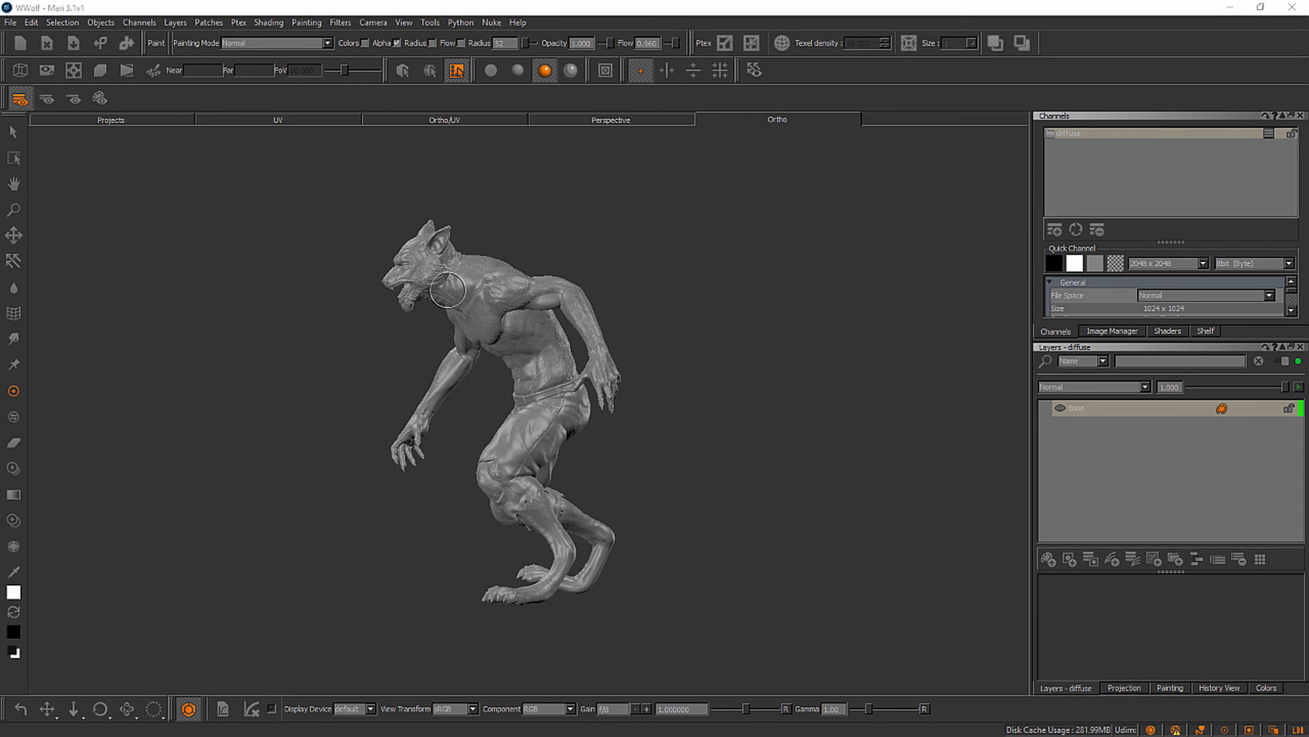
{"action": "mouse_move", "coordinate": [627, 568]}
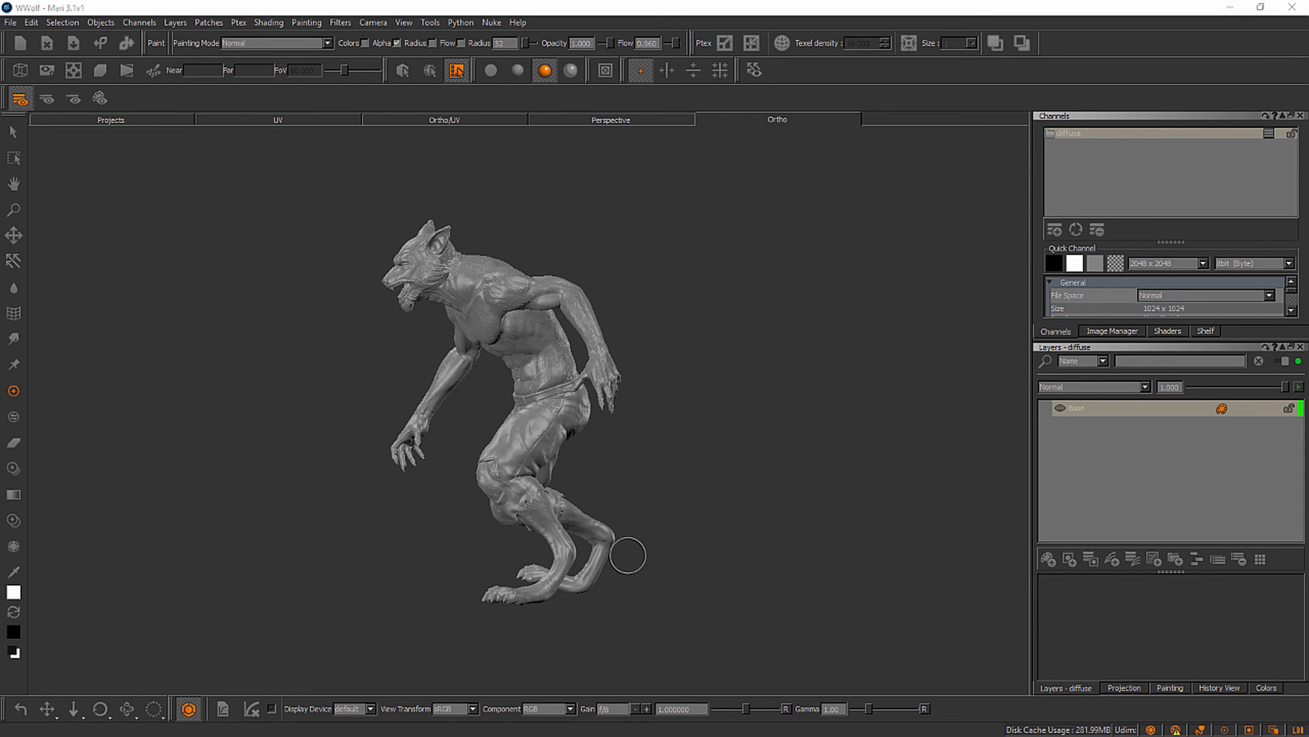
{"action": "mouse_move", "coordinate": [655, 532]}
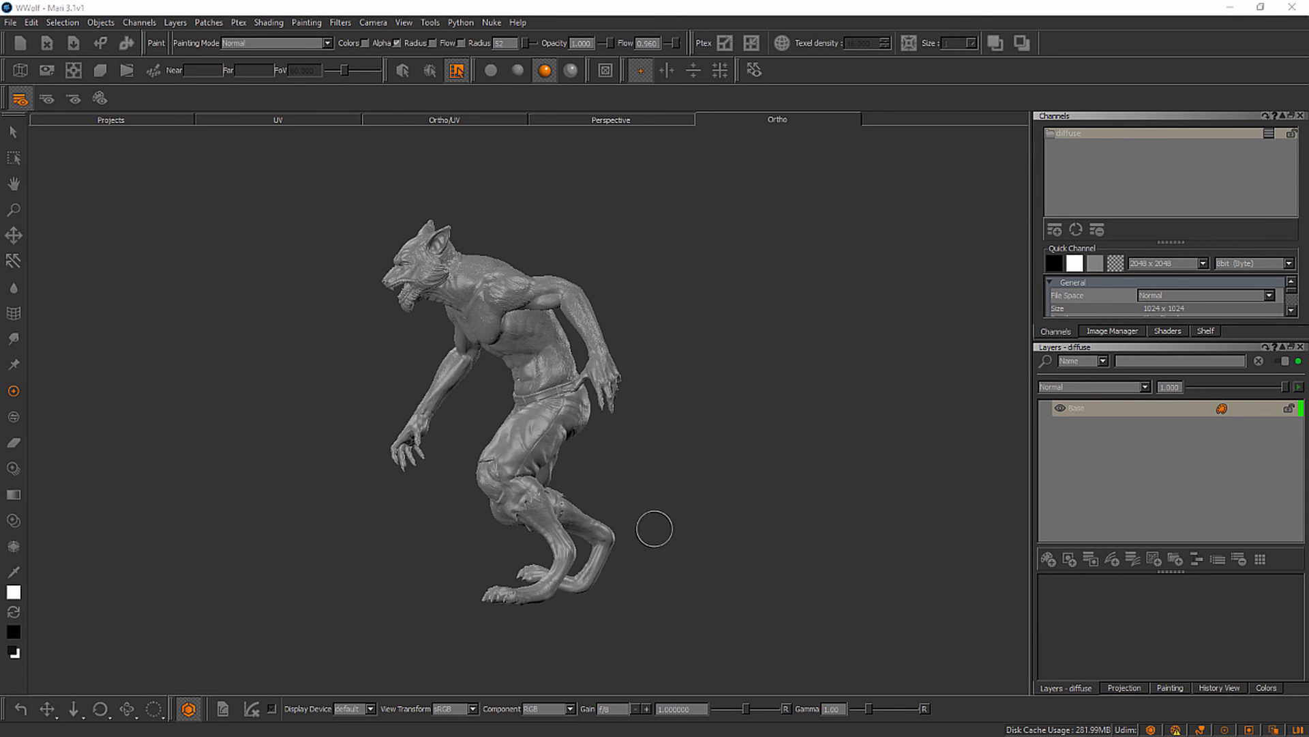
{"action": "mouse_move", "coordinate": [411, 33]}
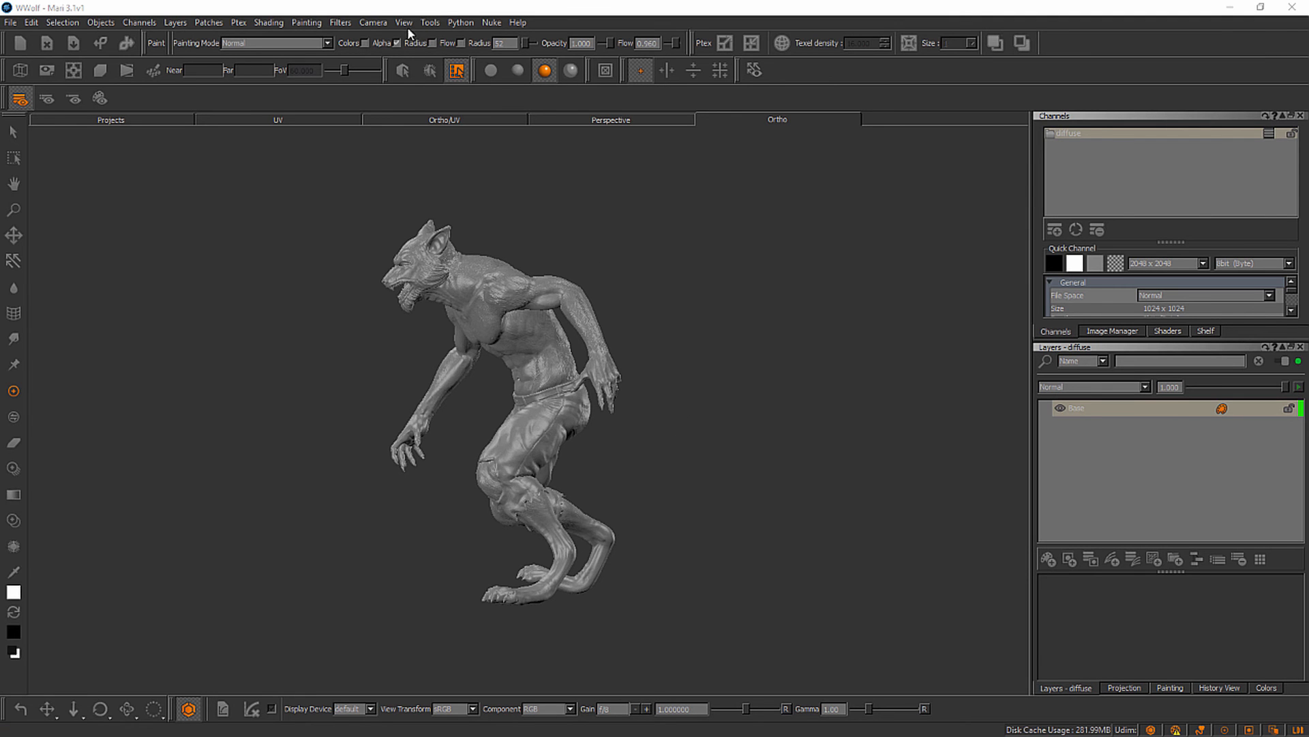
Open the View menu to restore palette visibility
{"action": "left_click", "coordinate": [404, 23]}
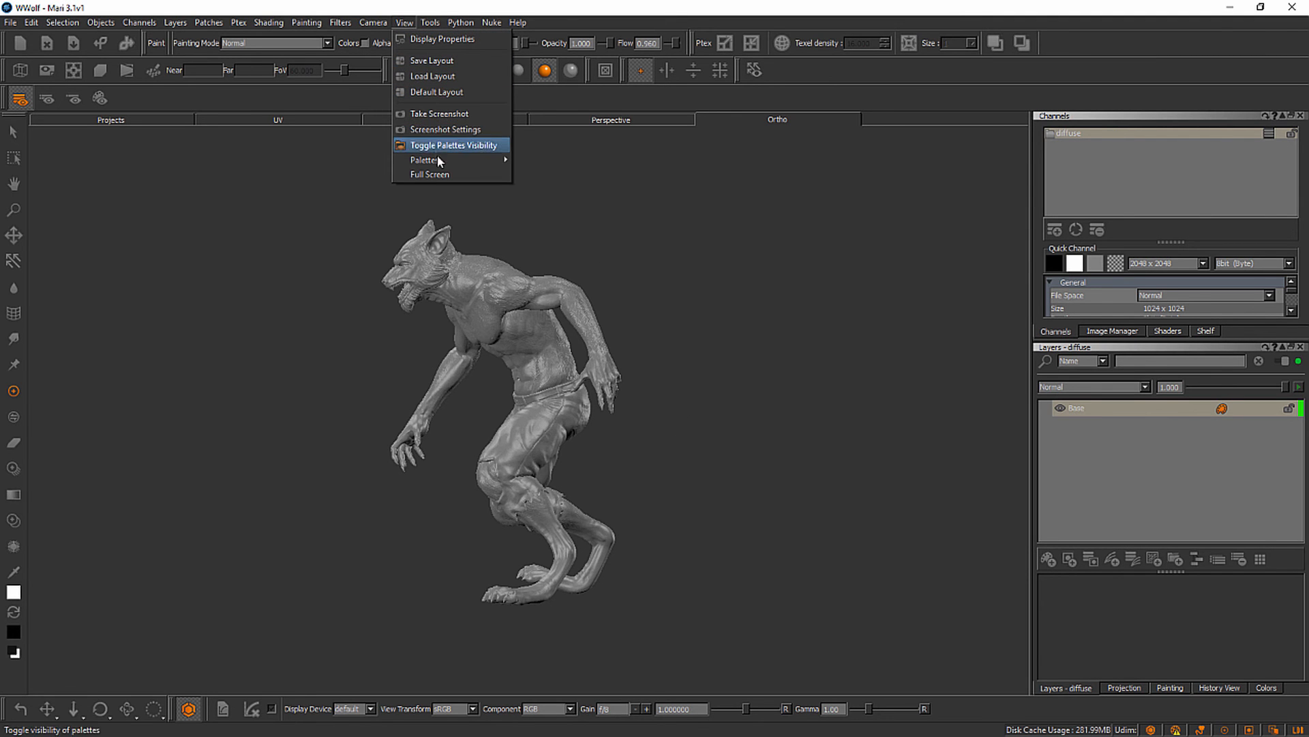
{"action": "mouse_move", "coordinate": [433, 160]}
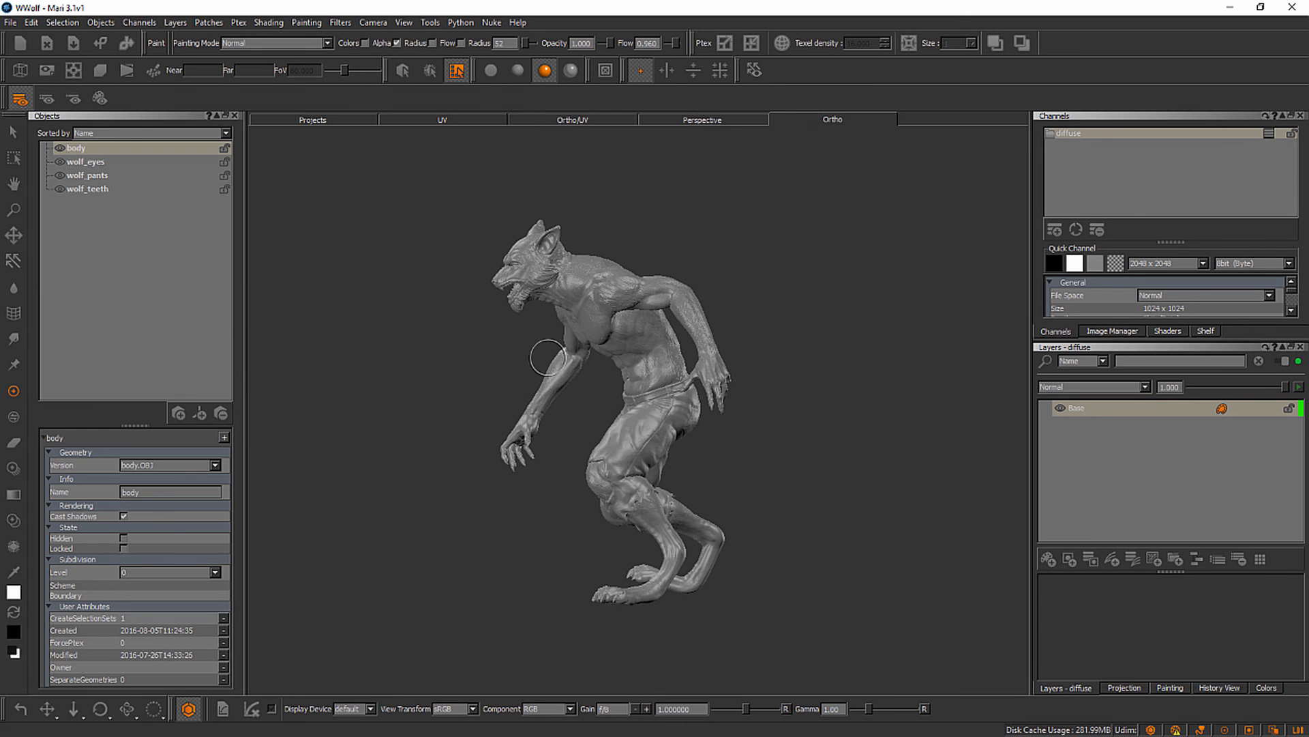
{"action": "mouse_move", "coordinate": [371, 423]}
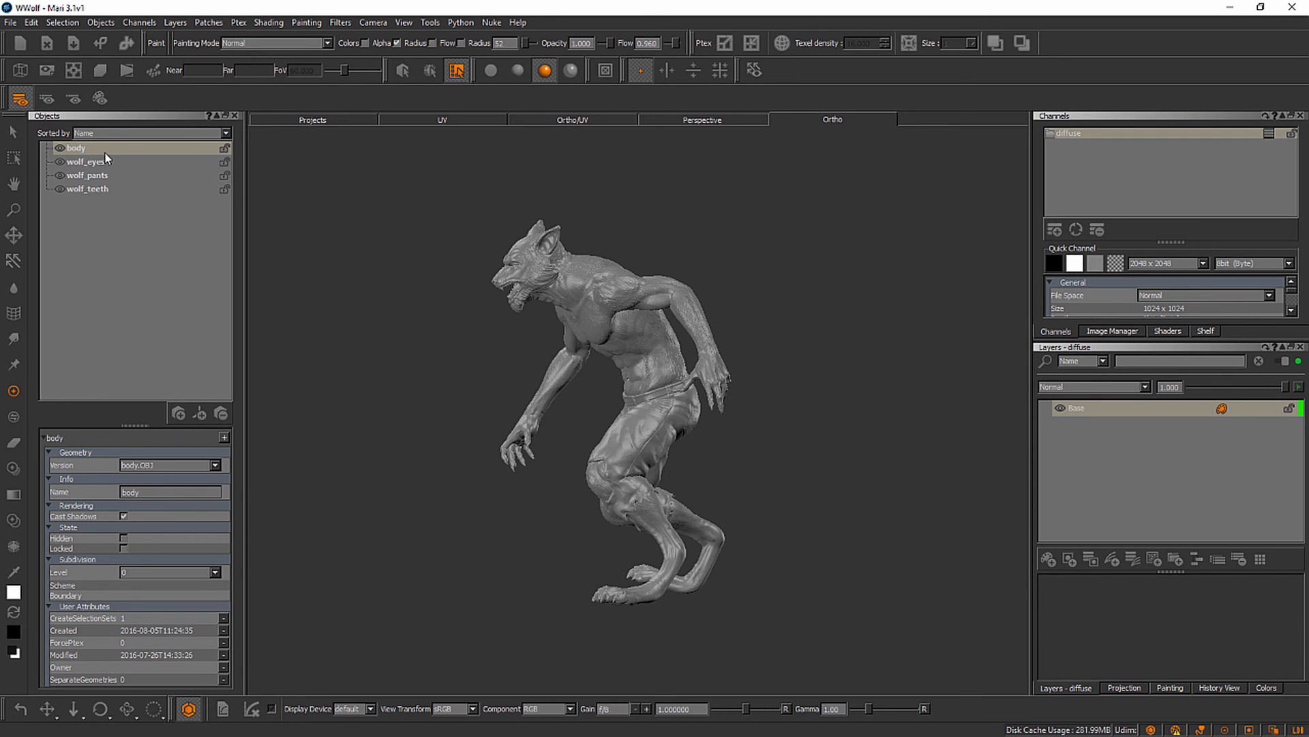
{"action": "mouse_move", "coordinate": [105, 166]}
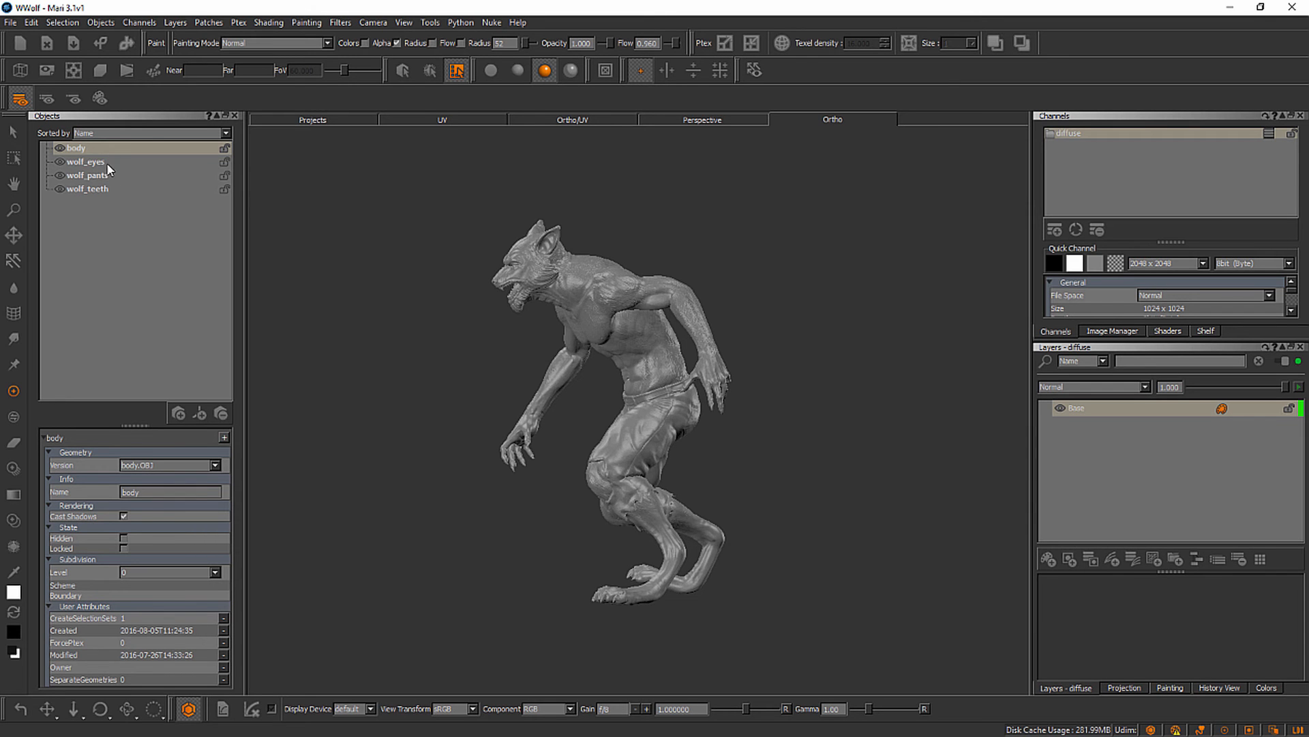
{"action": "mouse_move", "coordinate": [111, 196]}
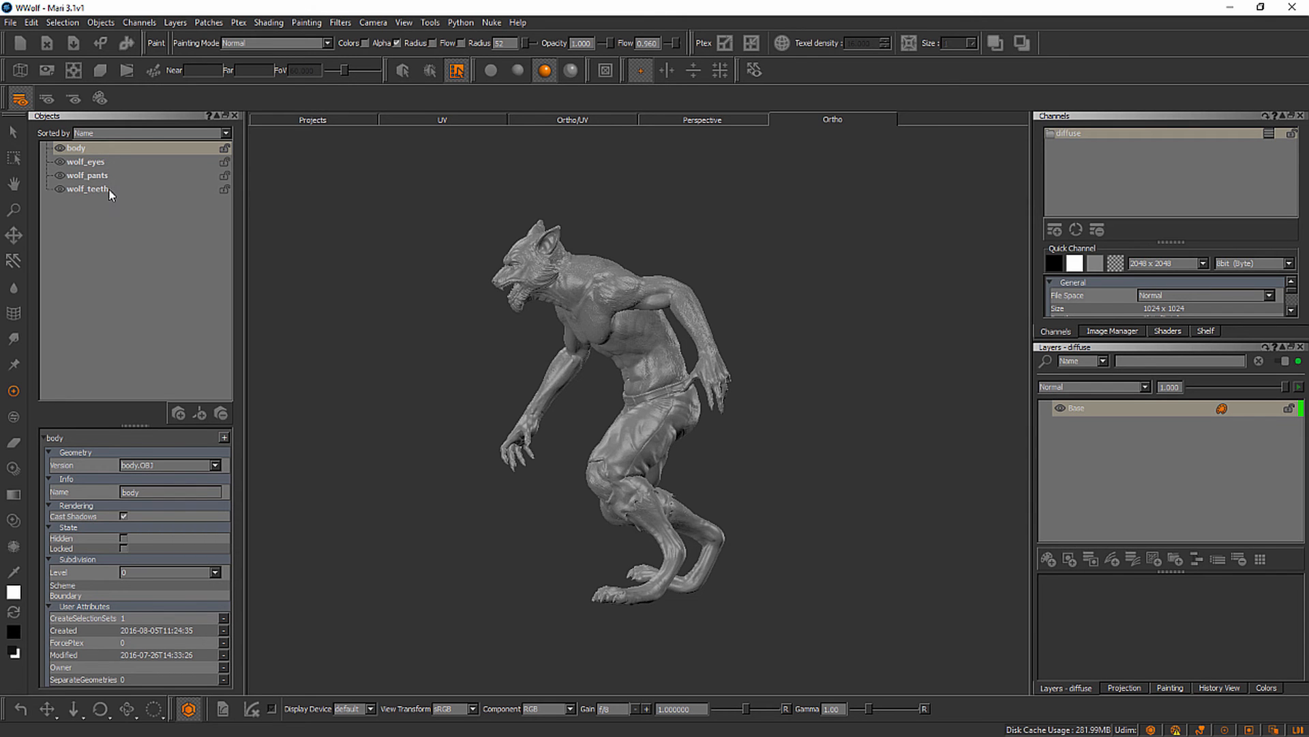
{"action": "mouse_move", "coordinate": [519, 356]}
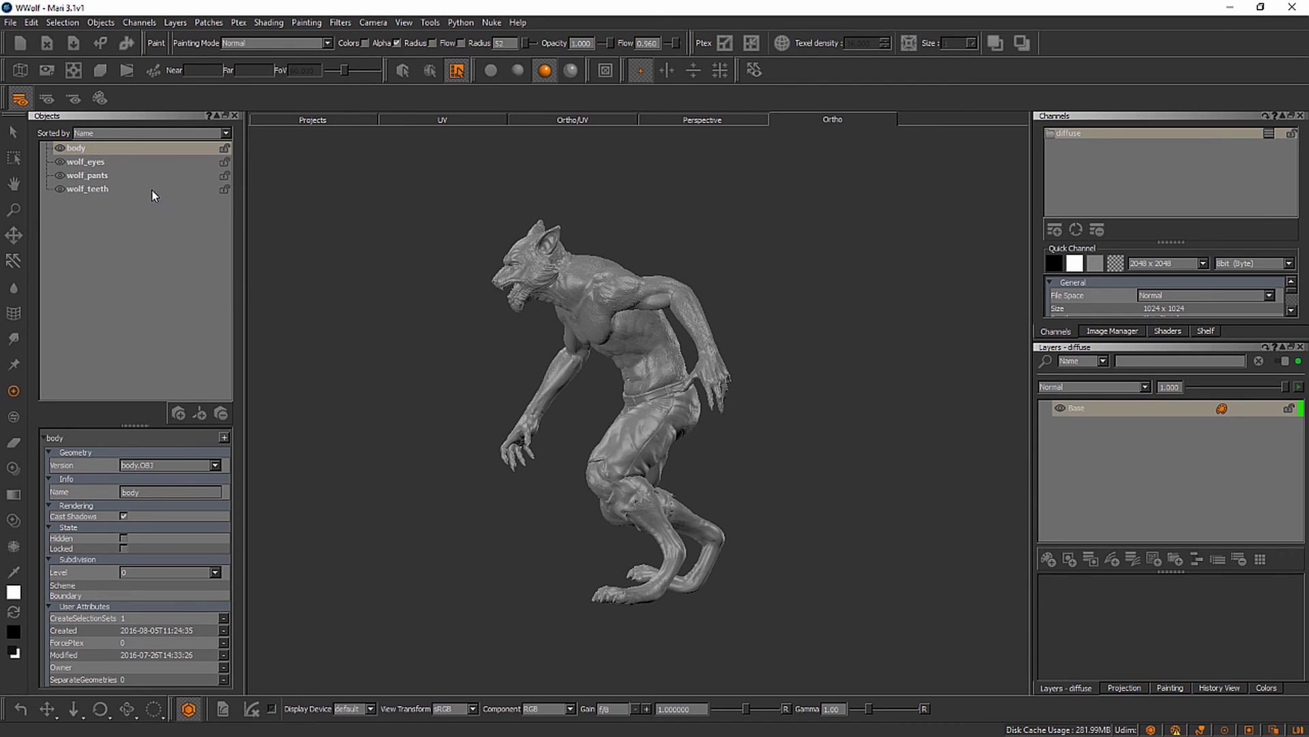
{"action": "mouse_move", "coordinate": [620, 349]}
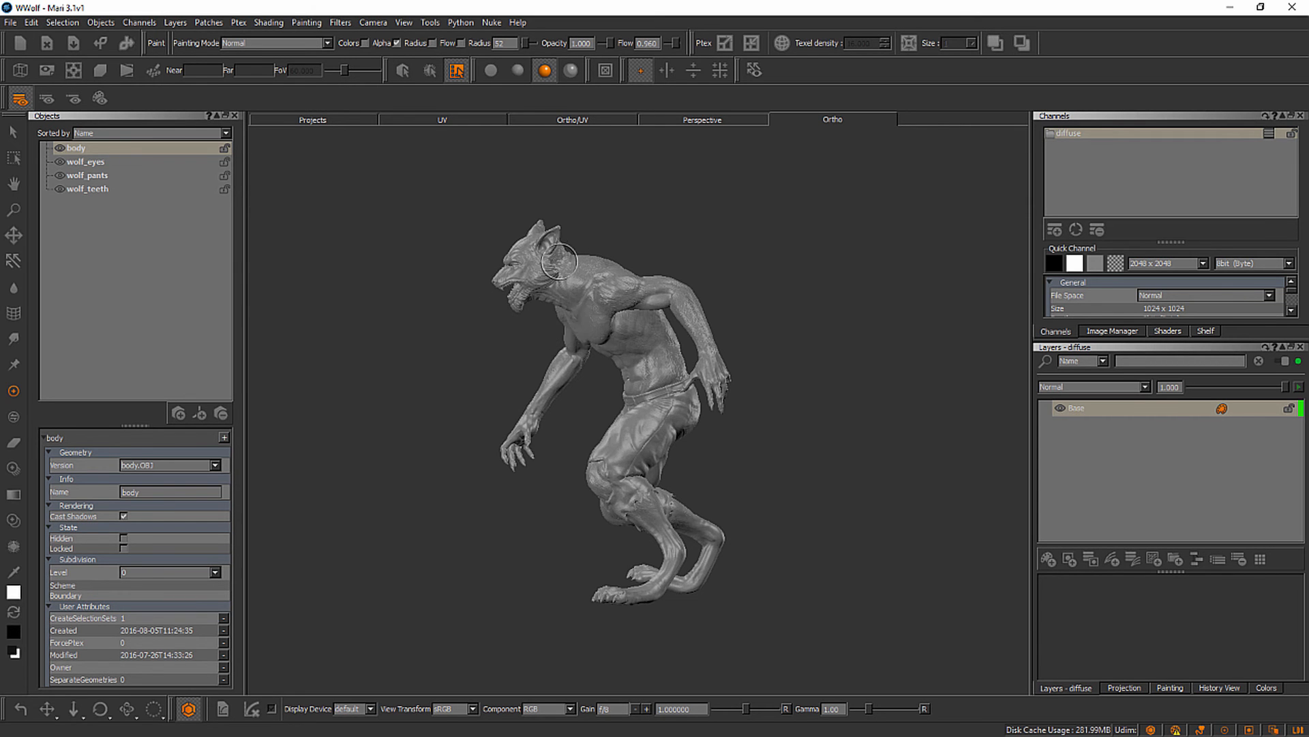
{"action": "mouse_move", "coordinate": [630, 328]}
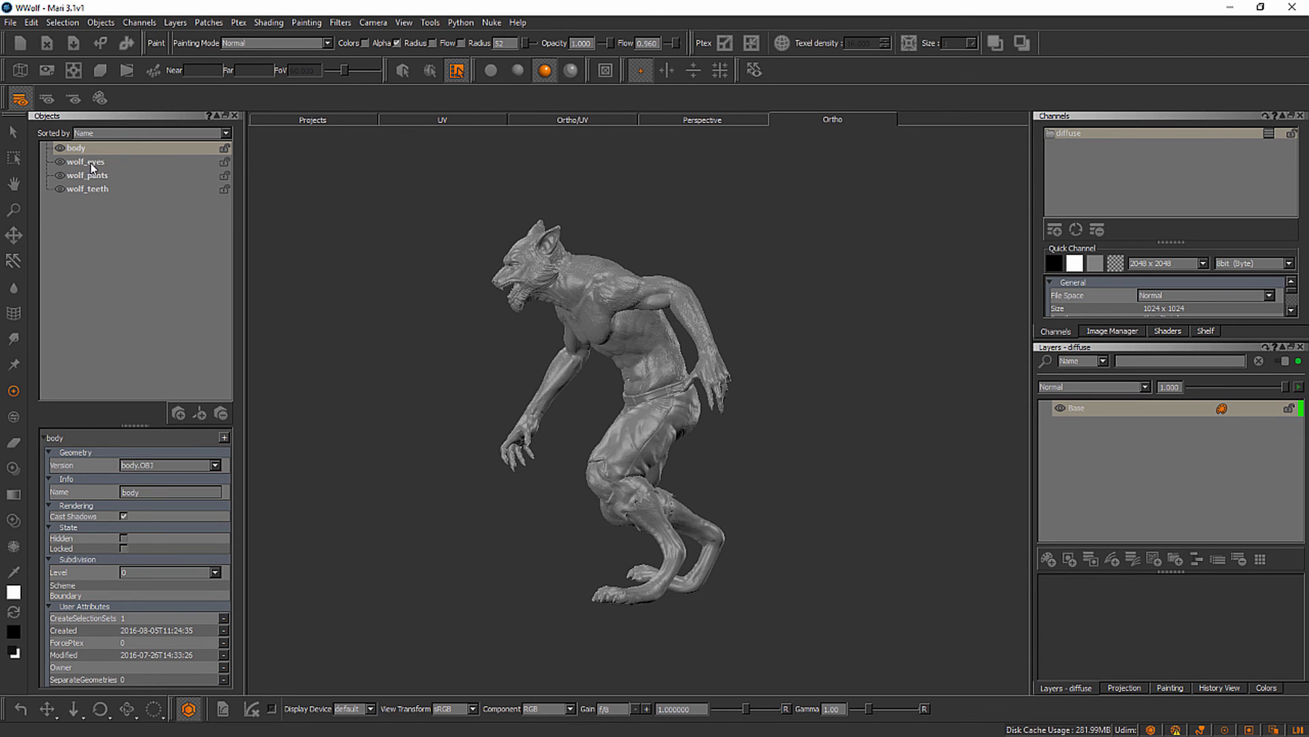
{"action": "mouse_move", "coordinate": [96, 170]}
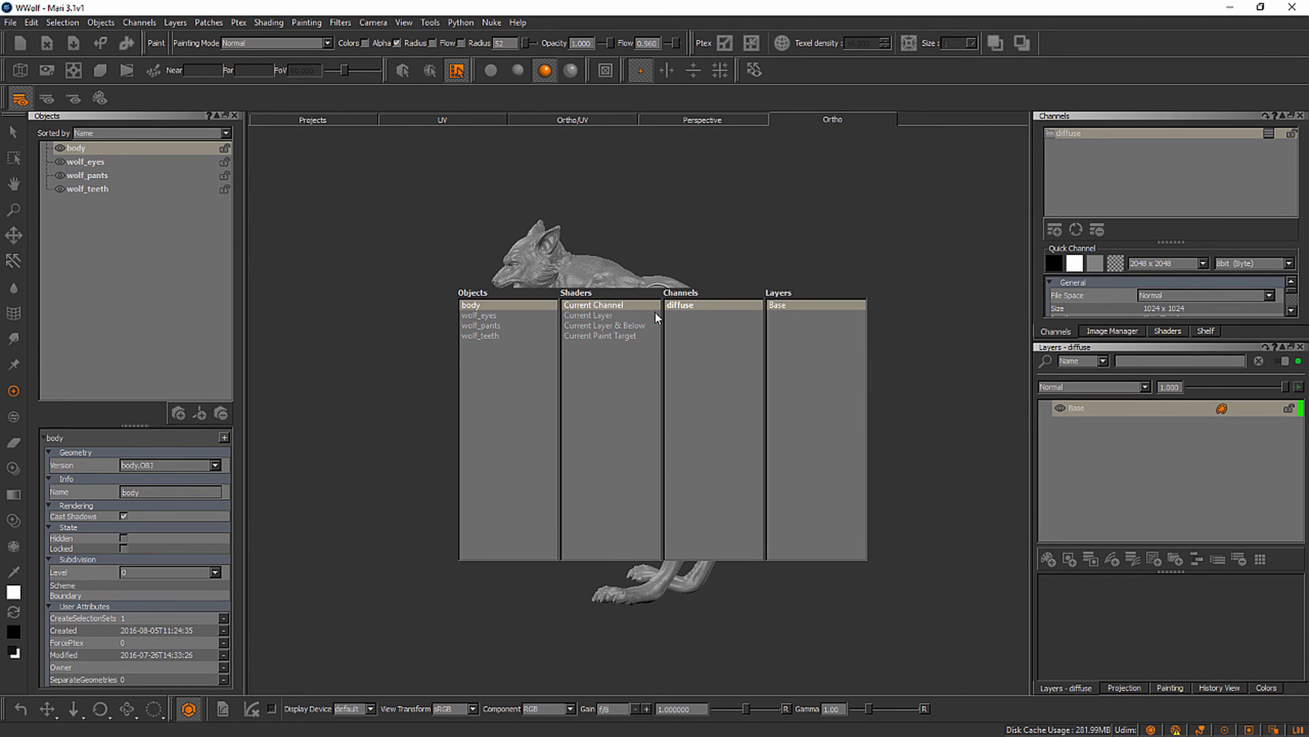
{"action": "mouse_move", "coordinate": [594, 340]}
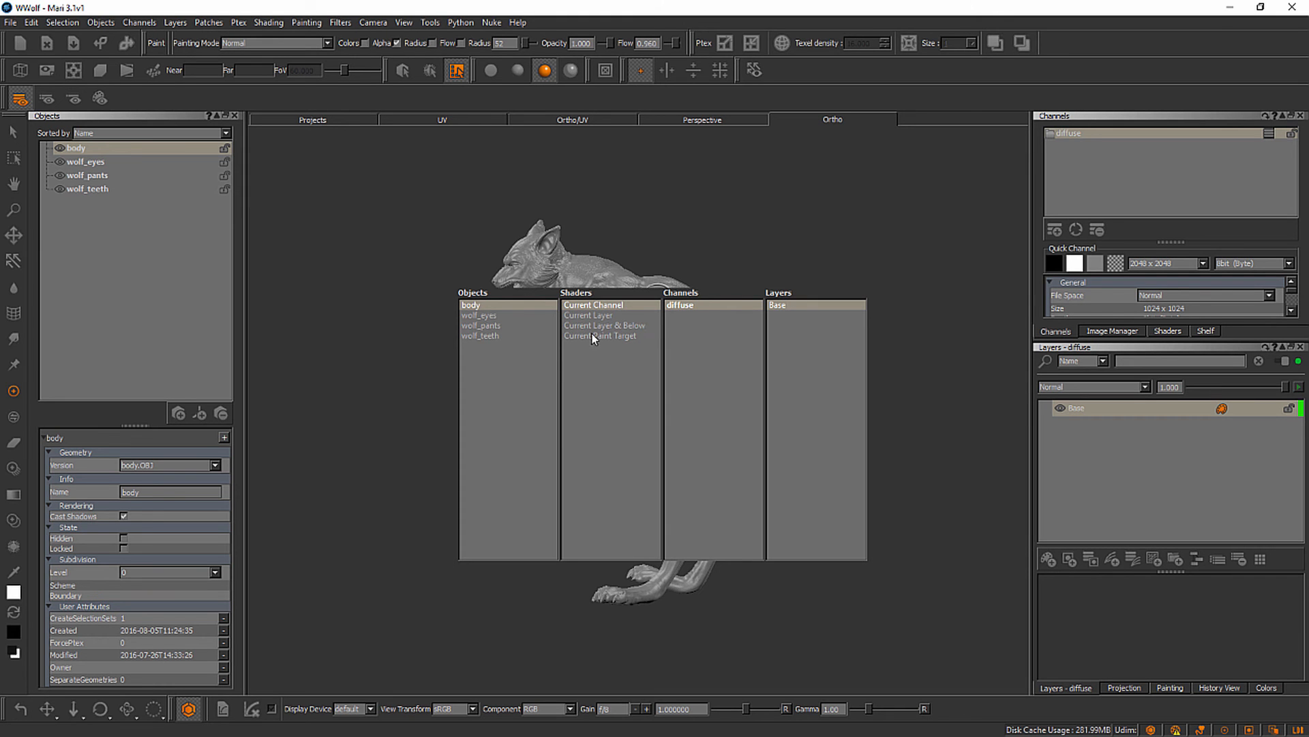
{"action": "mouse_move", "coordinate": [477, 348]}
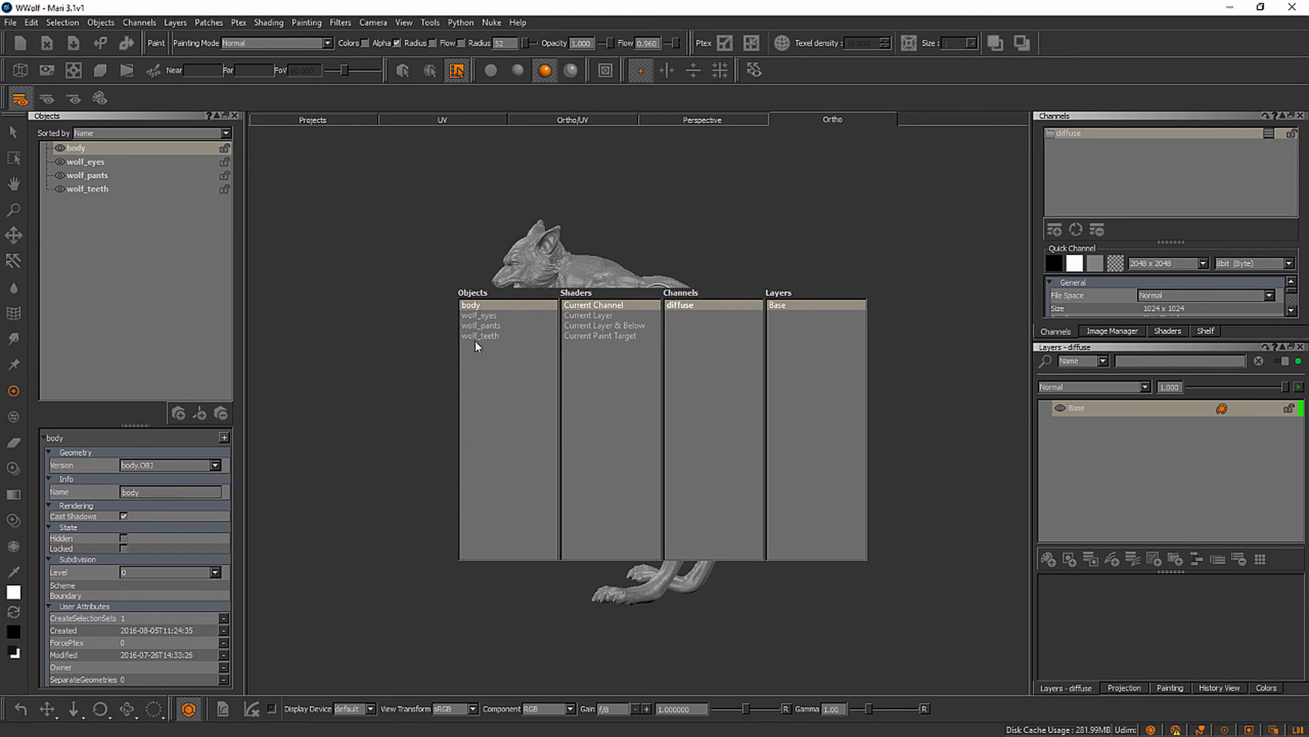
{"action": "mouse_move", "coordinate": [479, 335]}
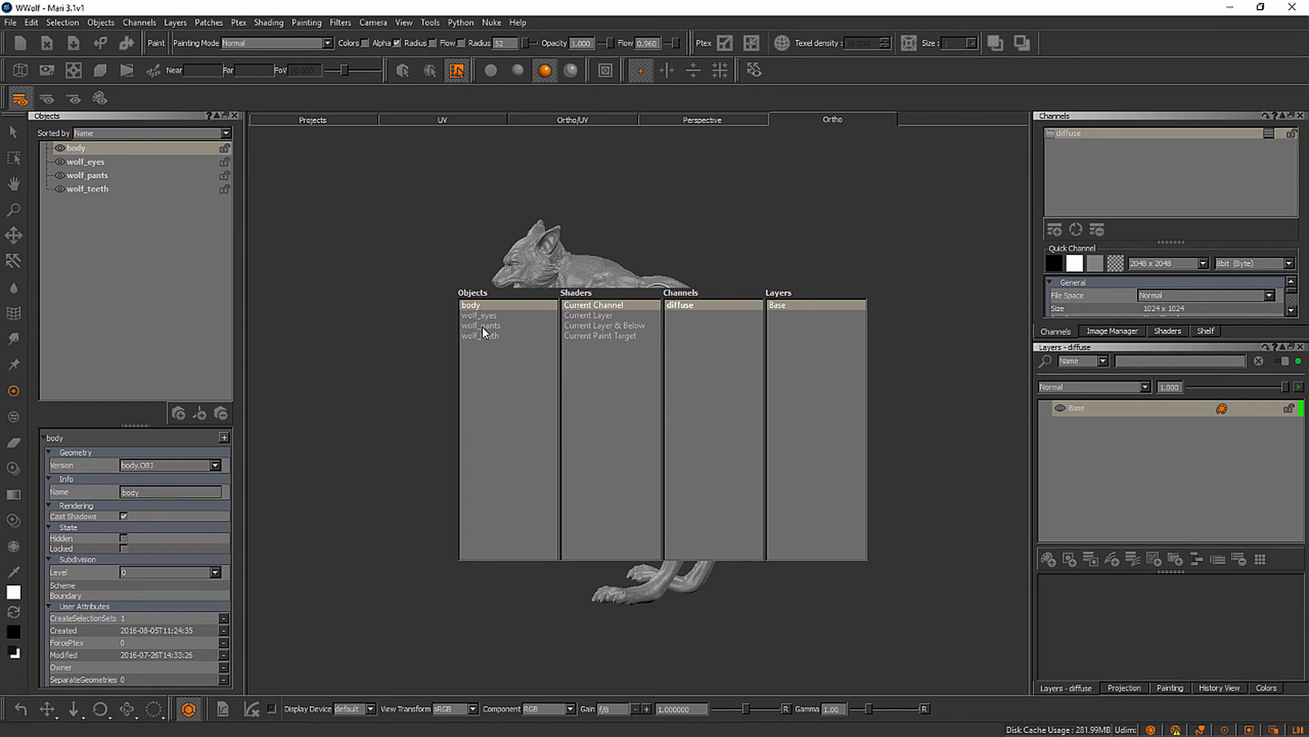
Select wolf_pants as the current object from the quick selection popup
{"action": "left_click", "coordinate": [481, 325]}
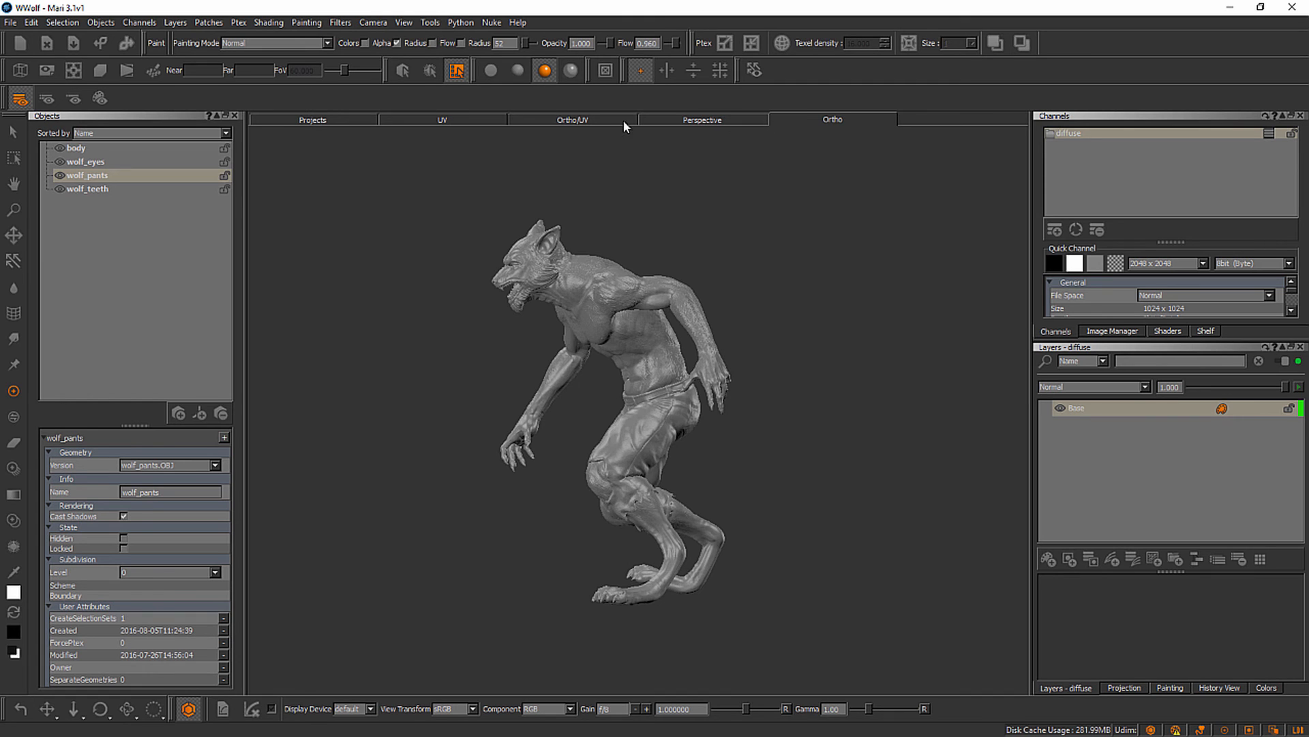
{"action": "mouse_move", "coordinate": [503, 128]}
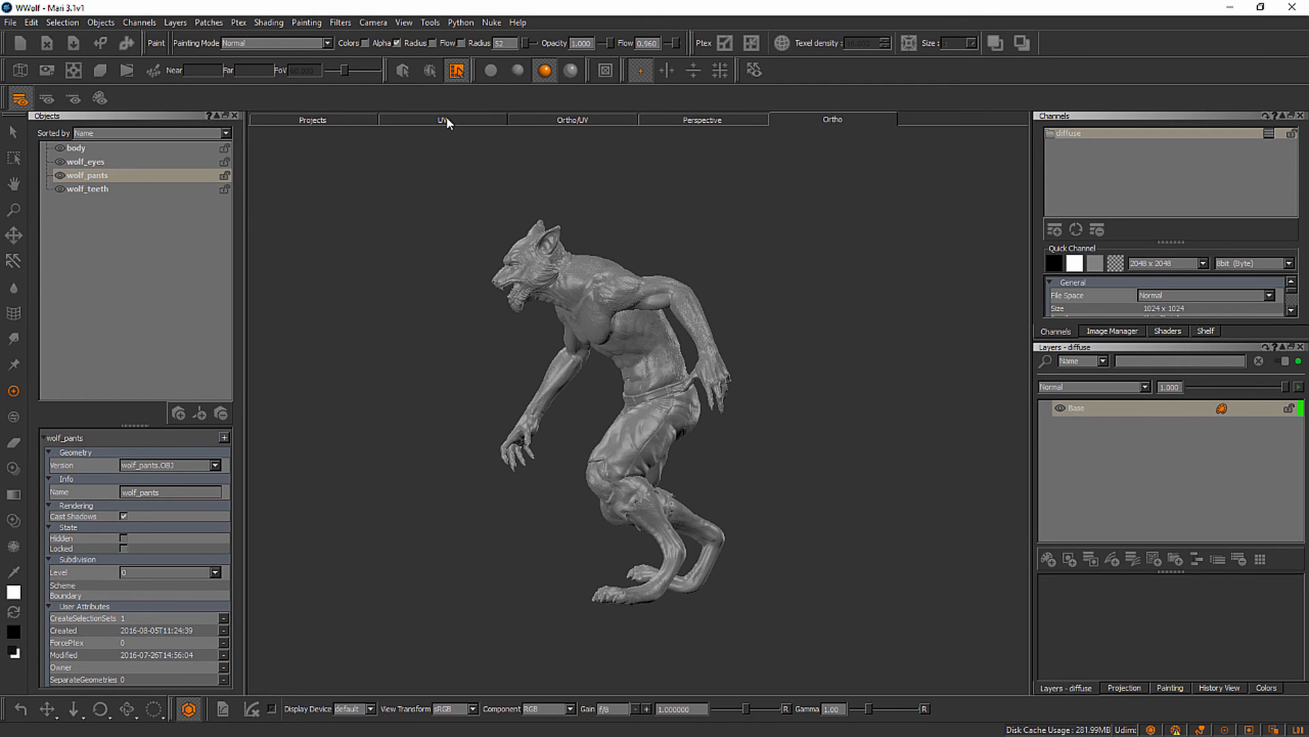
View the UV layouts of wolf_pants, wolf_teeth, then wolf_eyes in tile 1001
{"action": "left_click", "coordinate": [442, 120]}
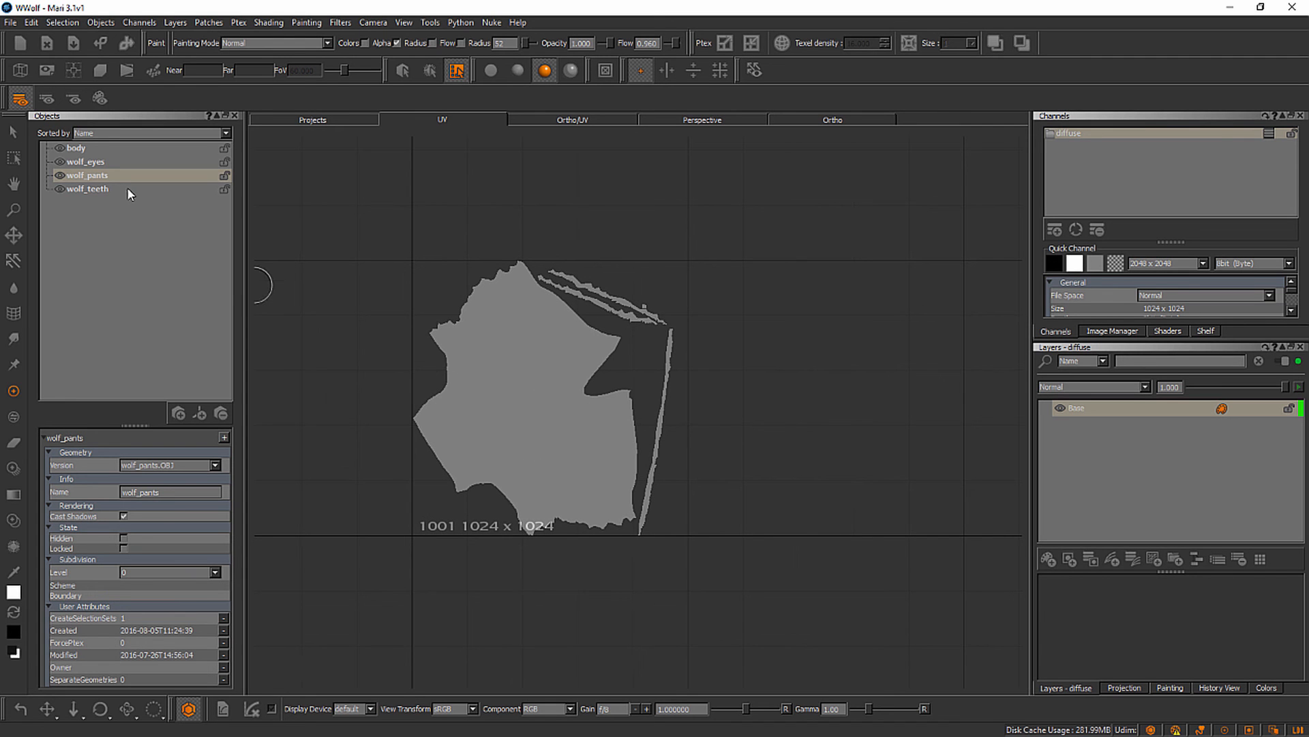
{"action": "left_click", "coordinate": [83, 189]}
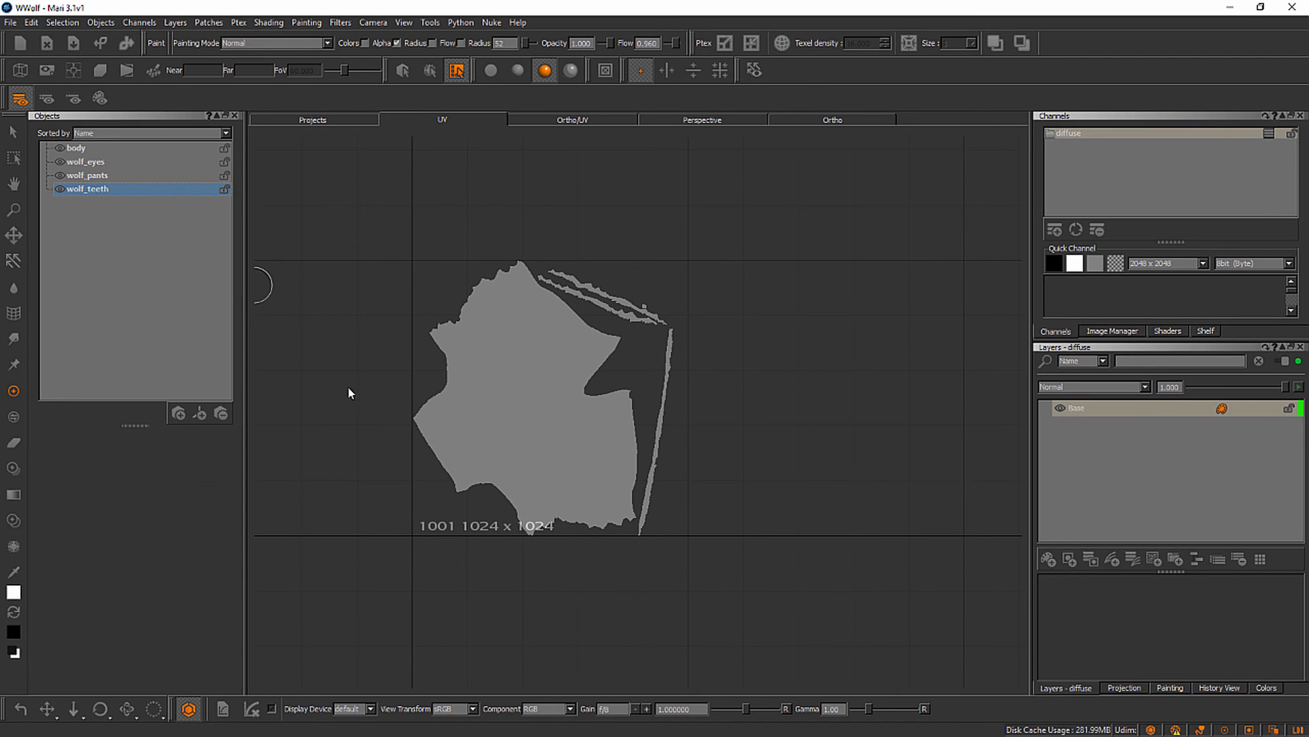
{"action": "left_click", "coordinate": [87, 189]}
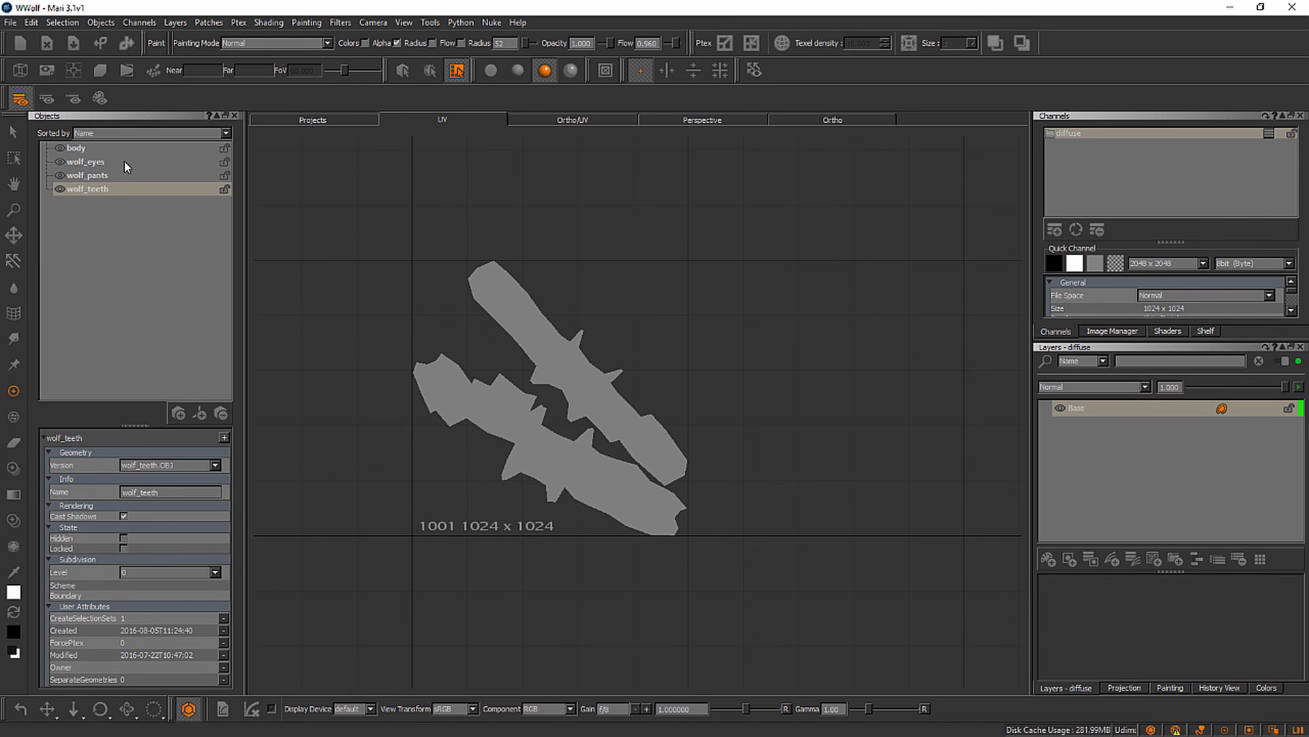
{"action": "left_click", "coordinate": [82, 162]}
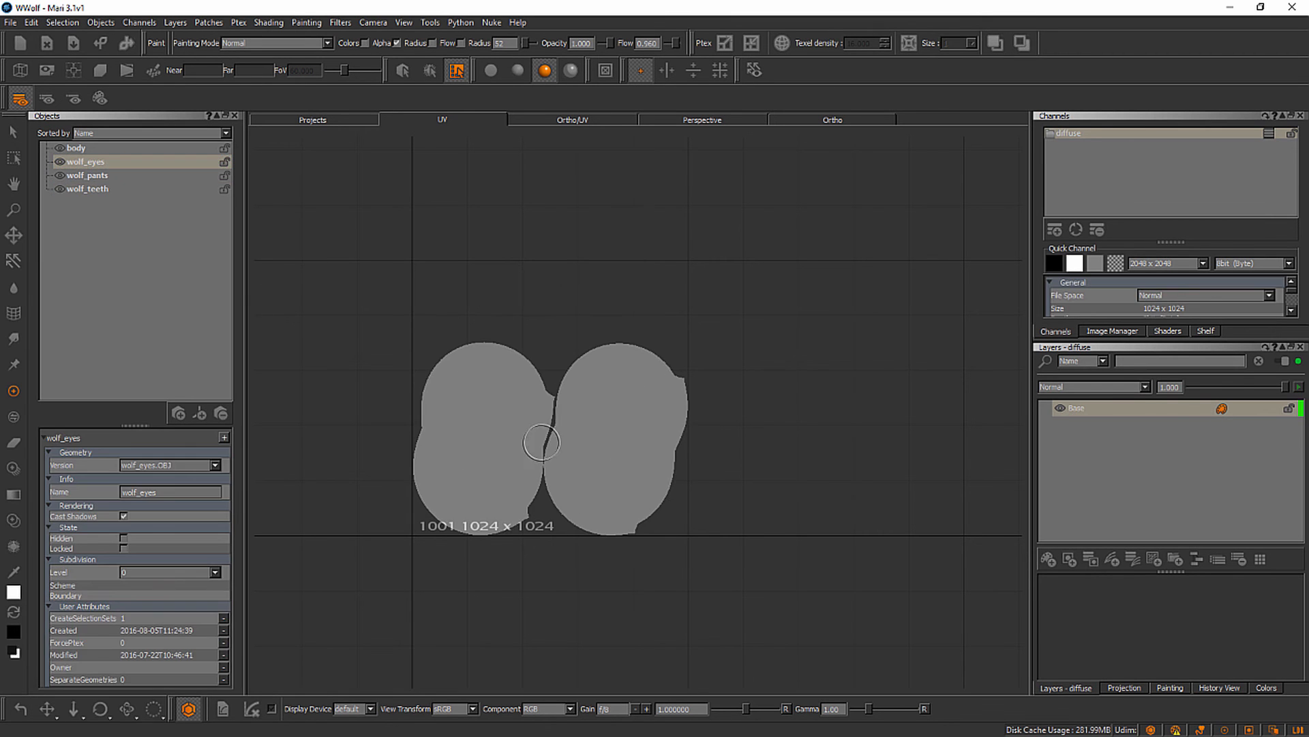
{"action": "mouse_move", "coordinate": [112, 153]}
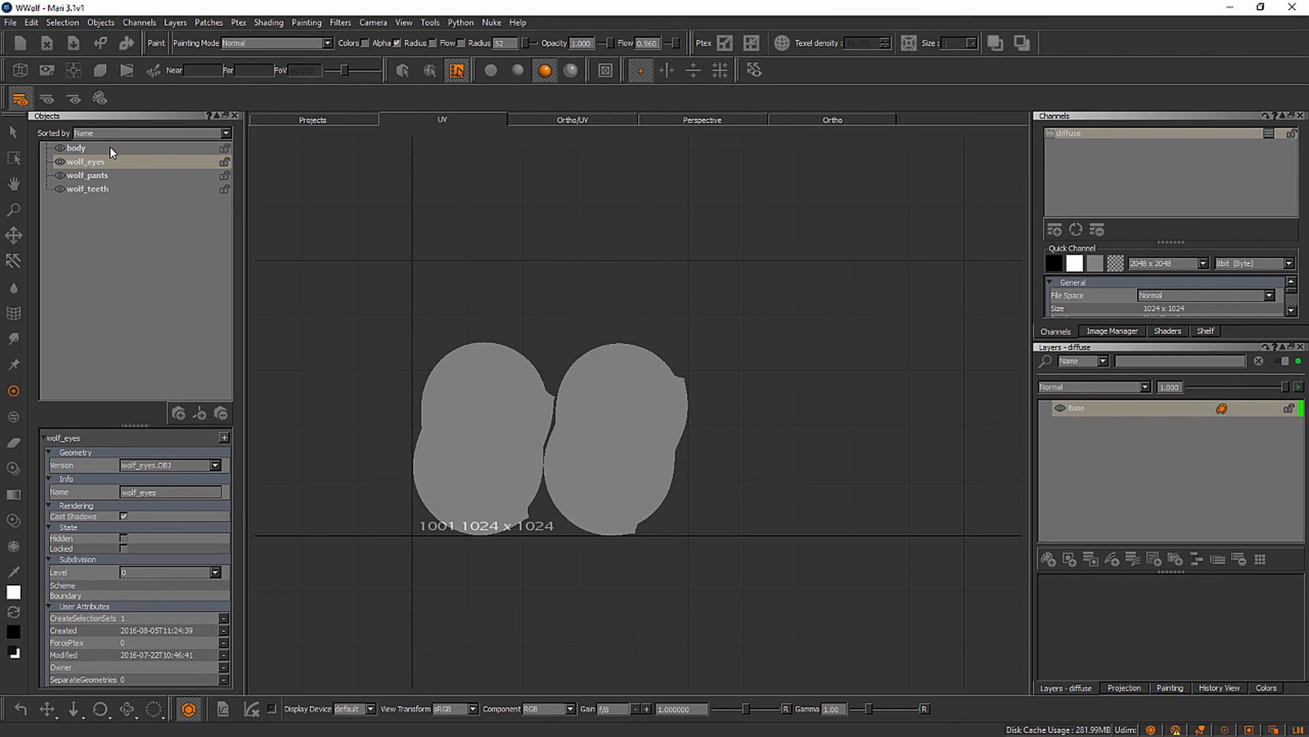
Make body current to see its UVs across tiles 1001, 1002 and 1003
{"action": "left_click", "coordinate": [76, 148]}
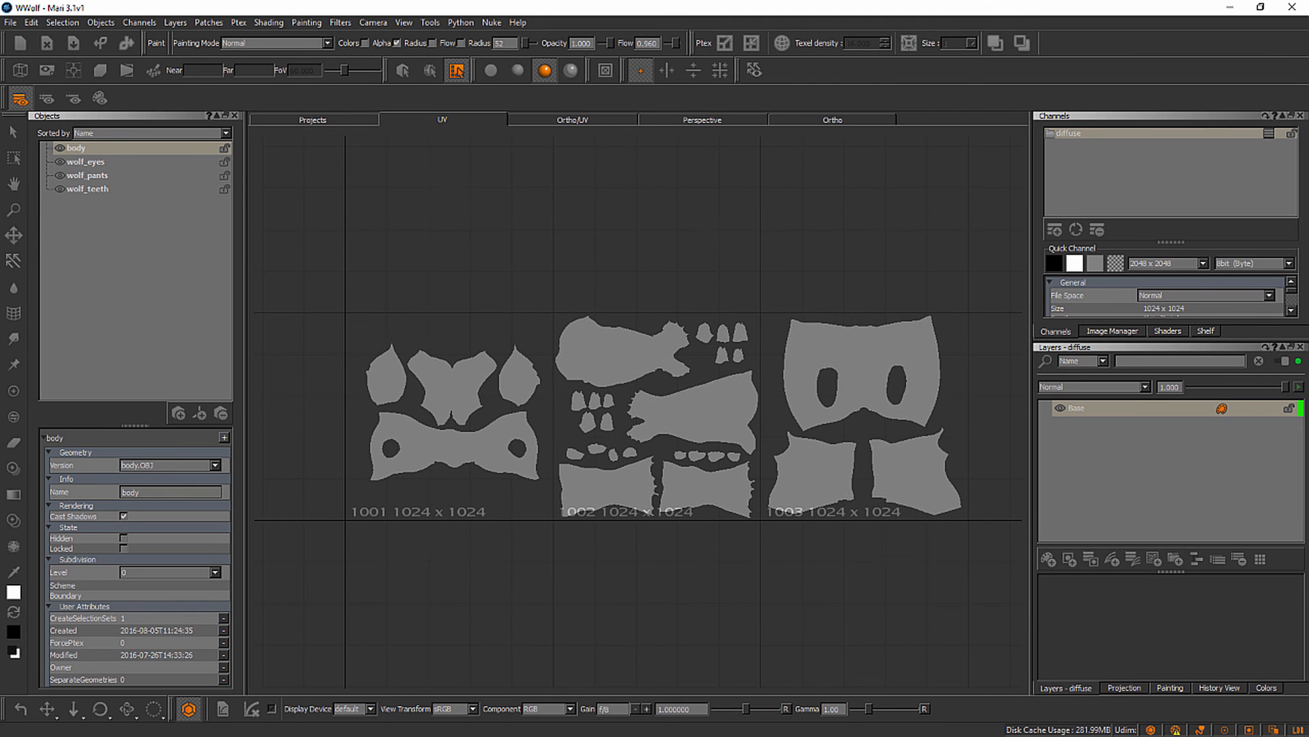
{"action": "mouse_move", "coordinate": [382, 391]}
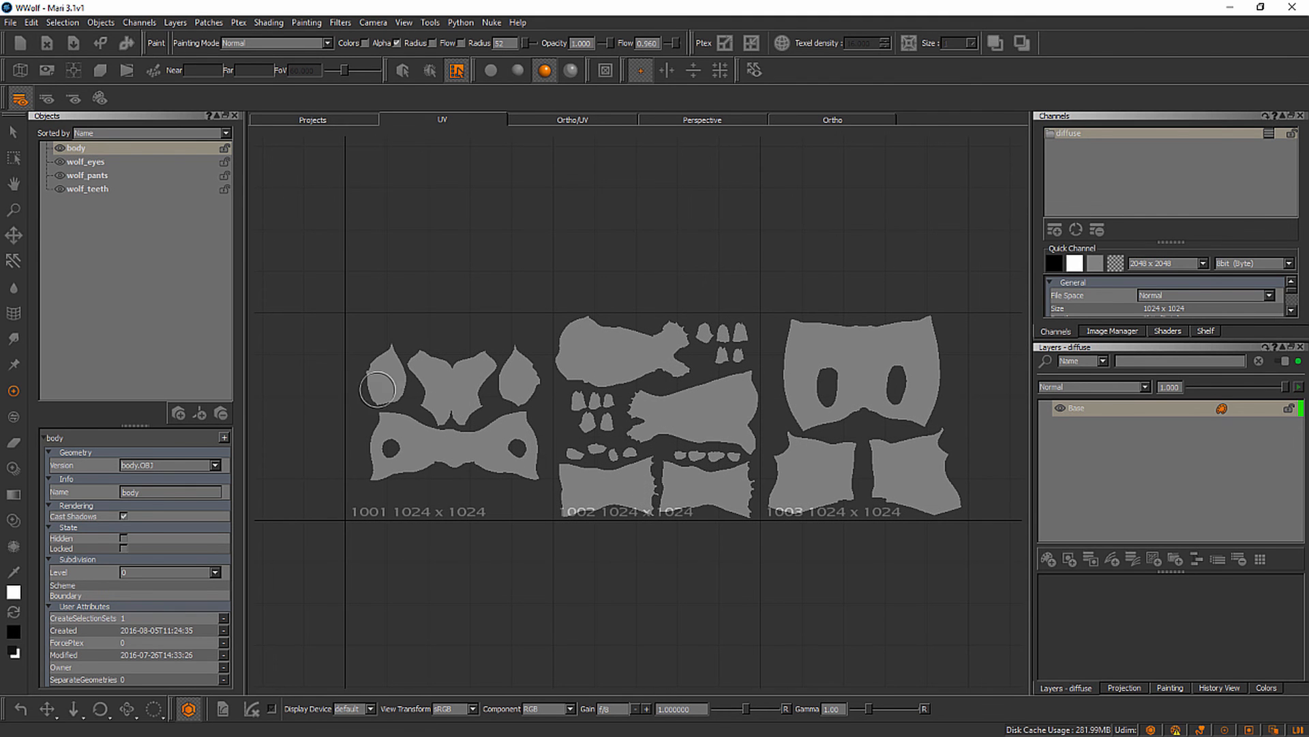
{"action": "mouse_move", "coordinate": [639, 411]}
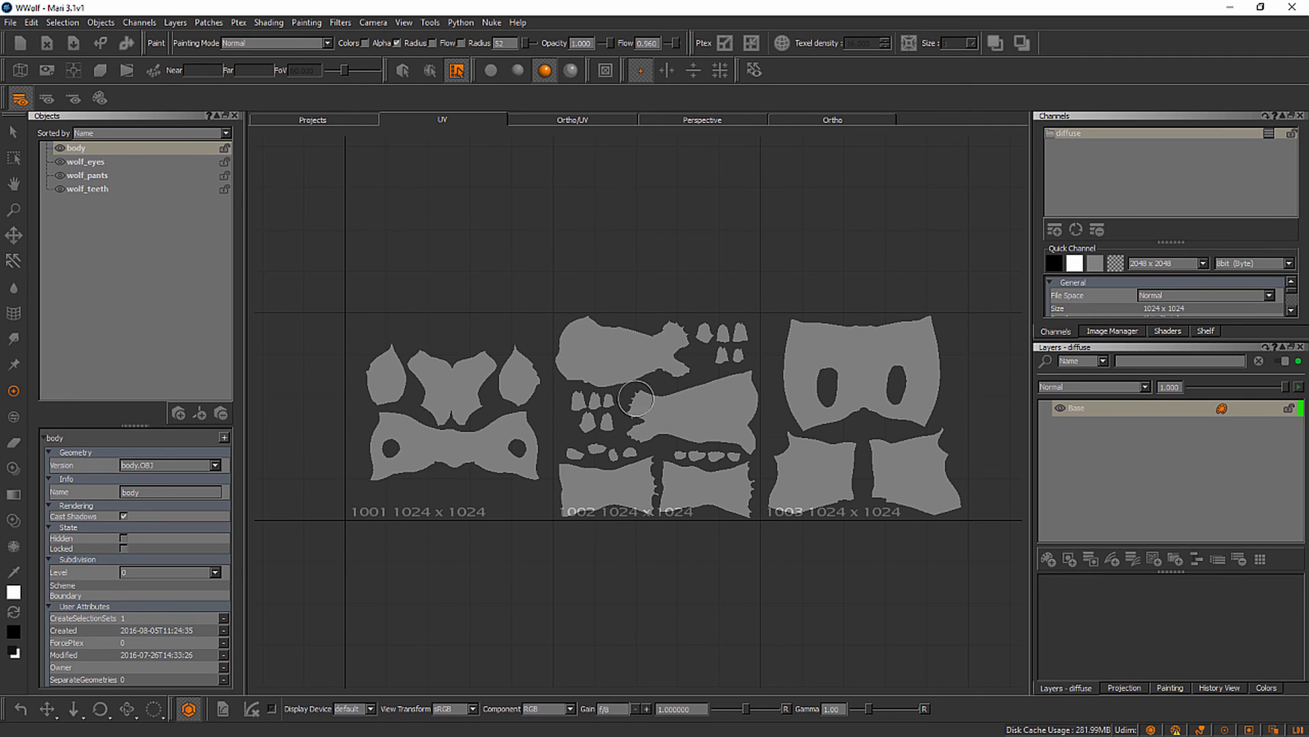
{"action": "mouse_move", "coordinate": [828, 417]}
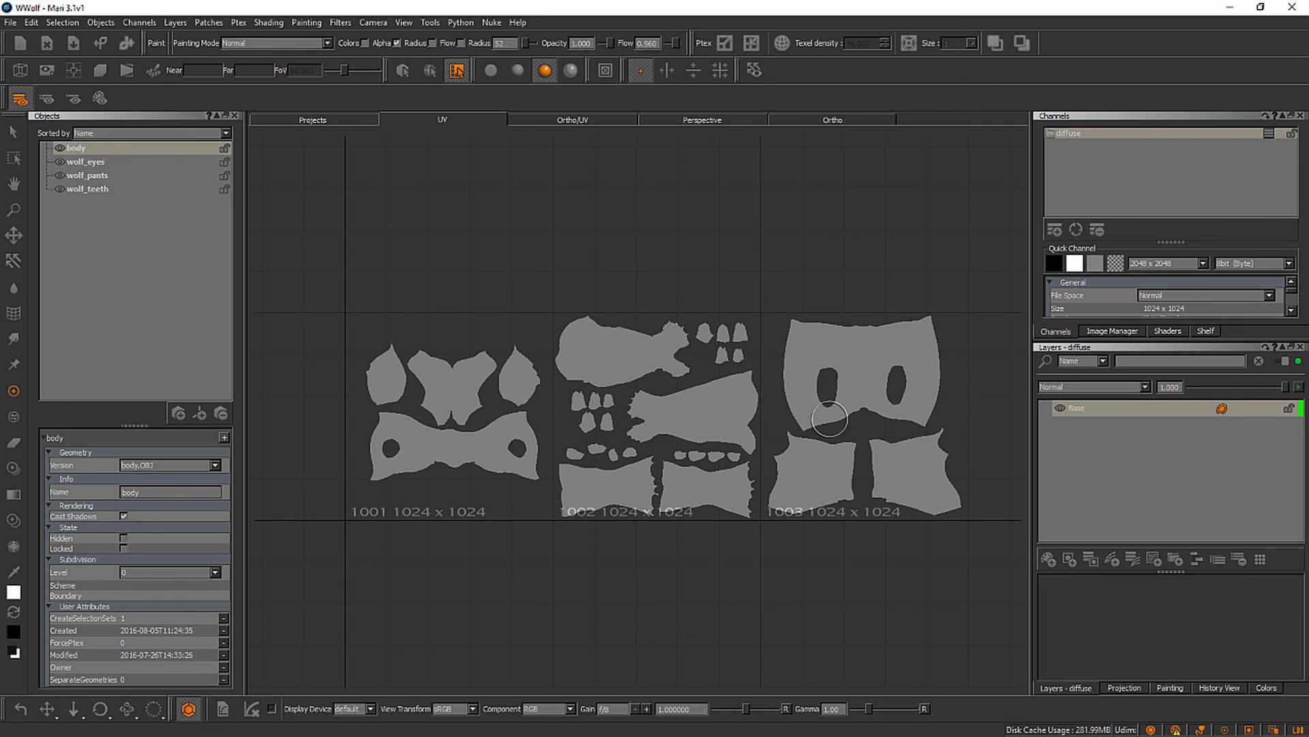
{"action": "mouse_move", "coordinate": [818, 410]}
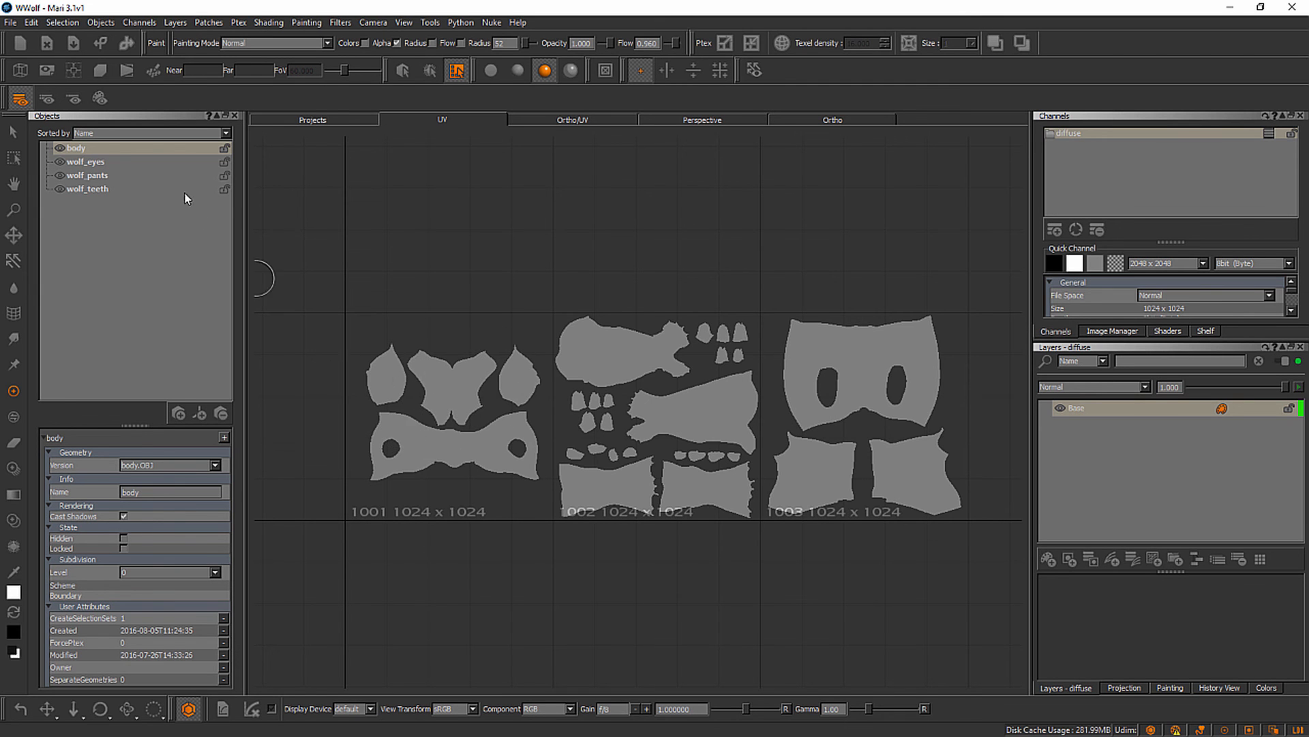
{"action": "mouse_move", "coordinate": [735, 361]}
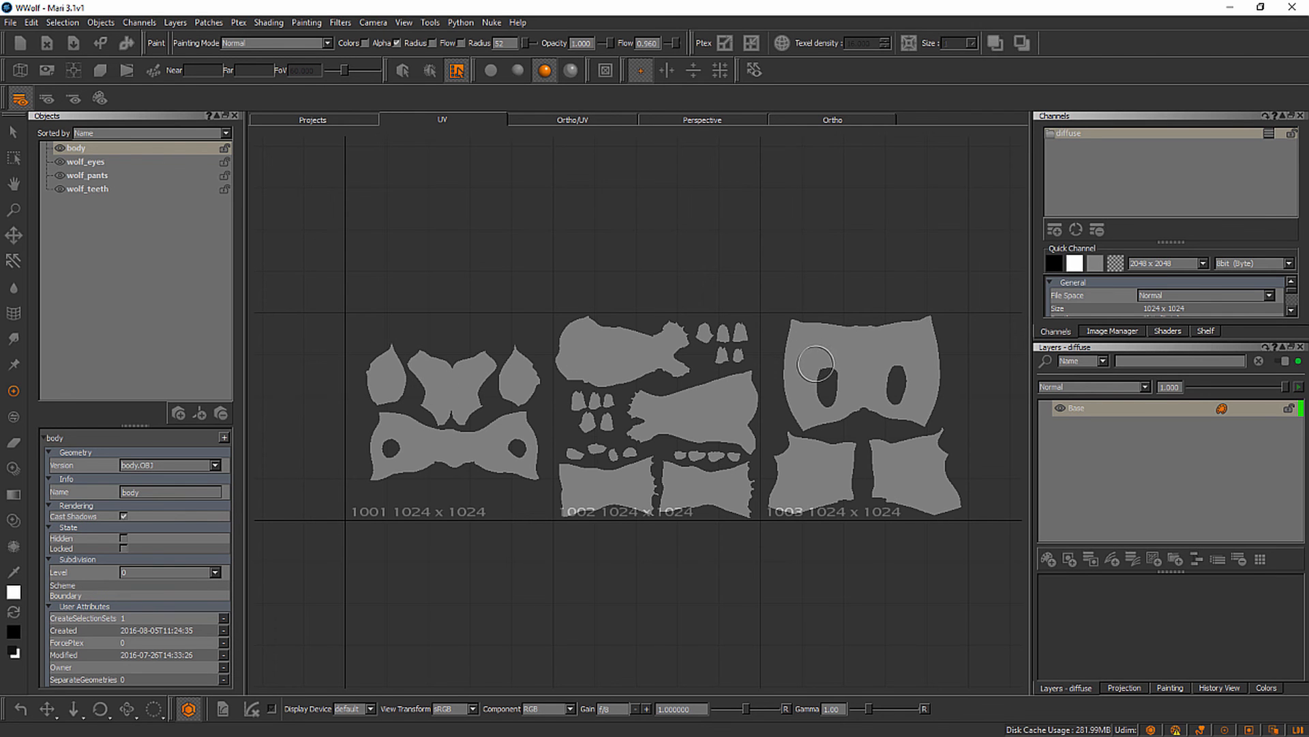
{"action": "mouse_move", "coordinate": [696, 285]}
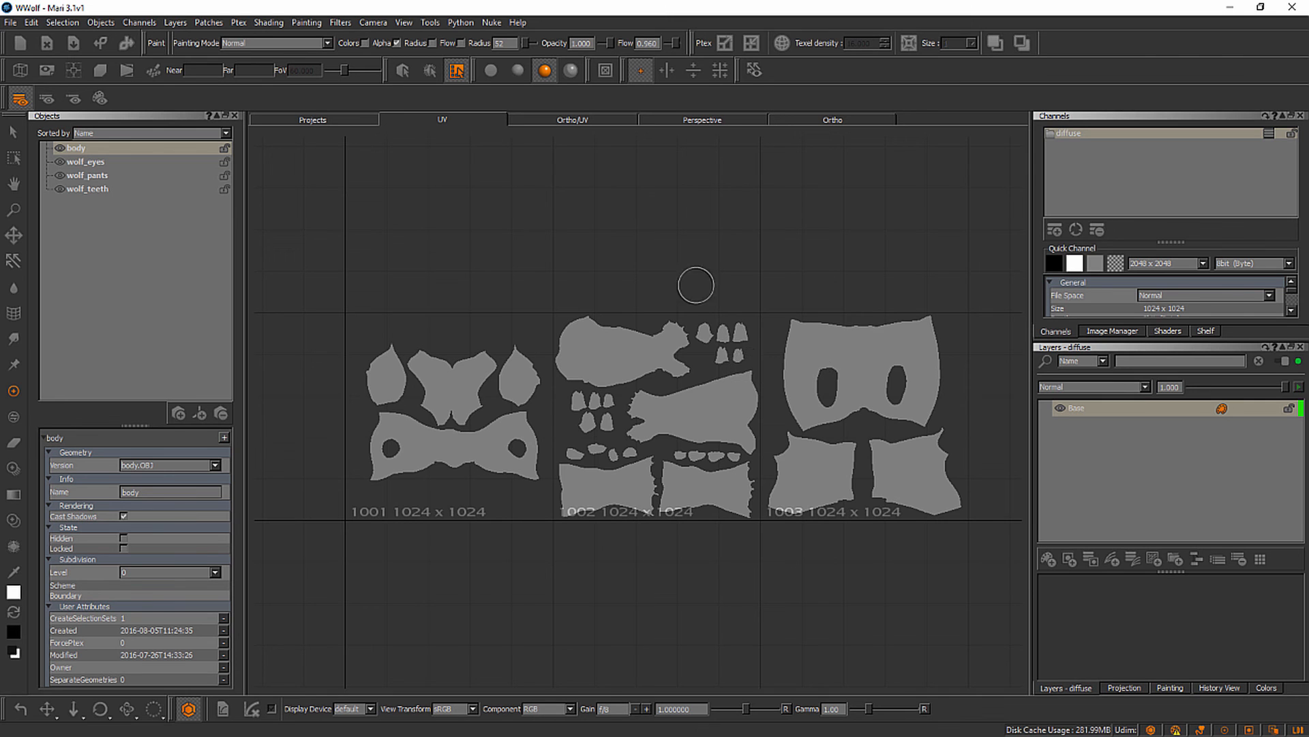
{"action": "mouse_move", "coordinate": [637, 255]}
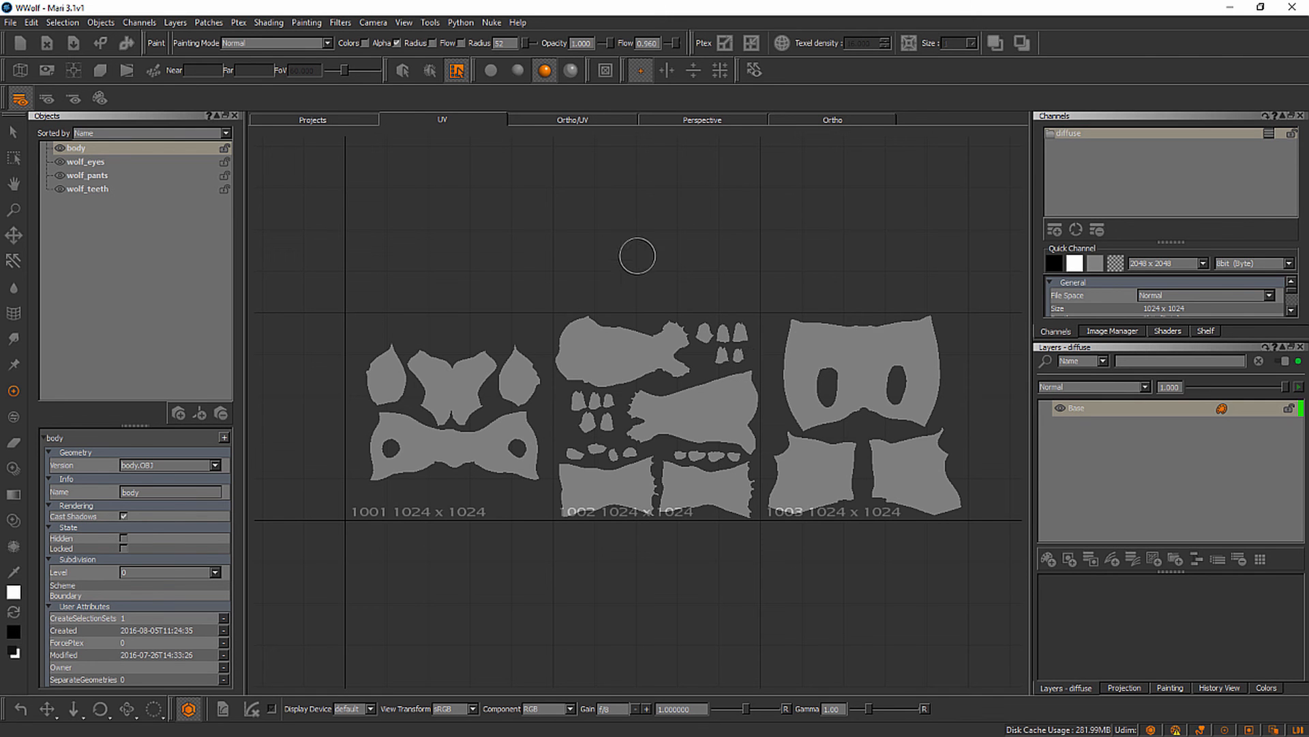
Switch to the Ortho view of the grey wolf model
{"action": "left_click", "coordinate": [833, 119]}
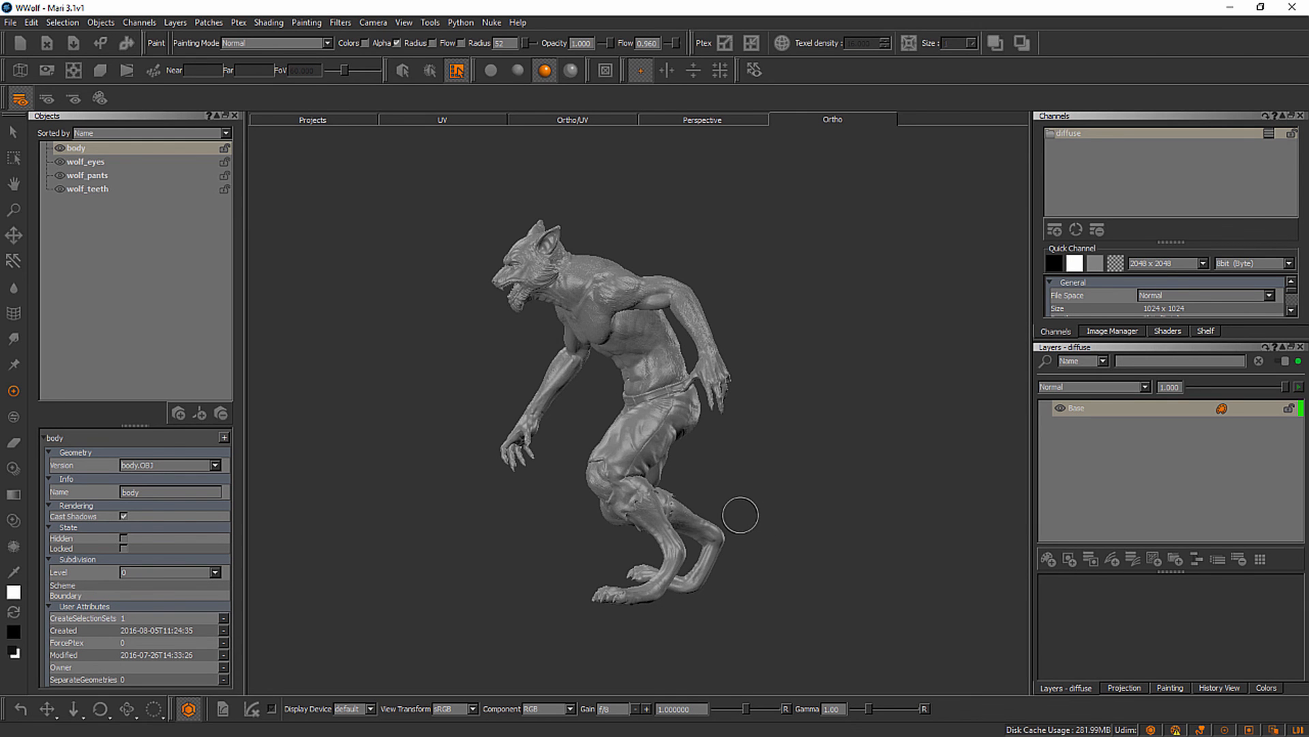
{"action": "mouse_move", "coordinate": [683, 603]}
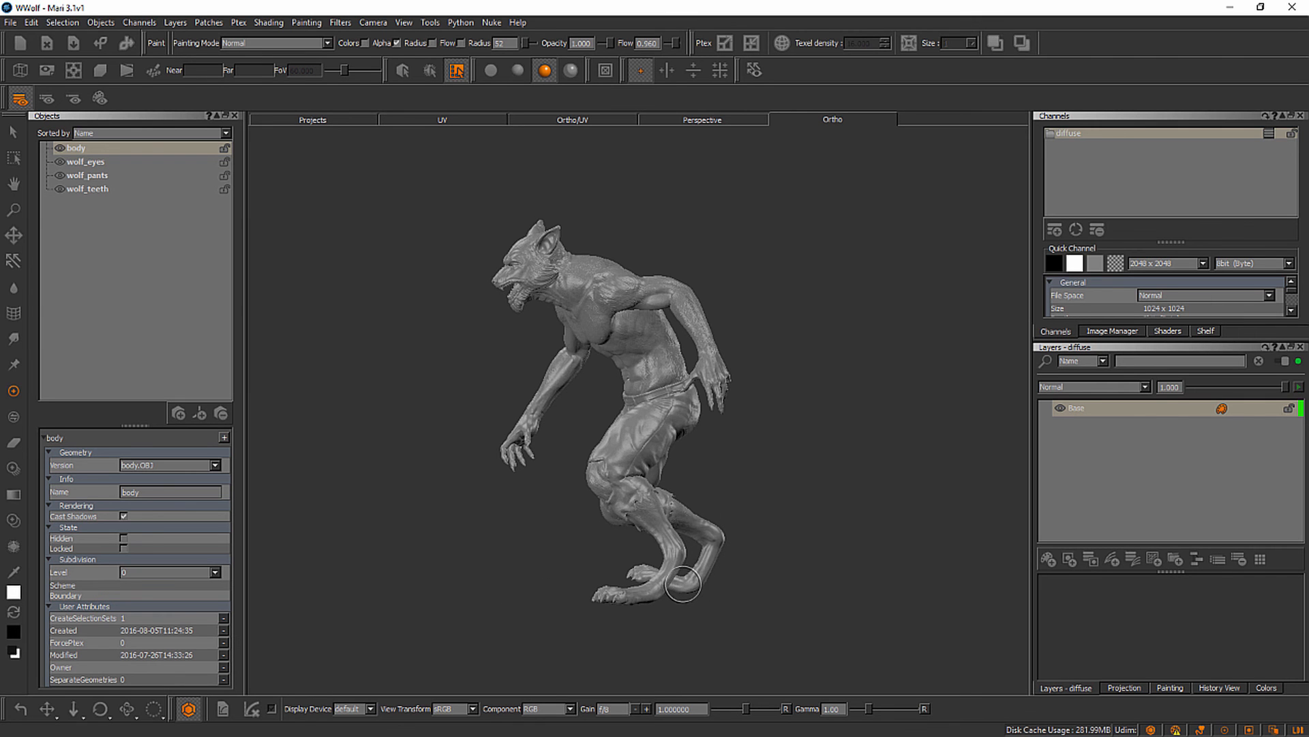
{"action": "mouse_move", "coordinate": [636, 541]}
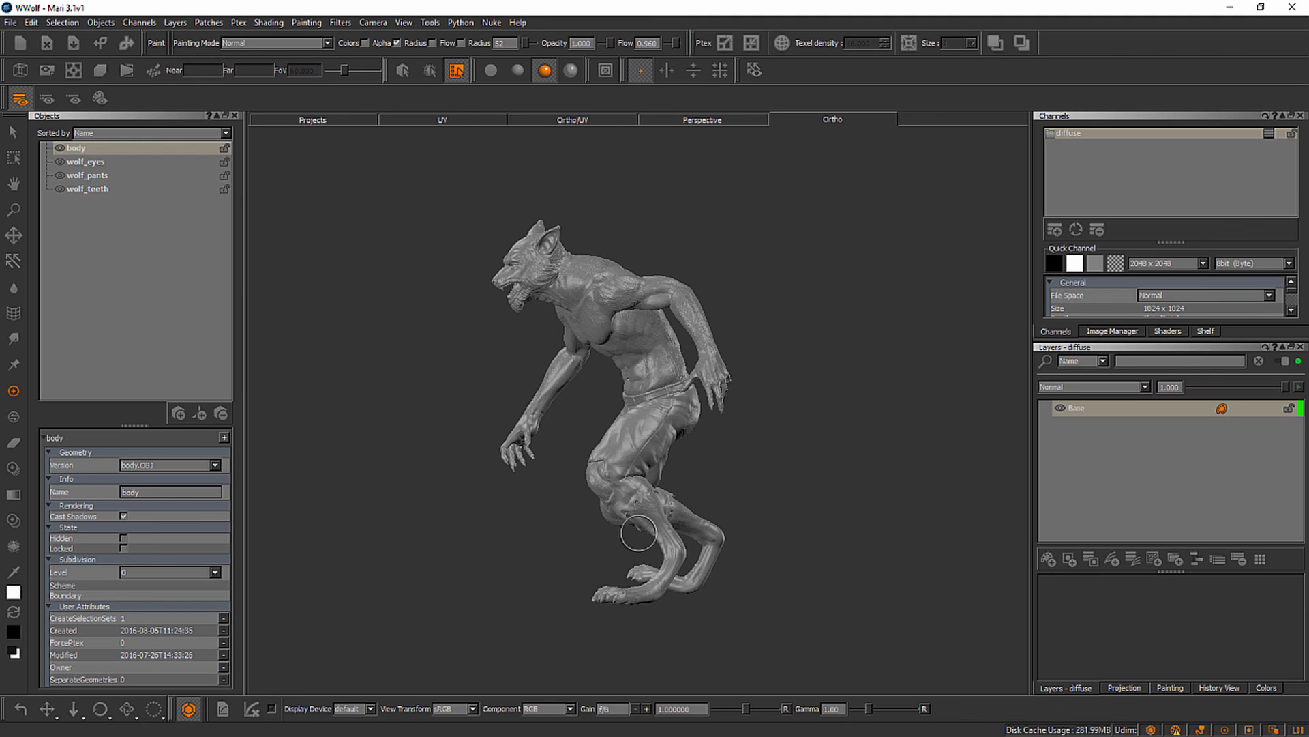
{"action": "mouse_move", "coordinate": [548, 547]}
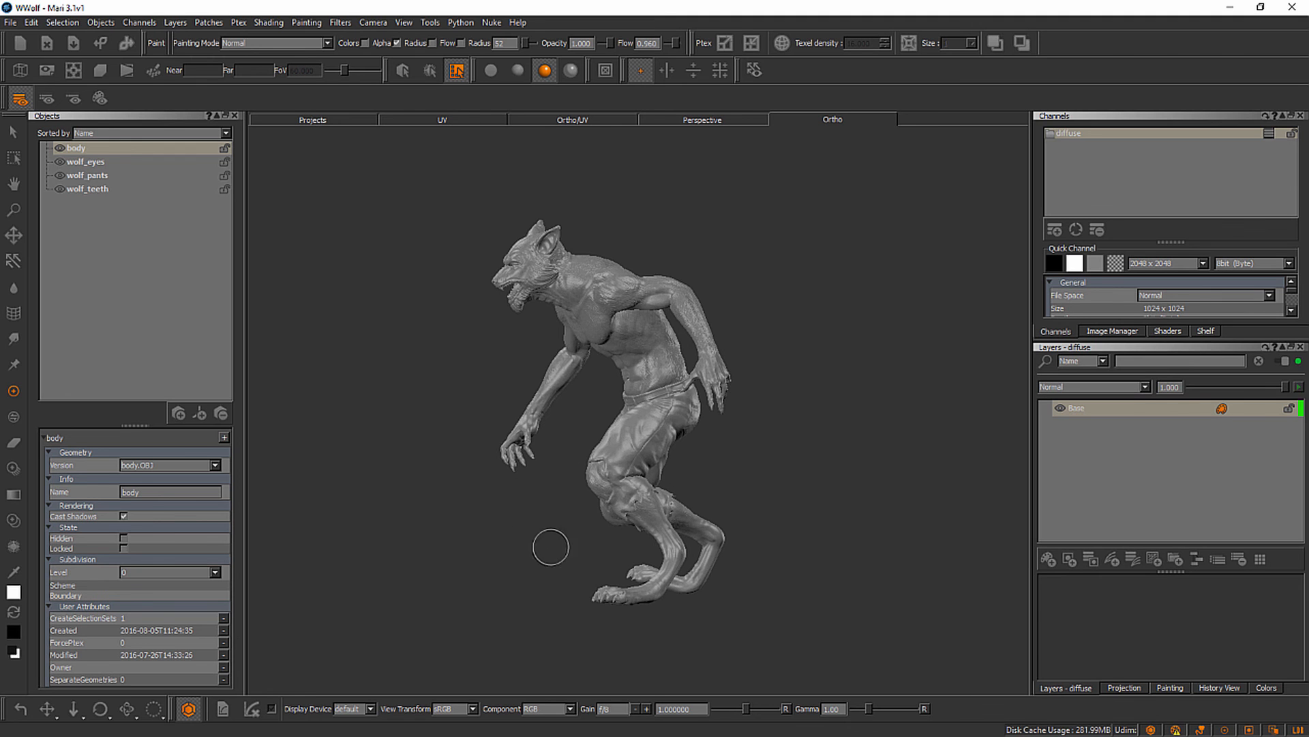
{"action": "mouse_move", "coordinate": [586, 566]}
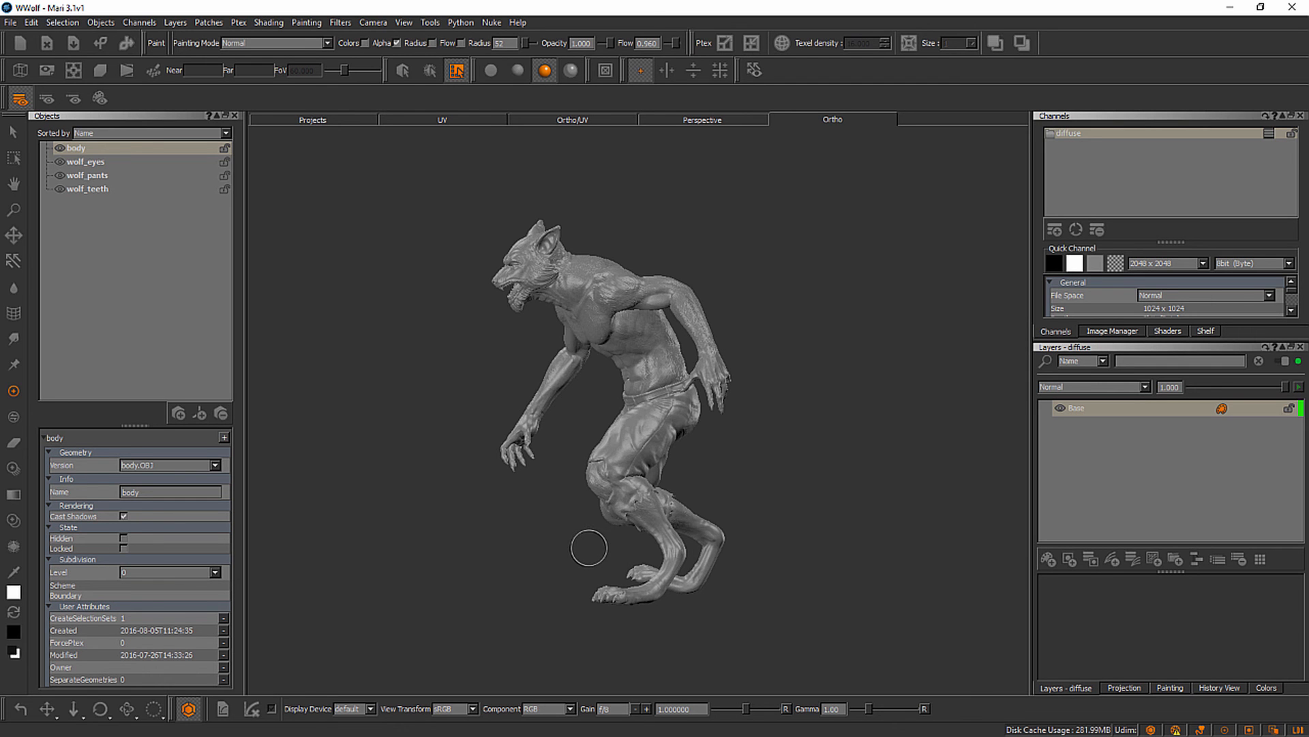
{"action": "mouse_move", "coordinate": [95, 164]}
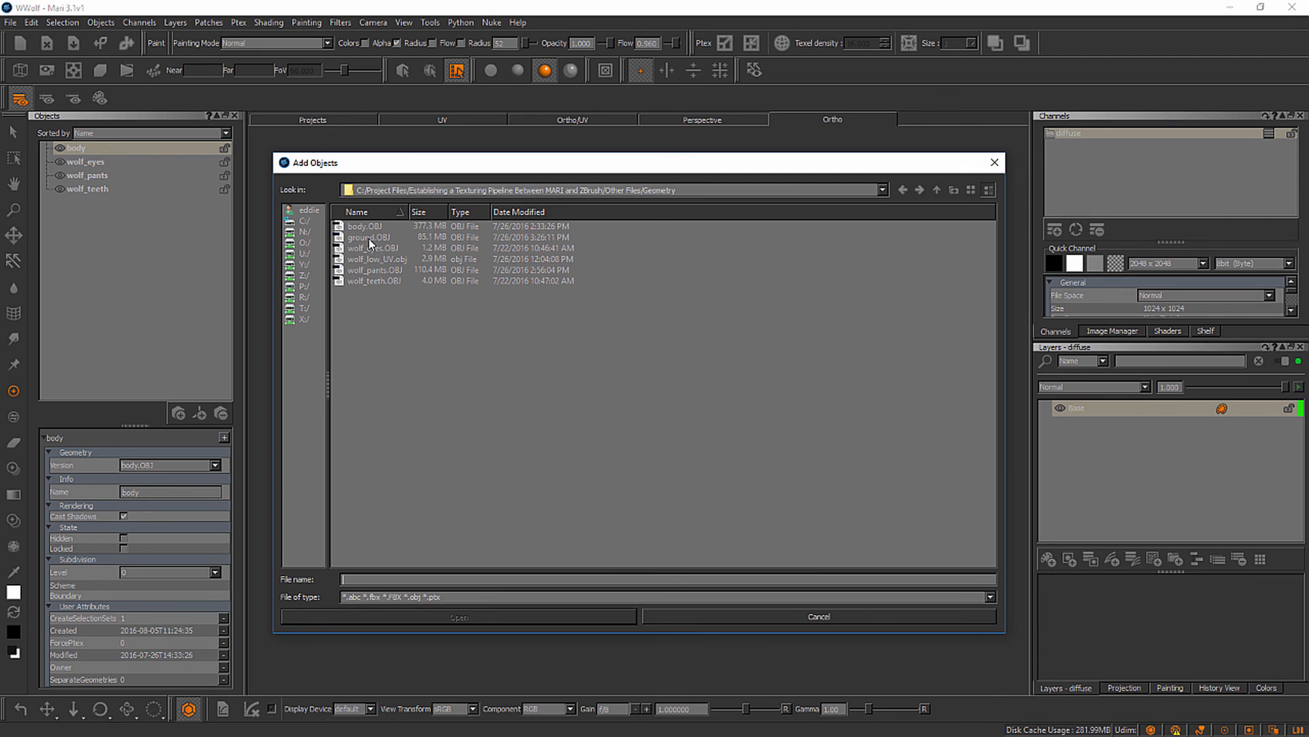
Open ground.OBJ with 'UV if available, Ptex otherwise' mapping and confirm the import settings
{"action": "left_click", "coordinate": [367, 237]}
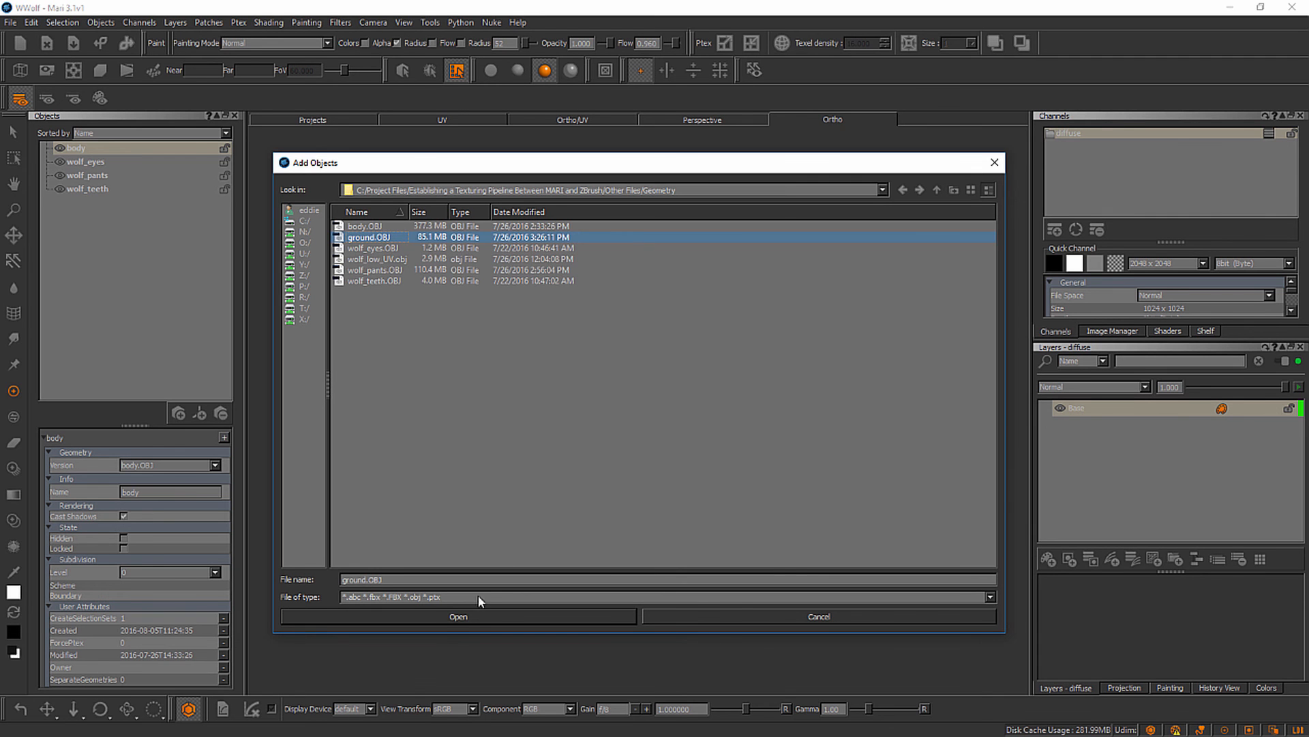
{"action": "left_click", "coordinate": [458, 615]}
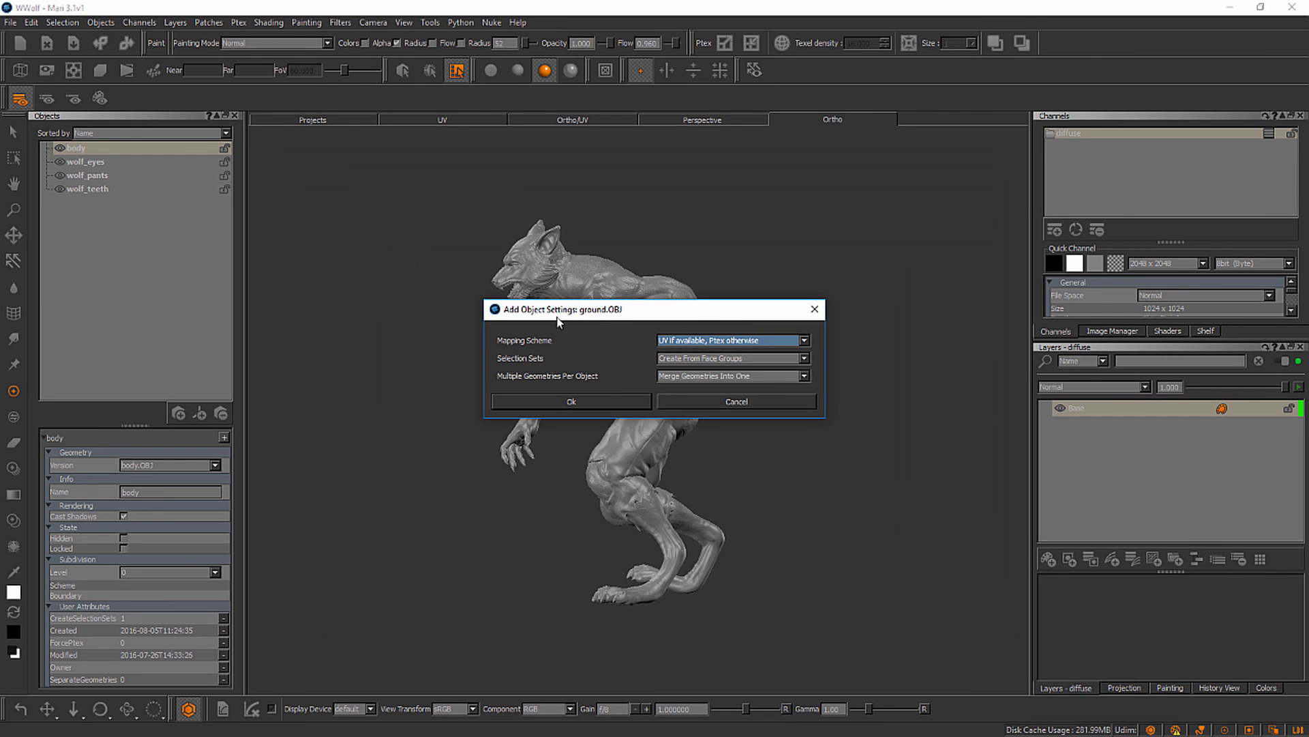
{"action": "mouse_move", "coordinate": [524, 340]}
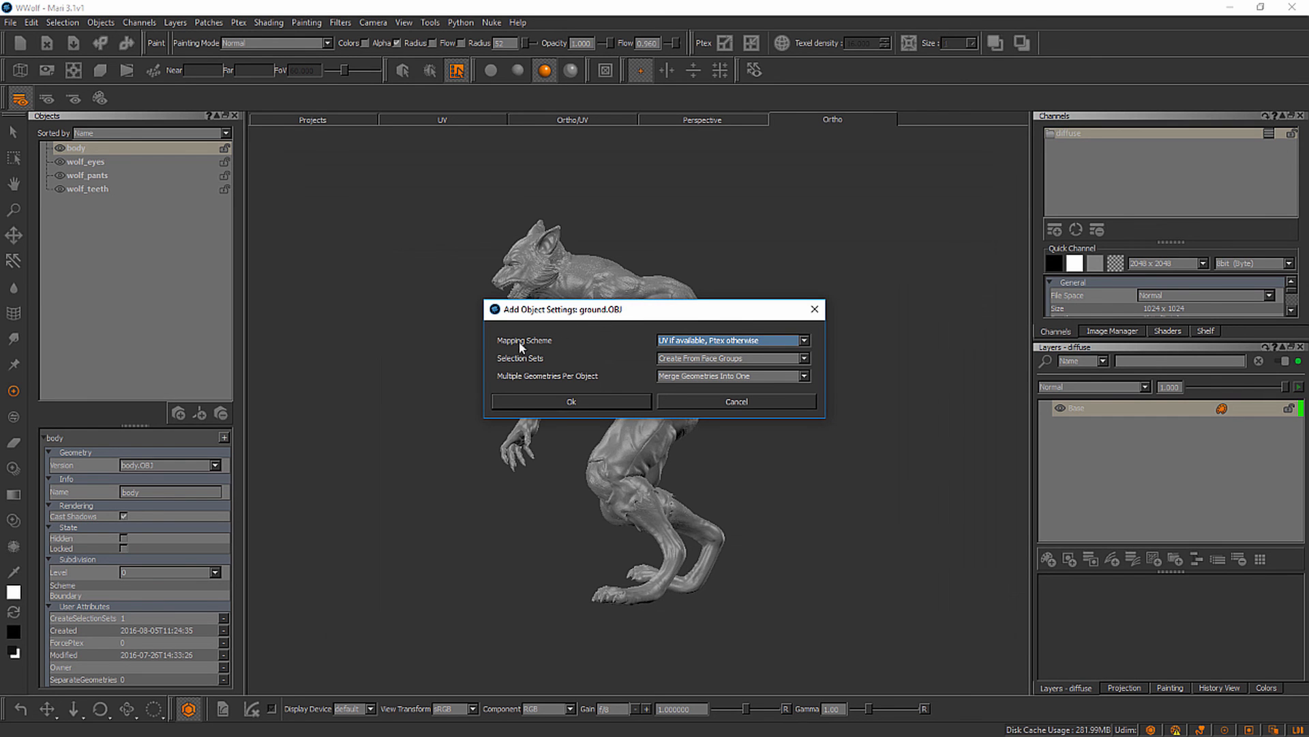
{"action": "mouse_move", "coordinate": [546, 364]}
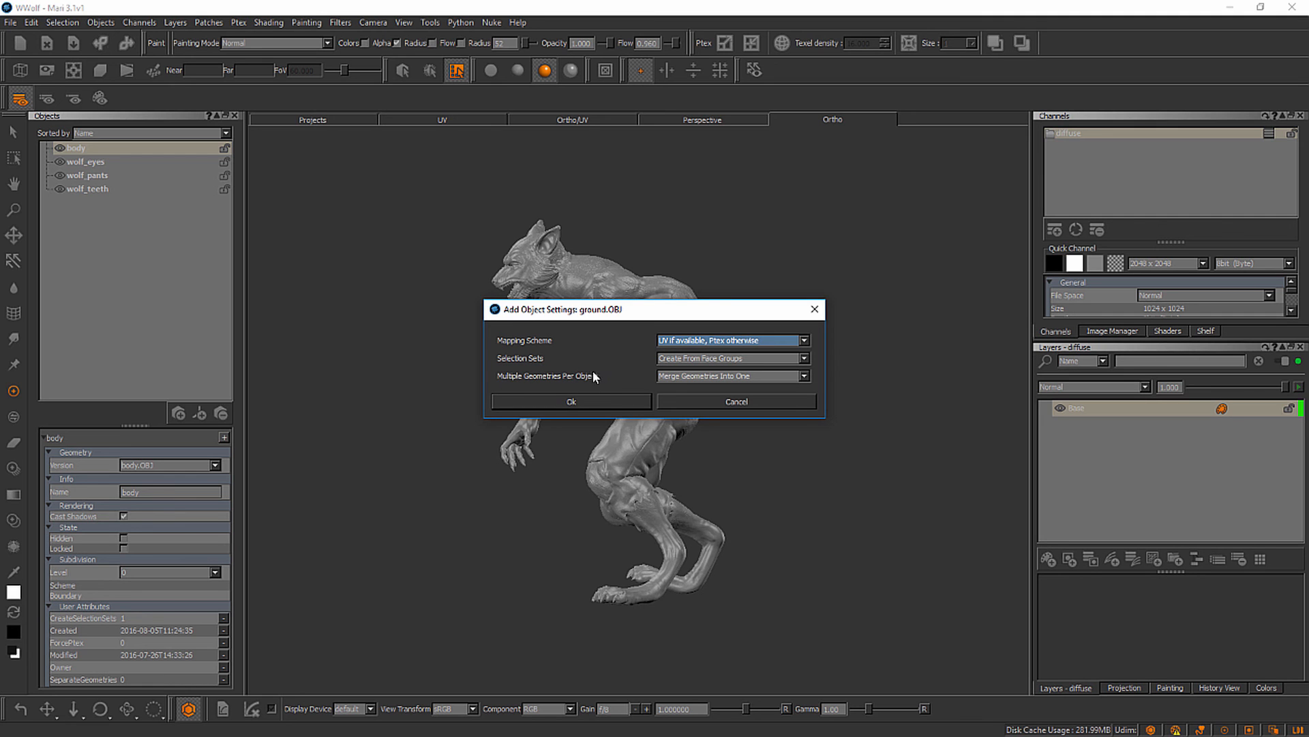
{"action": "mouse_move", "coordinate": [722, 342]}
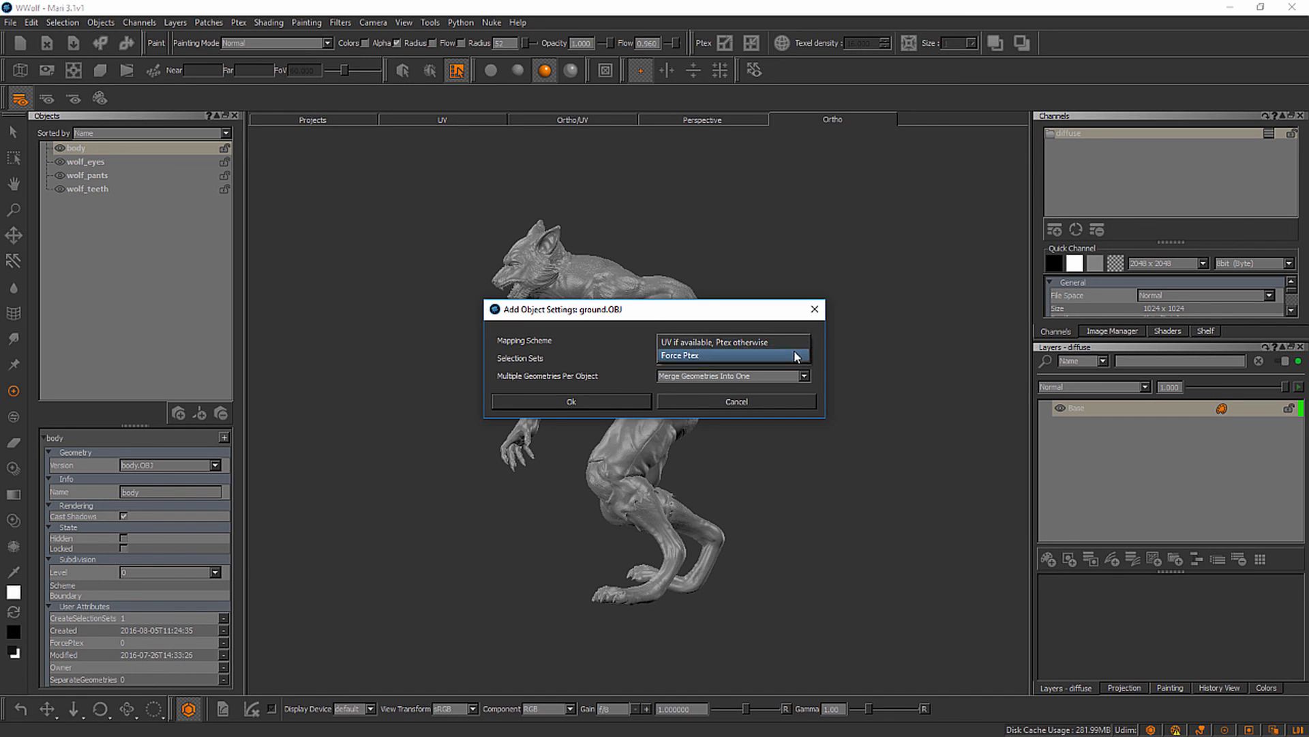
{"action": "left_click", "coordinate": [731, 341]}
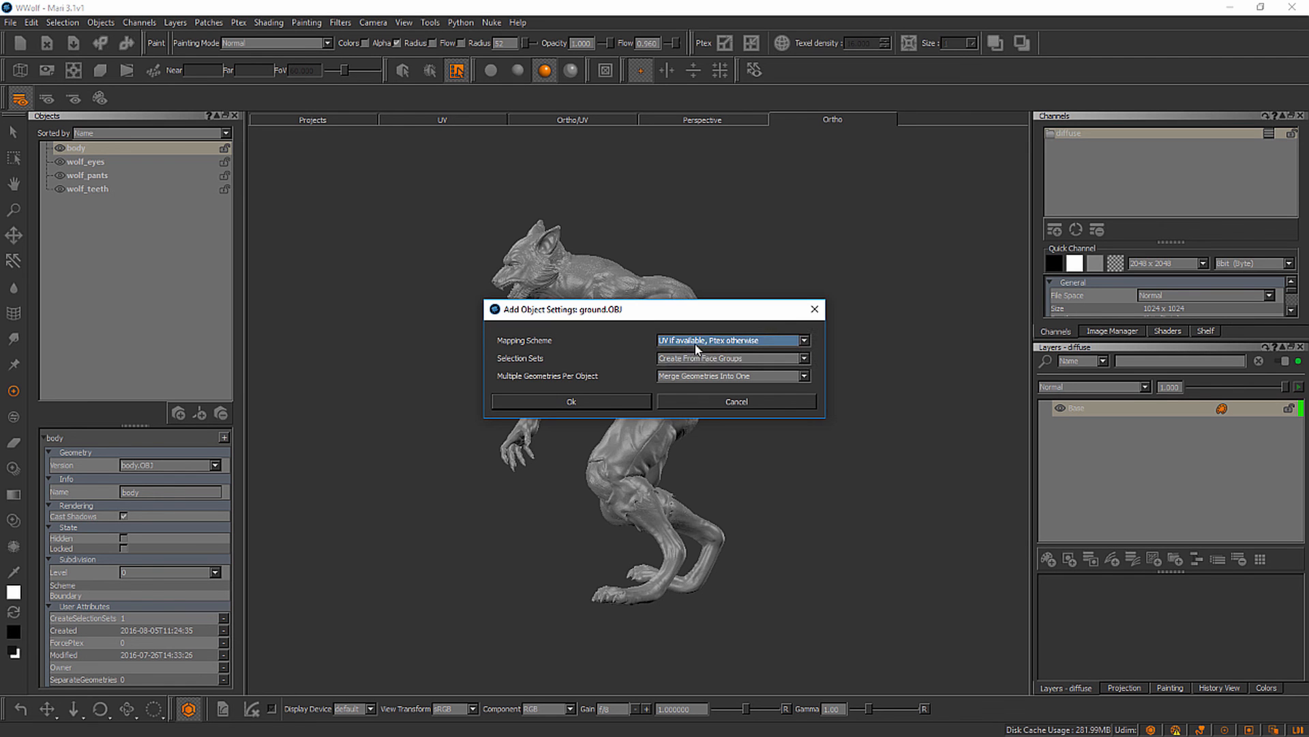
{"action": "mouse_move", "coordinate": [603, 405]}
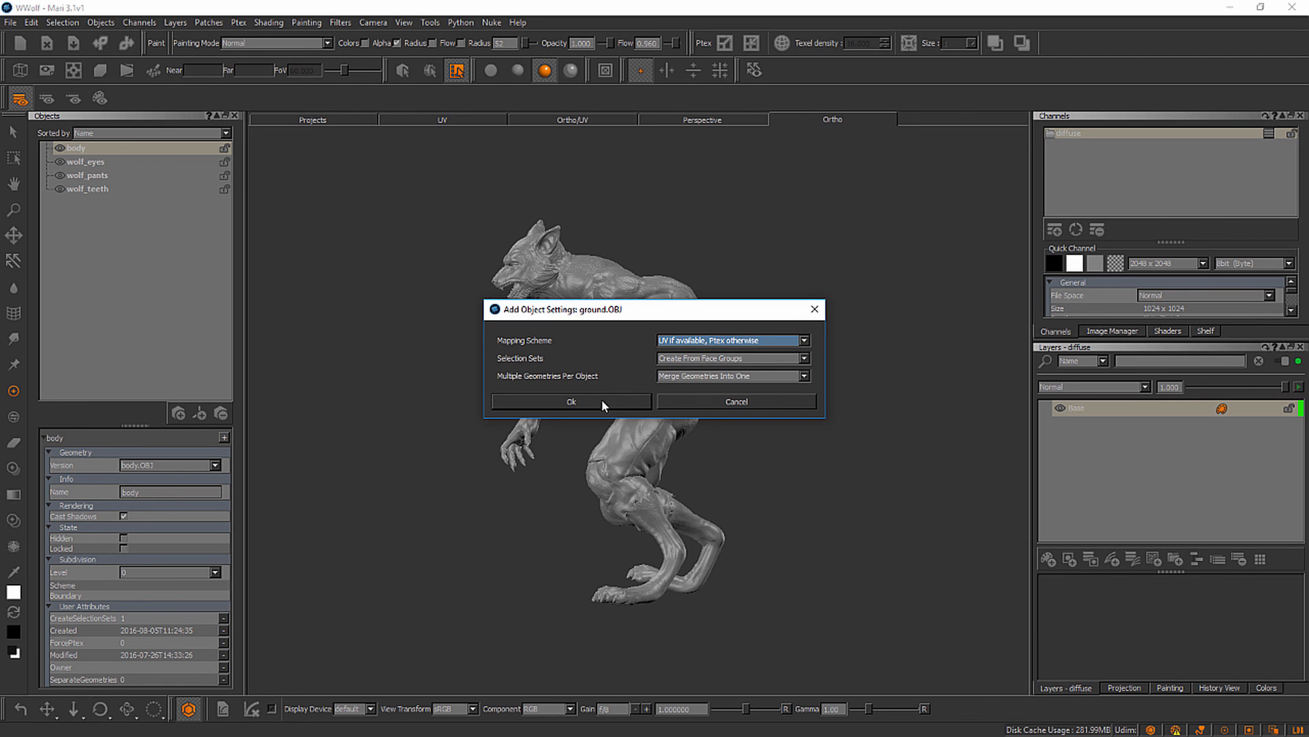
{"action": "left_click", "coordinate": [571, 401]}
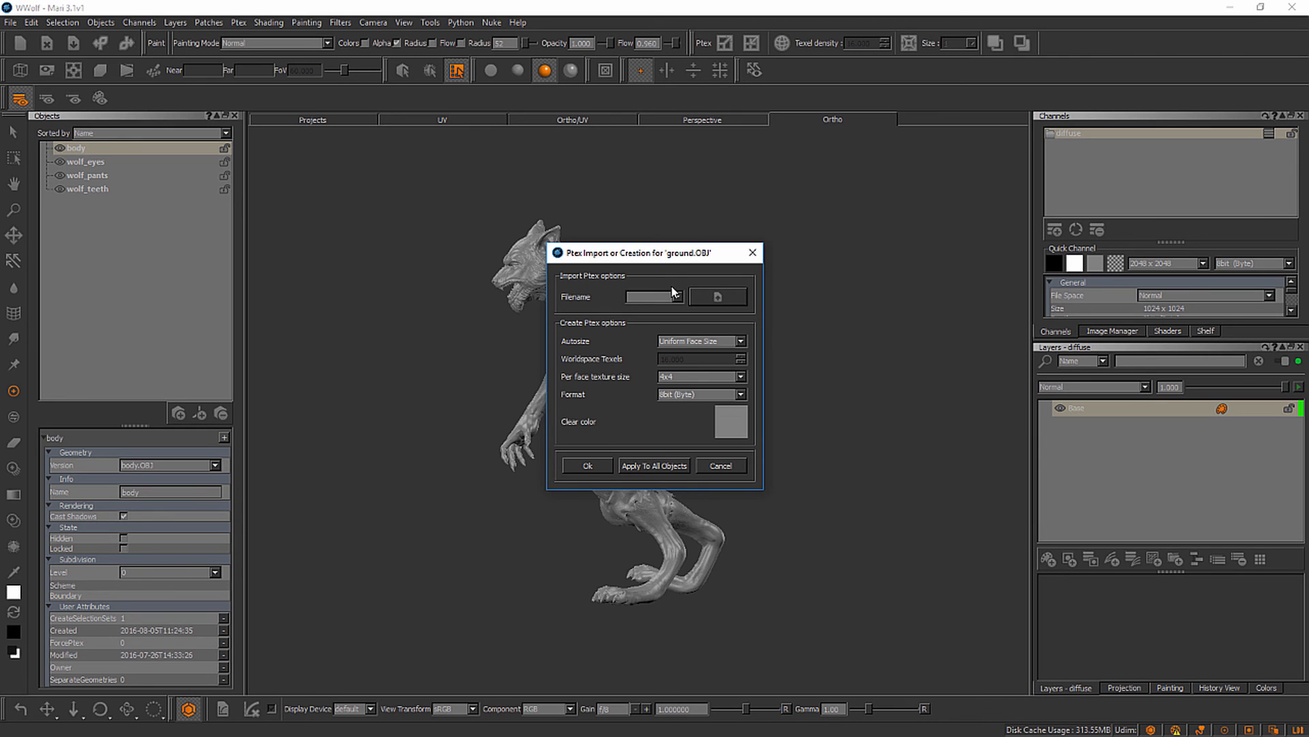
{"action": "mouse_move", "coordinate": [685, 264]}
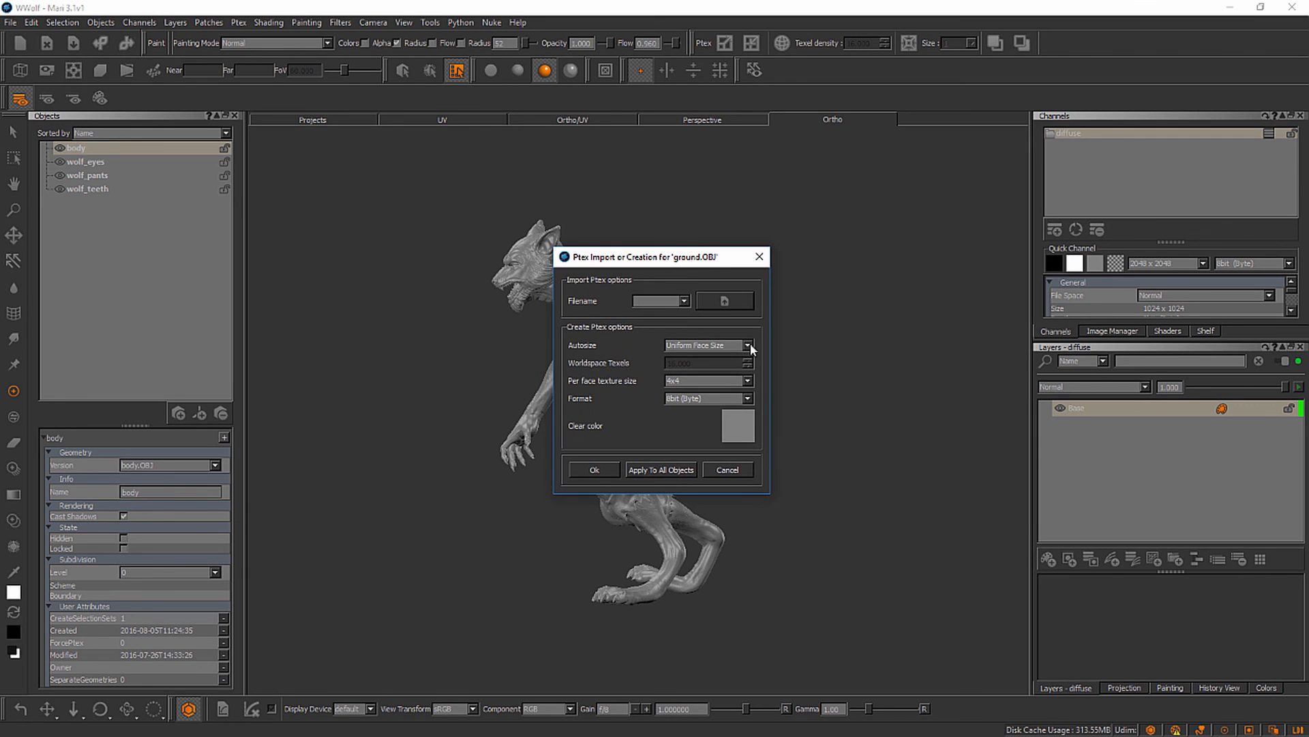
{"action": "mouse_move", "coordinate": [723, 317]}
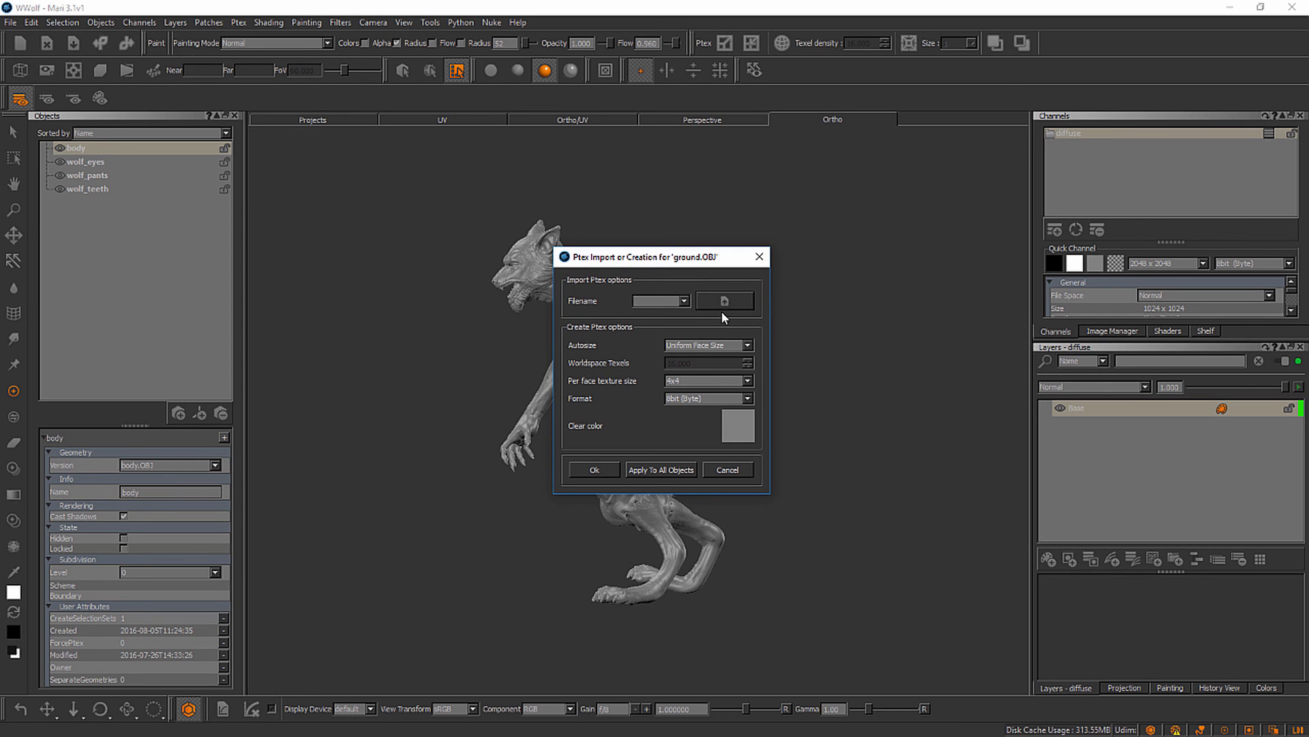
{"action": "mouse_move", "coordinate": [727, 313]}
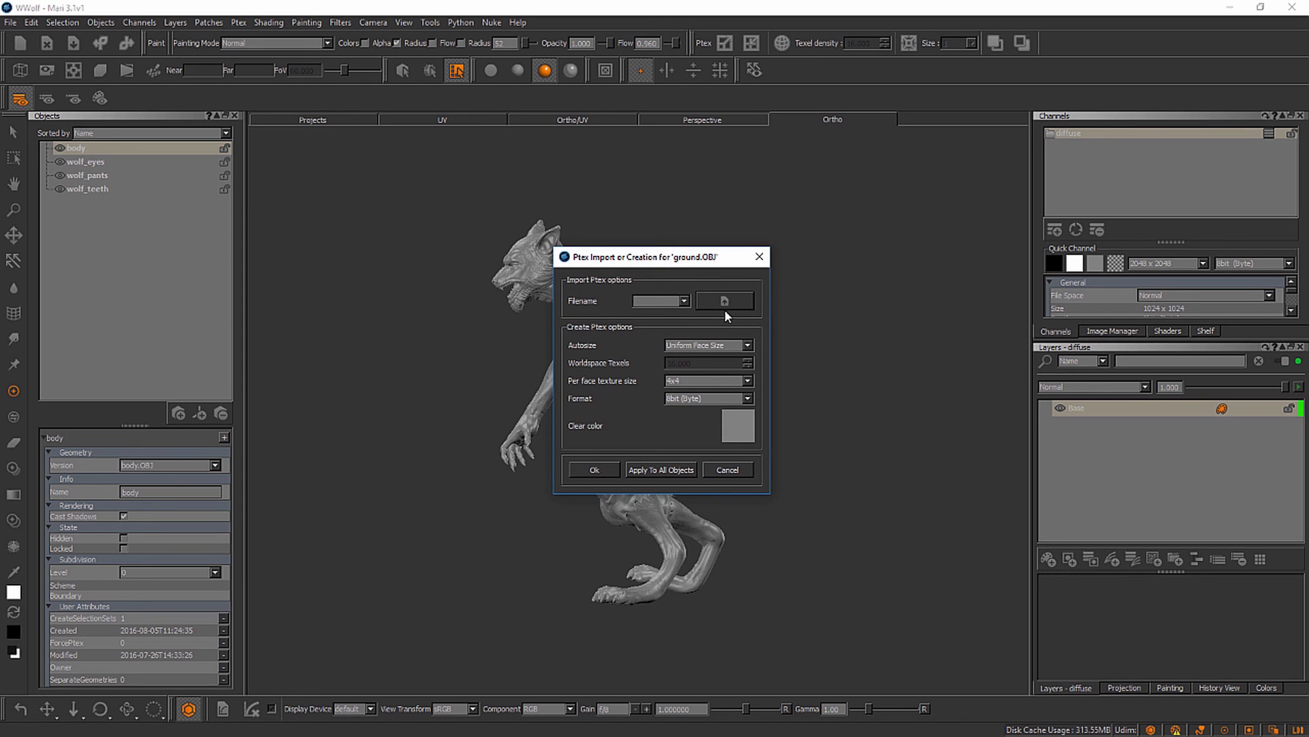
{"action": "mouse_move", "coordinate": [624, 311]}
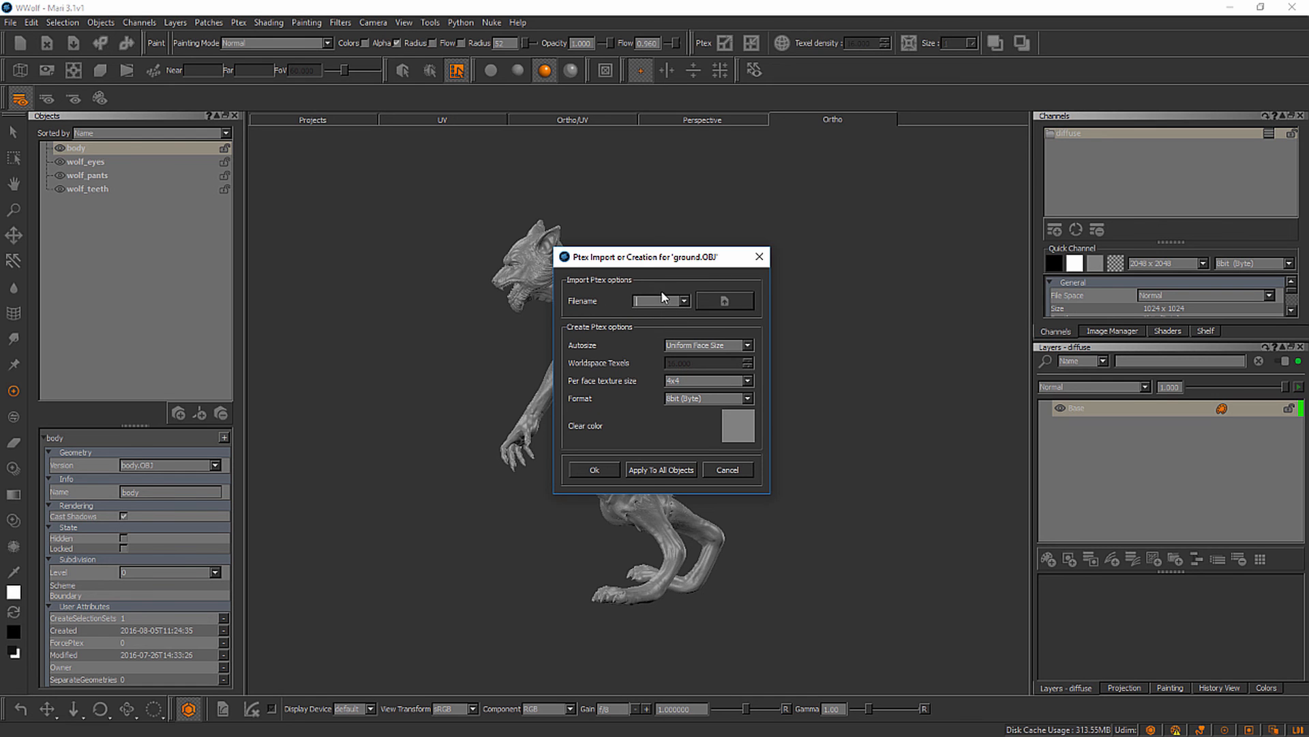
{"action": "mouse_move", "coordinate": [637, 319]}
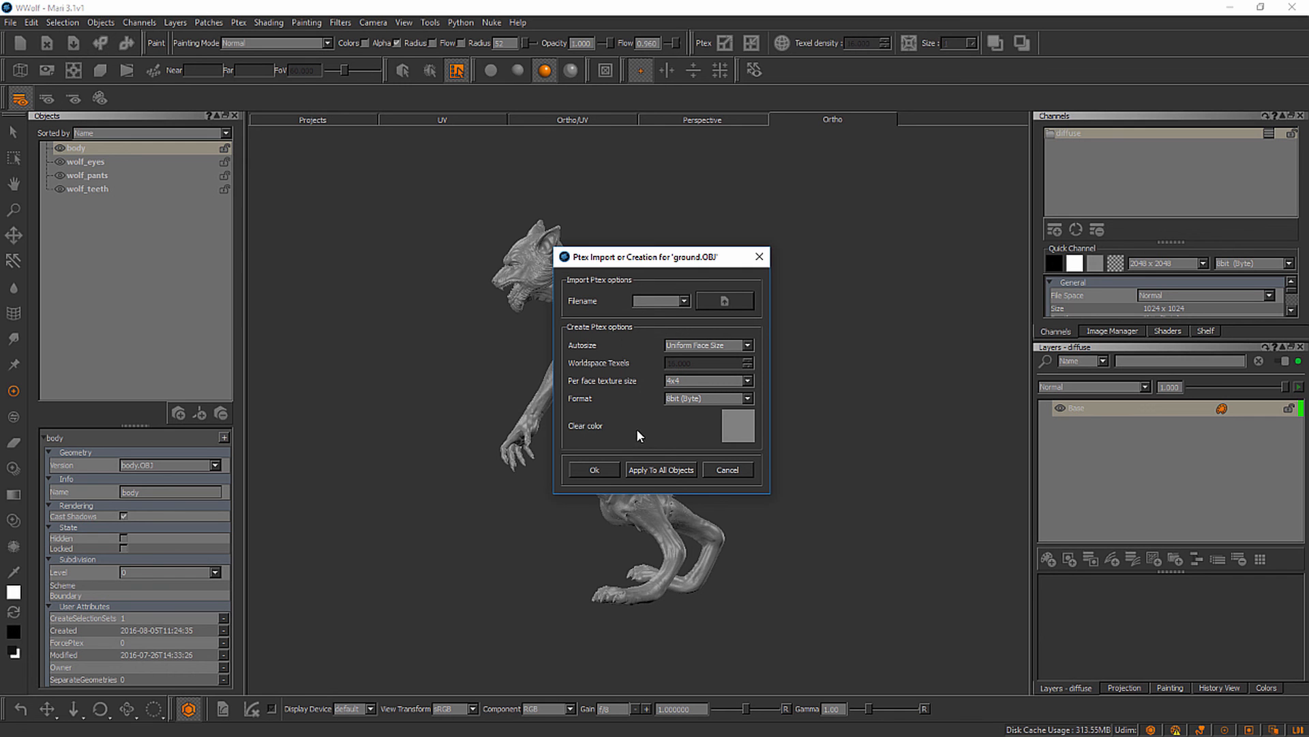
{"action": "mouse_move", "coordinate": [643, 430]}
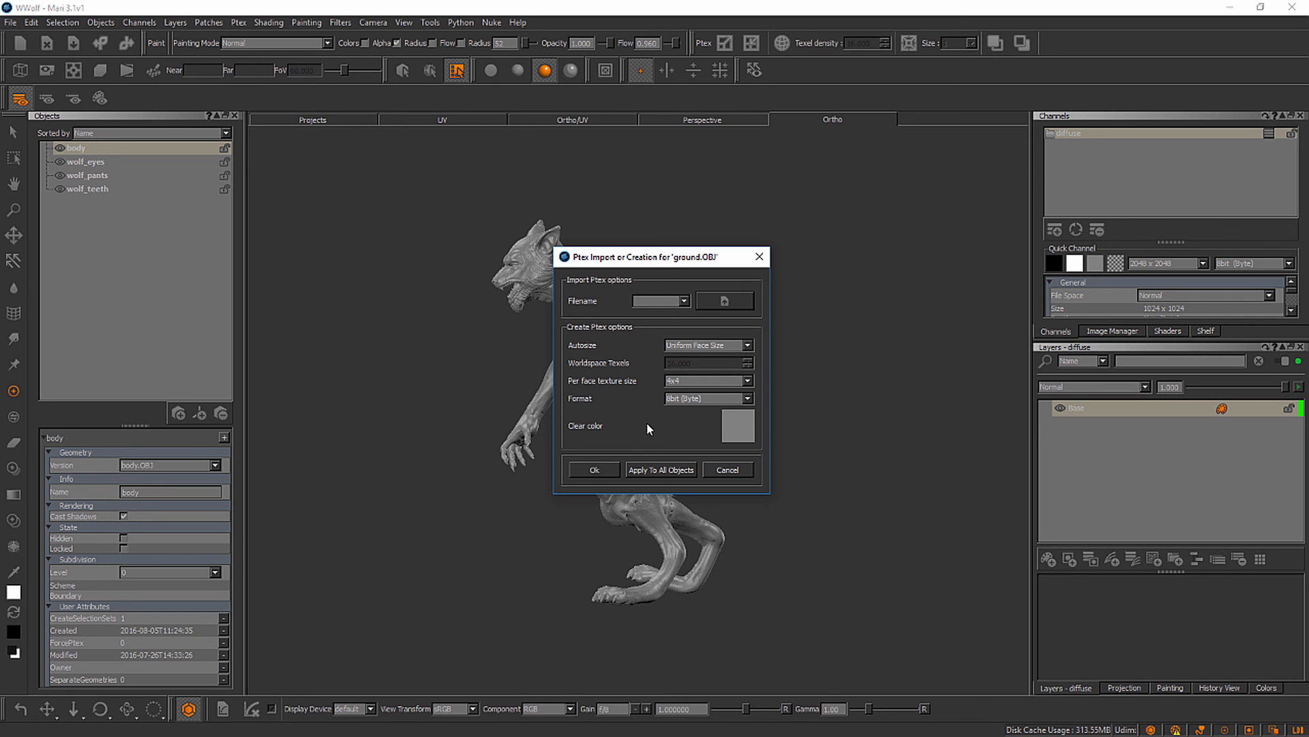
{"action": "mouse_move", "coordinate": [656, 418]}
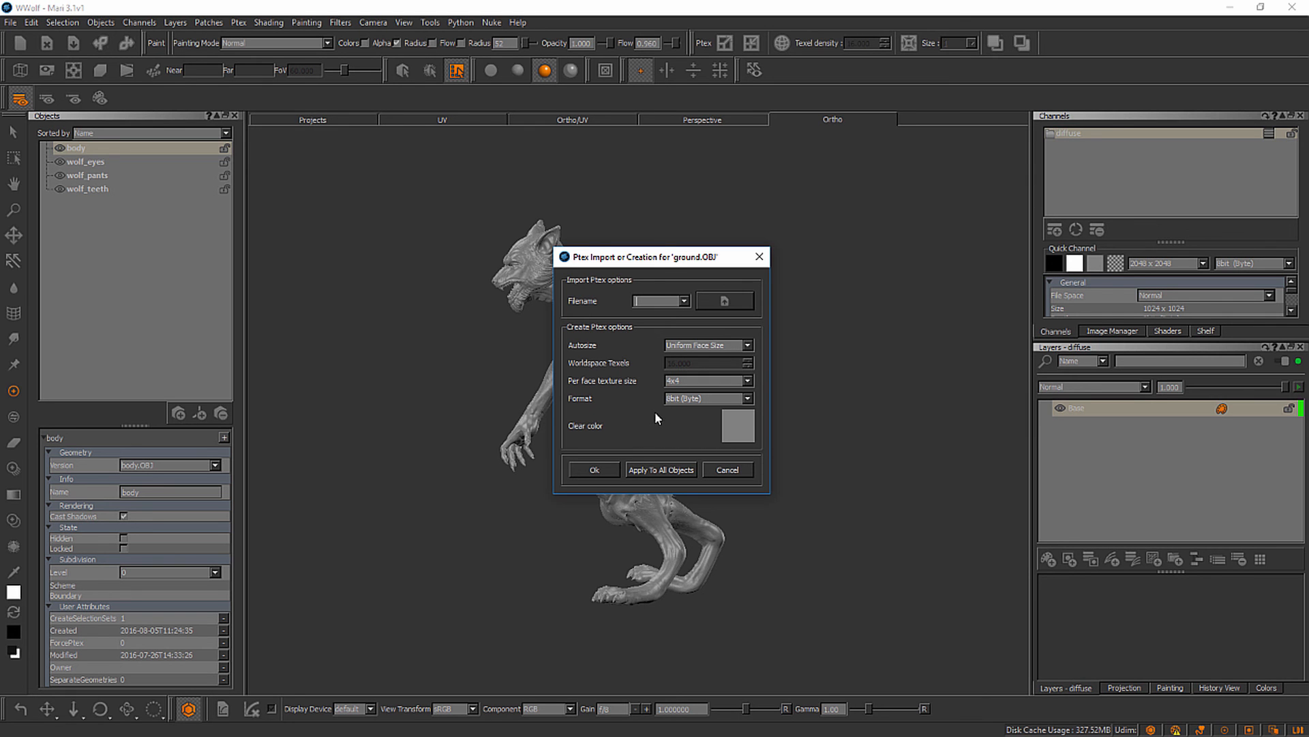
{"action": "mouse_move", "coordinate": [591, 356]}
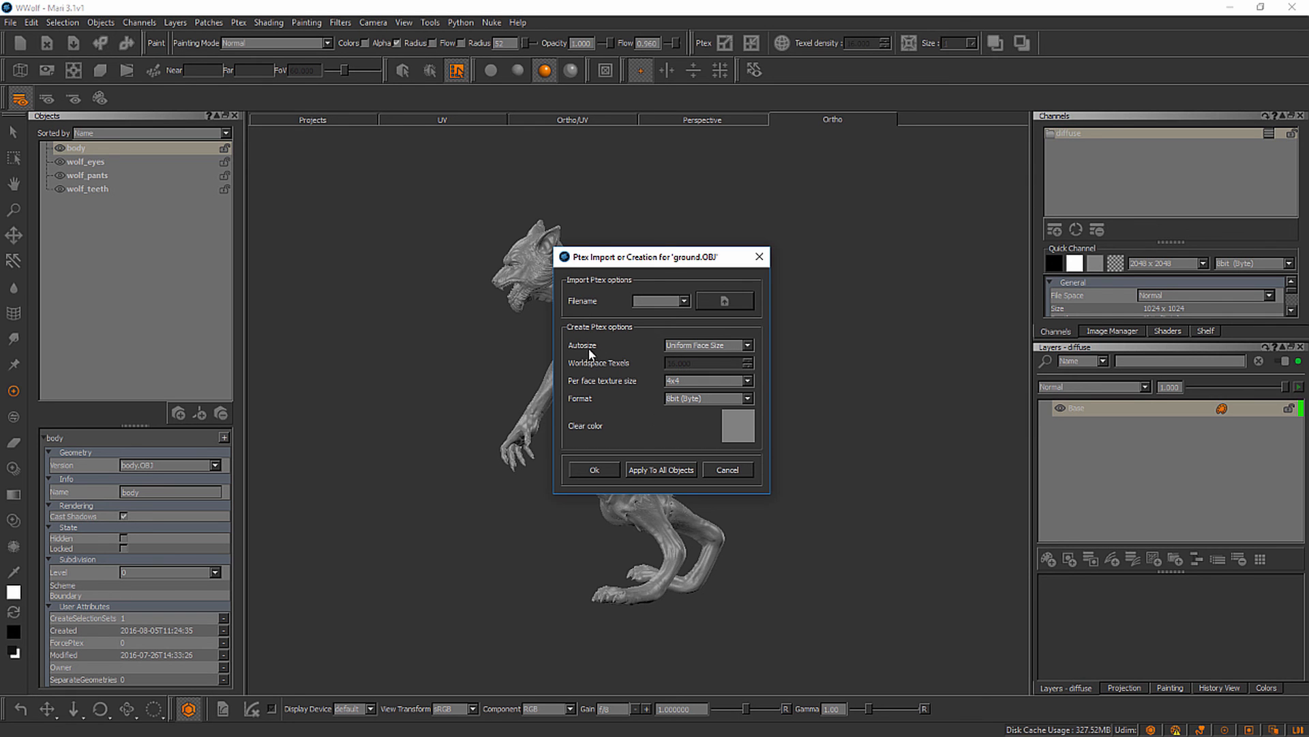
{"action": "mouse_move", "coordinate": [598, 356]}
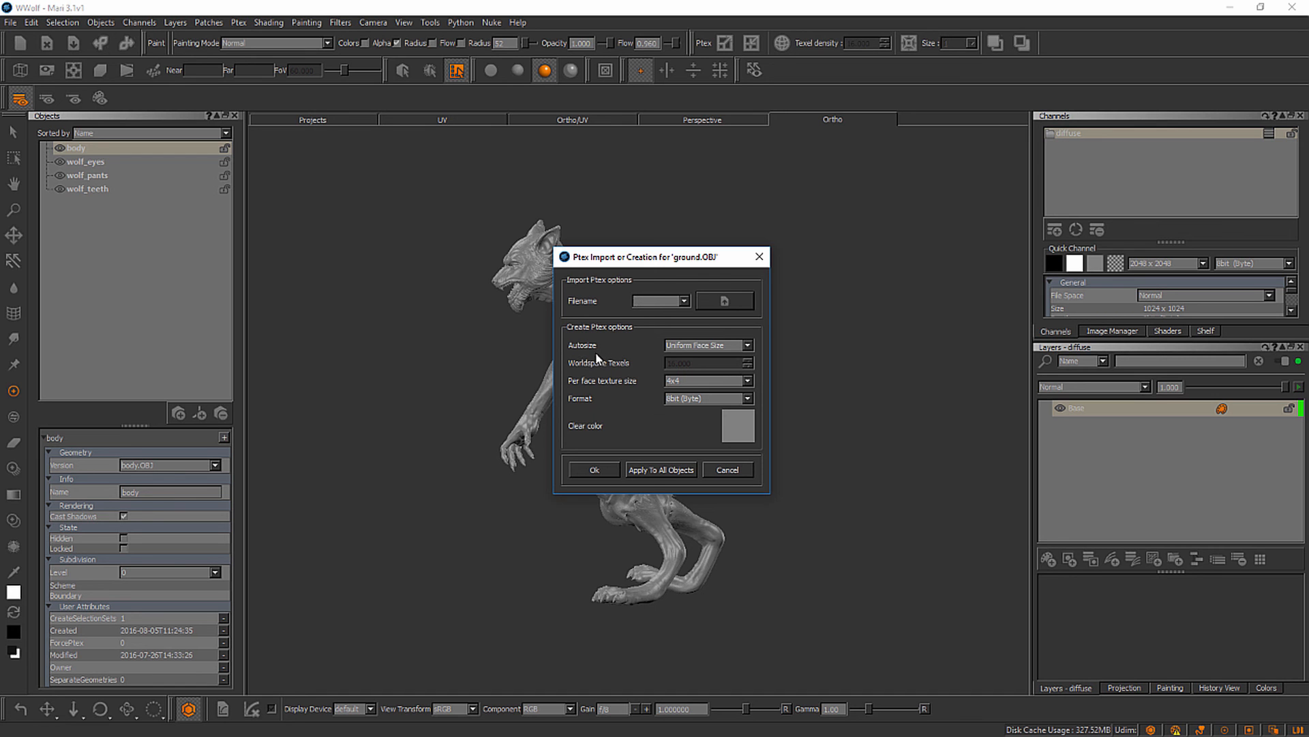
{"action": "mouse_move", "coordinate": [700, 354]}
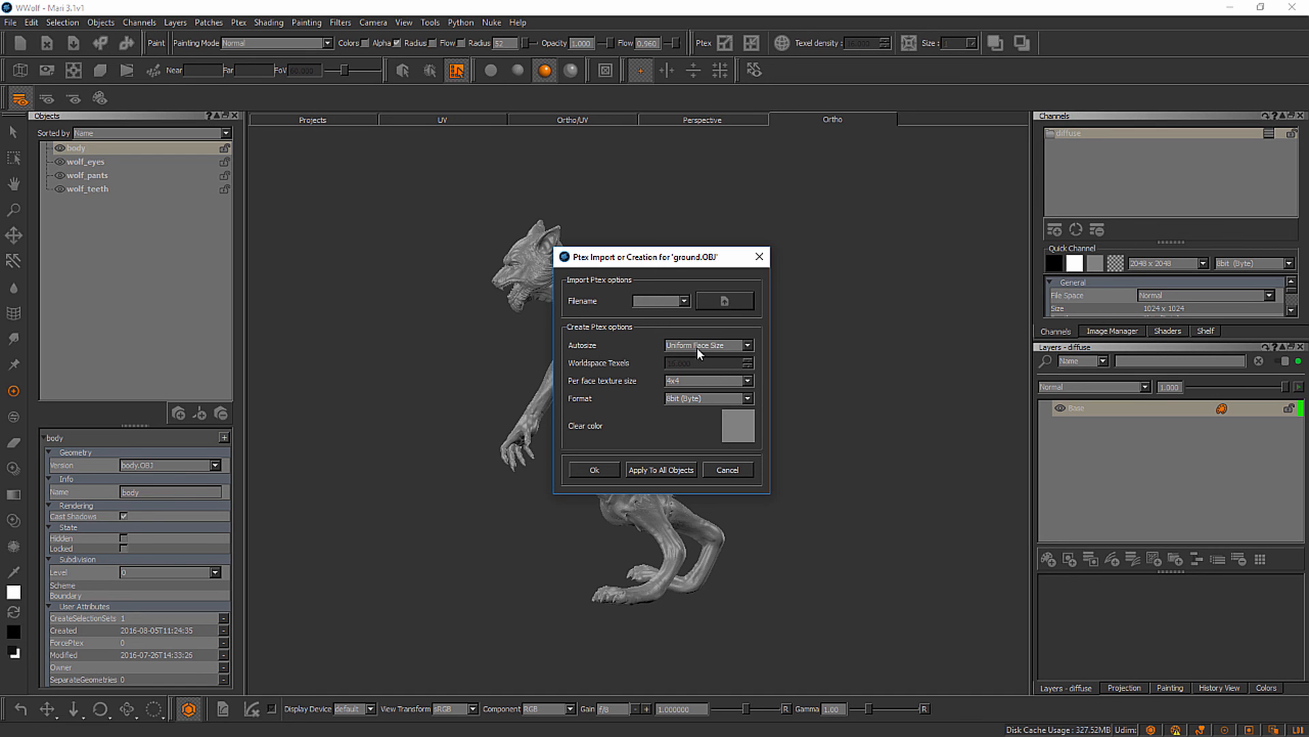
{"action": "mouse_move", "coordinate": [714, 354]}
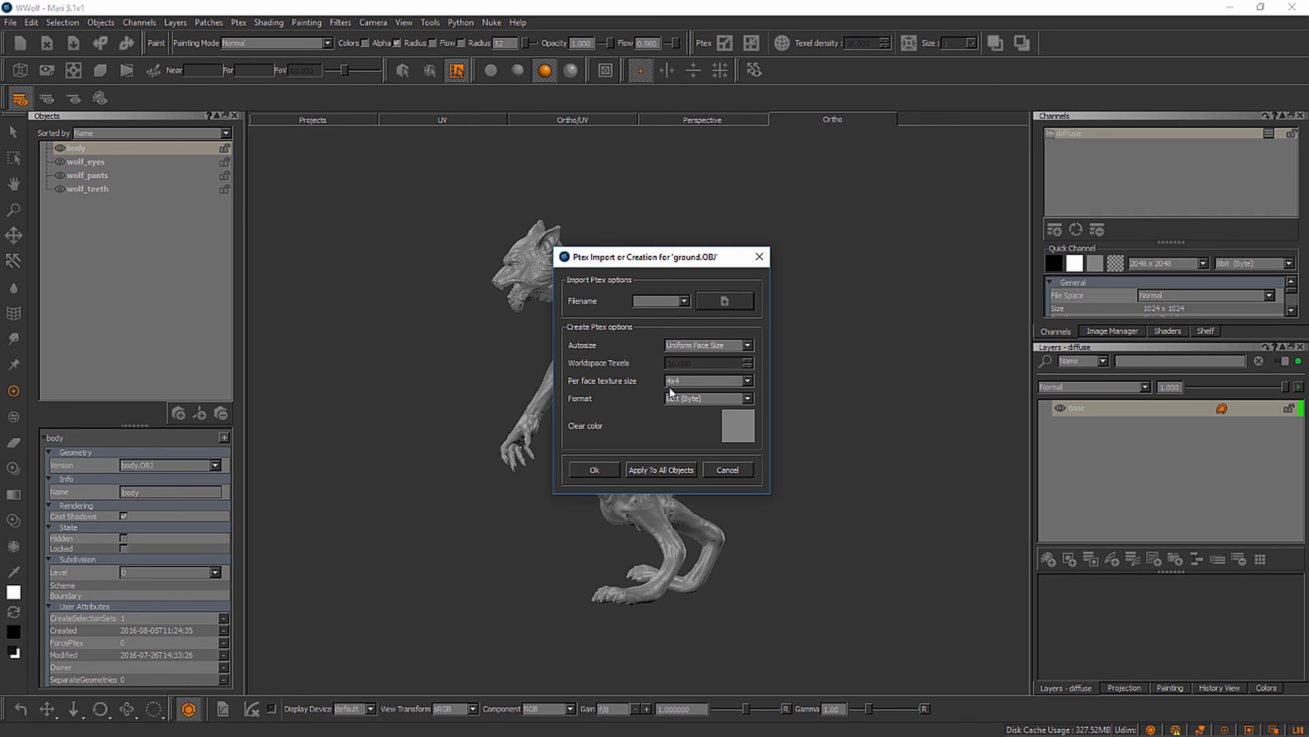
{"action": "mouse_move", "coordinate": [642, 414]}
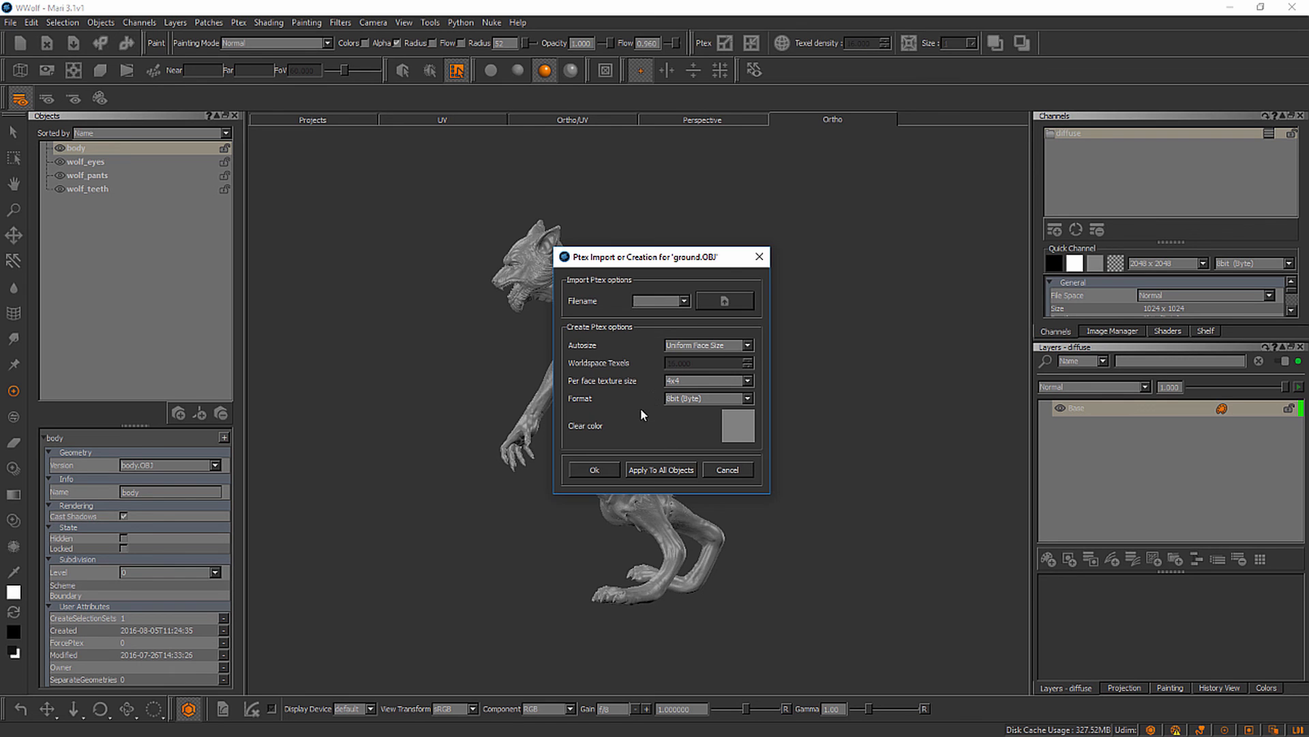
{"action": "mouse_move", "coordinate": [648, 406]}
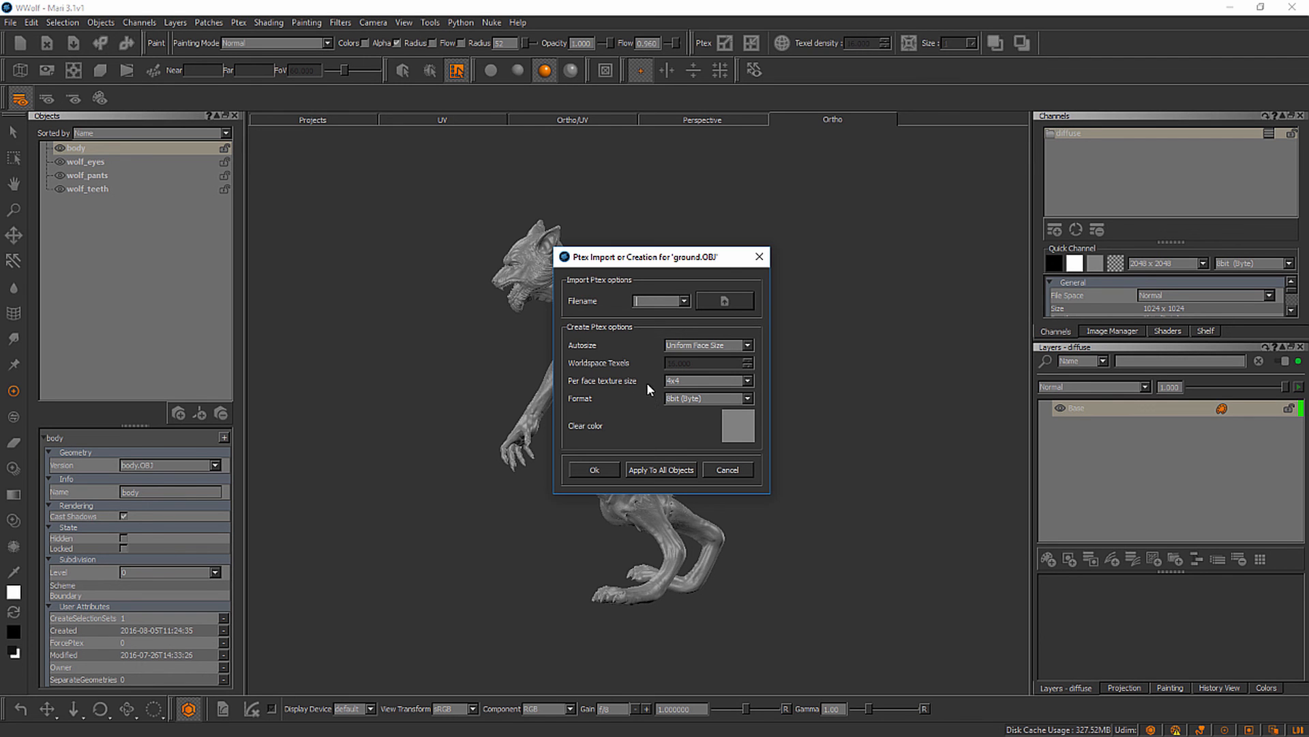
{"action": "mouse_move", "coordinate": [642, 396]}
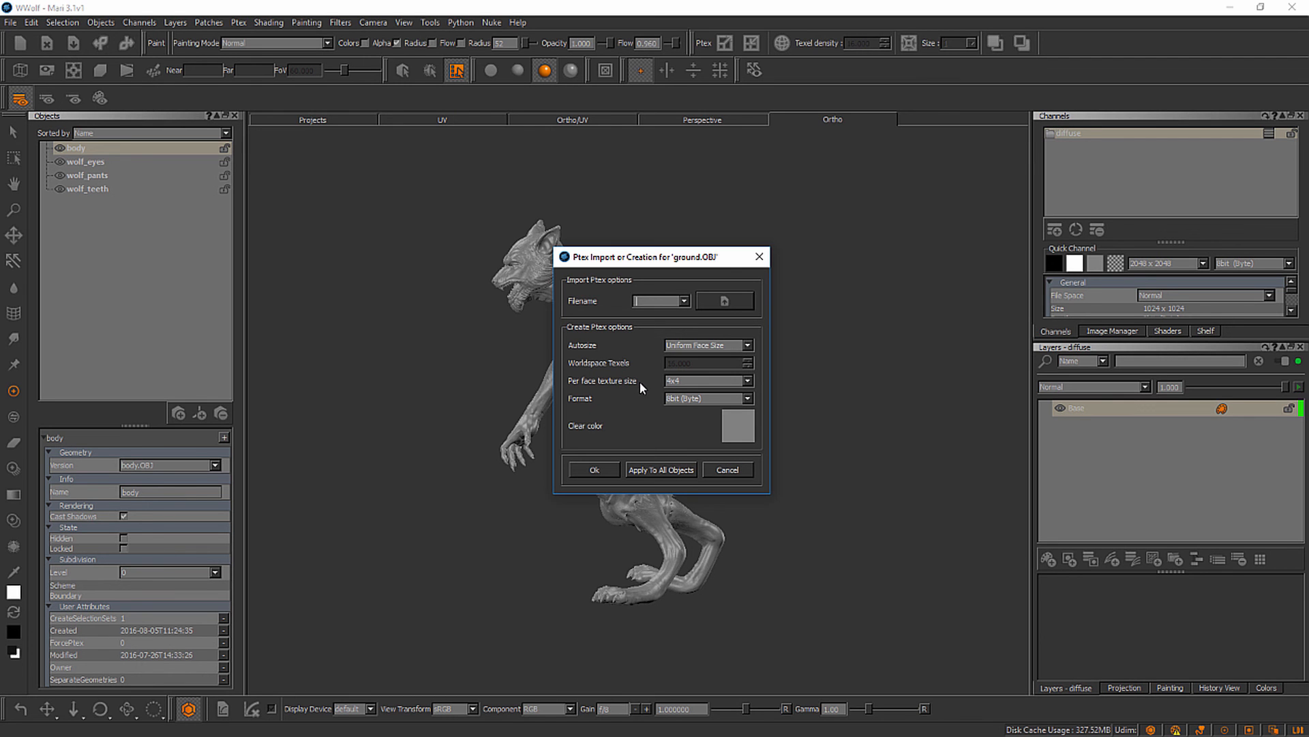
{"action": "mouse_move", "coordinate": [637, 379]}
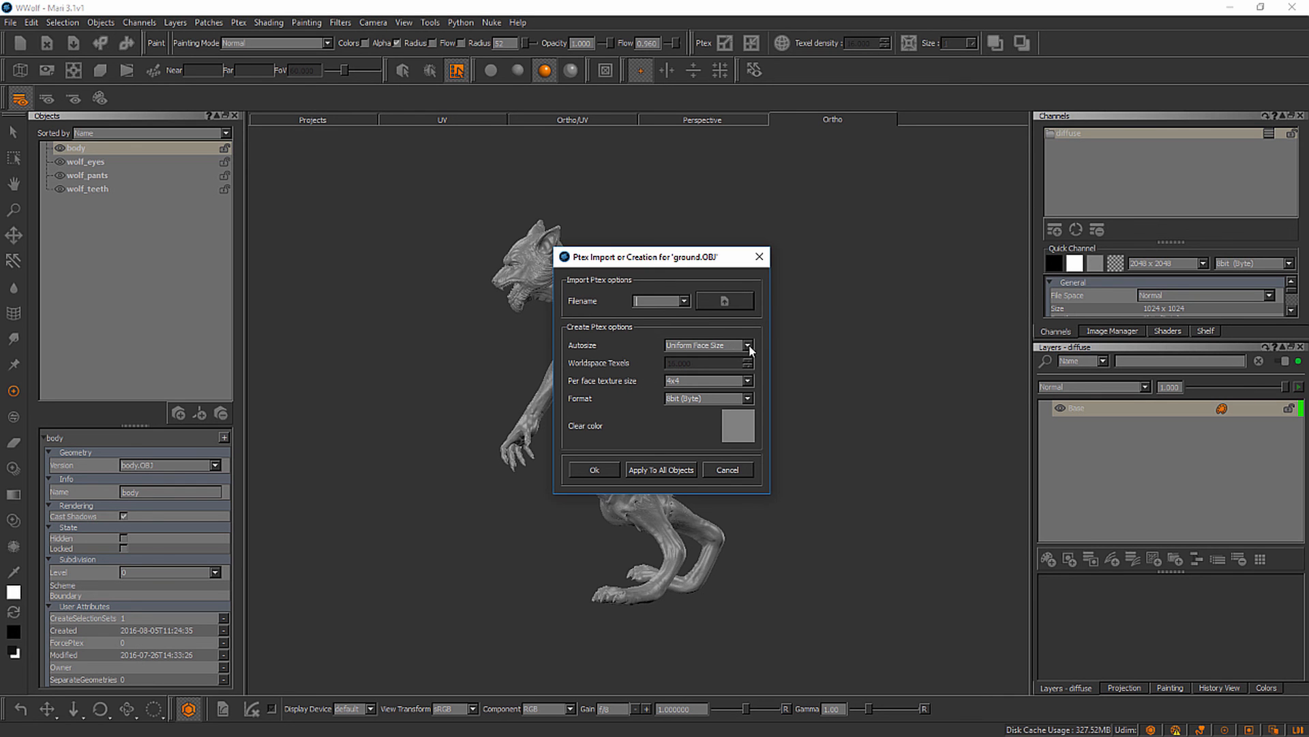
Create the ground Ptex with Uniform Face Size autosize after trying Worldspace Density
{"action": "left_click", "coordinate": [747, 345]}
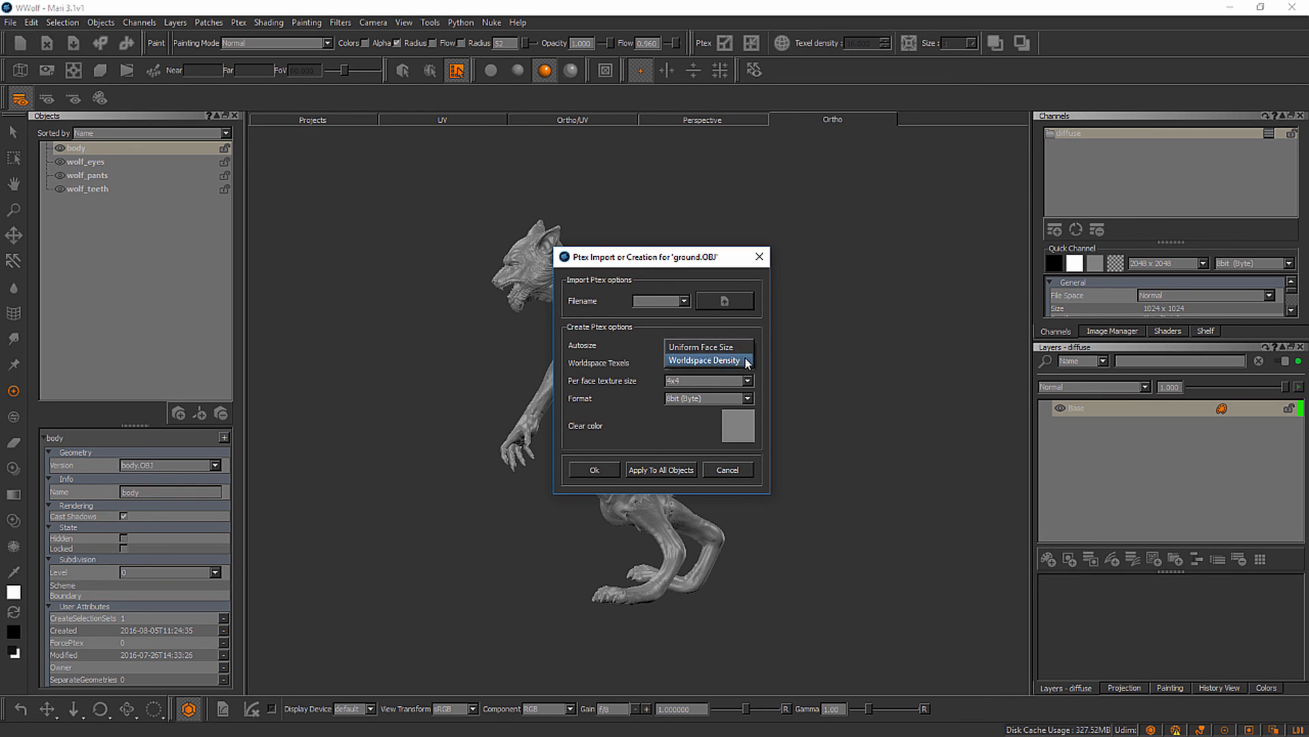
{"action": "left_click", "coordinate": [705, 360]}
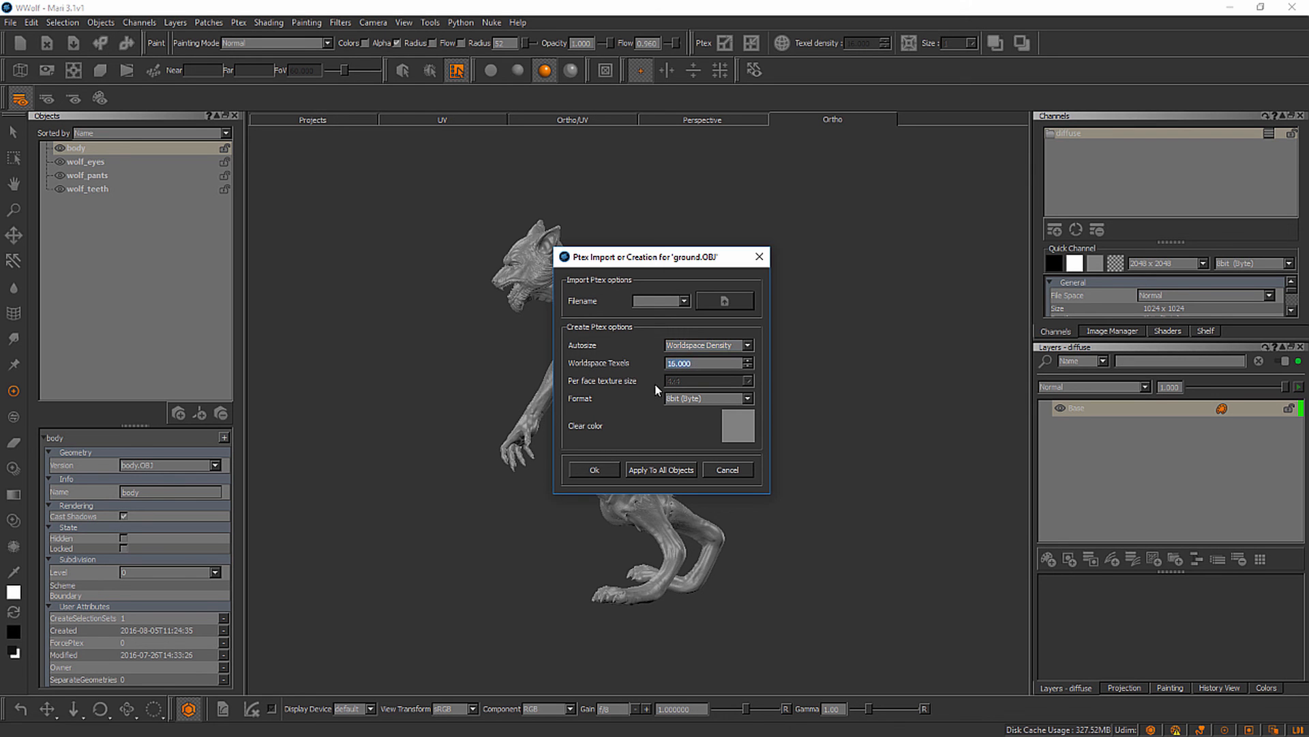
{"action": "mouse_move", "coordinate": [629, 396]}
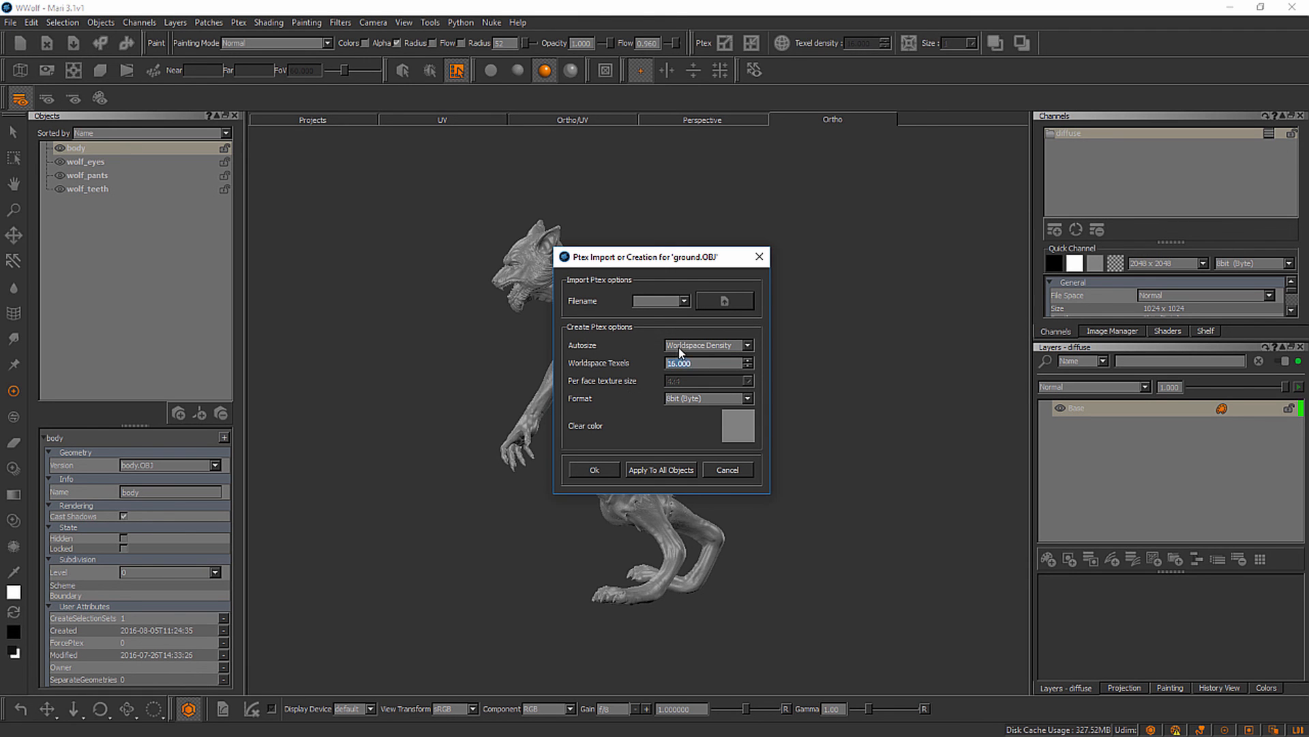
{"action": "left_click", "coordinate": [706, 345]}
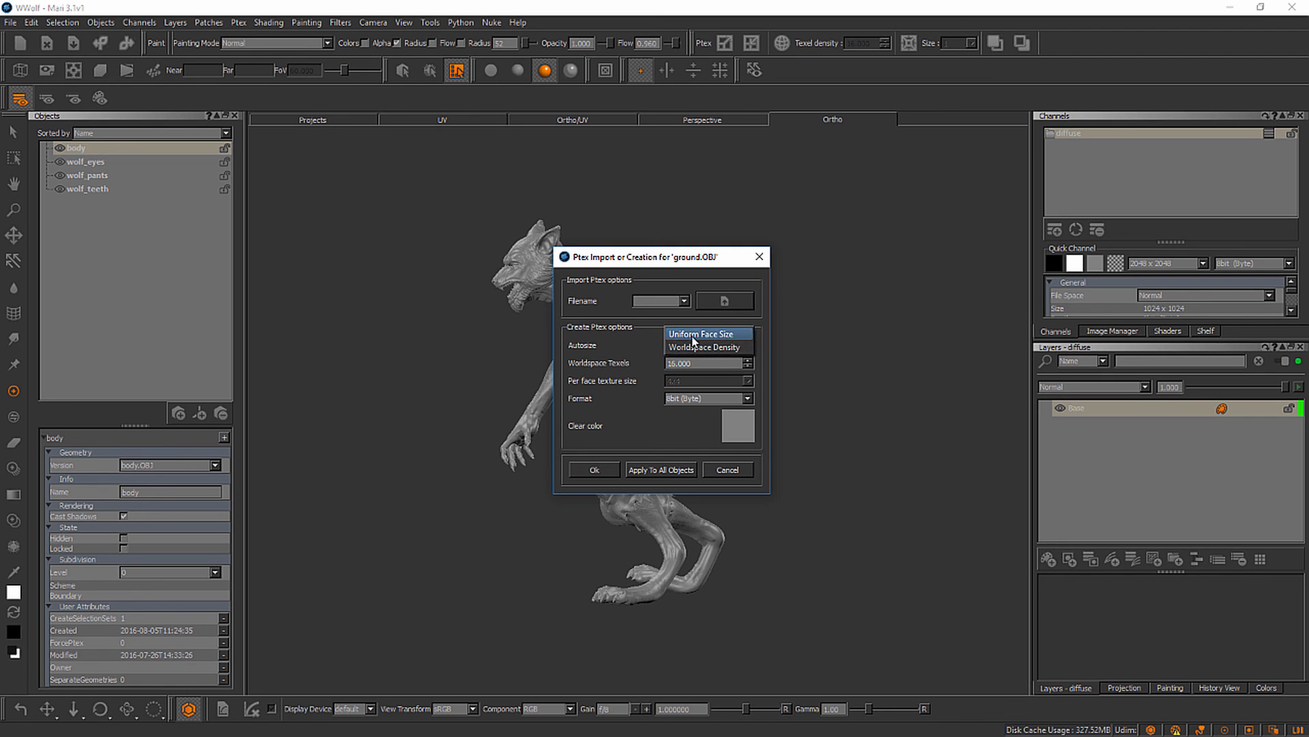
{"action": "left_click", "coordinate": [695, 334]}
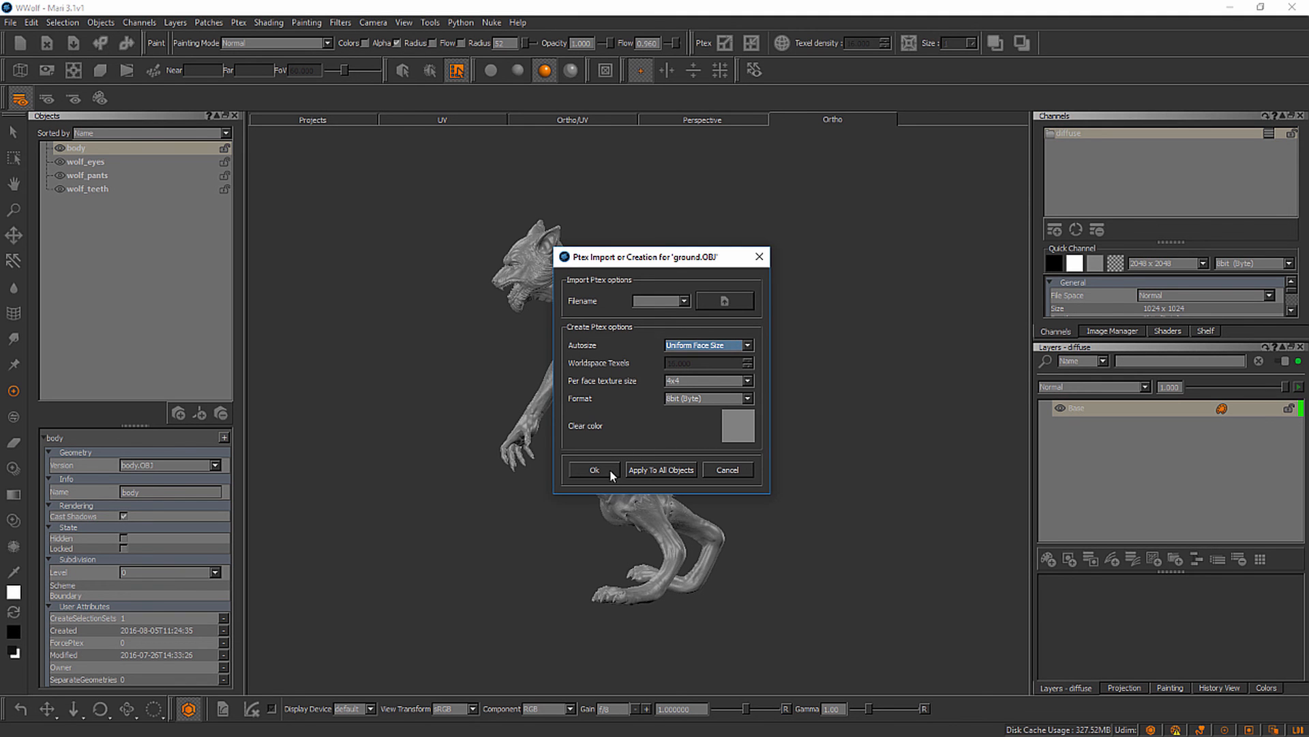
{"action": "left_click", "coordinate": [593, 469]}
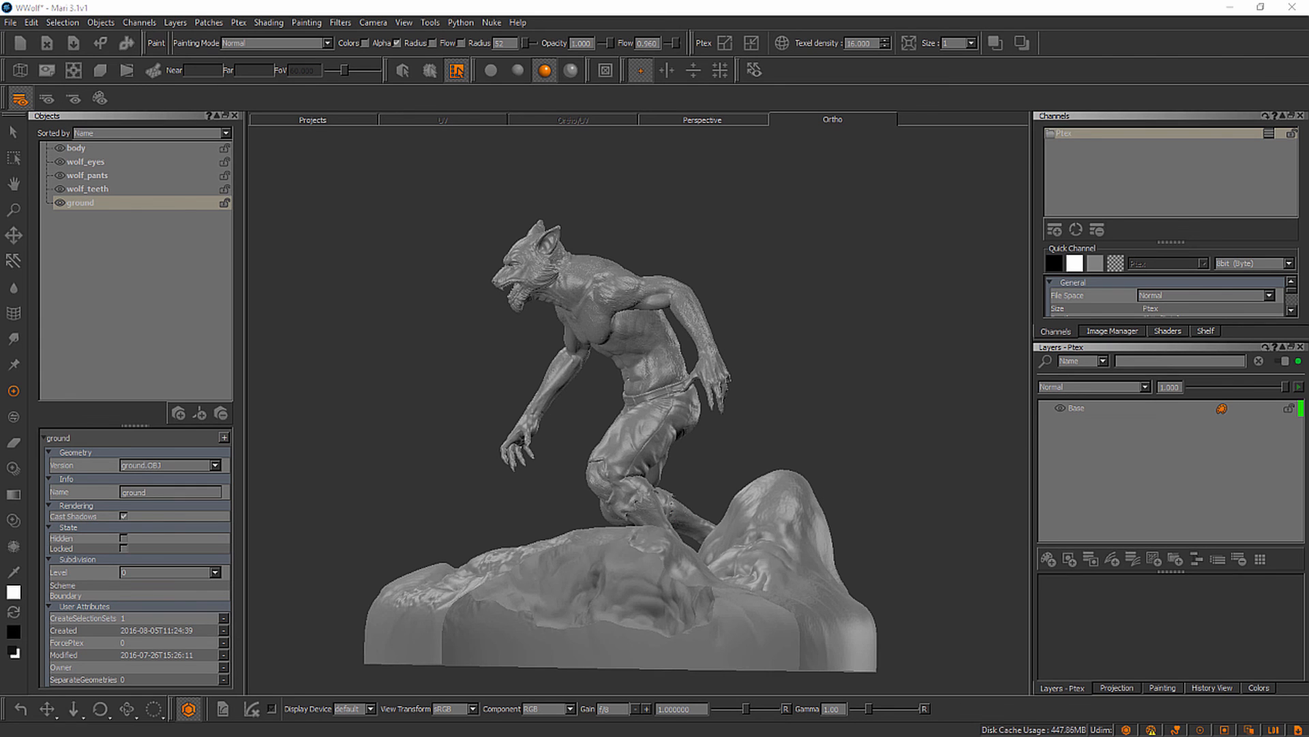
{"action": "mouse_move", "coordinate": [789, 511]}
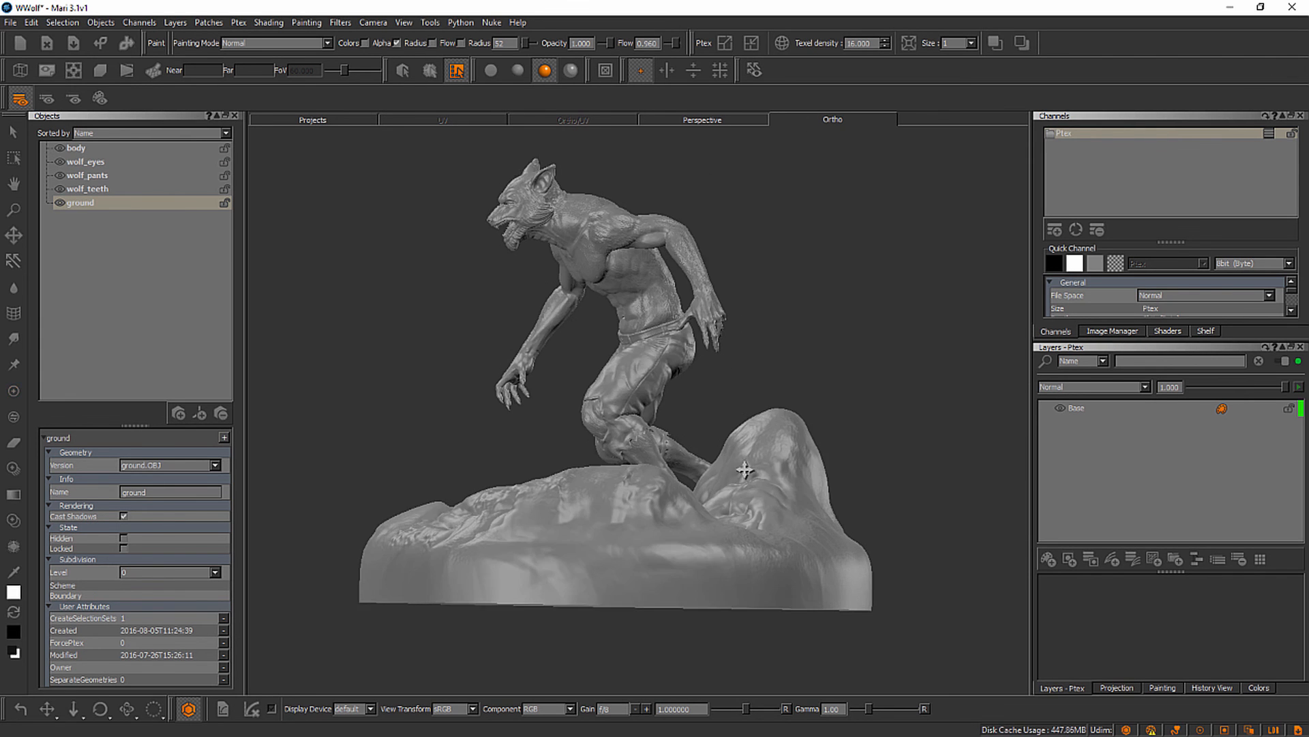
Orbit the Ortho view to look down on the loaded ground mesh
{"action": "left_click_drag", "start_coordinate": [743, 470], "coordinate": [756, 488]}
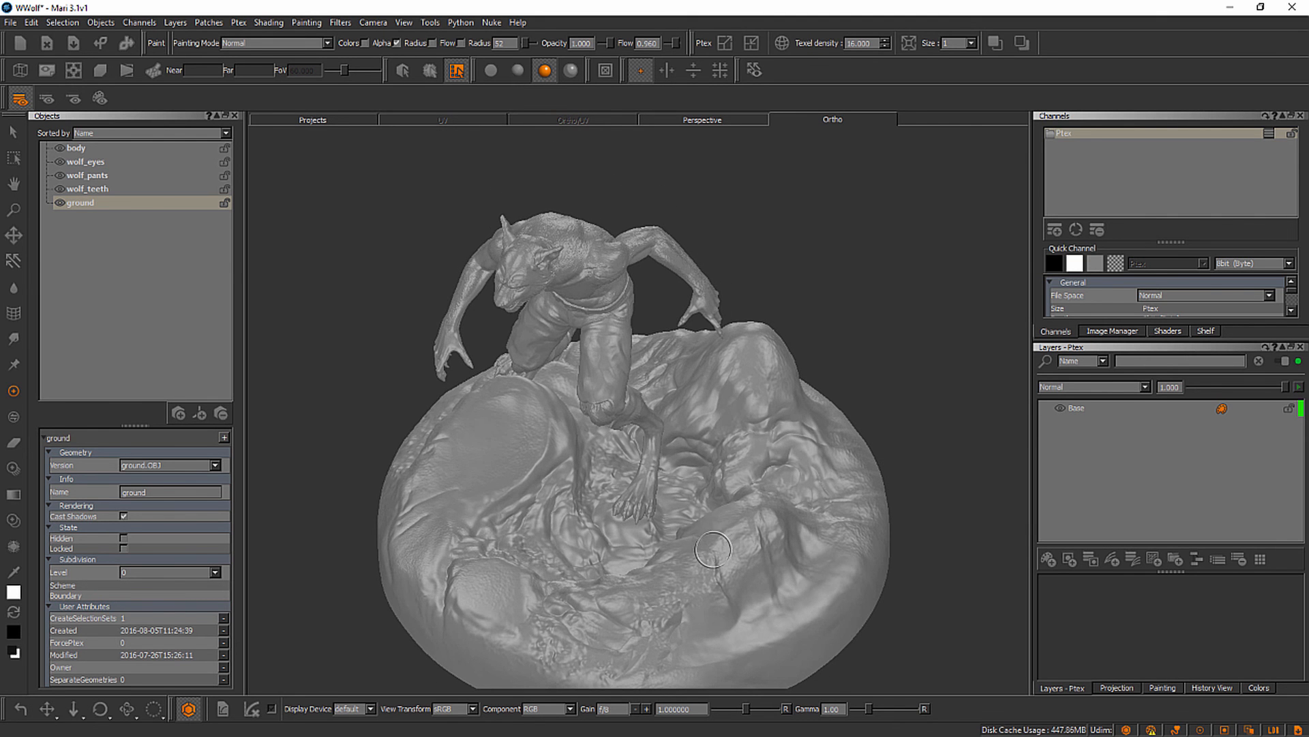
{"action": "mouse_move", "coordinate": [696, 574]}
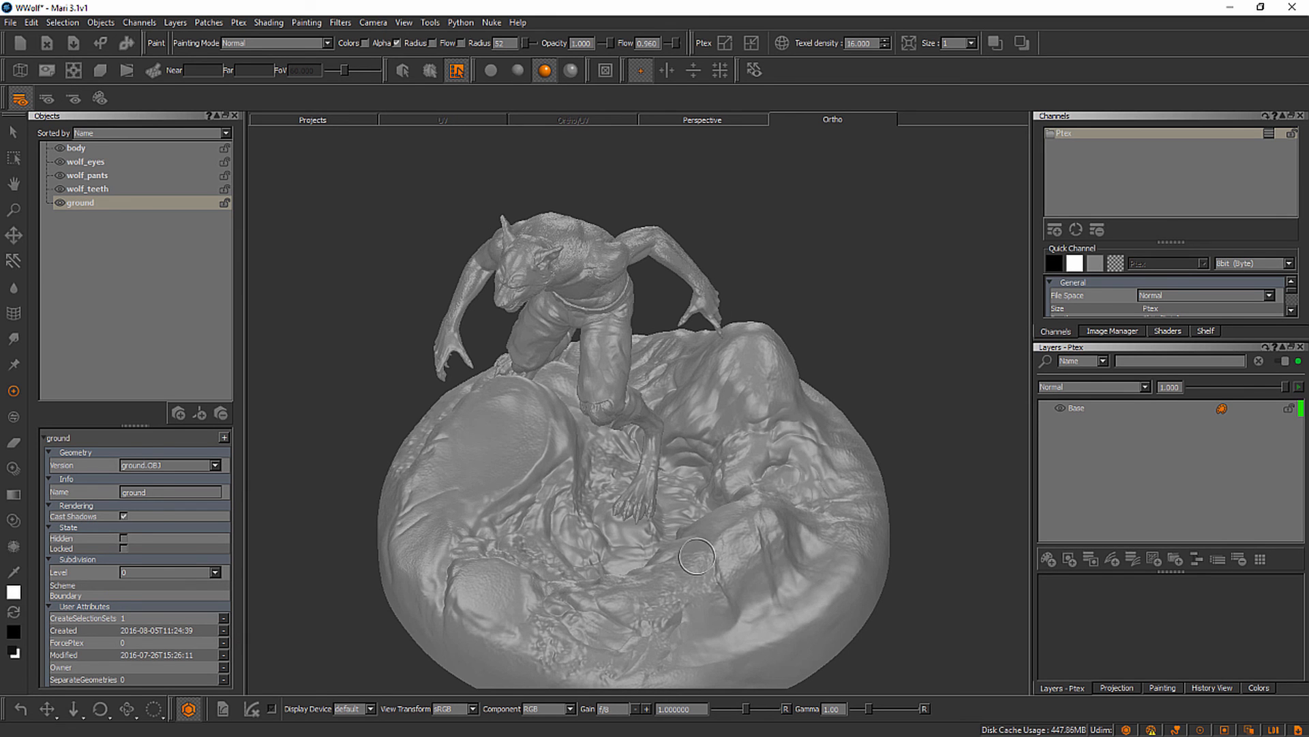
{"action": "mouse_move", "coordinate": [605, 581]}
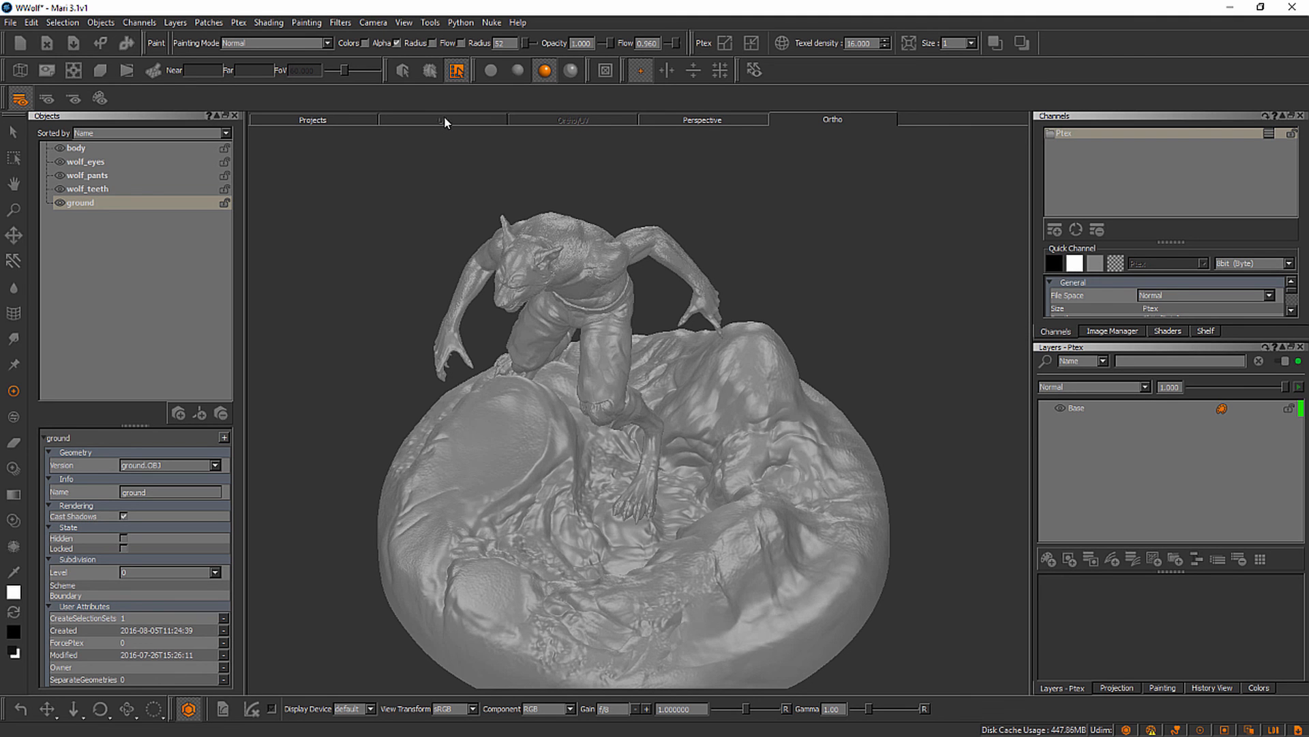
{"action": "mouse_move", "coordinate": [446, 125]}
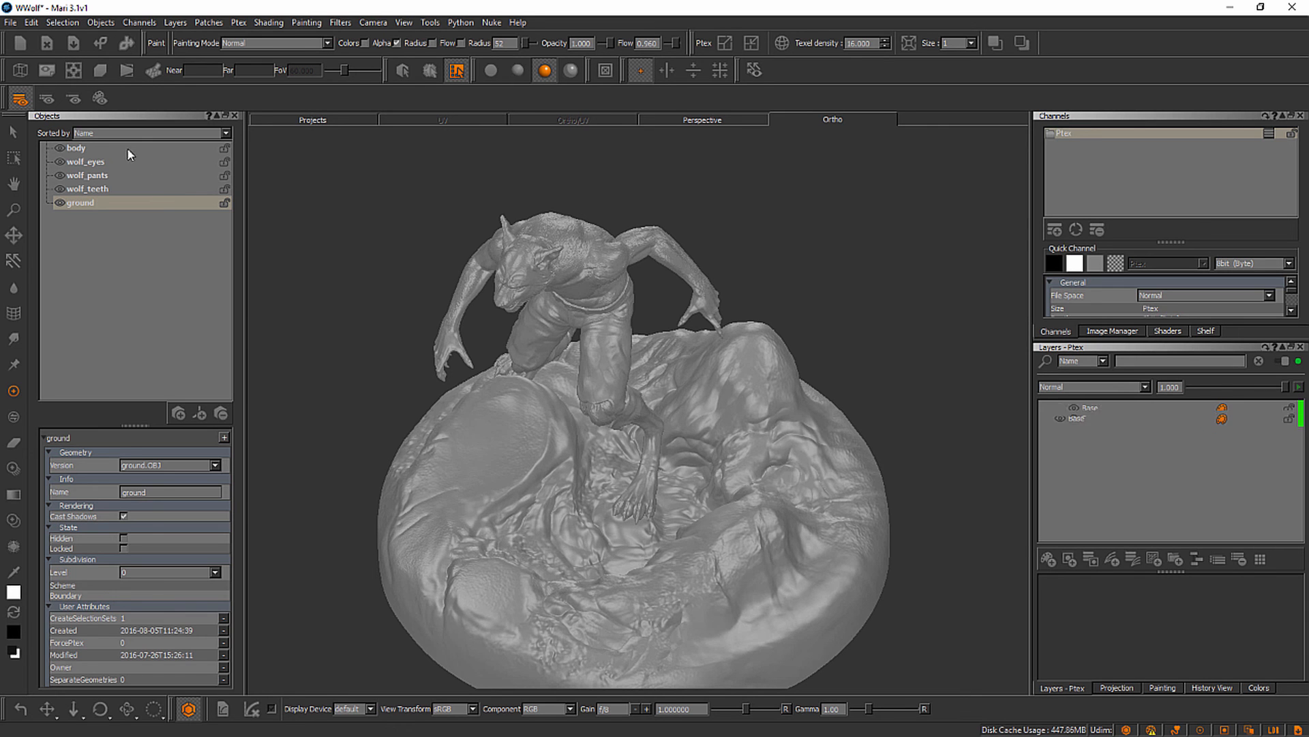
Select 'body' in the Objects palette to make the wolf body current
{"action": "left_click", "coordinate": [76, 147]}
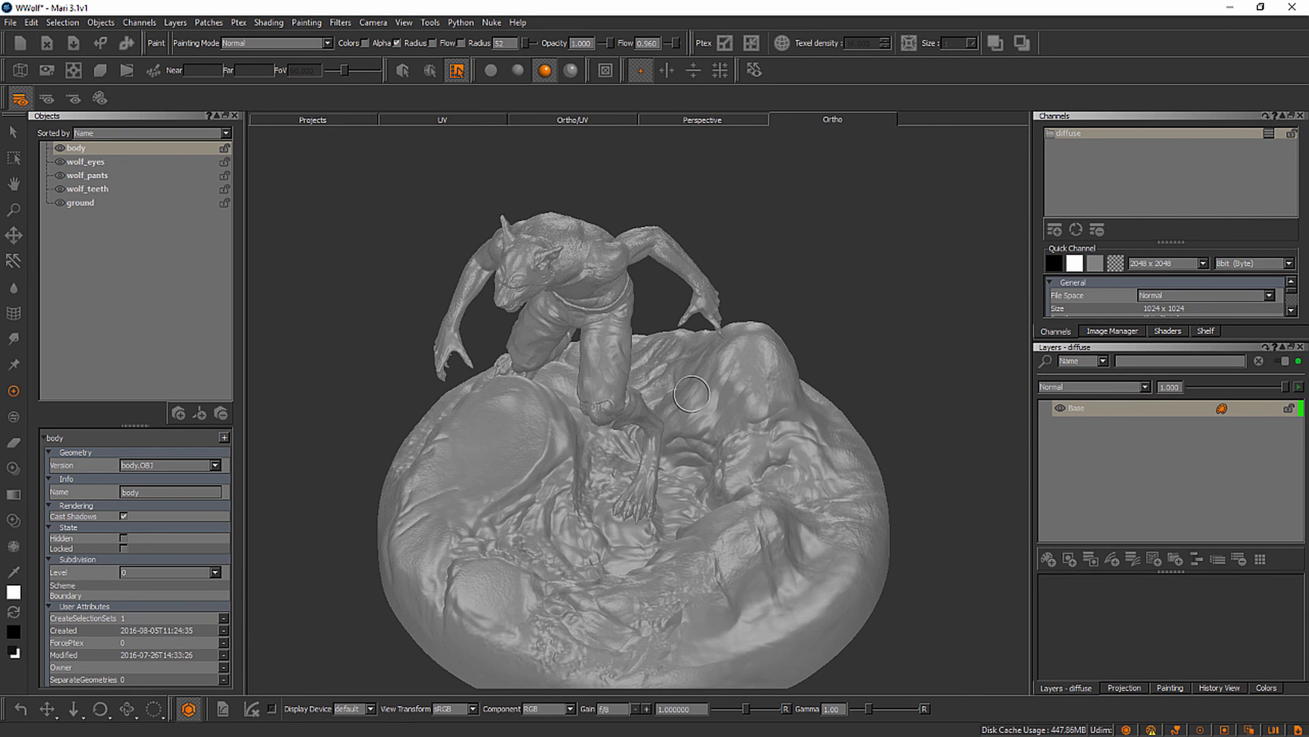
{"action": "mouse_move", "coordinate": [689, 410]}
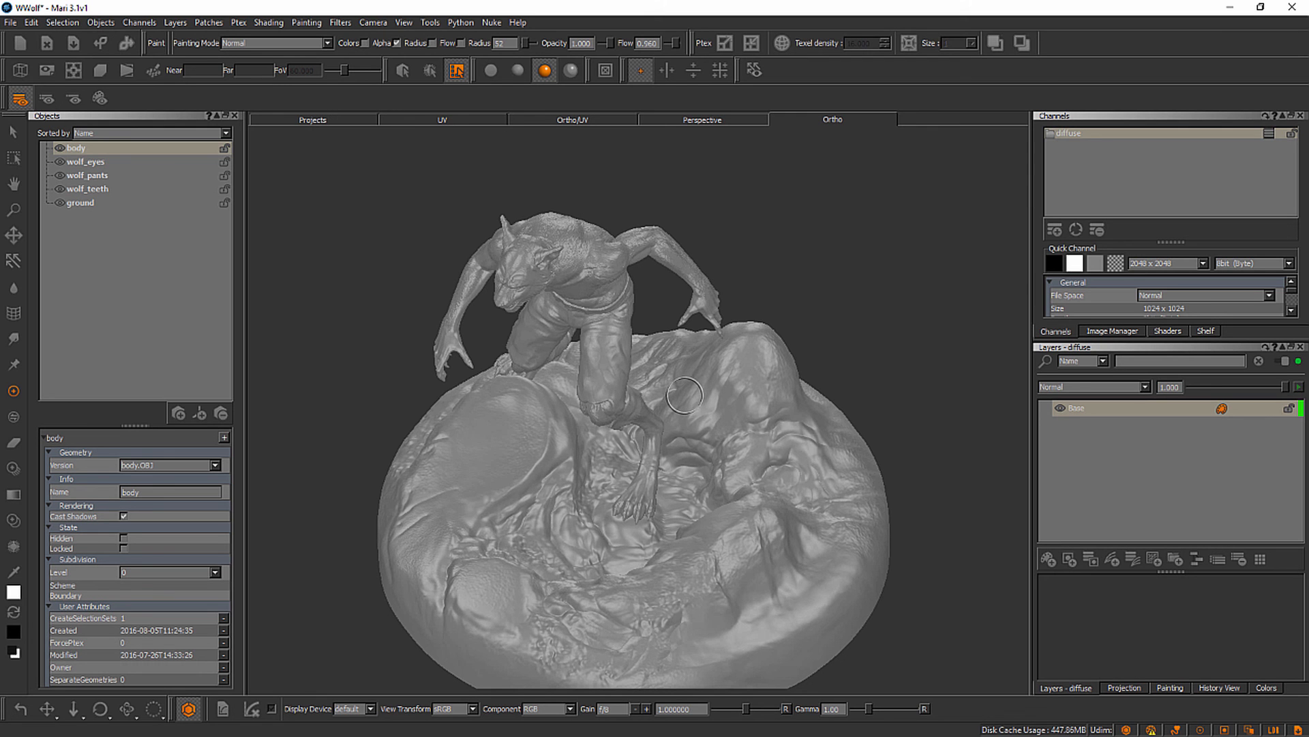